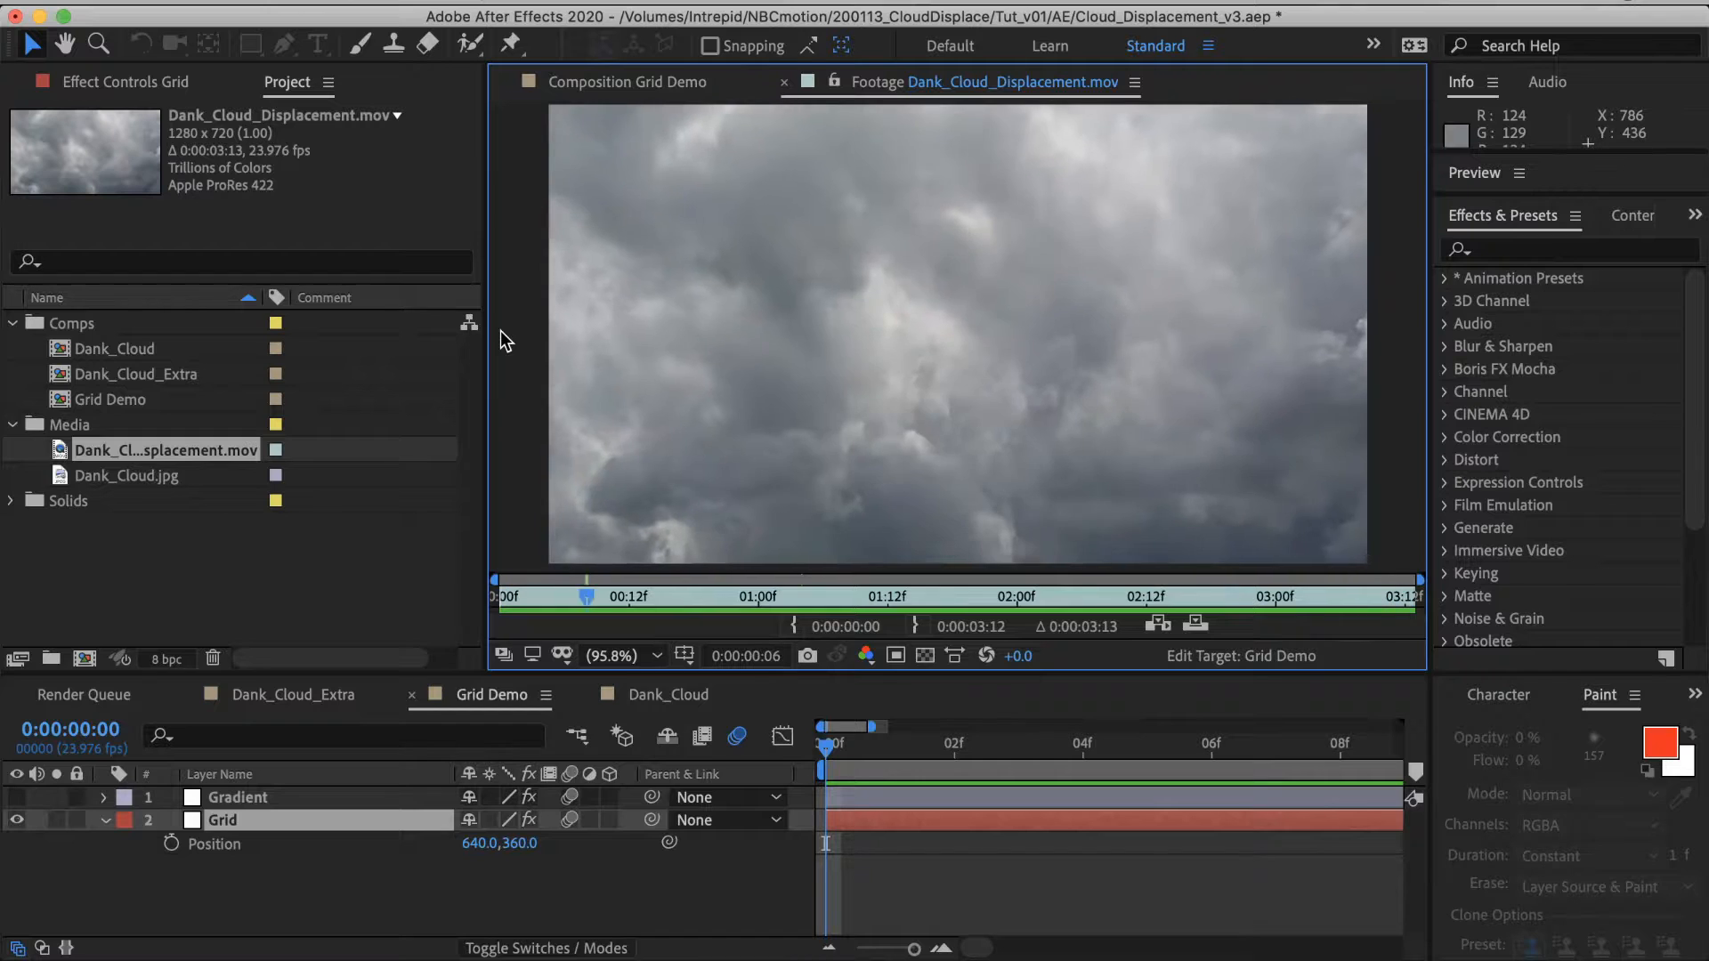
Step: Switch to the Grid Demo composition to view the white grid
{"action": "left_click", "coordinate": [110, 398]}
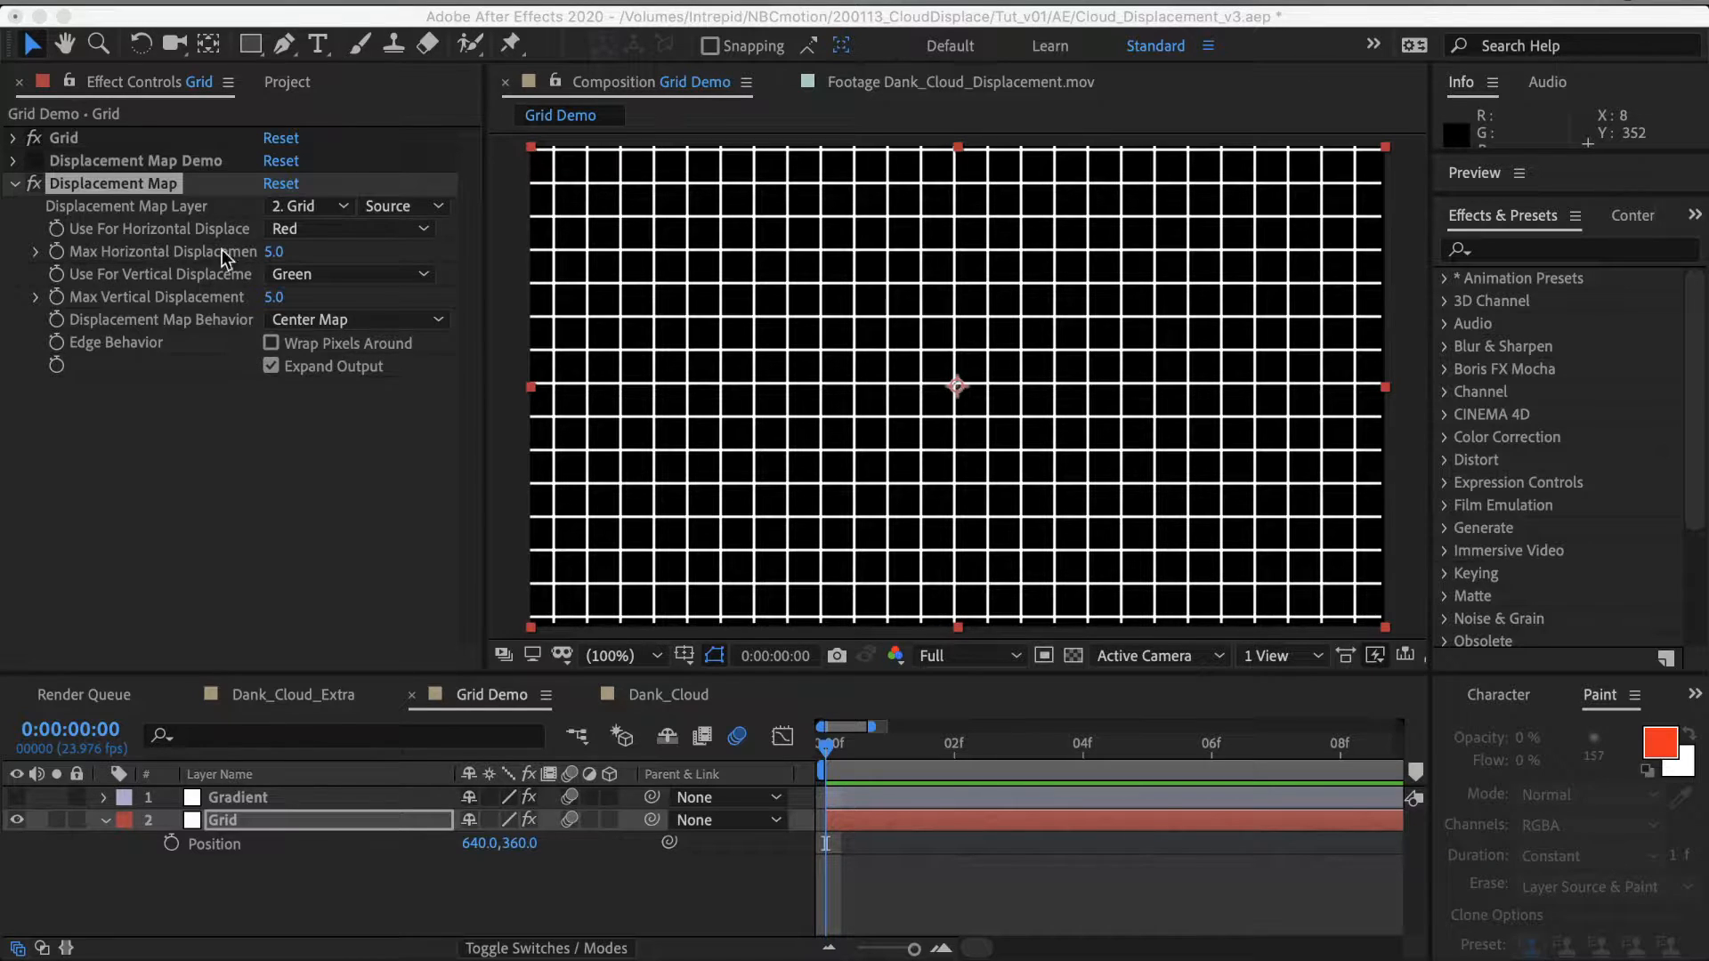
{"action": "left_click", "coordinate": [303, 205]}
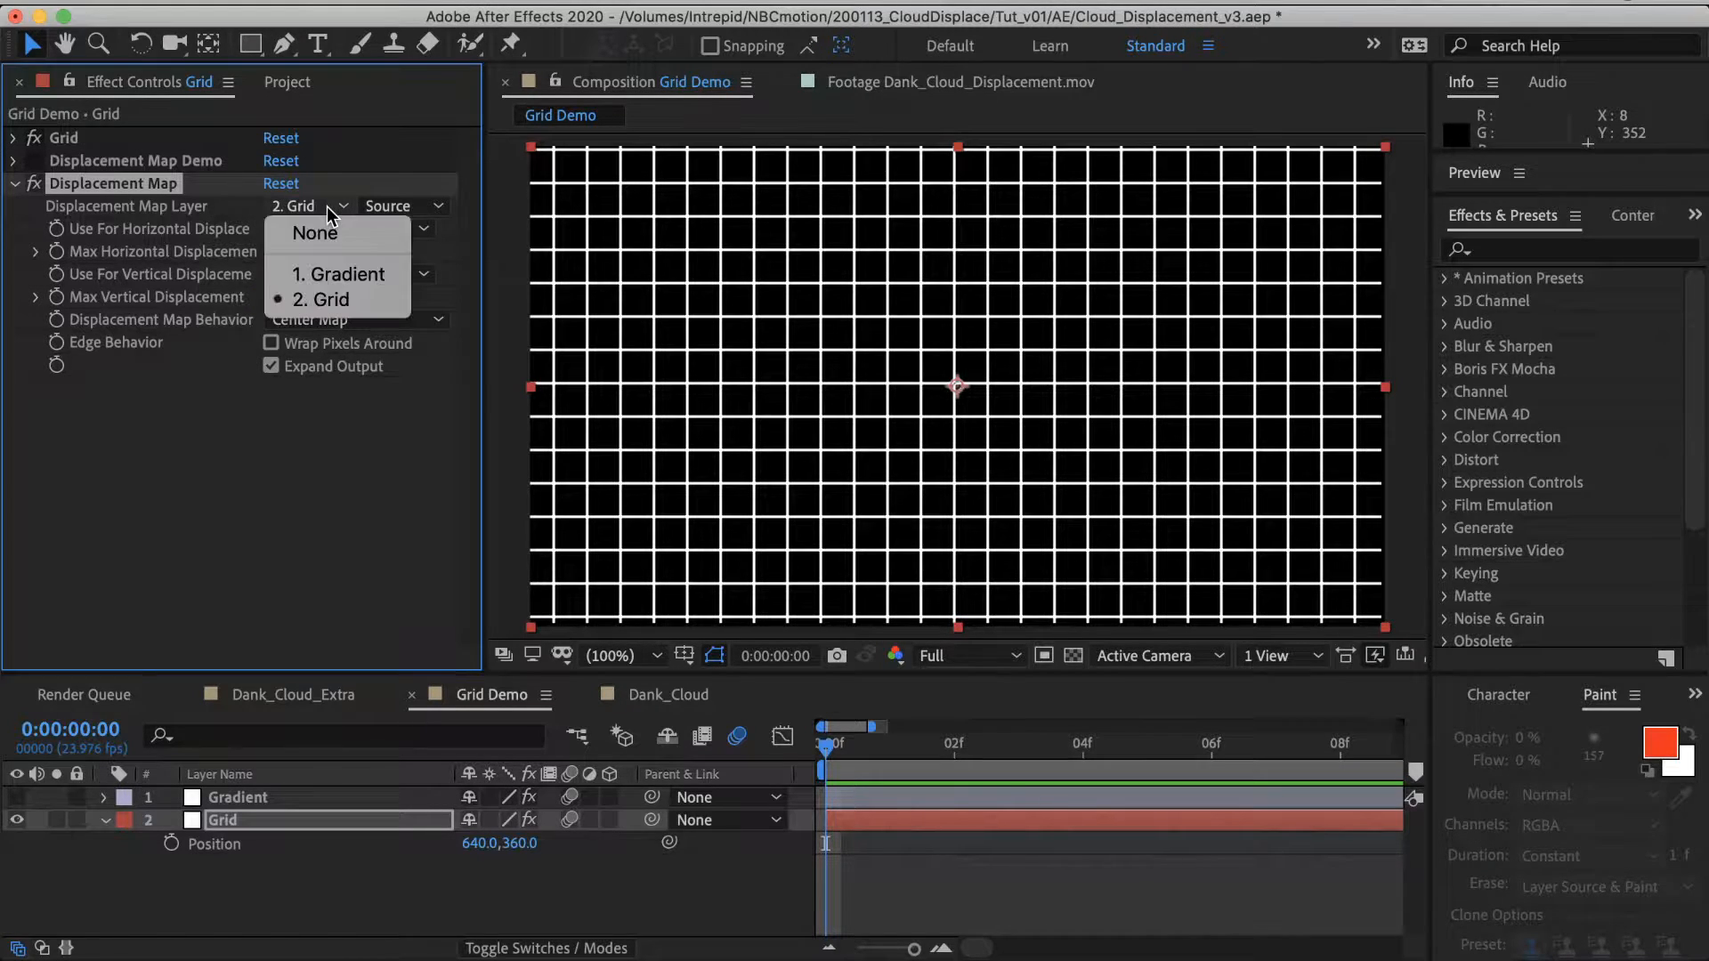
{"action": "mouse_move", "coordinate": [338, 274]}
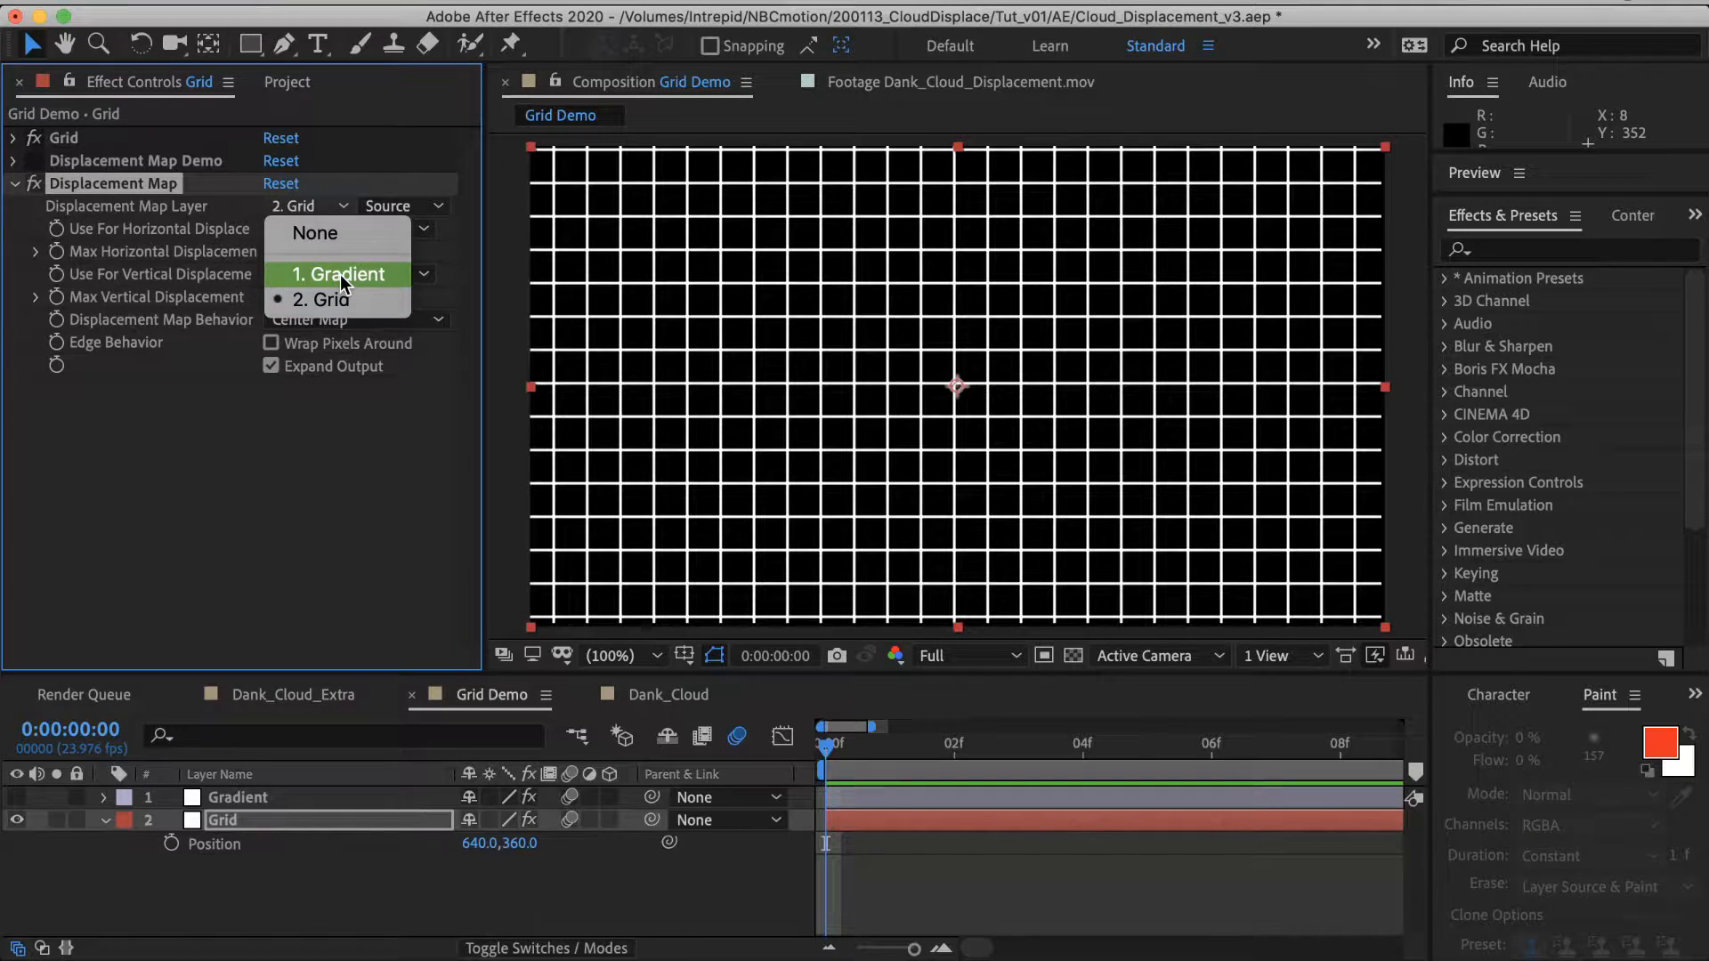
{"action": "left_click", "coordinate": [334, 299]}
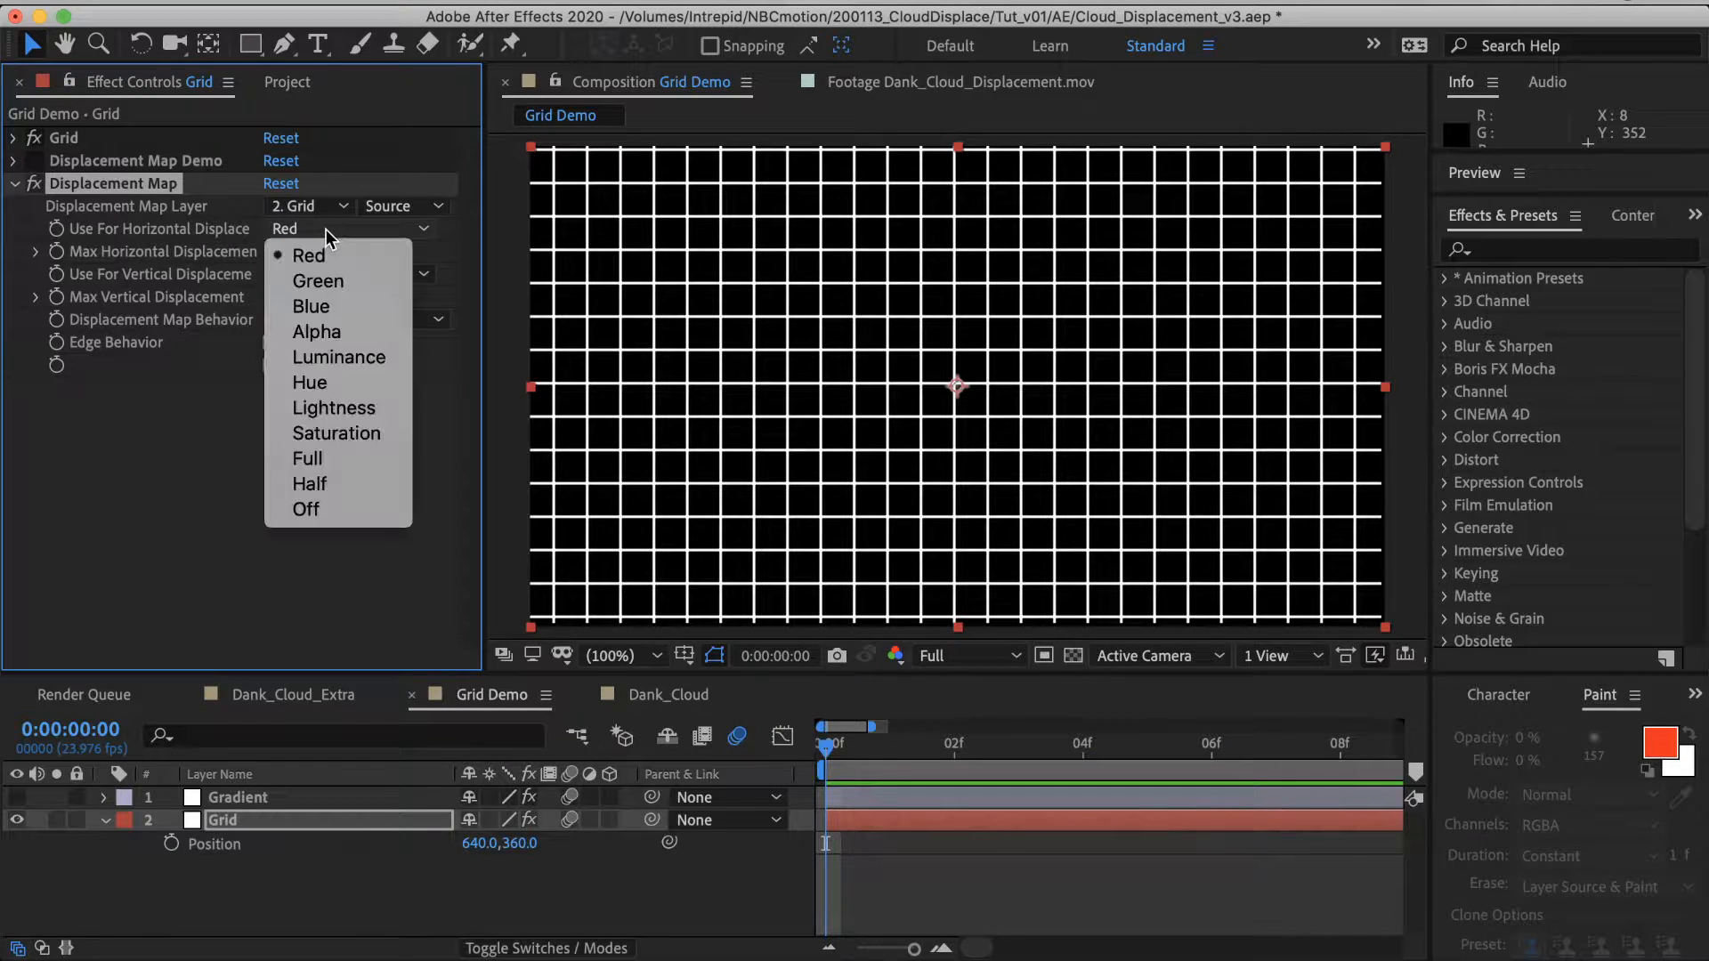
{"action": "mouse_move", "coordinate": [358, 281]}
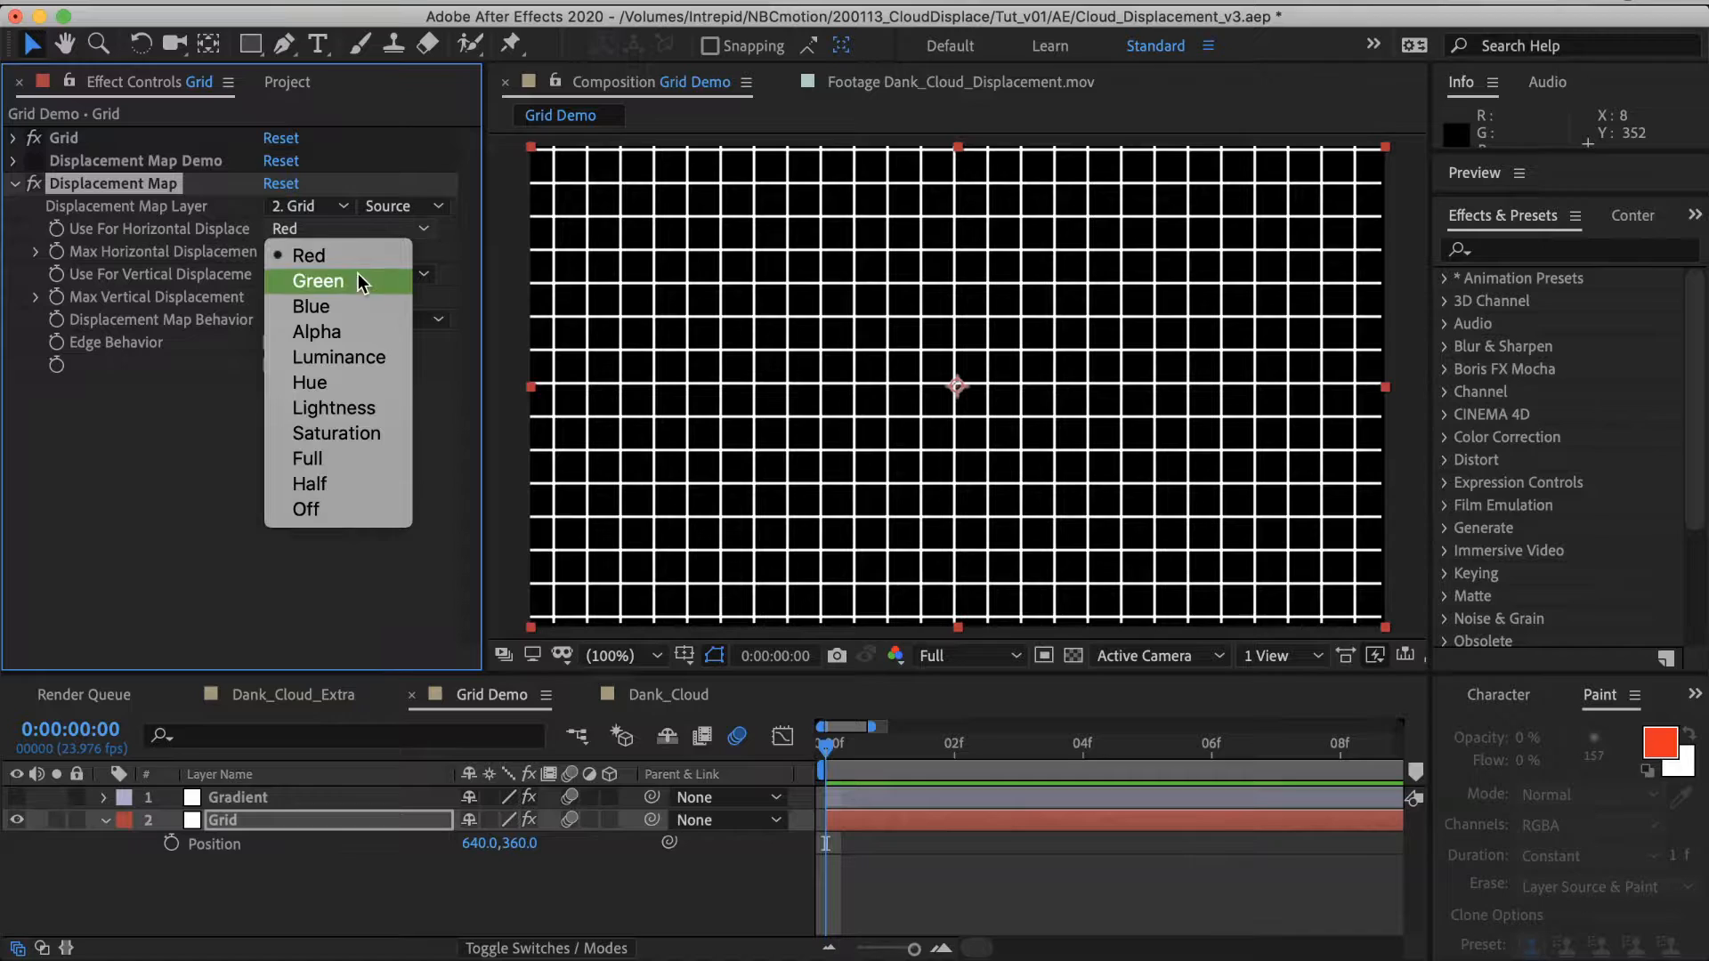
{"action": "left_click", "coordinate": [317, 280]}
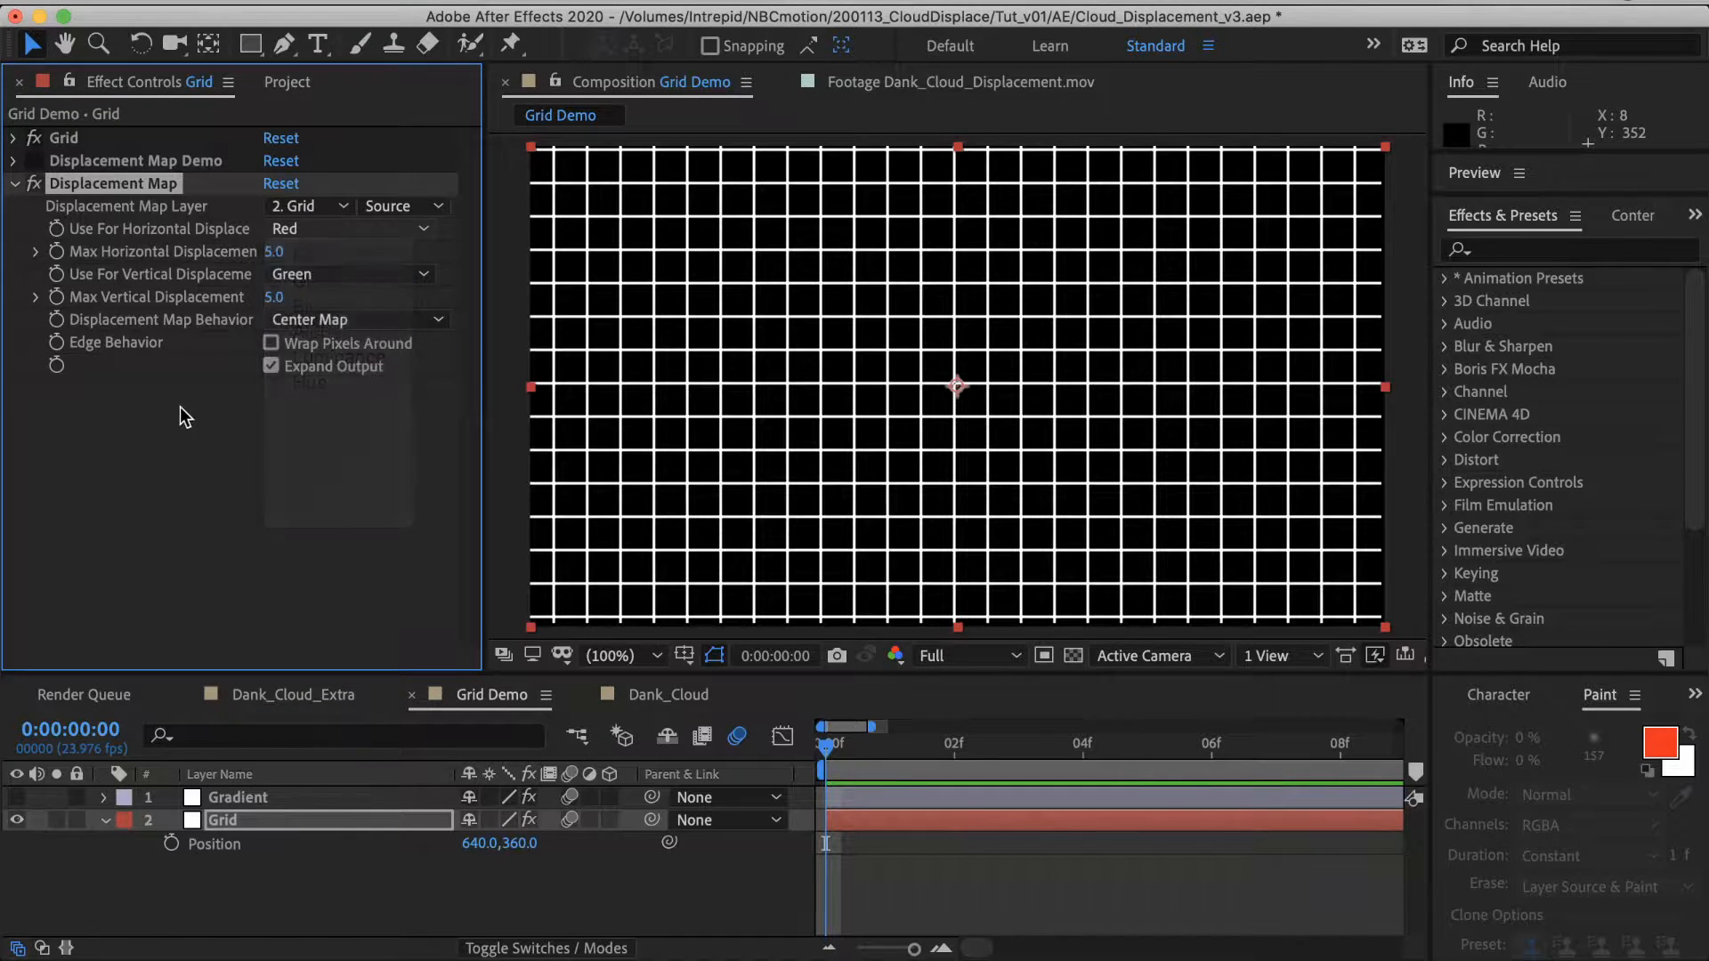
{"action": "left_click", "coordinate": [238, 797]}
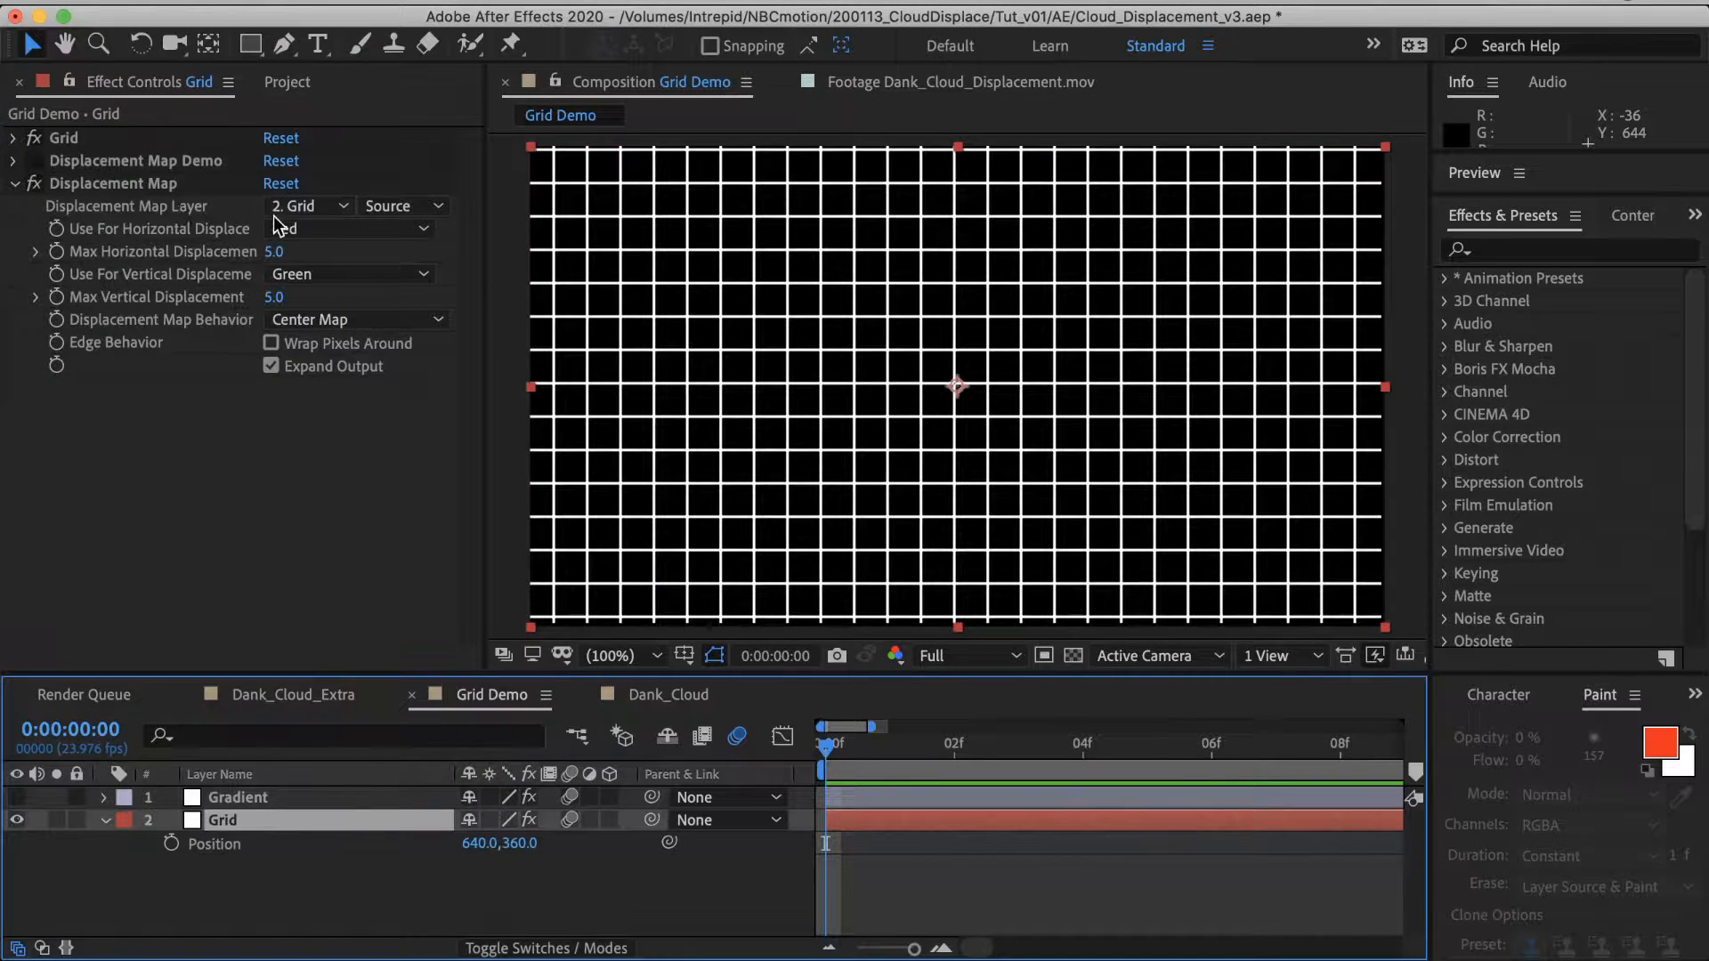
Step: Drive both displacement directions from the Gradient layer's luminance, then select Gradient
{"action": "left_click", "coordinate": [302, 206]}
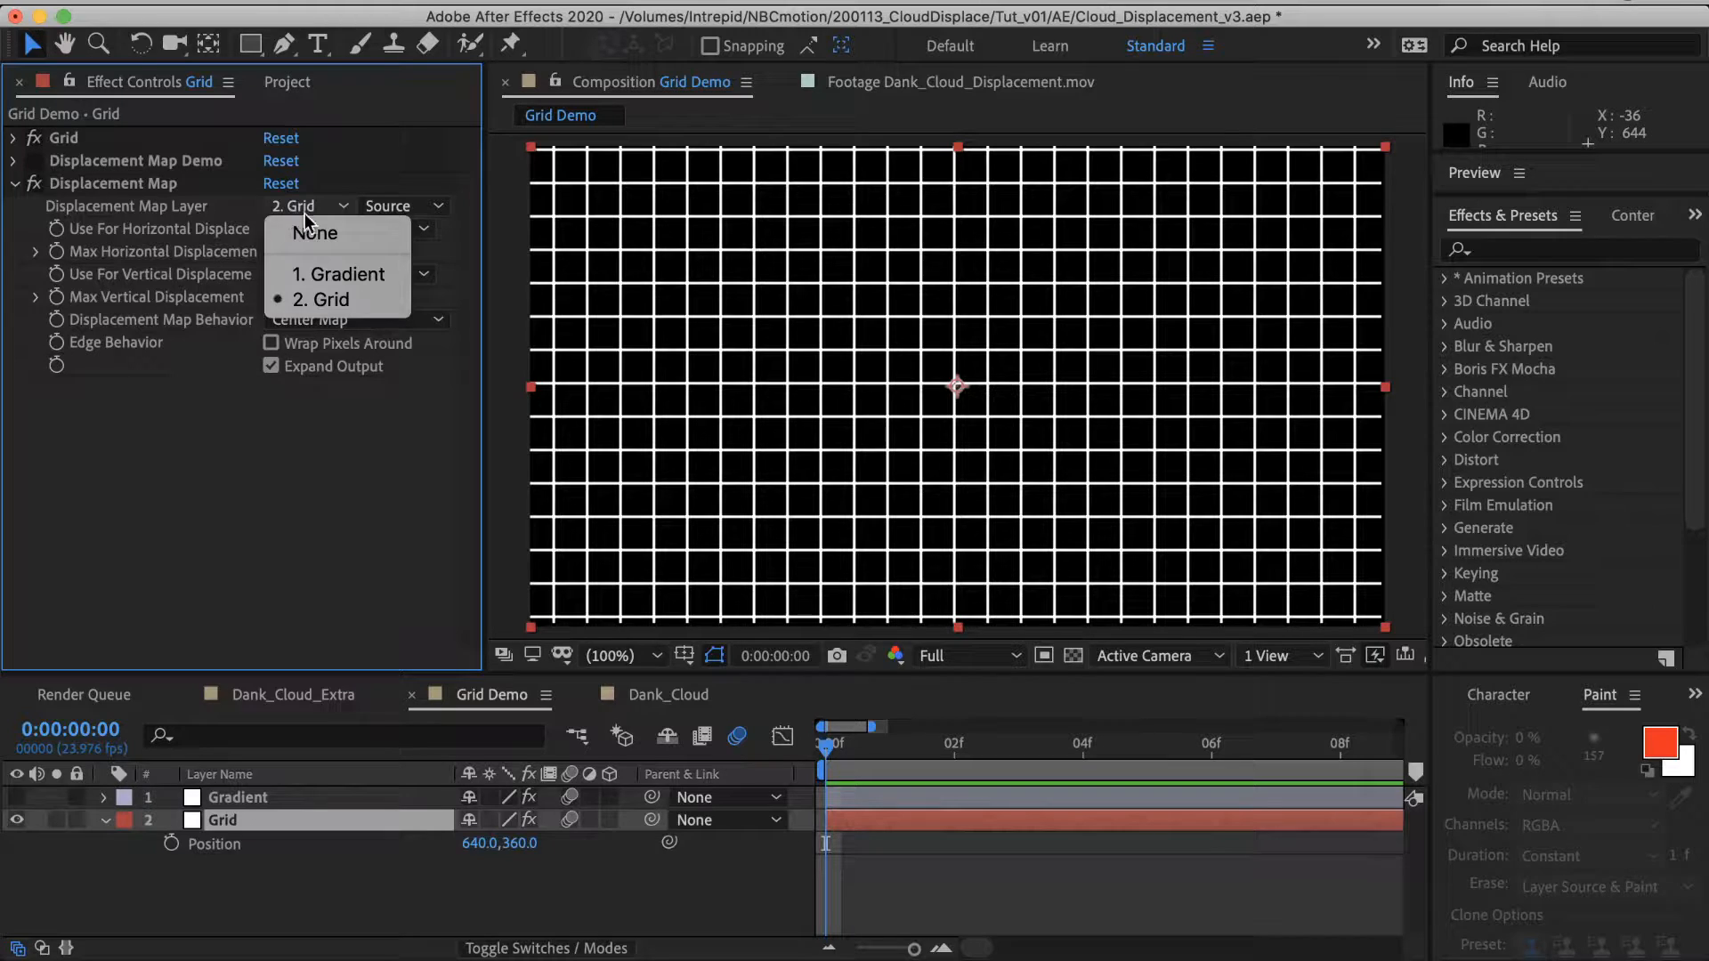
{"action": "left_click", "coordinate": [336, 273]}
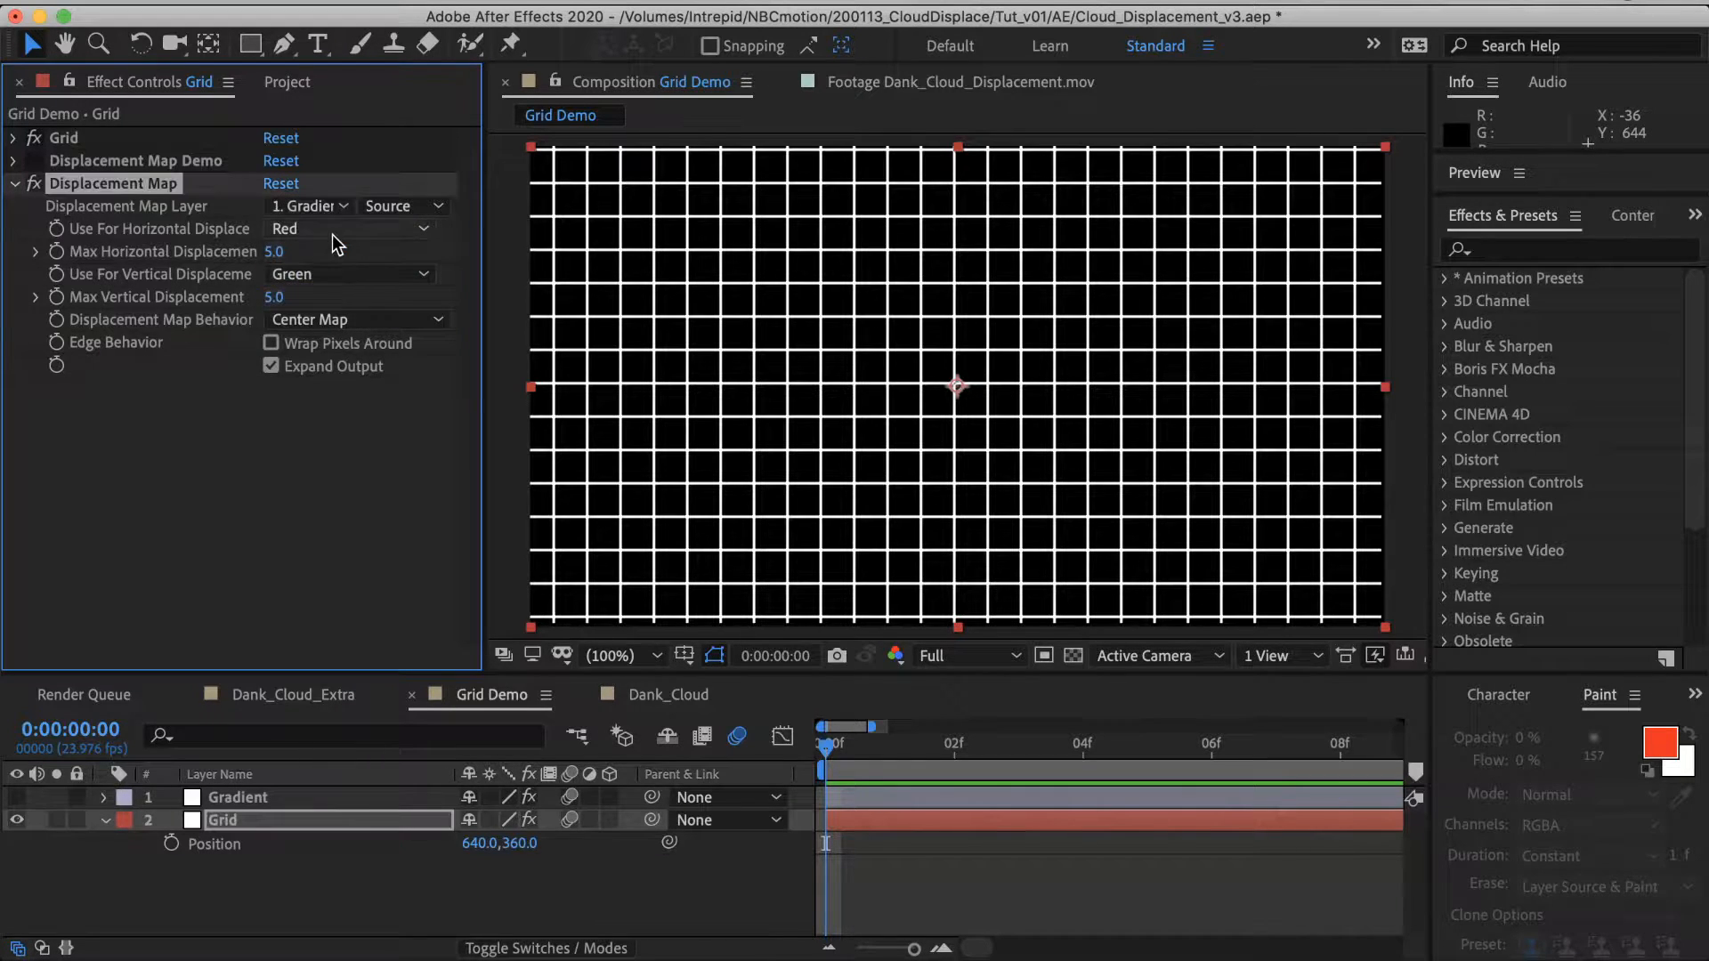
{"action": "left_click", "coordinate": [348, 273]}
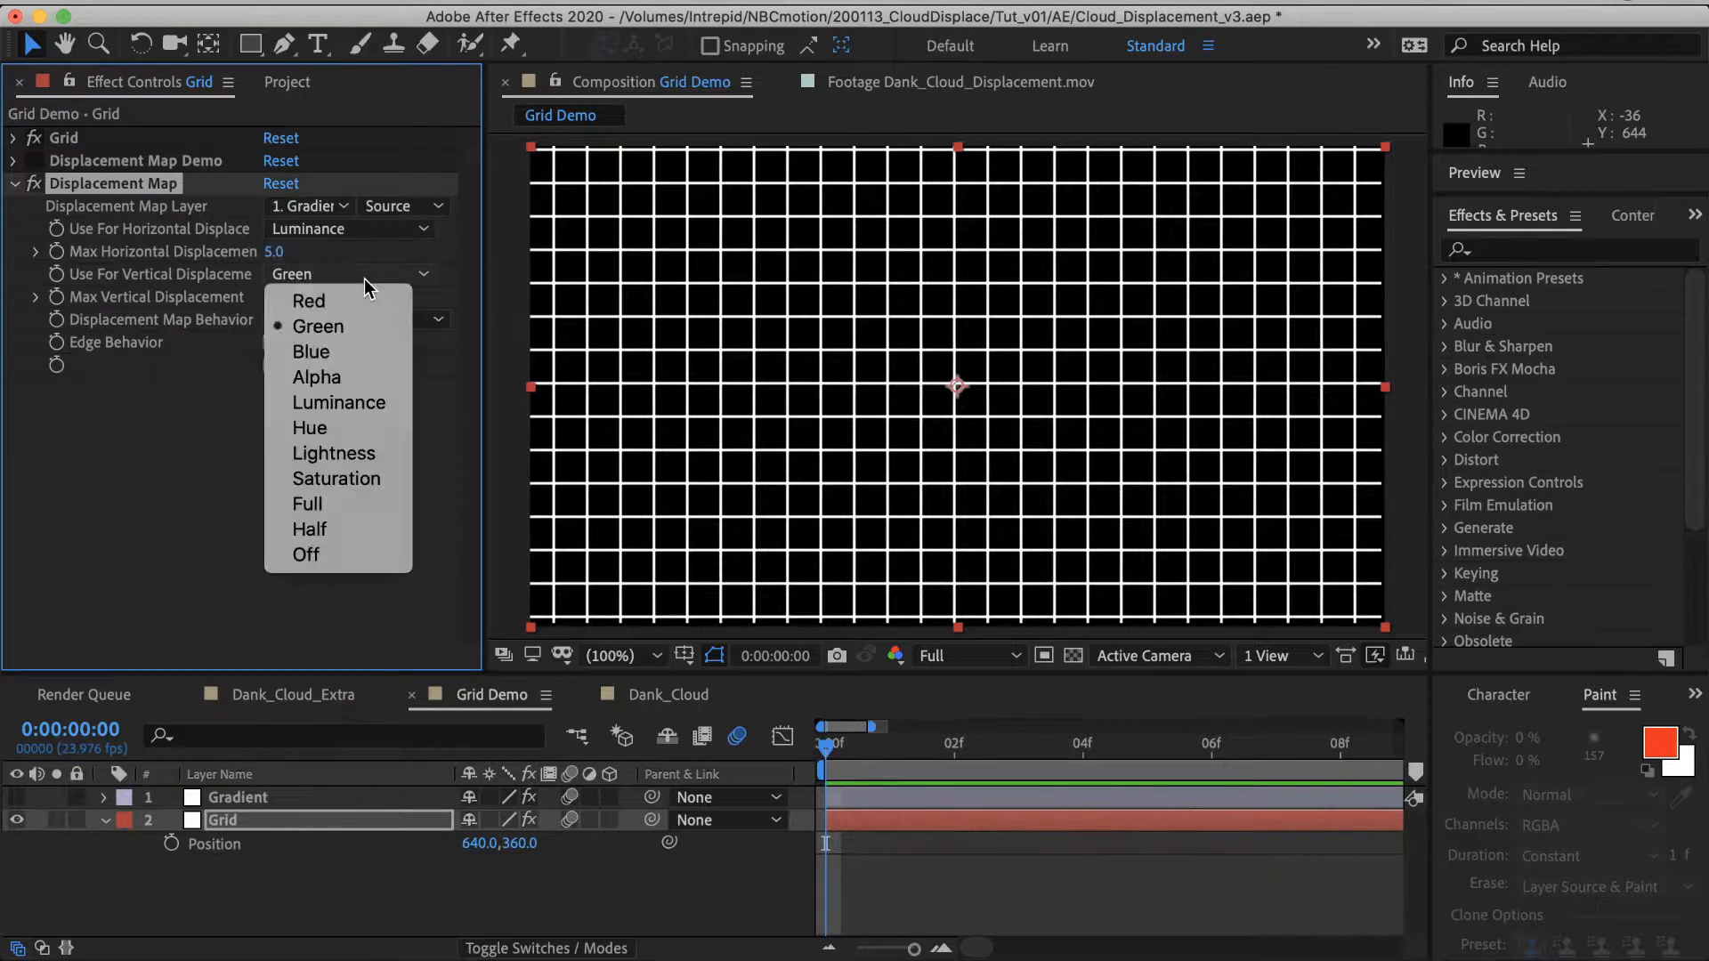
{"action": "left_click", "coordinate": [338, 402]}
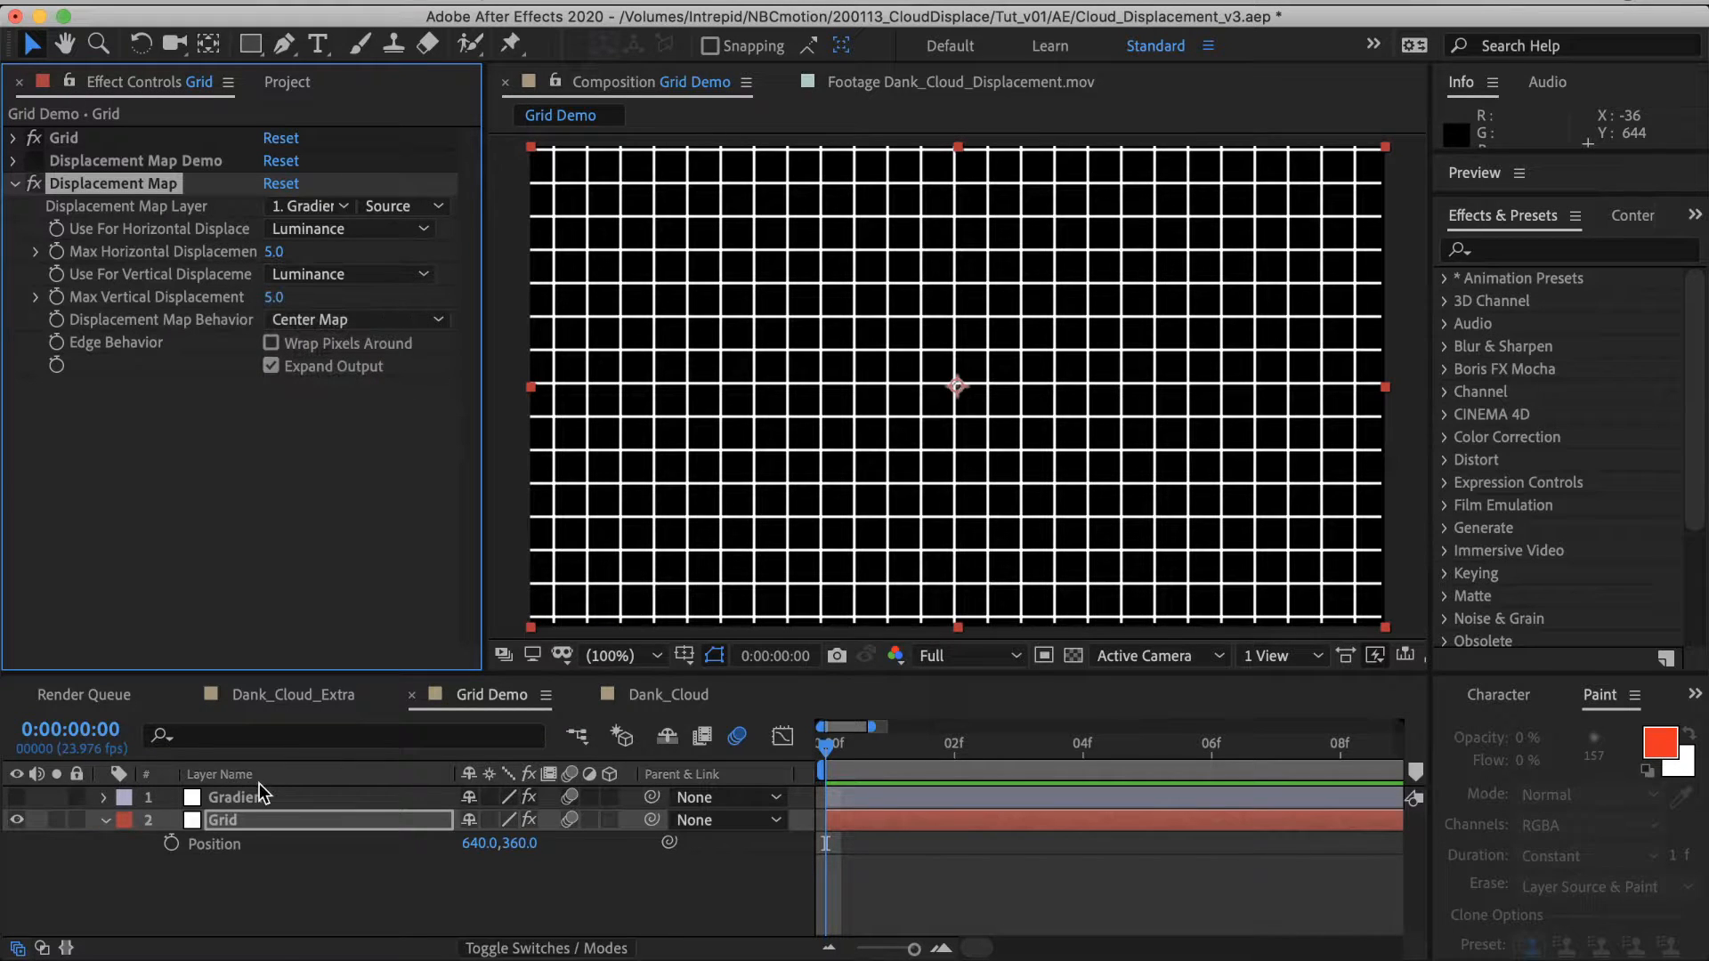
{"action": "left_click", "coordinate": [237, 798]}
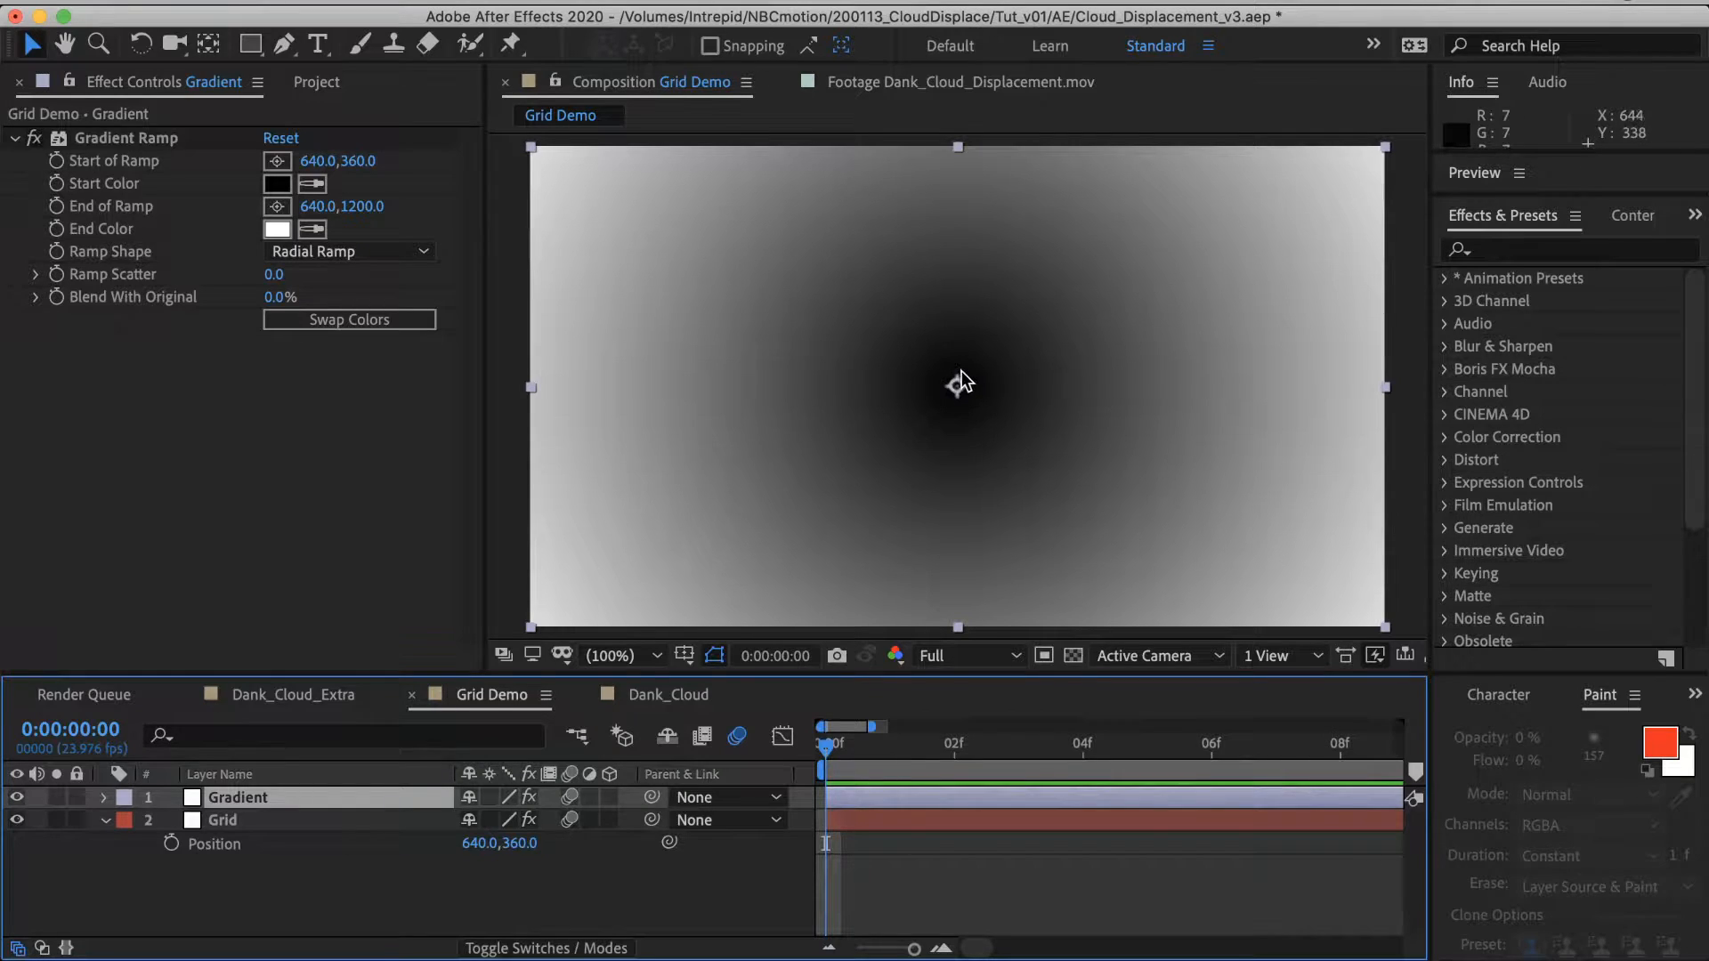
{"action": "mouse_move", "coordinate": [1016, 352]}
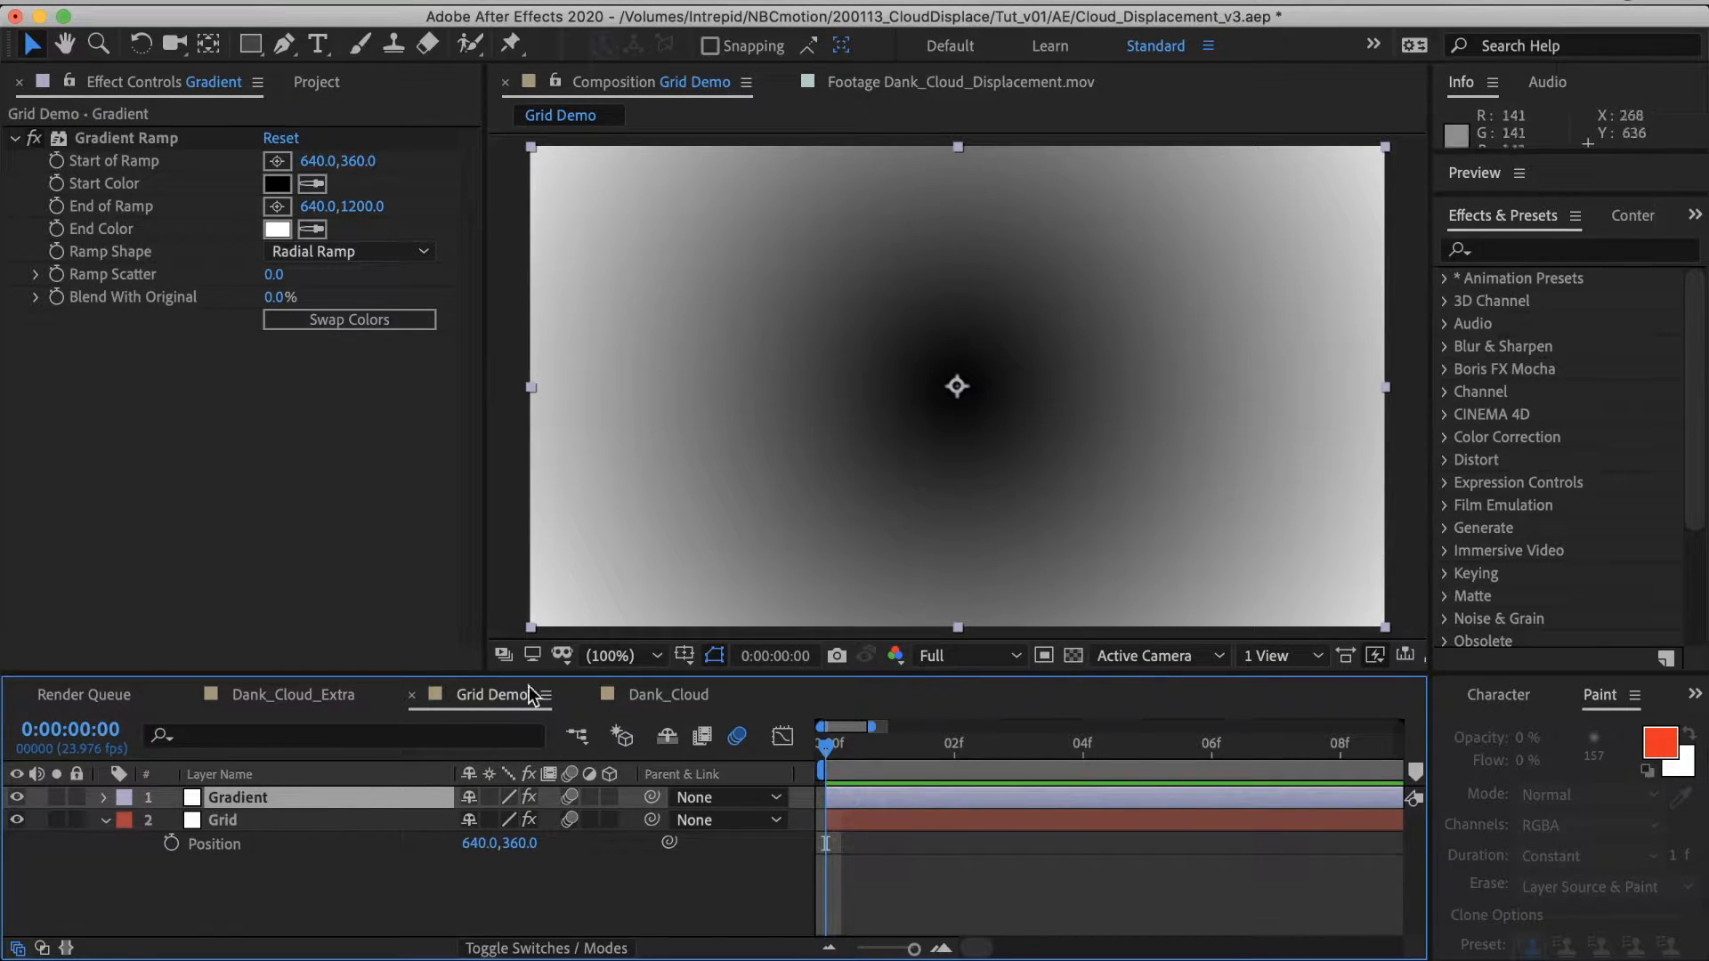
Step: Hide Gradient and scrub the Grid's Max Horizontal Displacement, ending at -6.0
{"action": "left_click", "coordinate": [222, 820]}
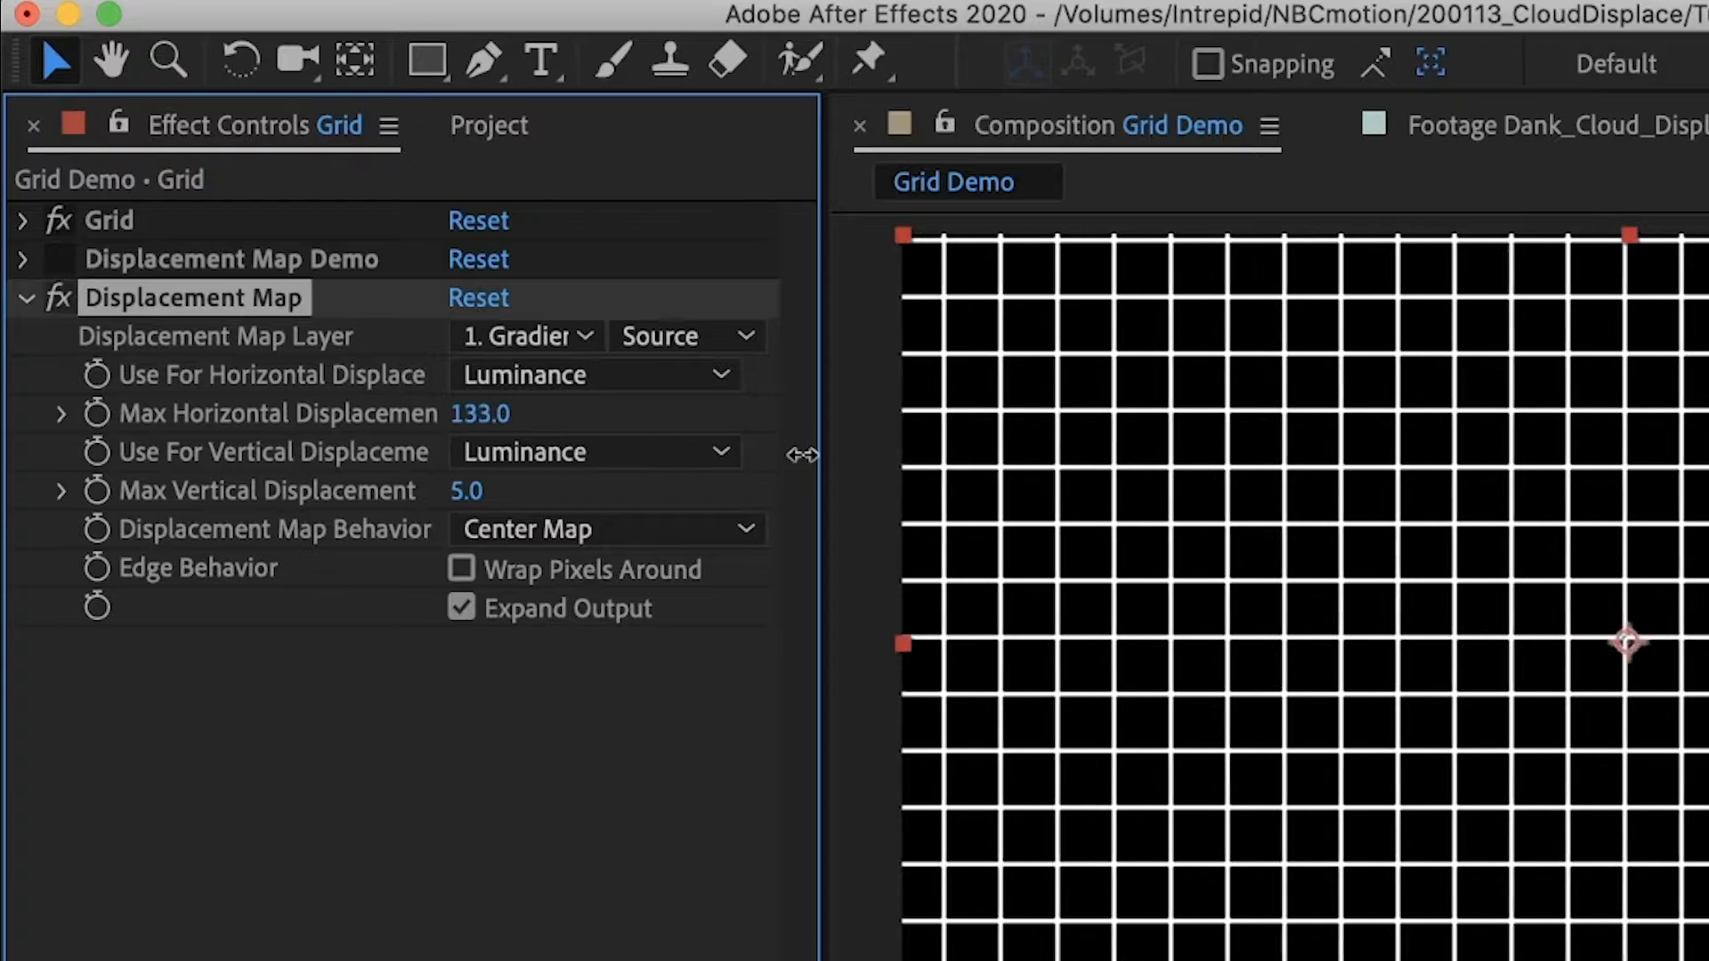
{"action": "left_click_drag", "start_coordinate": [477, 413], "coordinate": [332, 436]}
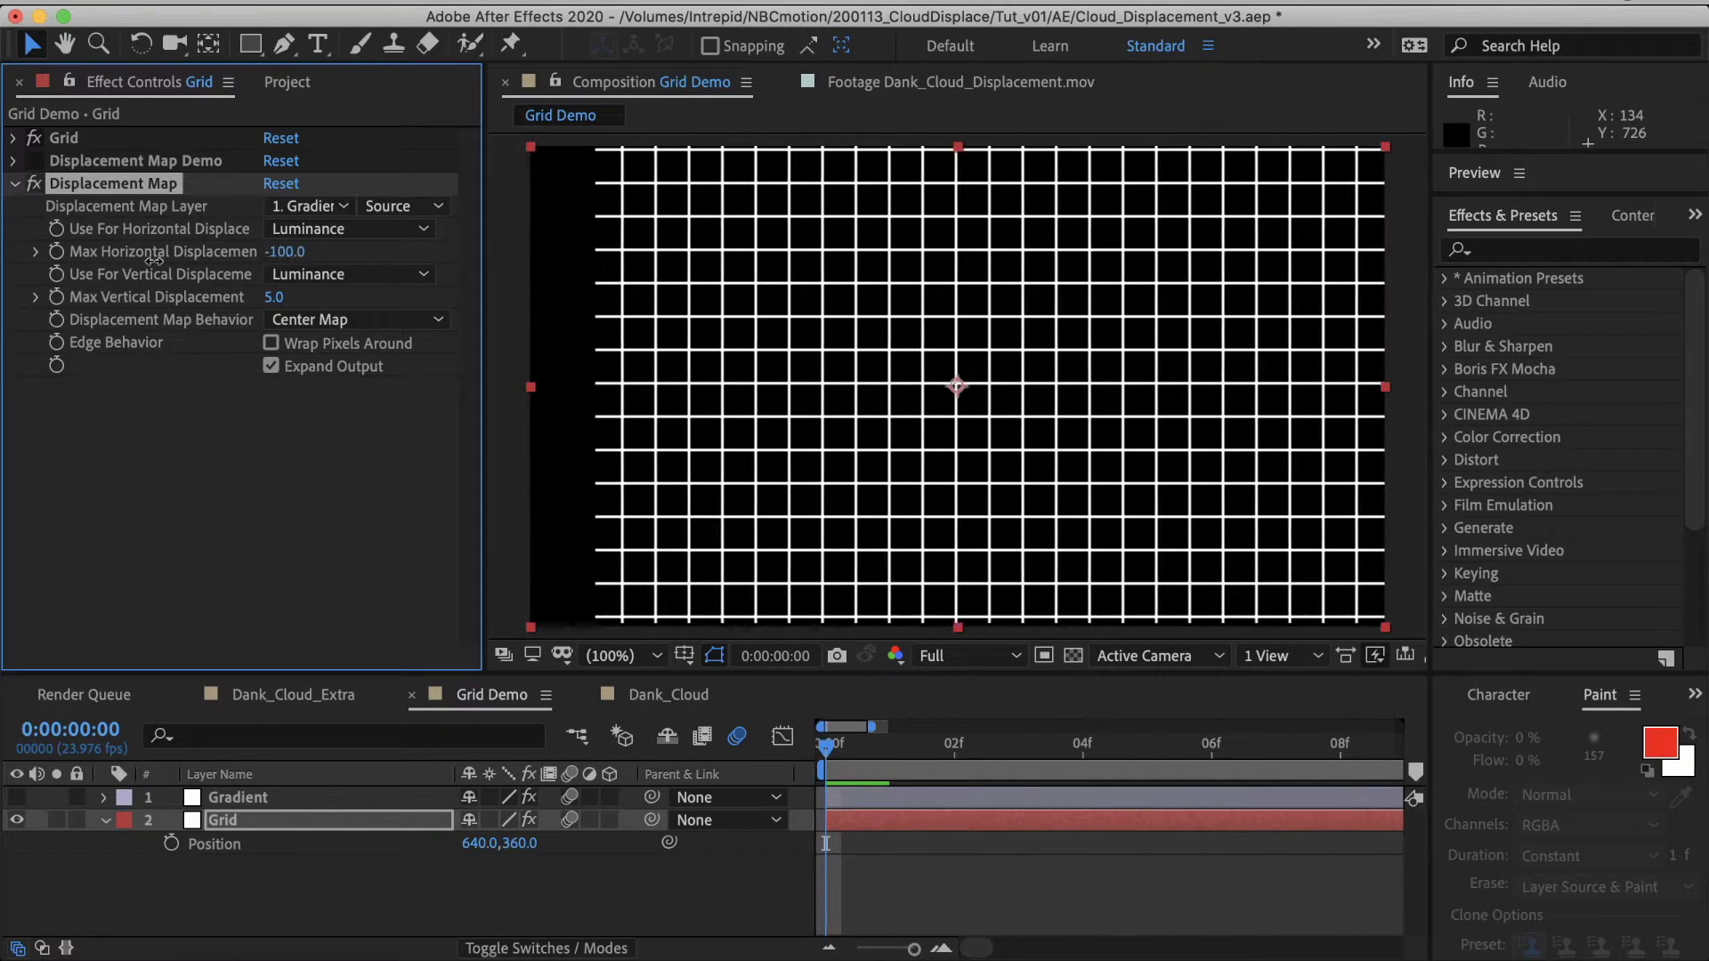
{"action": "left_click_drag", "start_coordinate": [285, 252], "coordinate": [218, 251]}
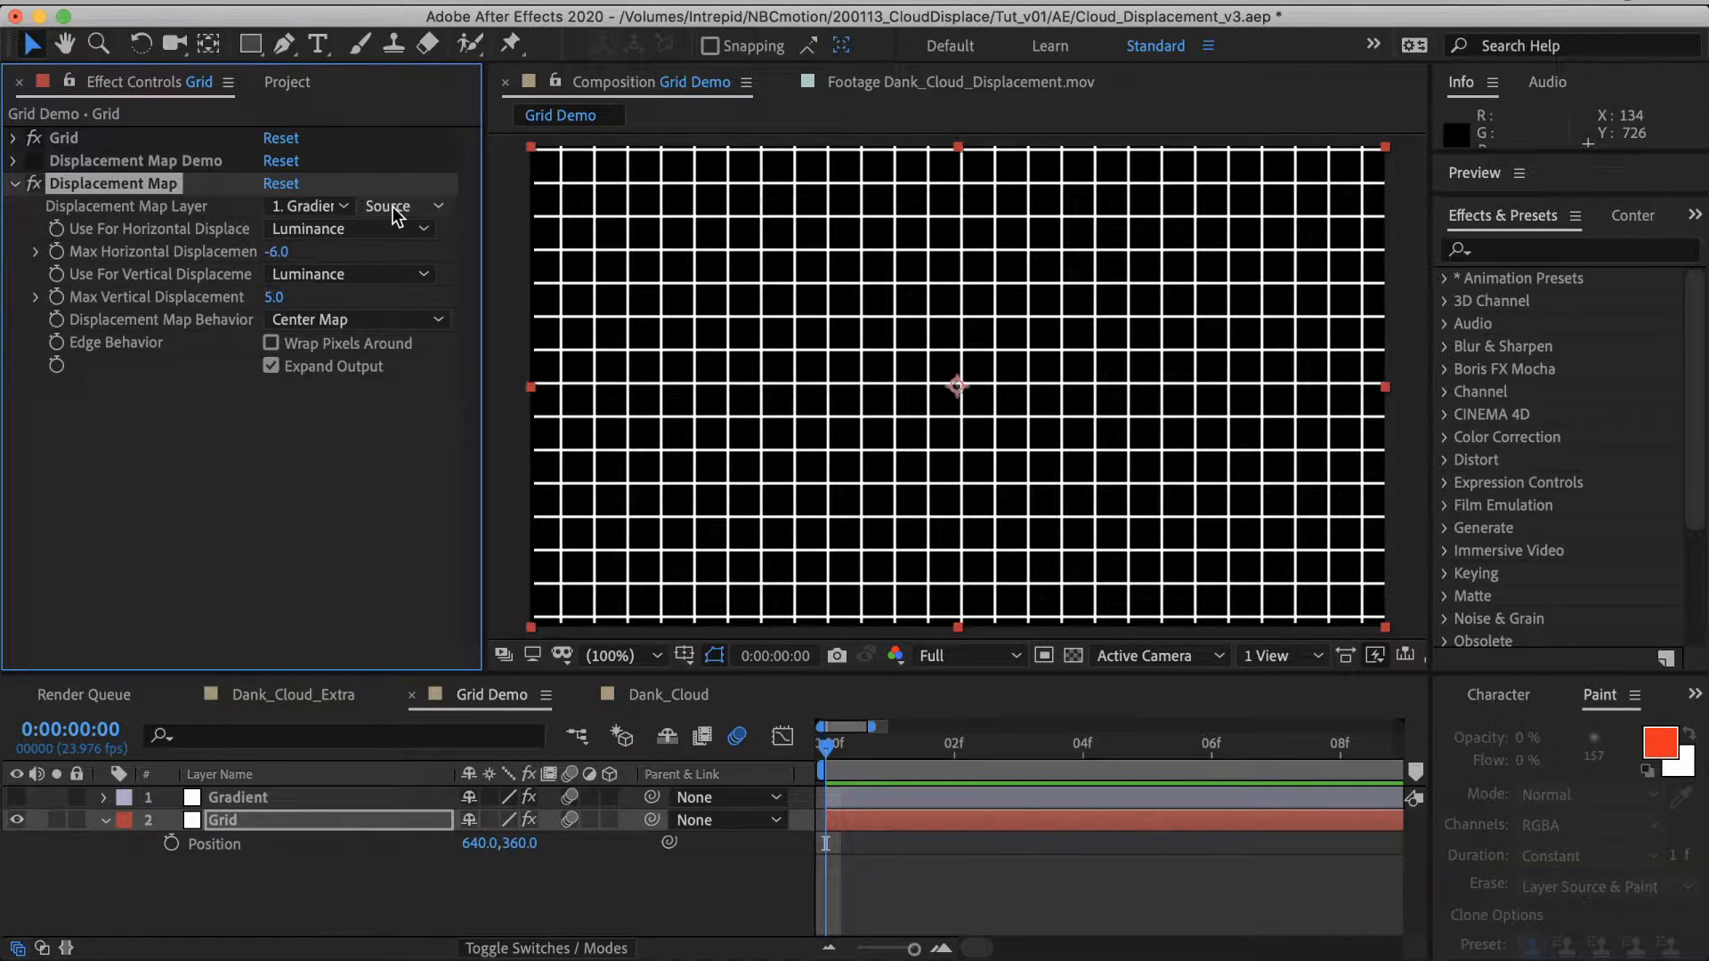
Step: Switch the map source from Source to Effects & Masks and reset horizontal displacement to 0.0
{"action": "left_click", "coordinate": [403, 206]}
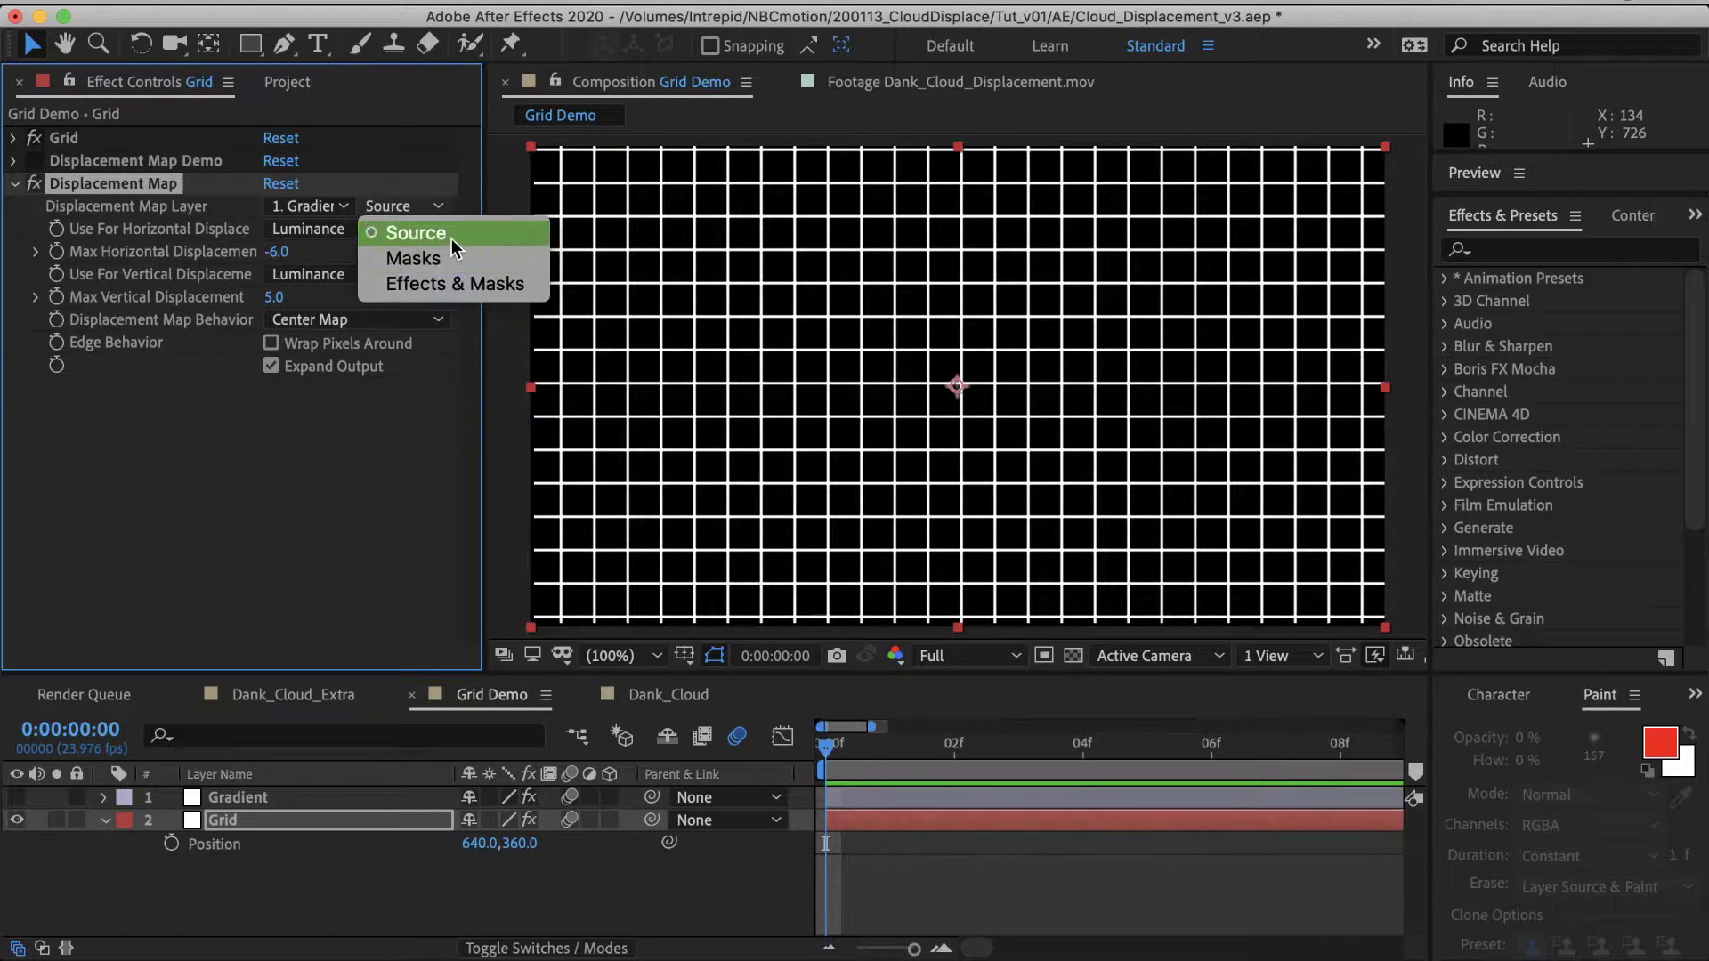
{"action": "left_click", "coordinate": [412, 233]}
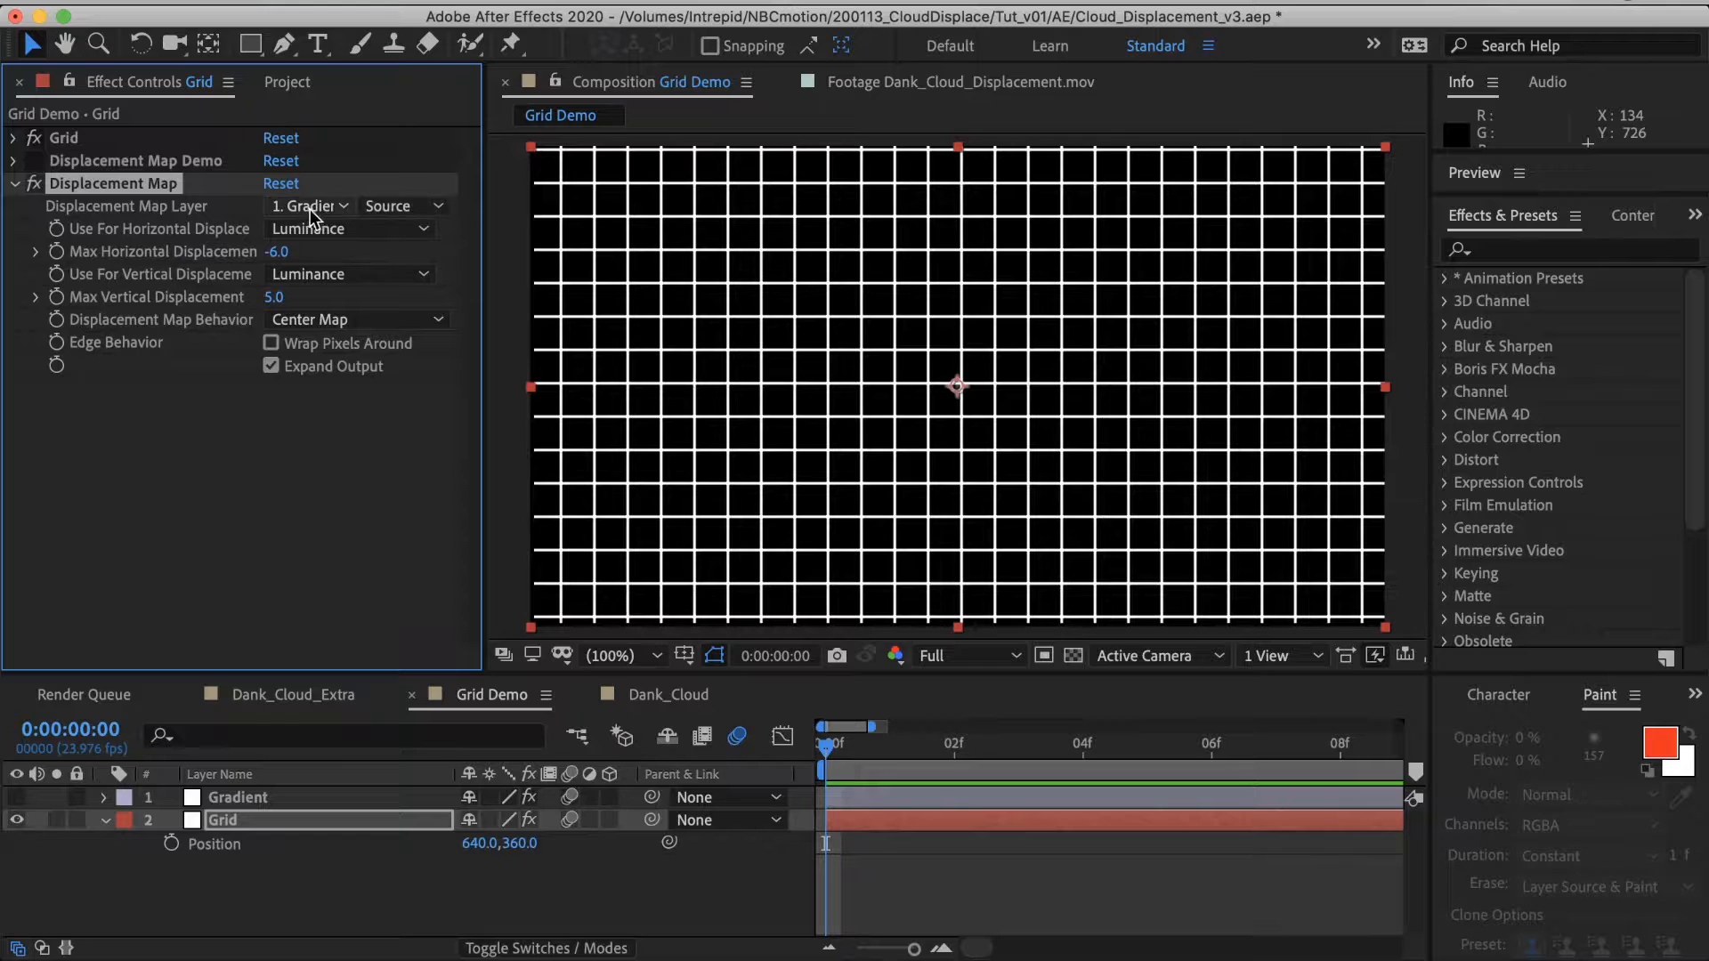
{"action": "left_click", "coordinate": [238, 797]}
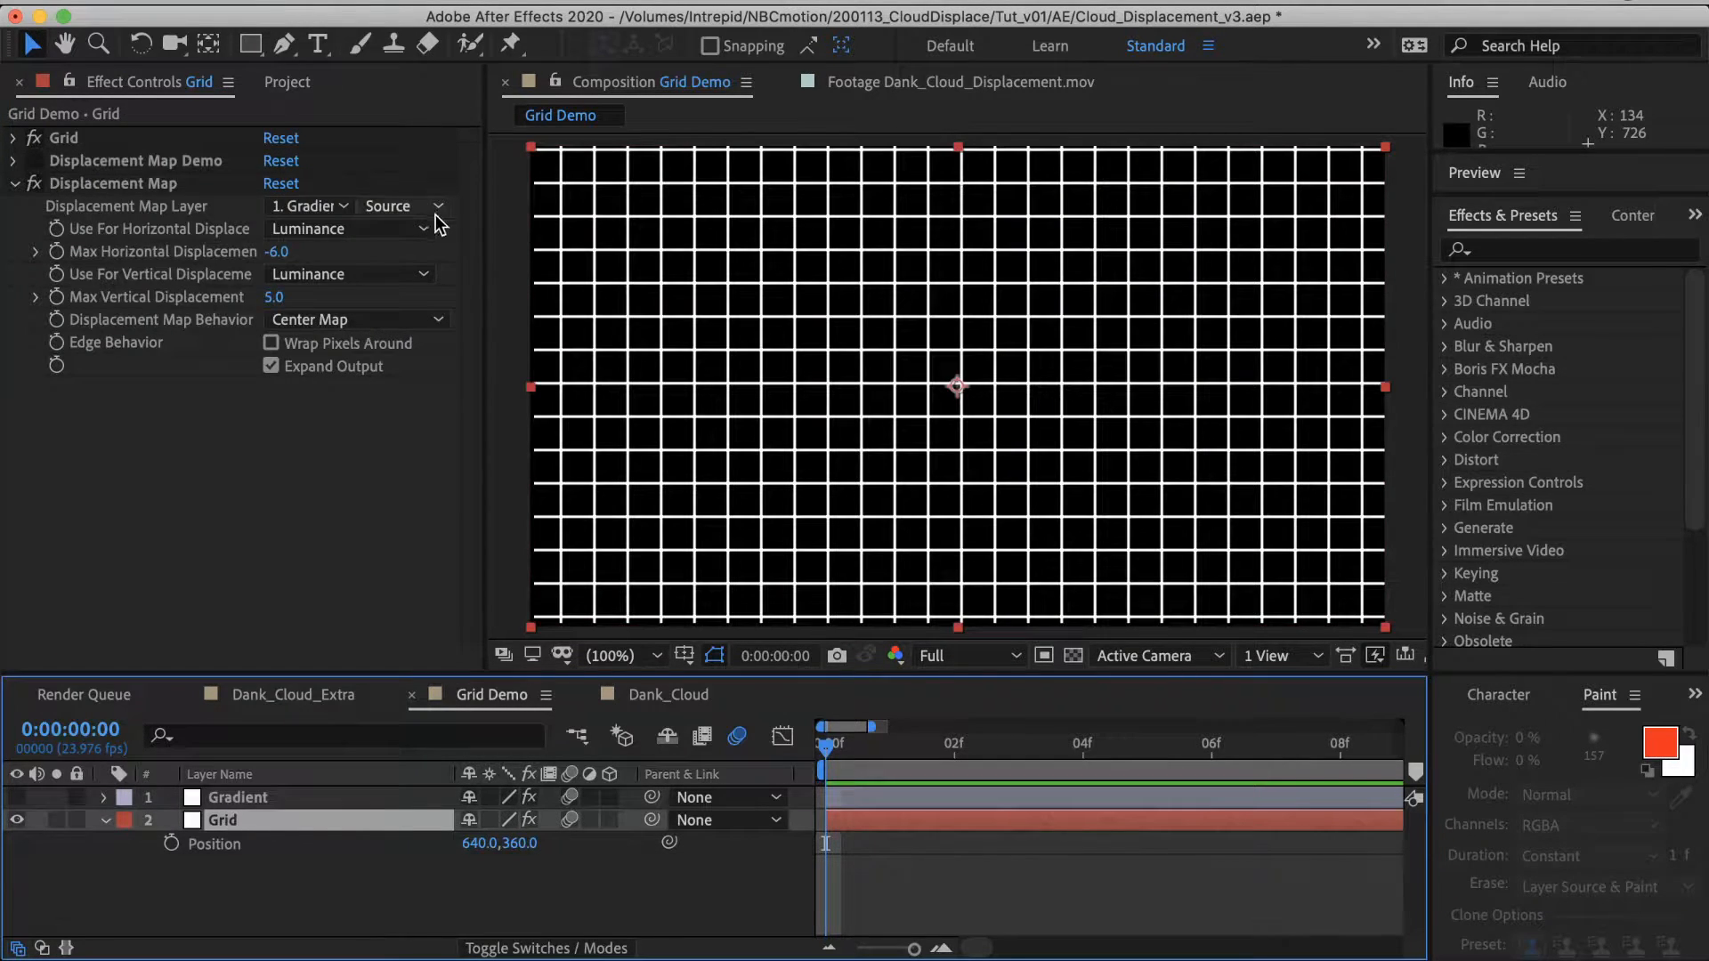
{"action": "left_click", "coordinate": [400, 206]}
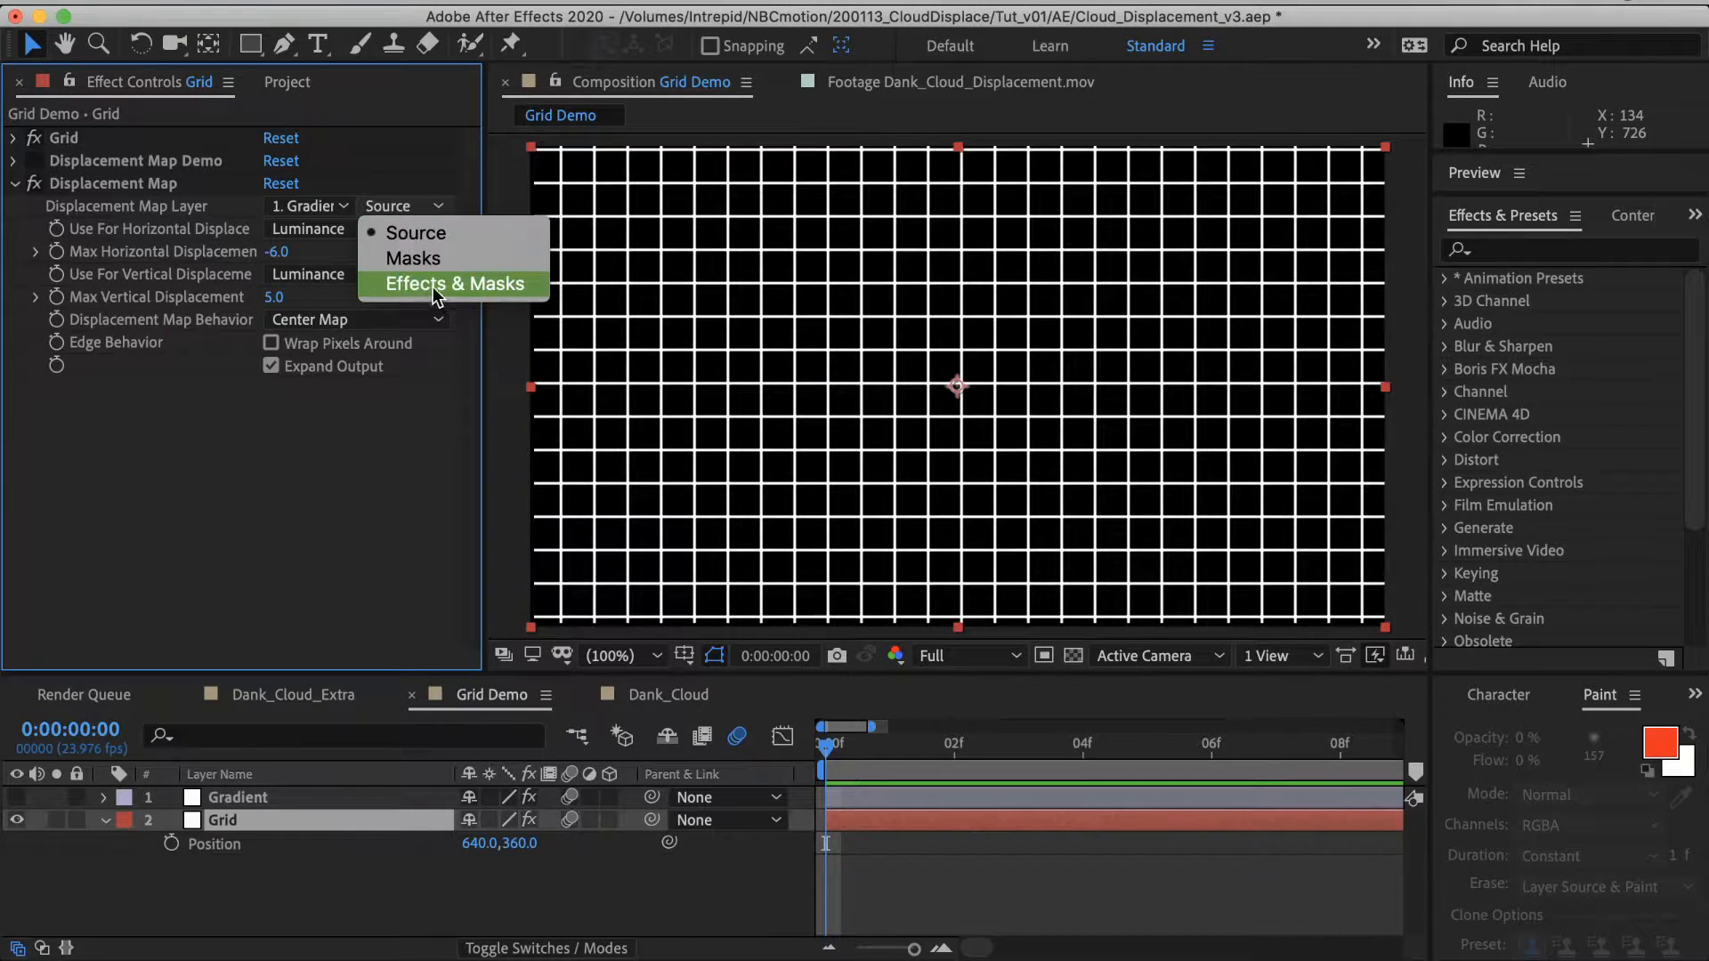
{"action": "left_click", "coordinate": [453, 283]}
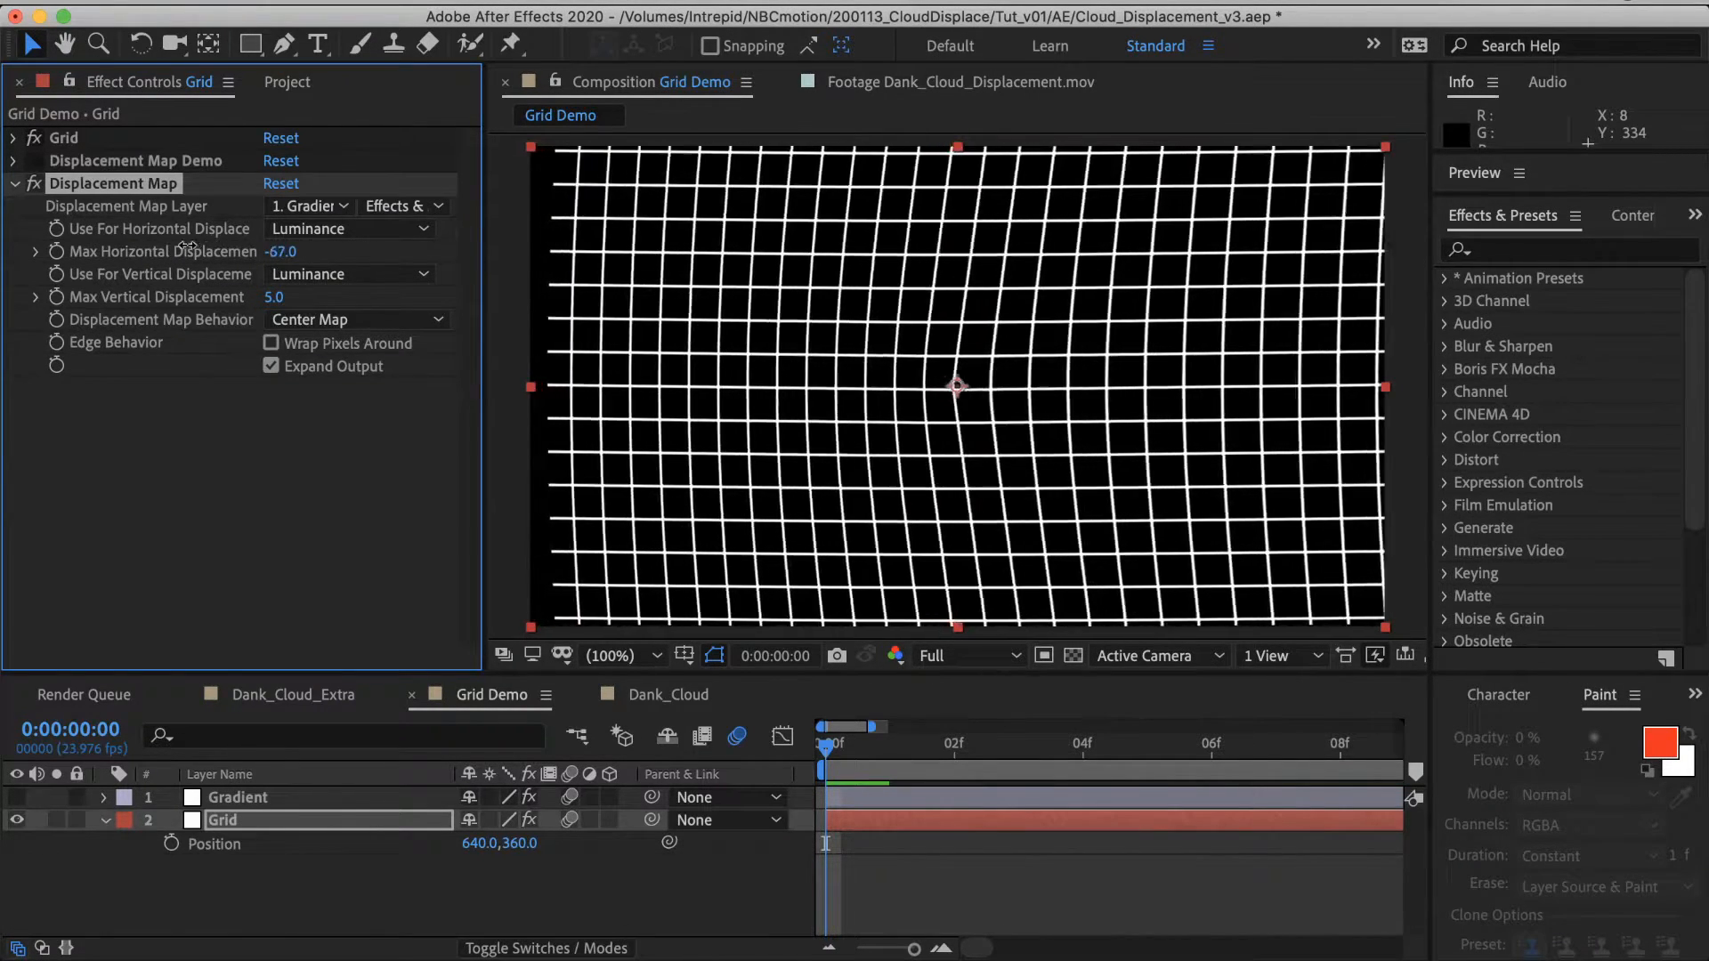
{"action": "left_click_drag", "start_coordinate": [280, 252], "coordinate": [316, 252]}
{"action": "type", "text": "0"}
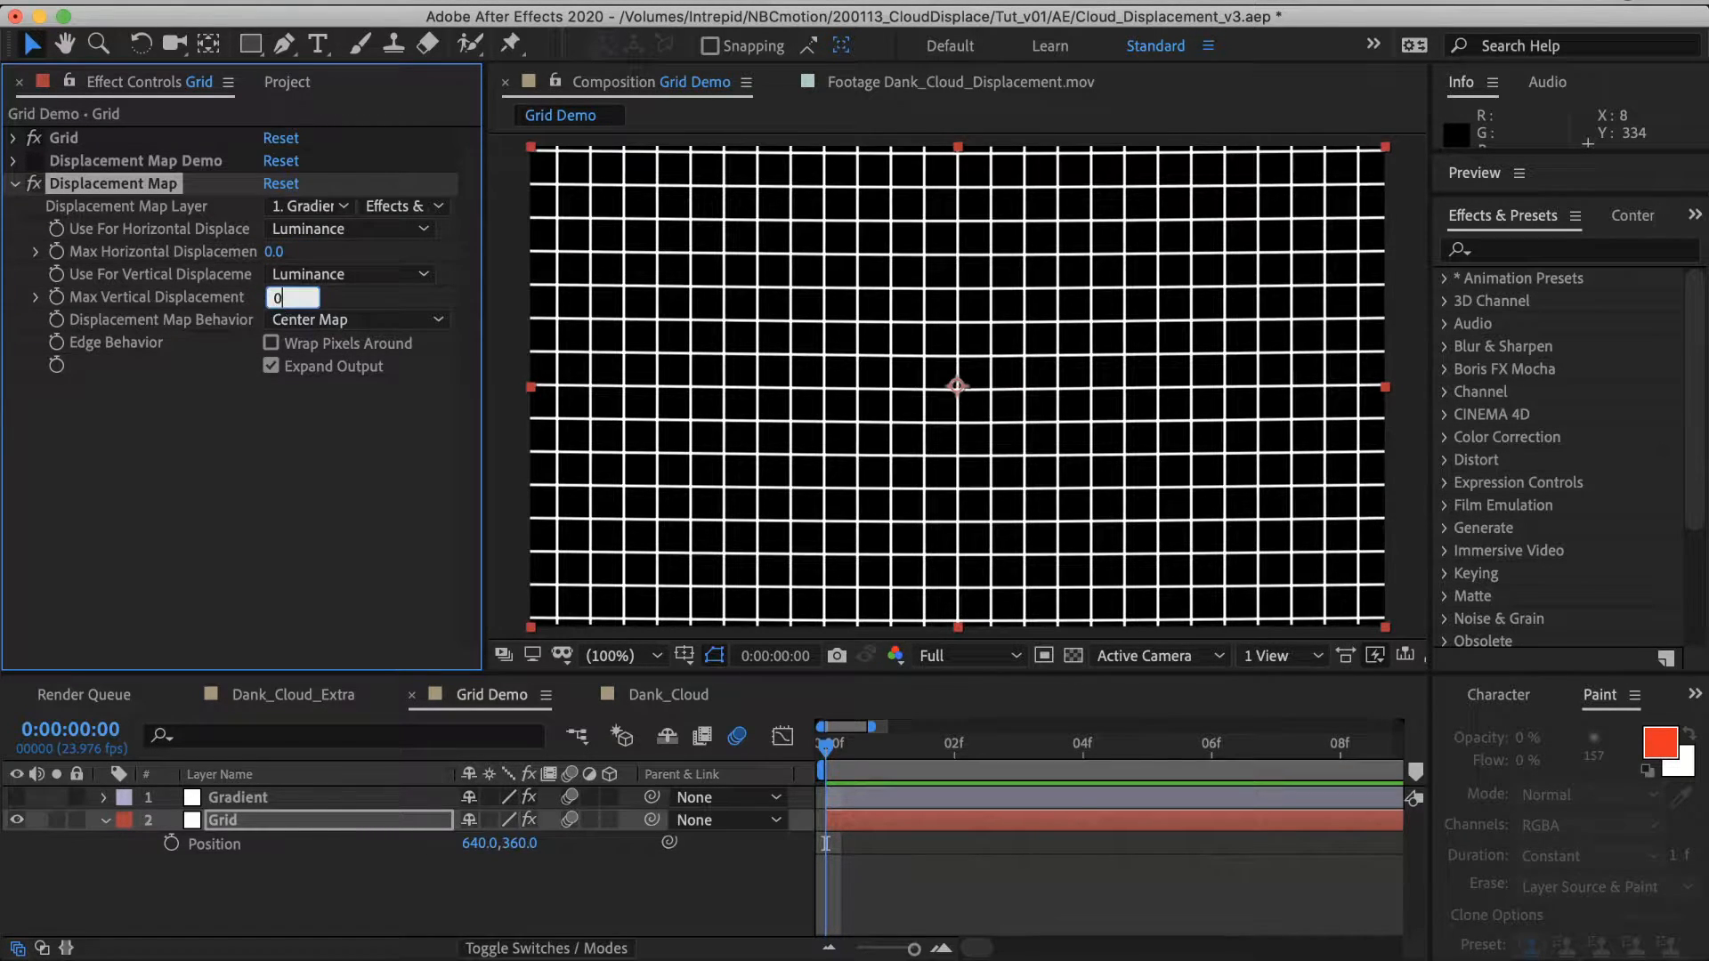
{"action": "key", "text": "Enter"}
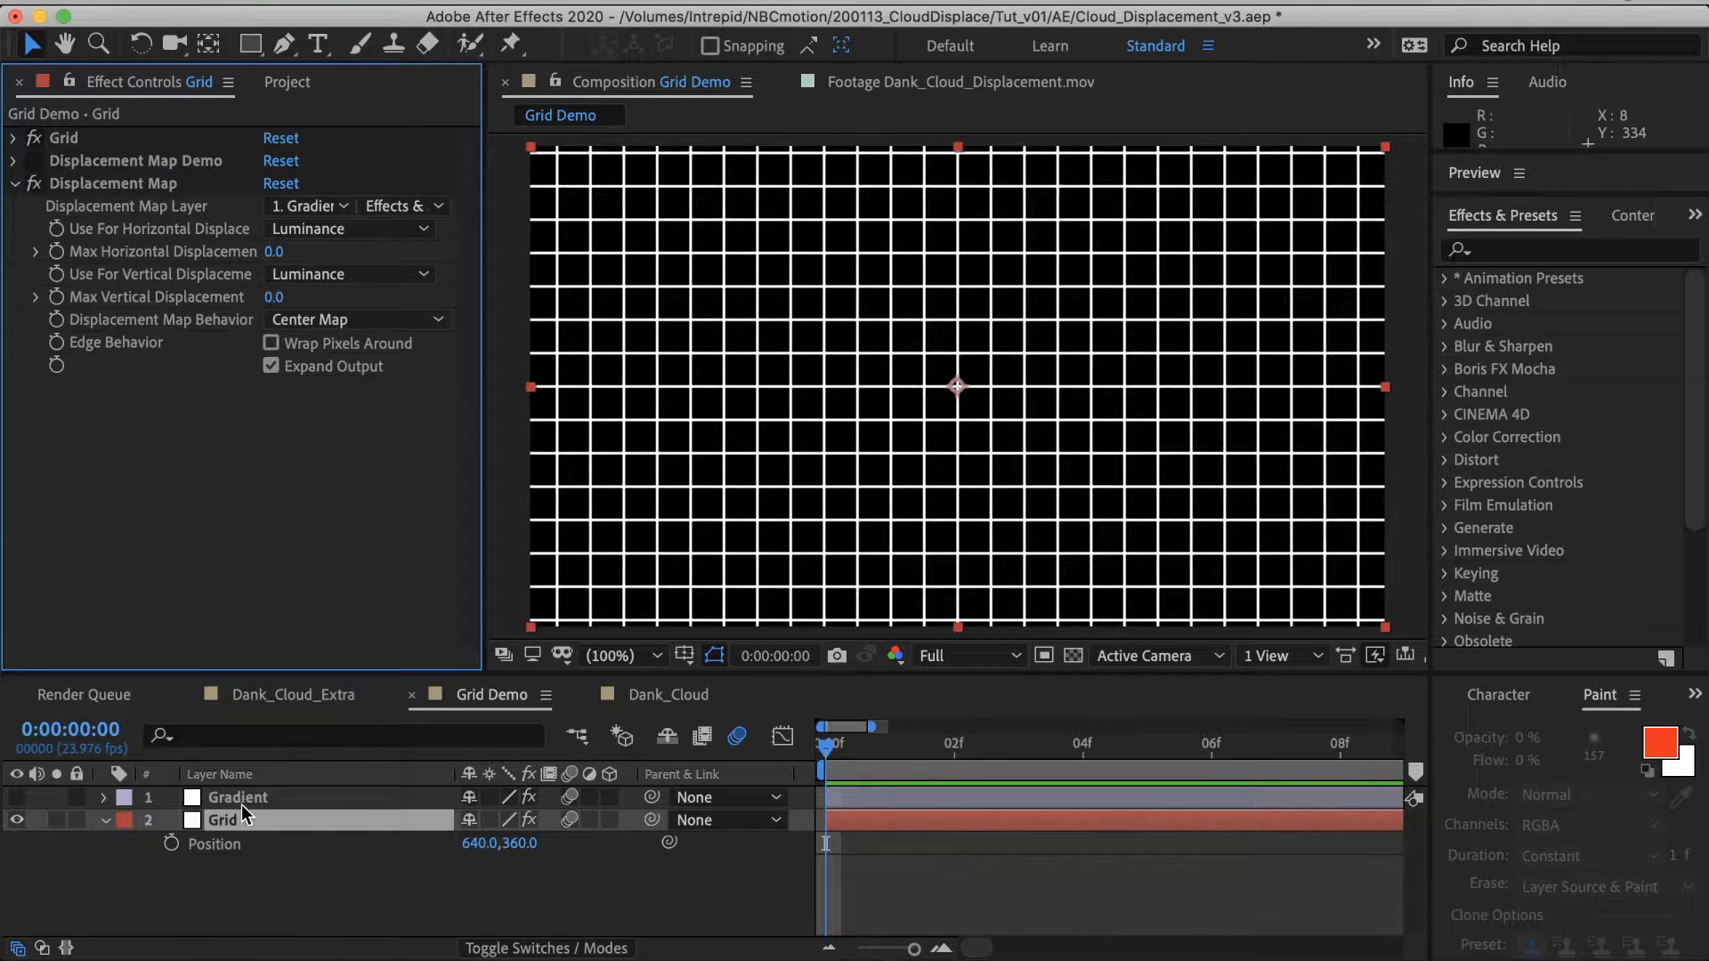
{"action": "left_click", "coordinate": [238, 798]}
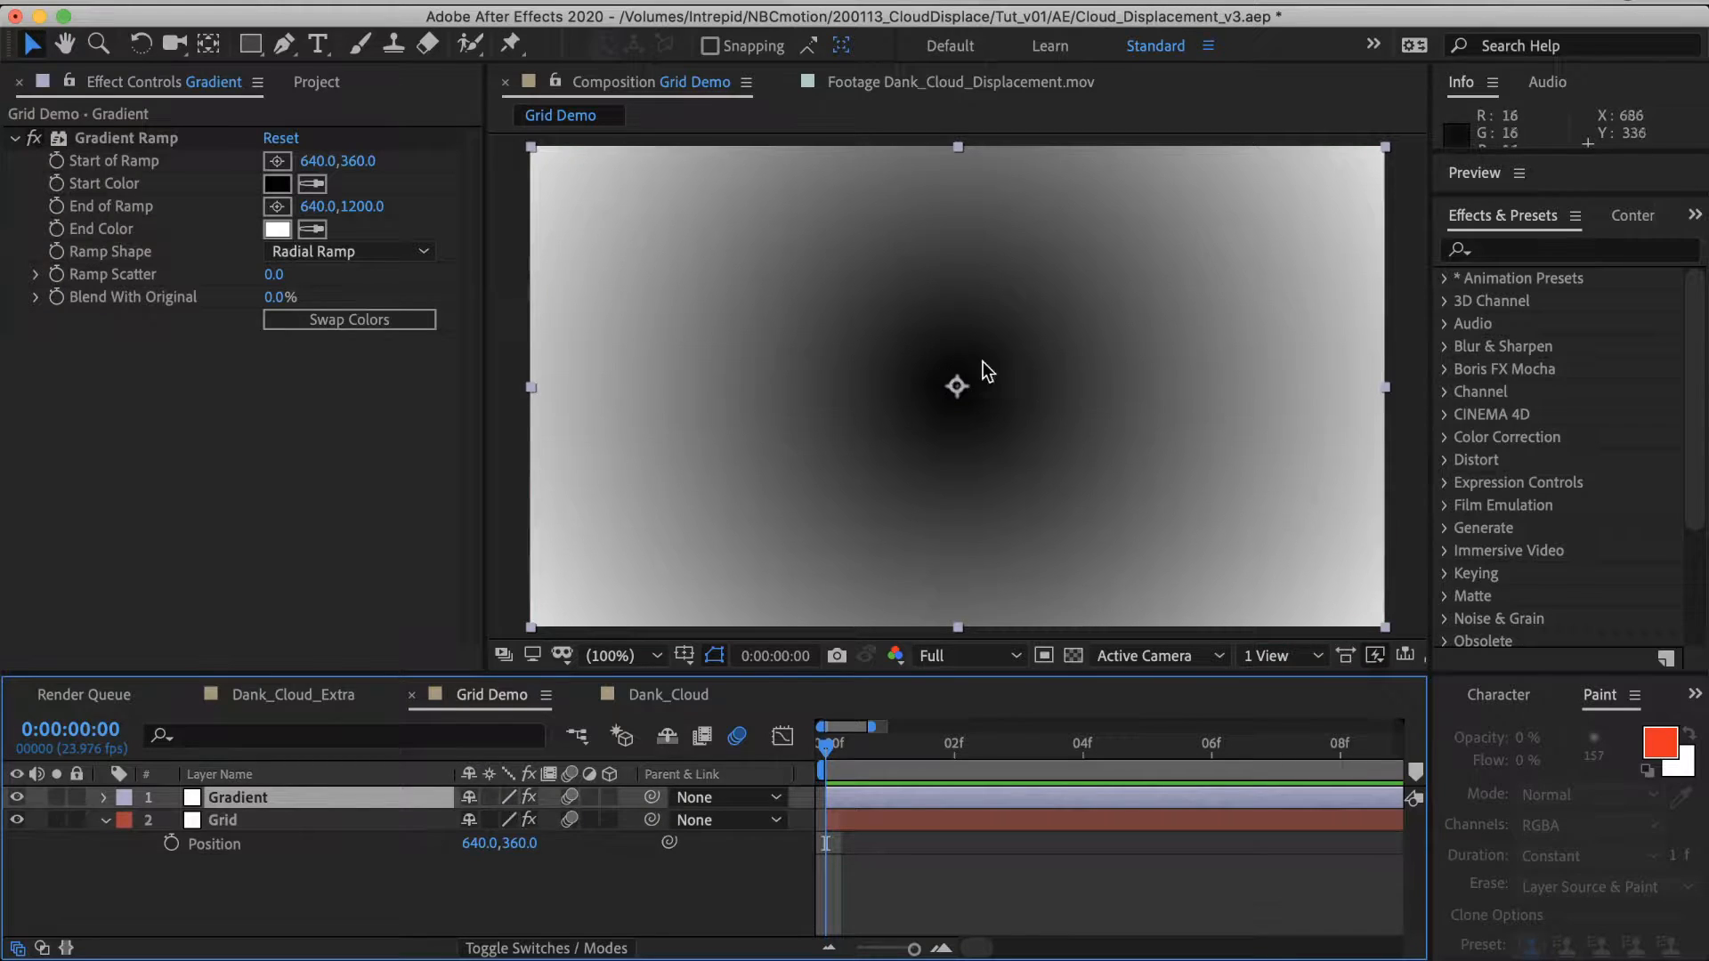
{"action": "left_click", "coordinate": [223, 819]}
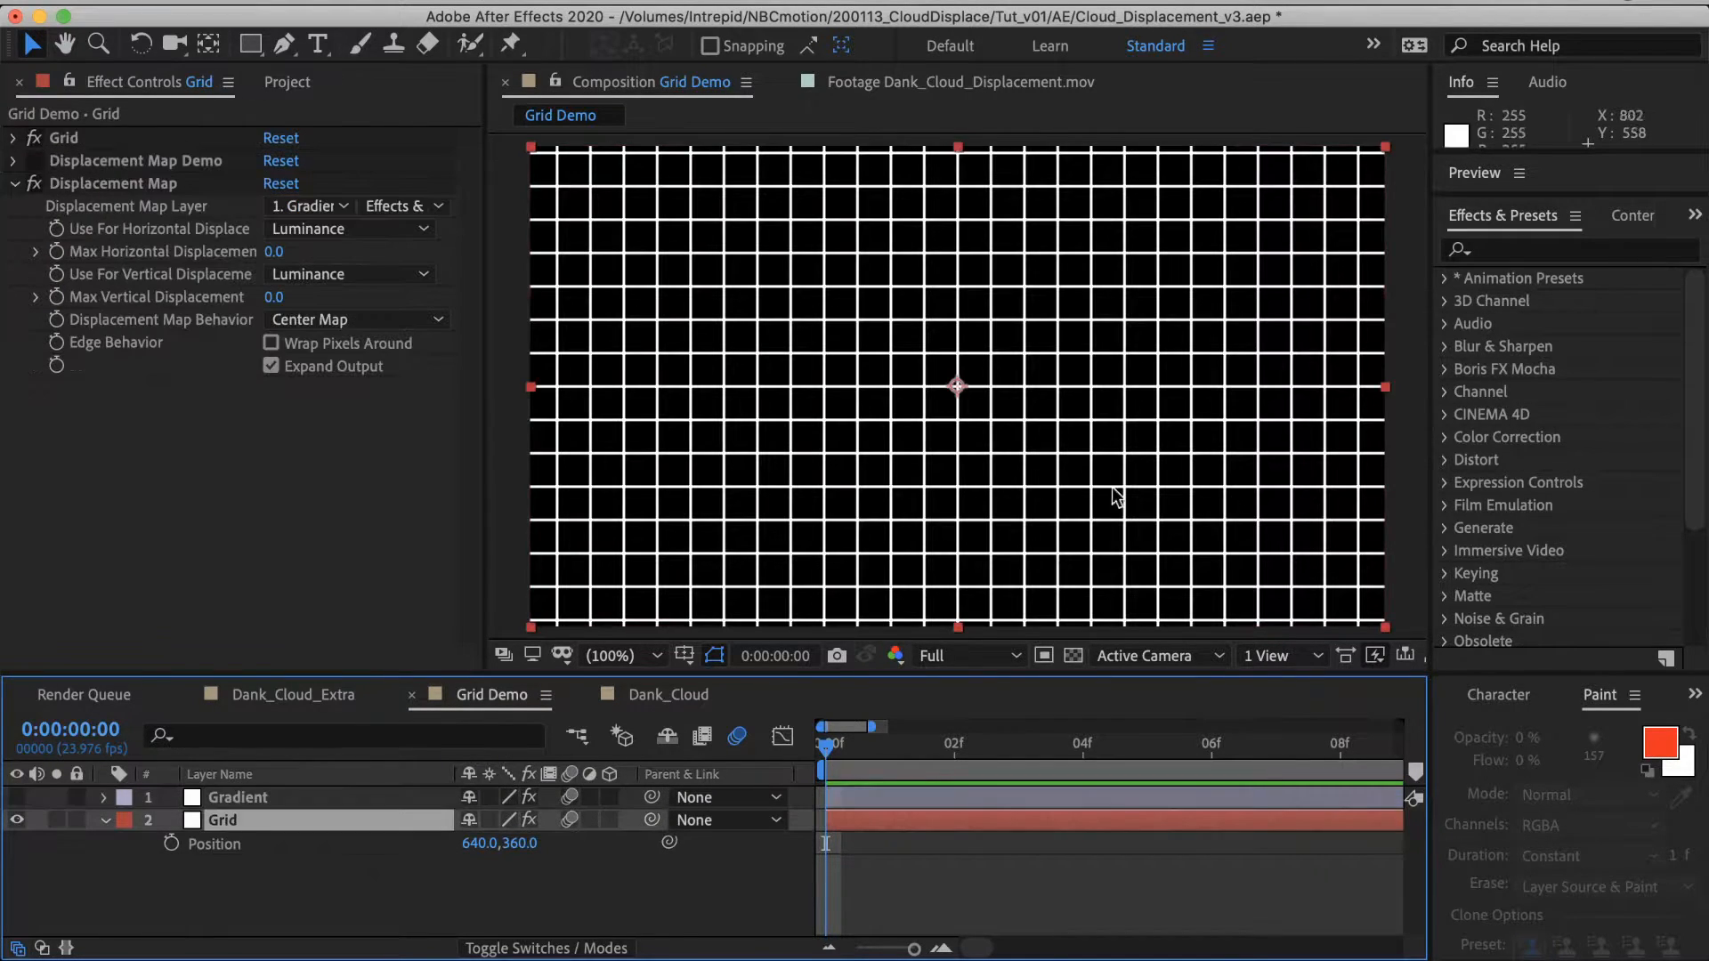
{"action": "mouse_move", "coordinate": [995, 439]}
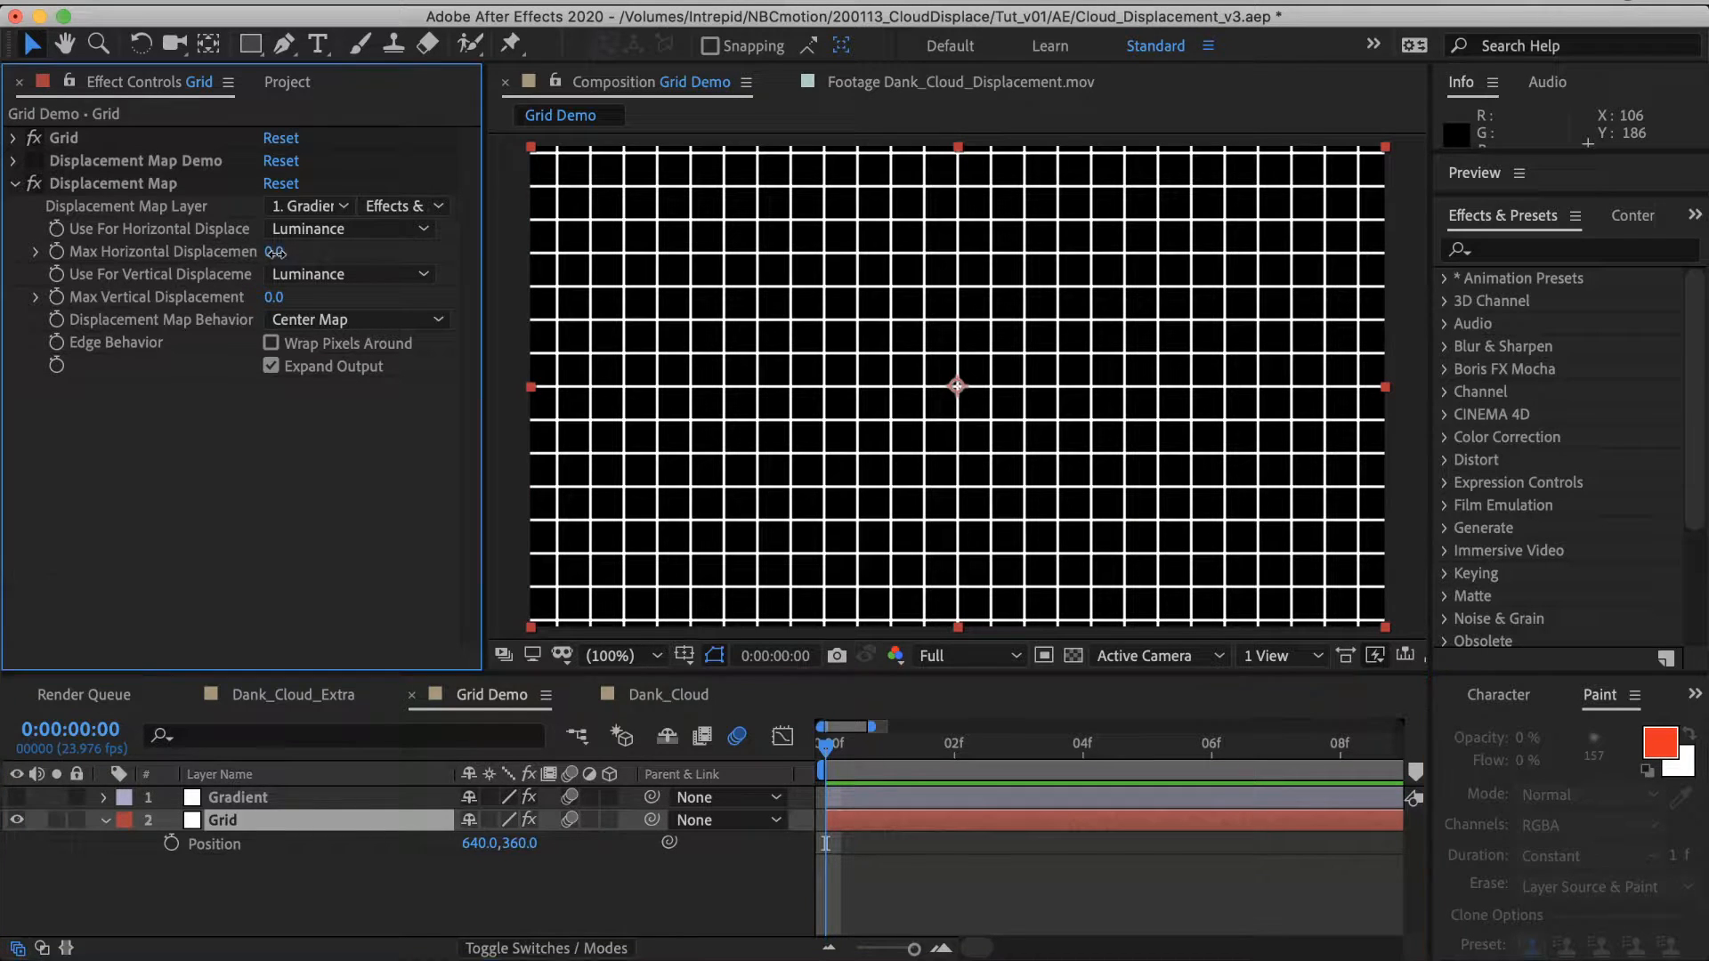
{"action": "left_click_drag", "start_coordinate": [277, 251], "coordinate": [326, 252]}
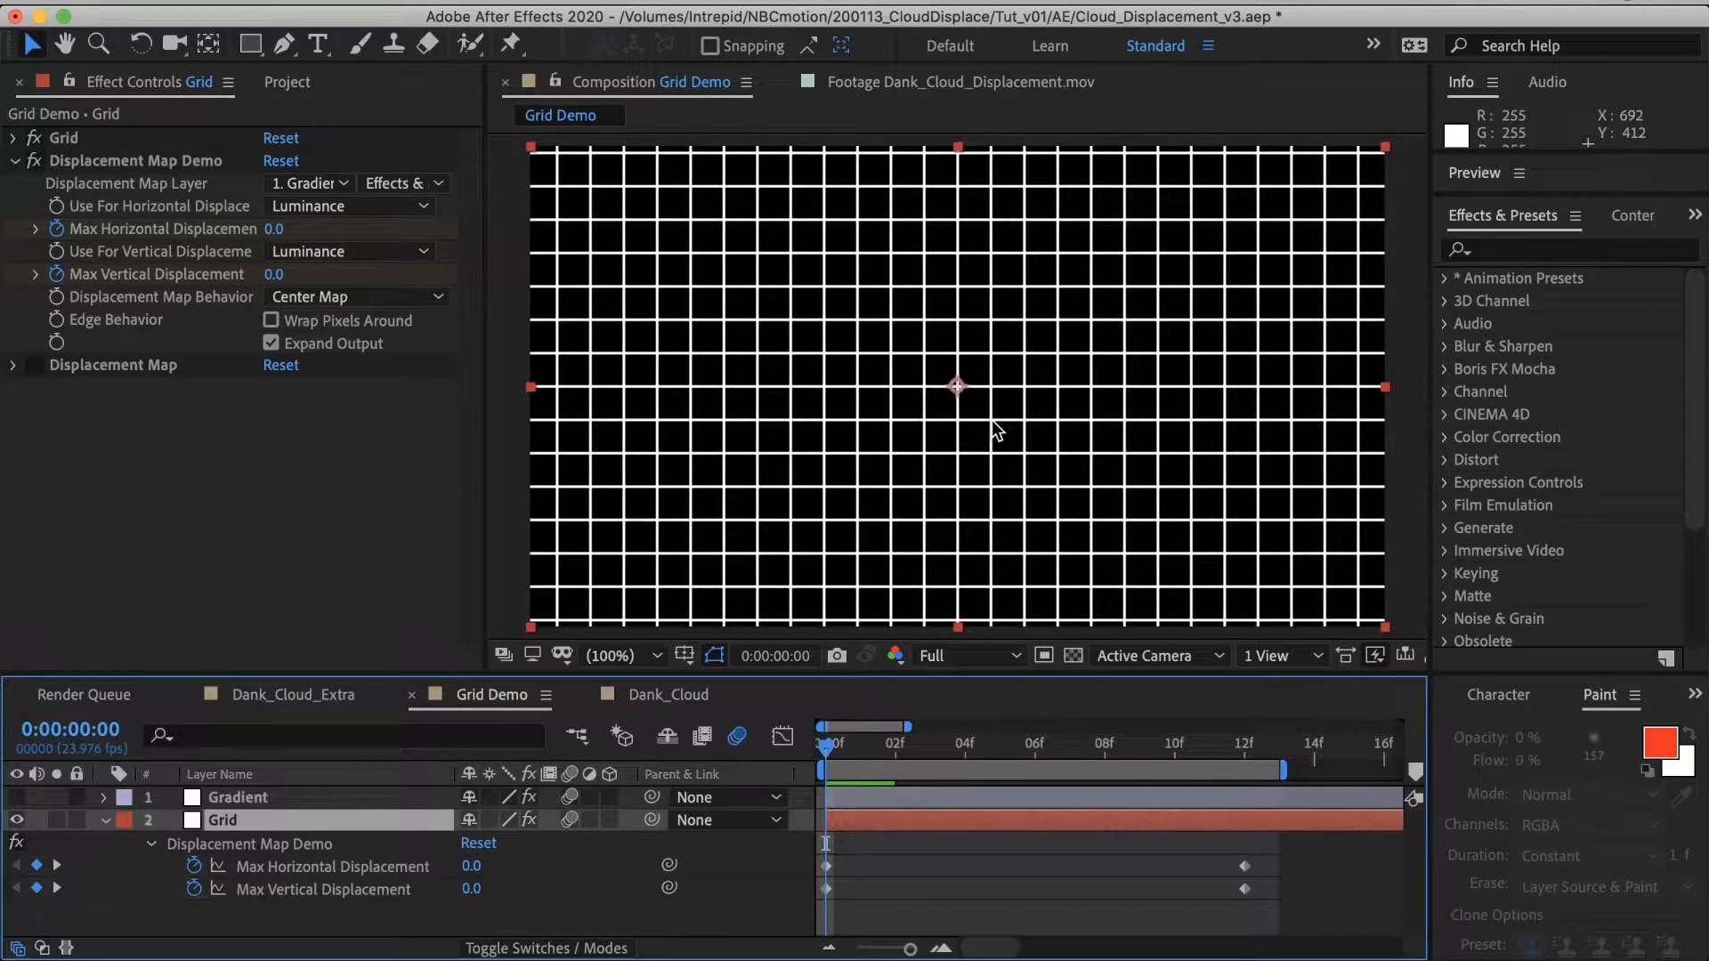
{"action": "mouse_move", "coordinate": [993, 396]}
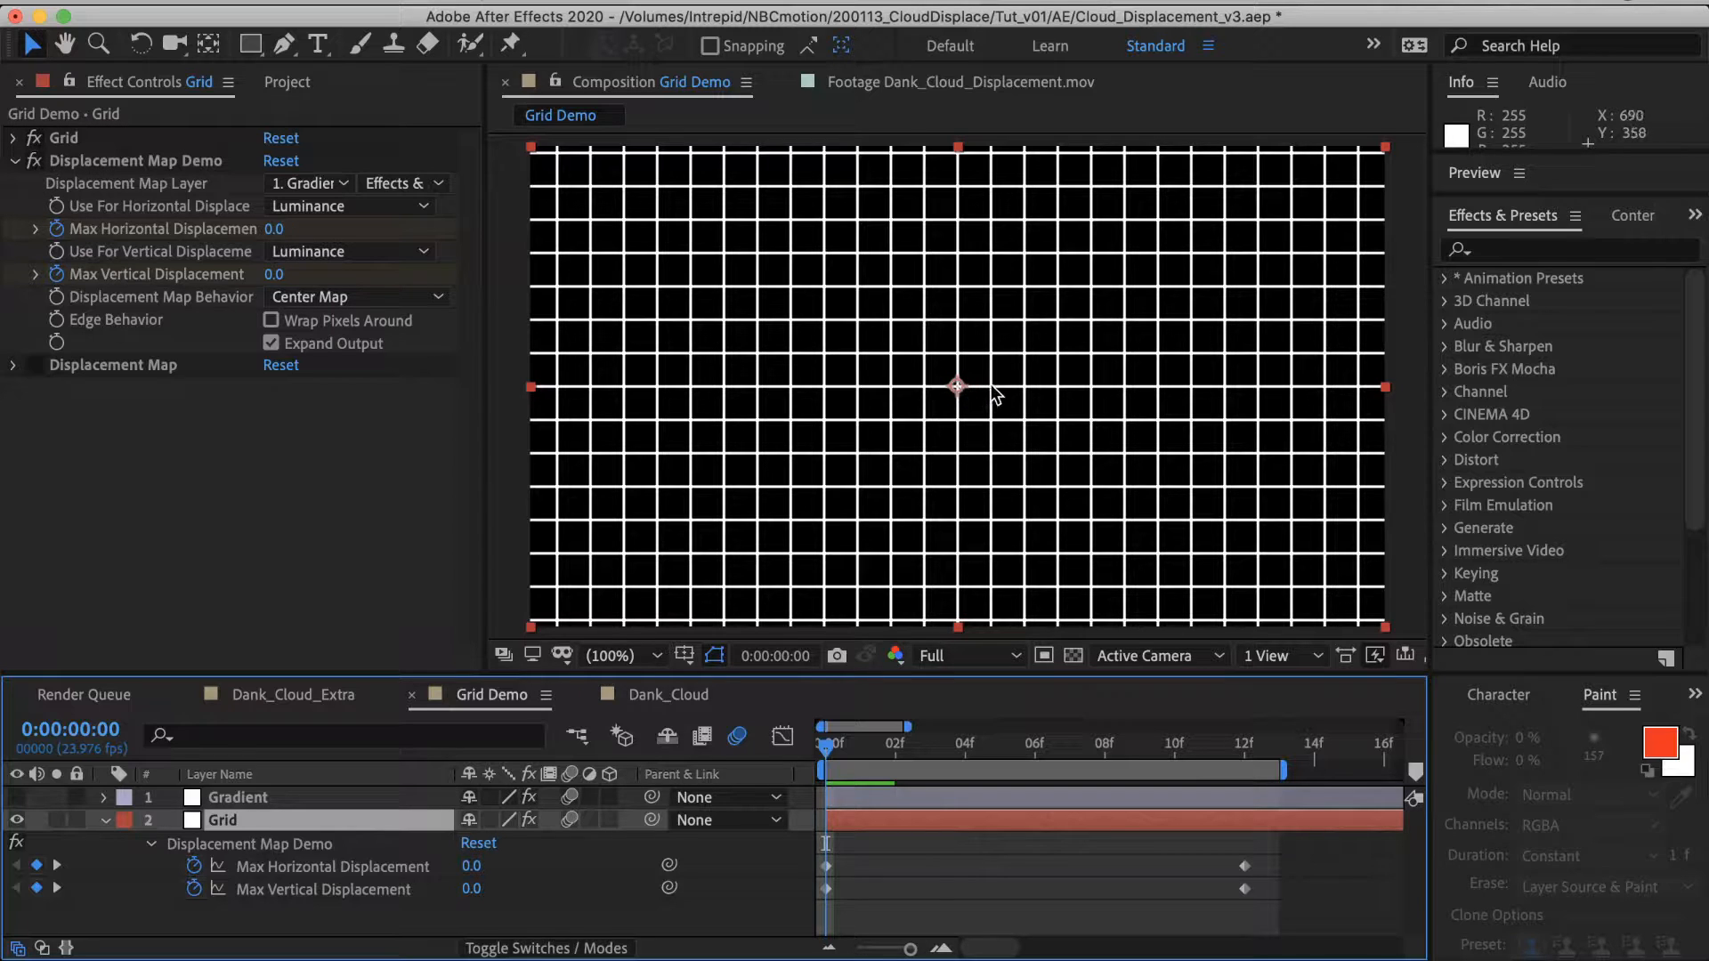
{"action": "mouse_move", "coordinate": [966, 395]}
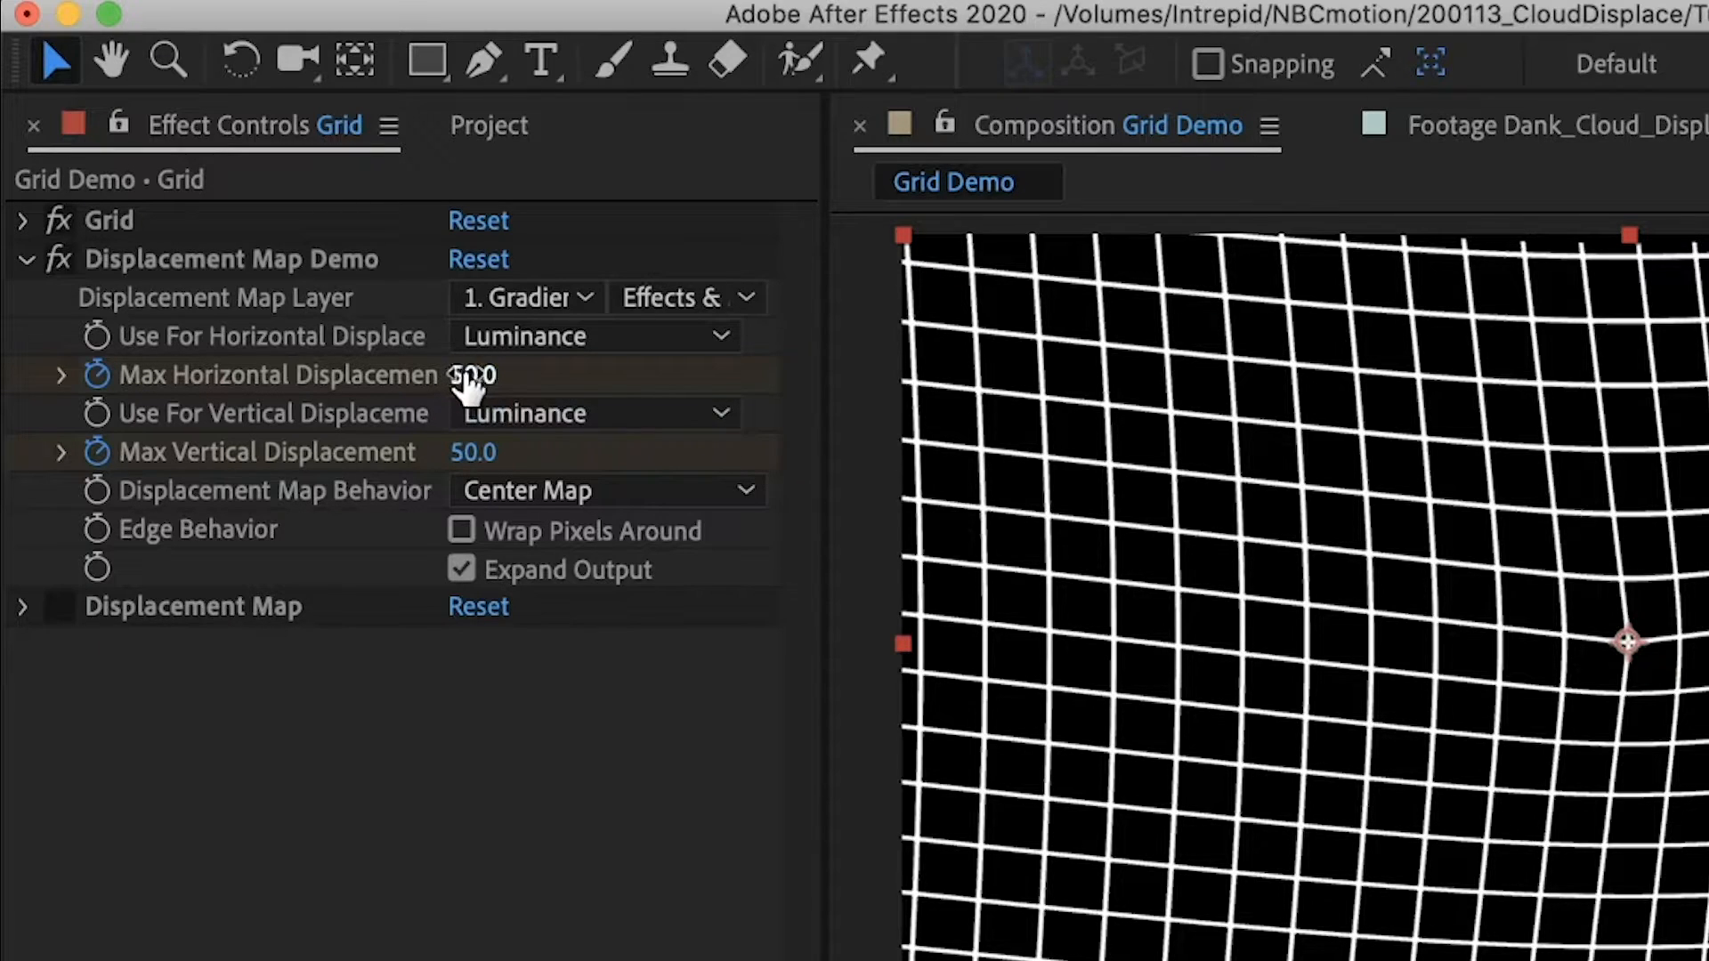
{"action": "mouse_move", "coordinate": [307, 392]}
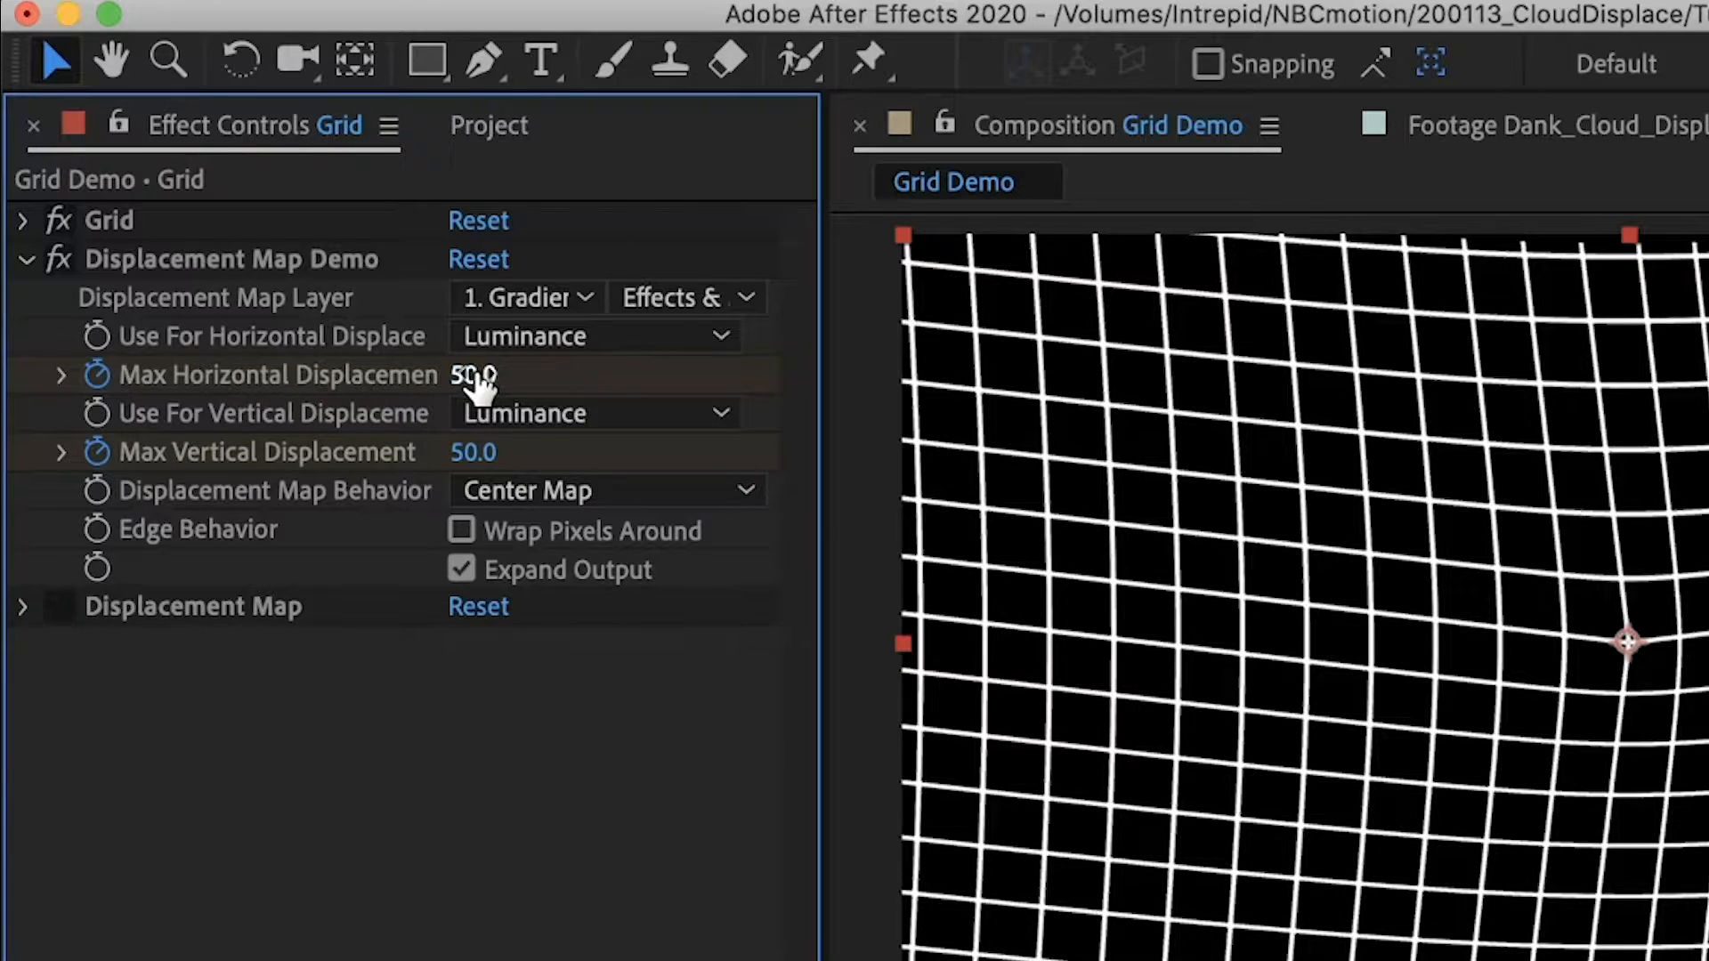
{"action": "mouse_move", "coordinate": [555, 462]}
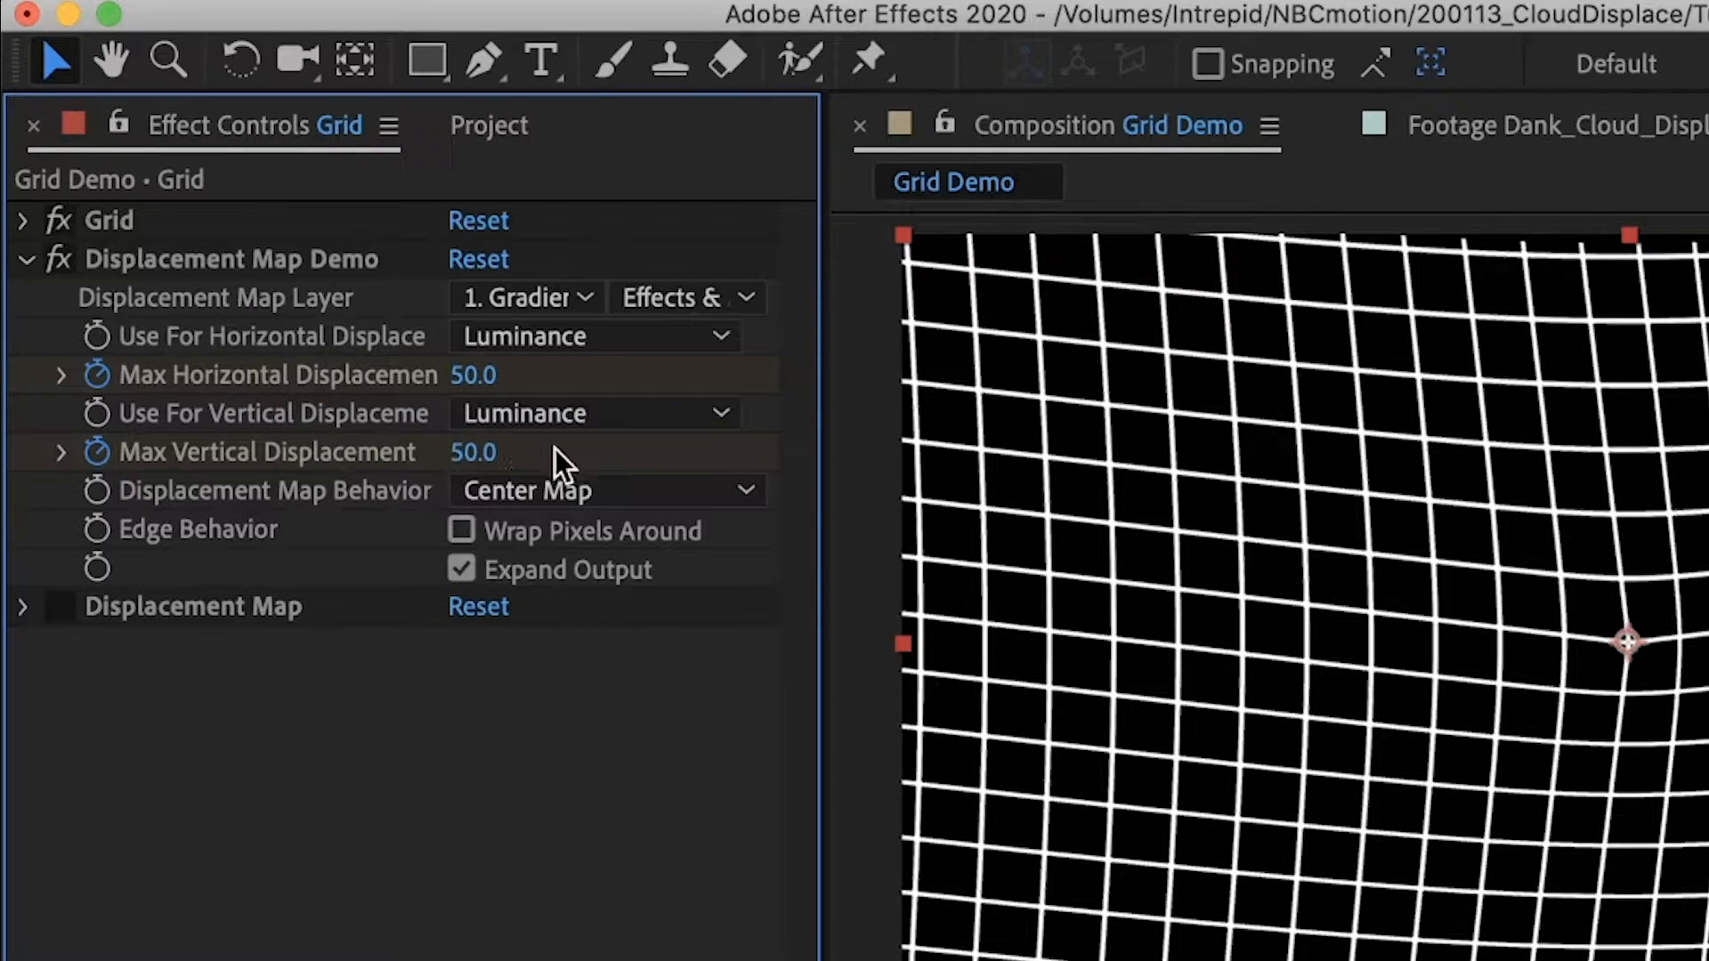
Step: Scrub frames 0 to 12 to watch the grid bulge outward
{"action": "left_click_drag", "start_coordinate": [473, 452], "coordinate": [637, 453]}
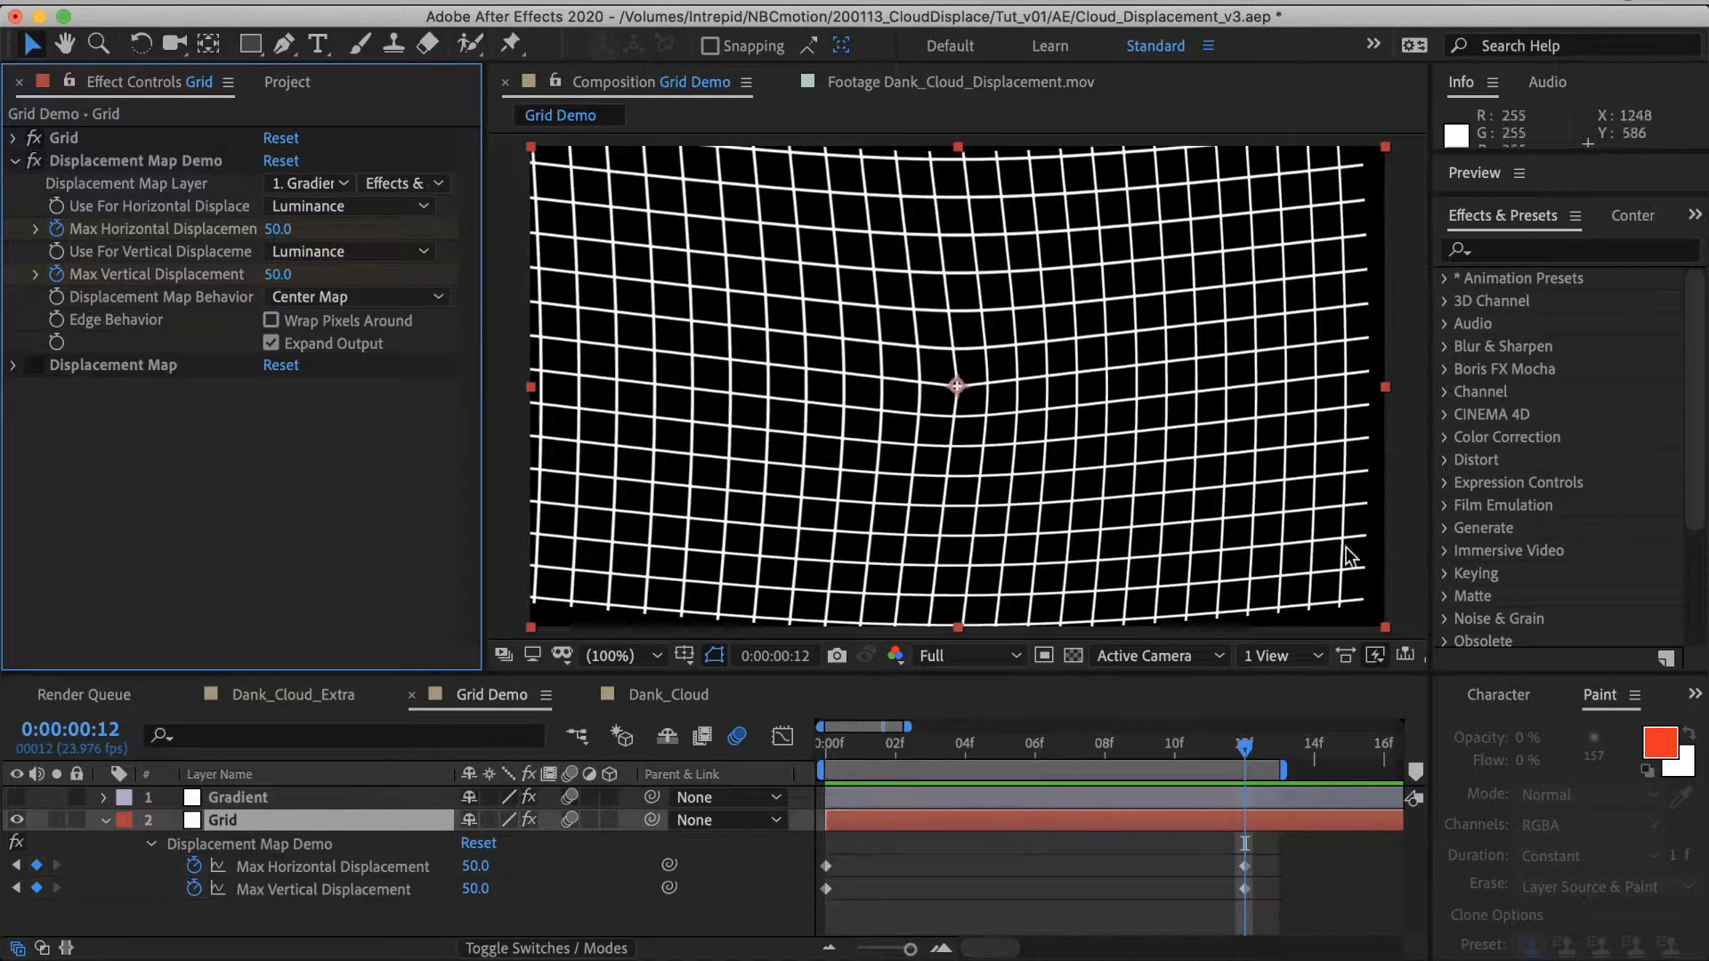
{"action": "mouse_move", "coordinate": [1363, 863]}
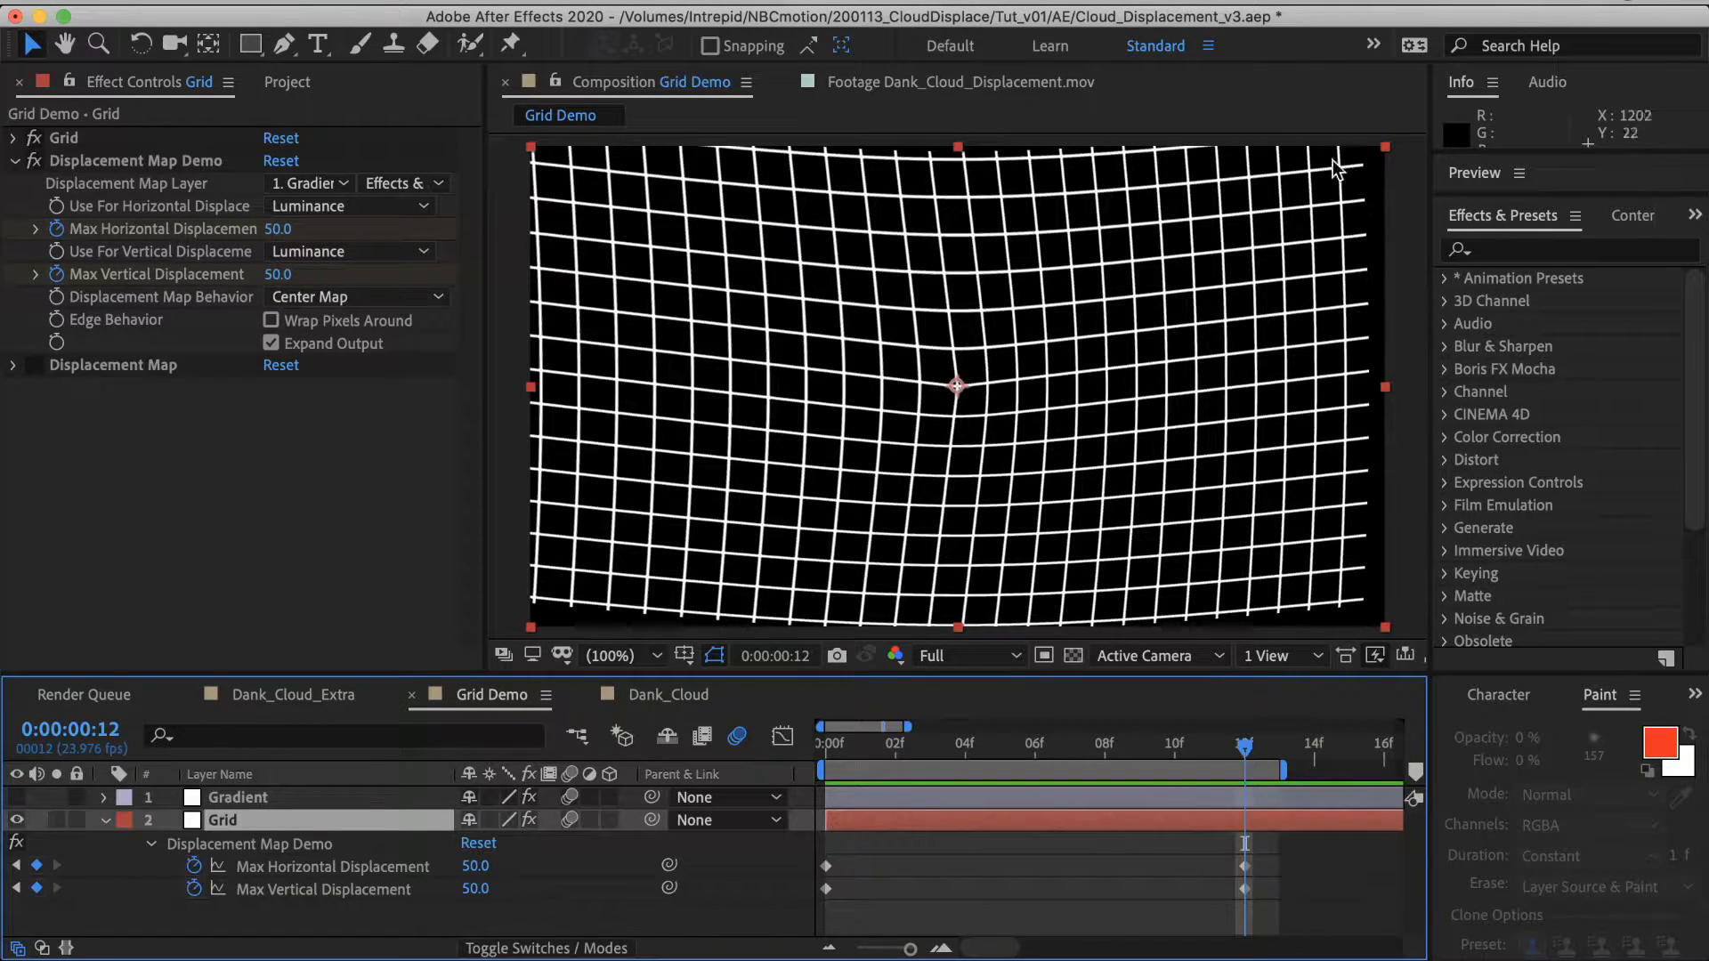
{"action": "mouse_move", "coordinate": [1423, 281]}
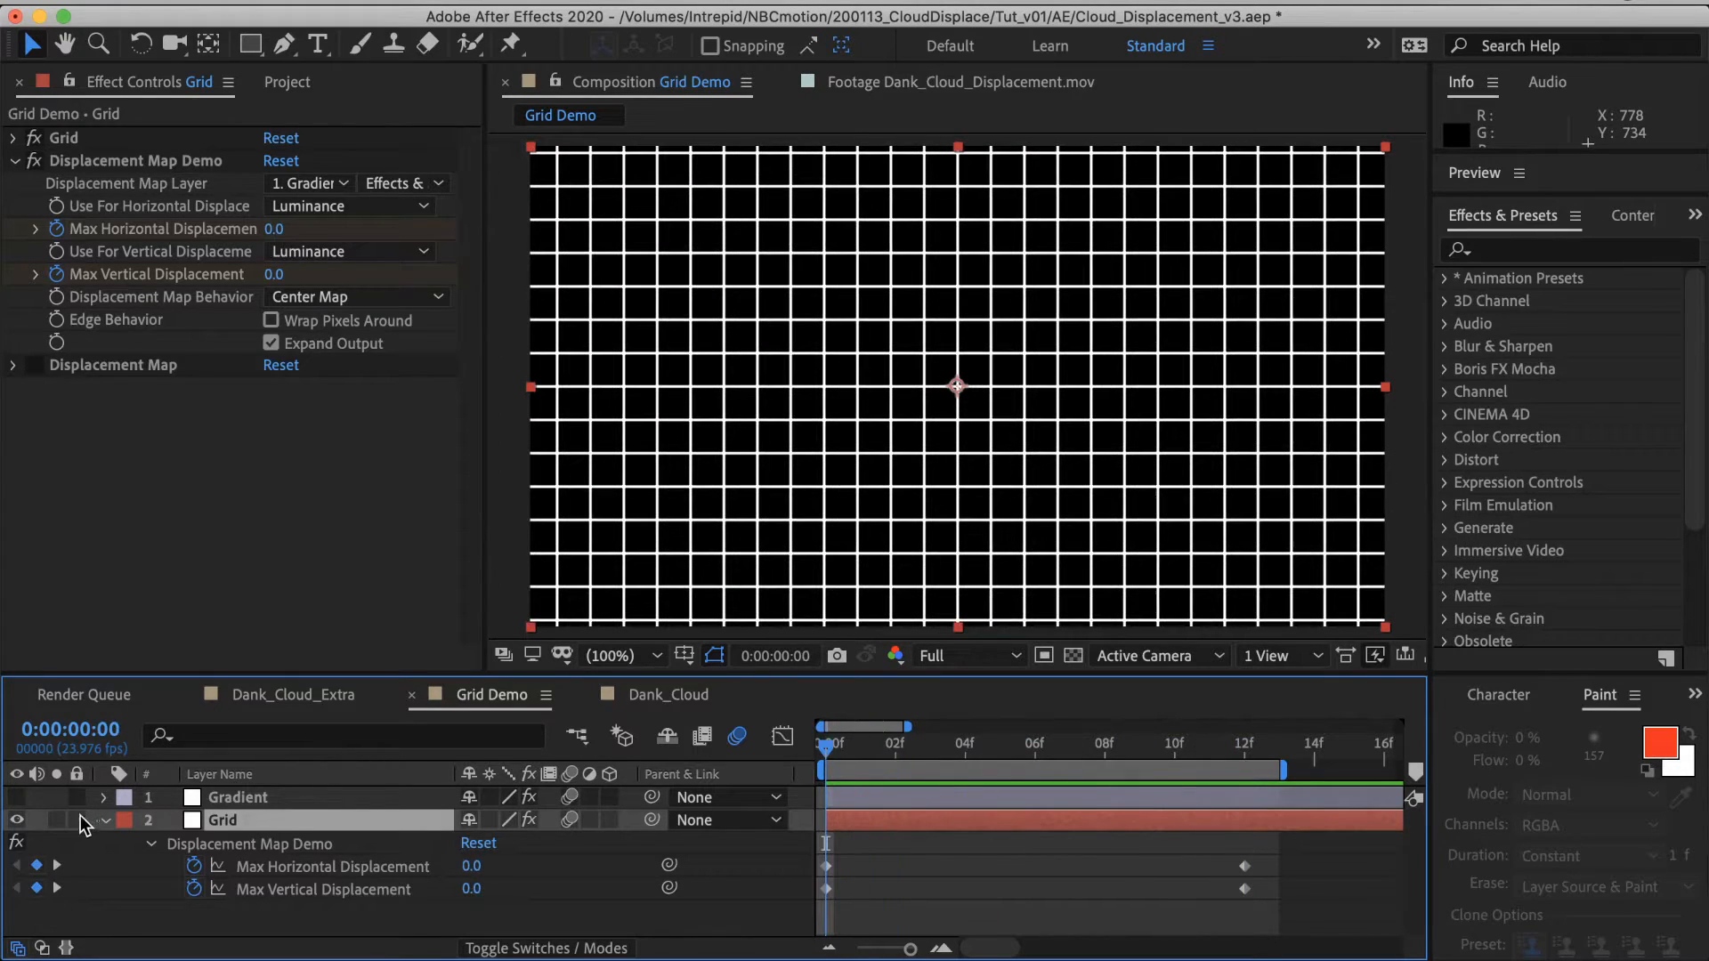
Step: Apply Levels to Gradient with Input Black 123 and White 124, hide it, and check a later frame
{"action": "left_click", "coordinate": [237, 796]}
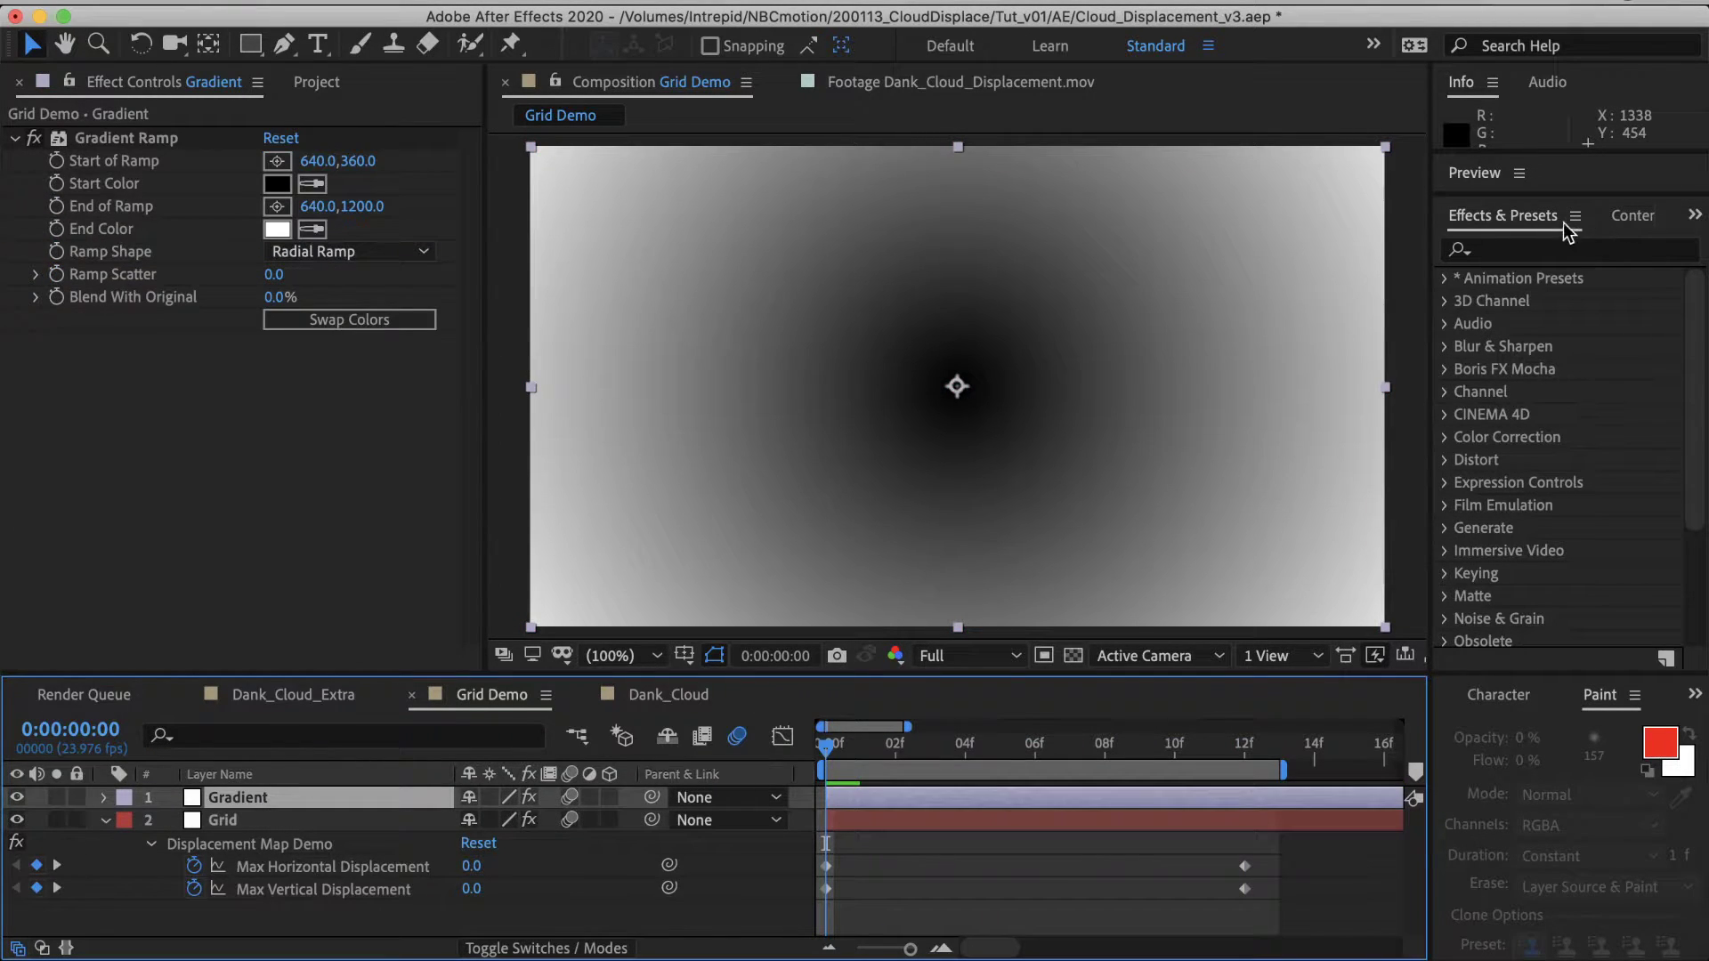
{"action": "type", "text": "level"}
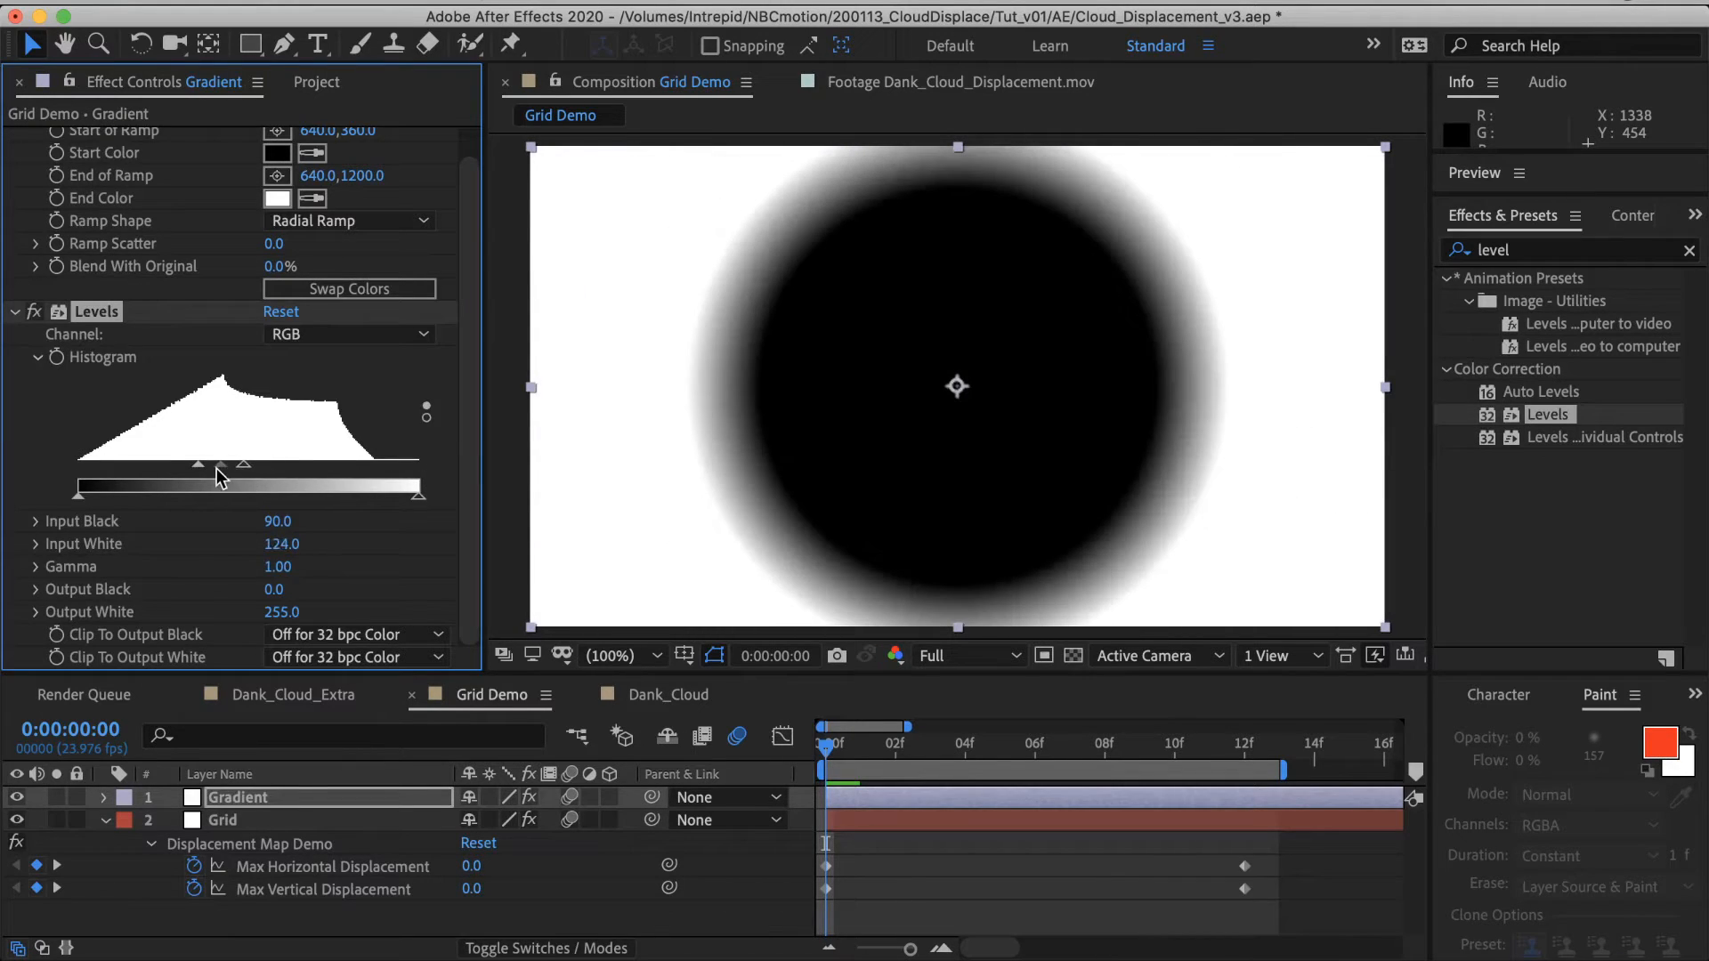
{"action": "left_click_drag", "start_coordinate": [215, 465], "coordinate": [228, 464]}
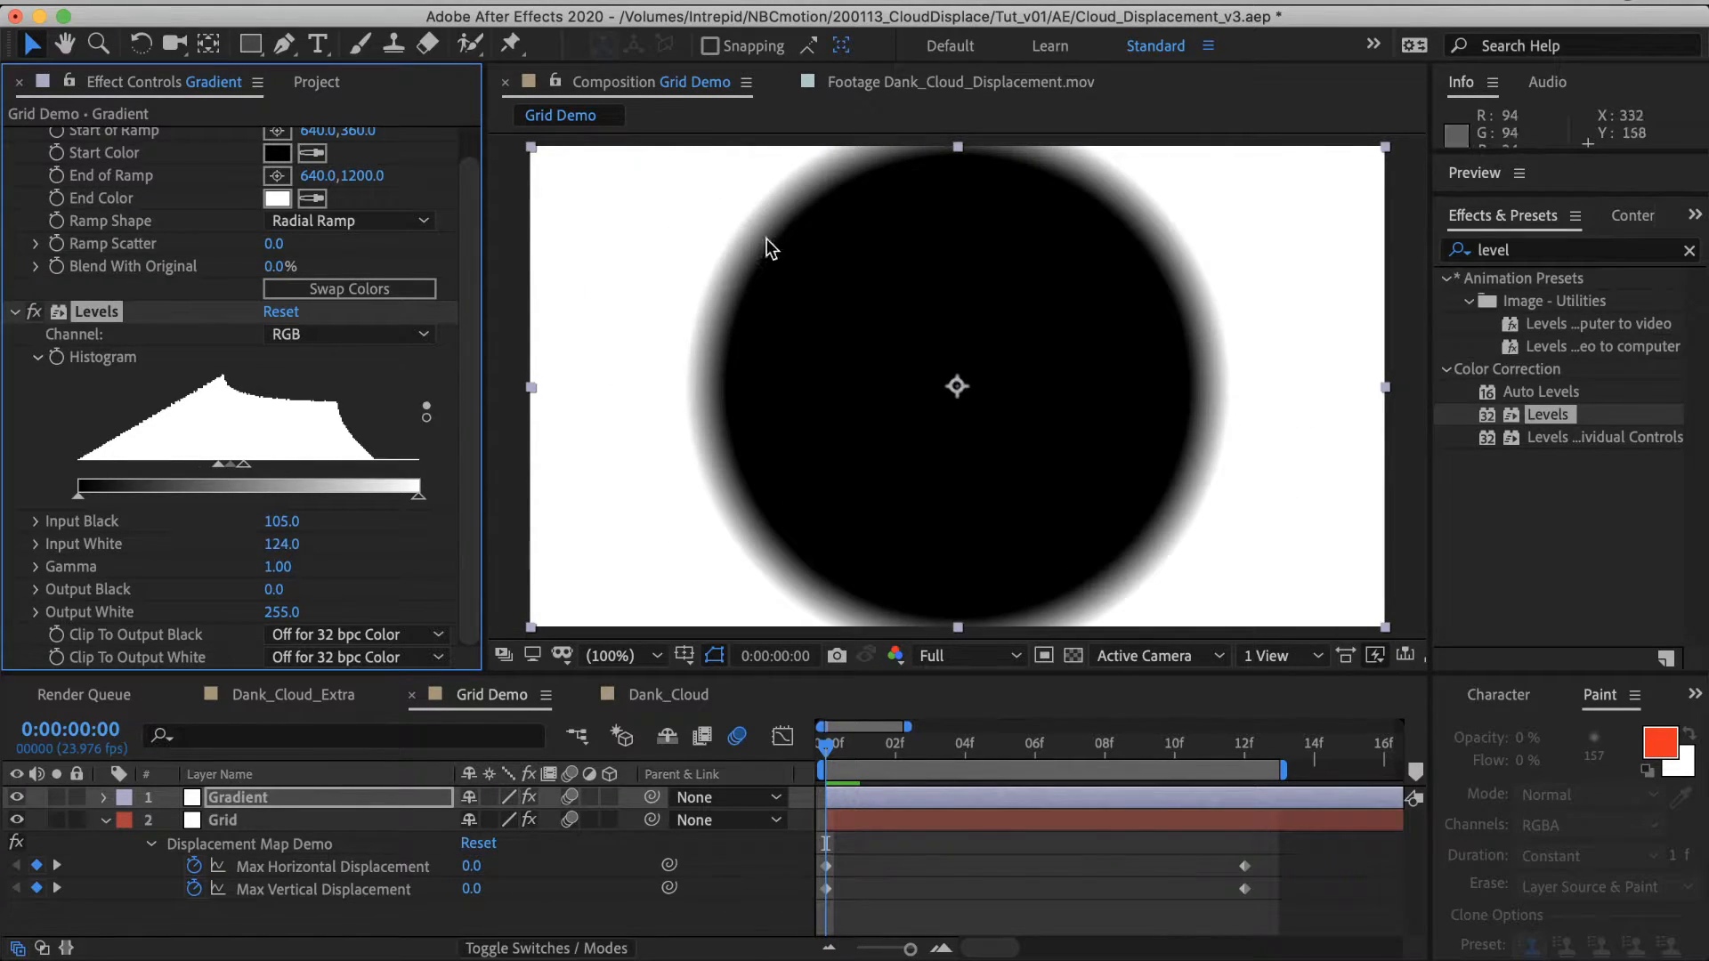
{"action": "left_click_drag", "start_coordinate": [225, 463], "coordinate": [239, 463]}
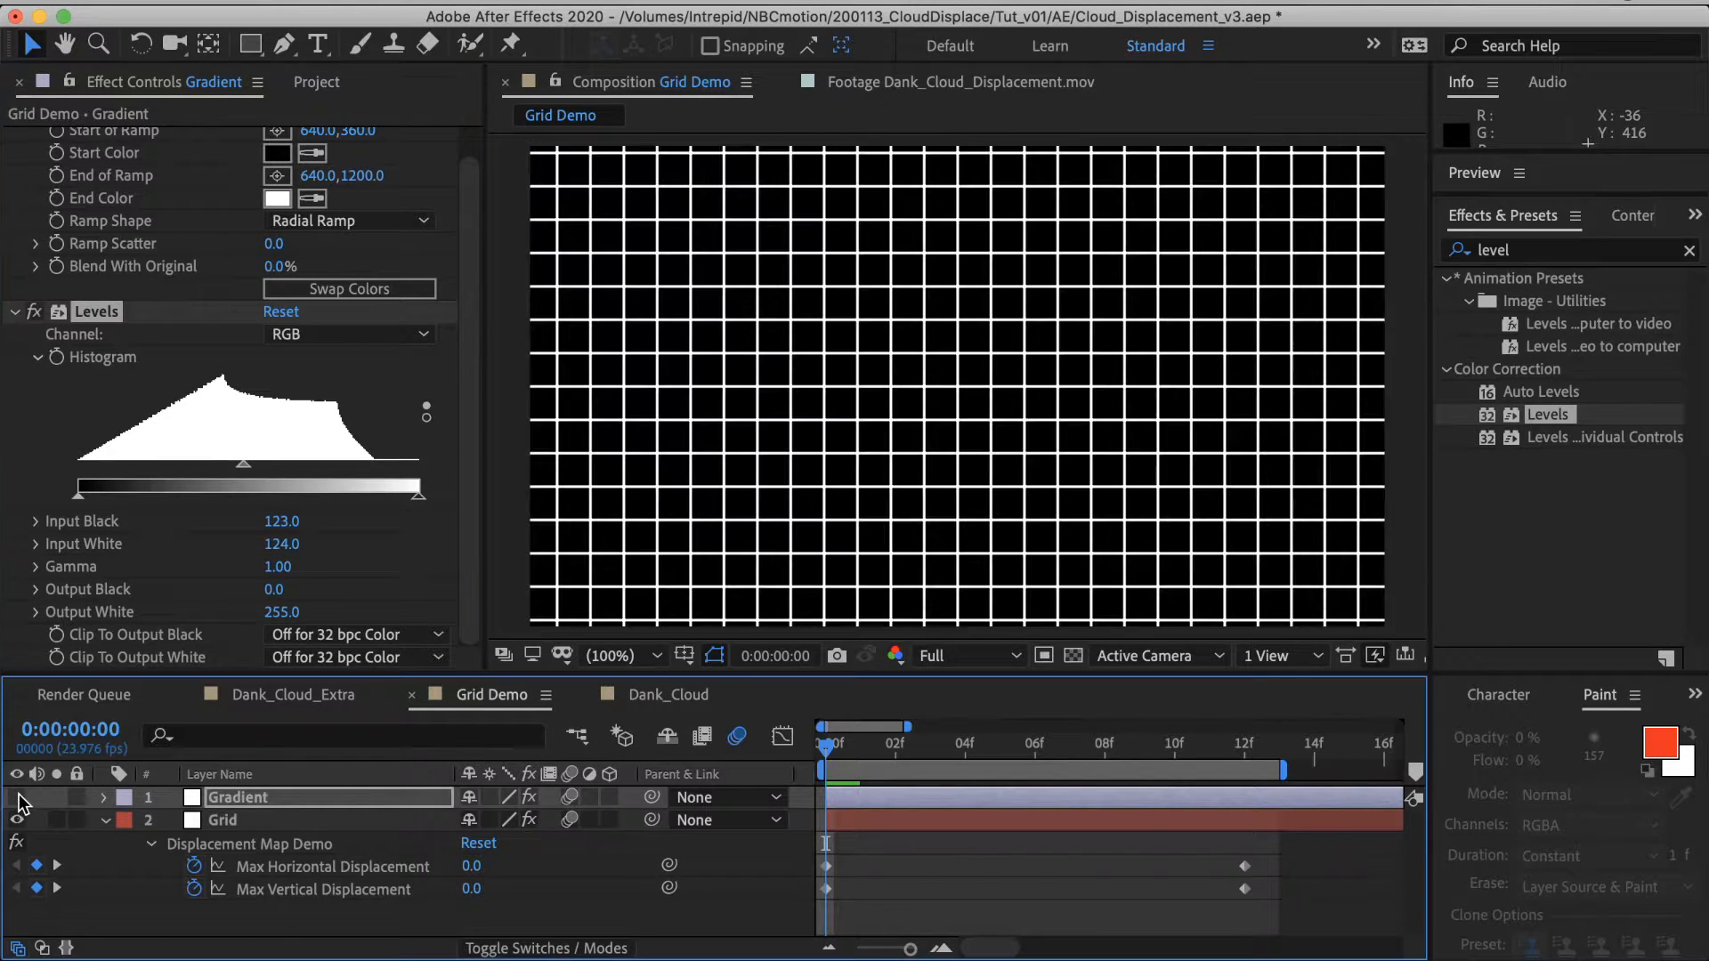
{"action": "left_click", "coordinate": [1139, 749]}
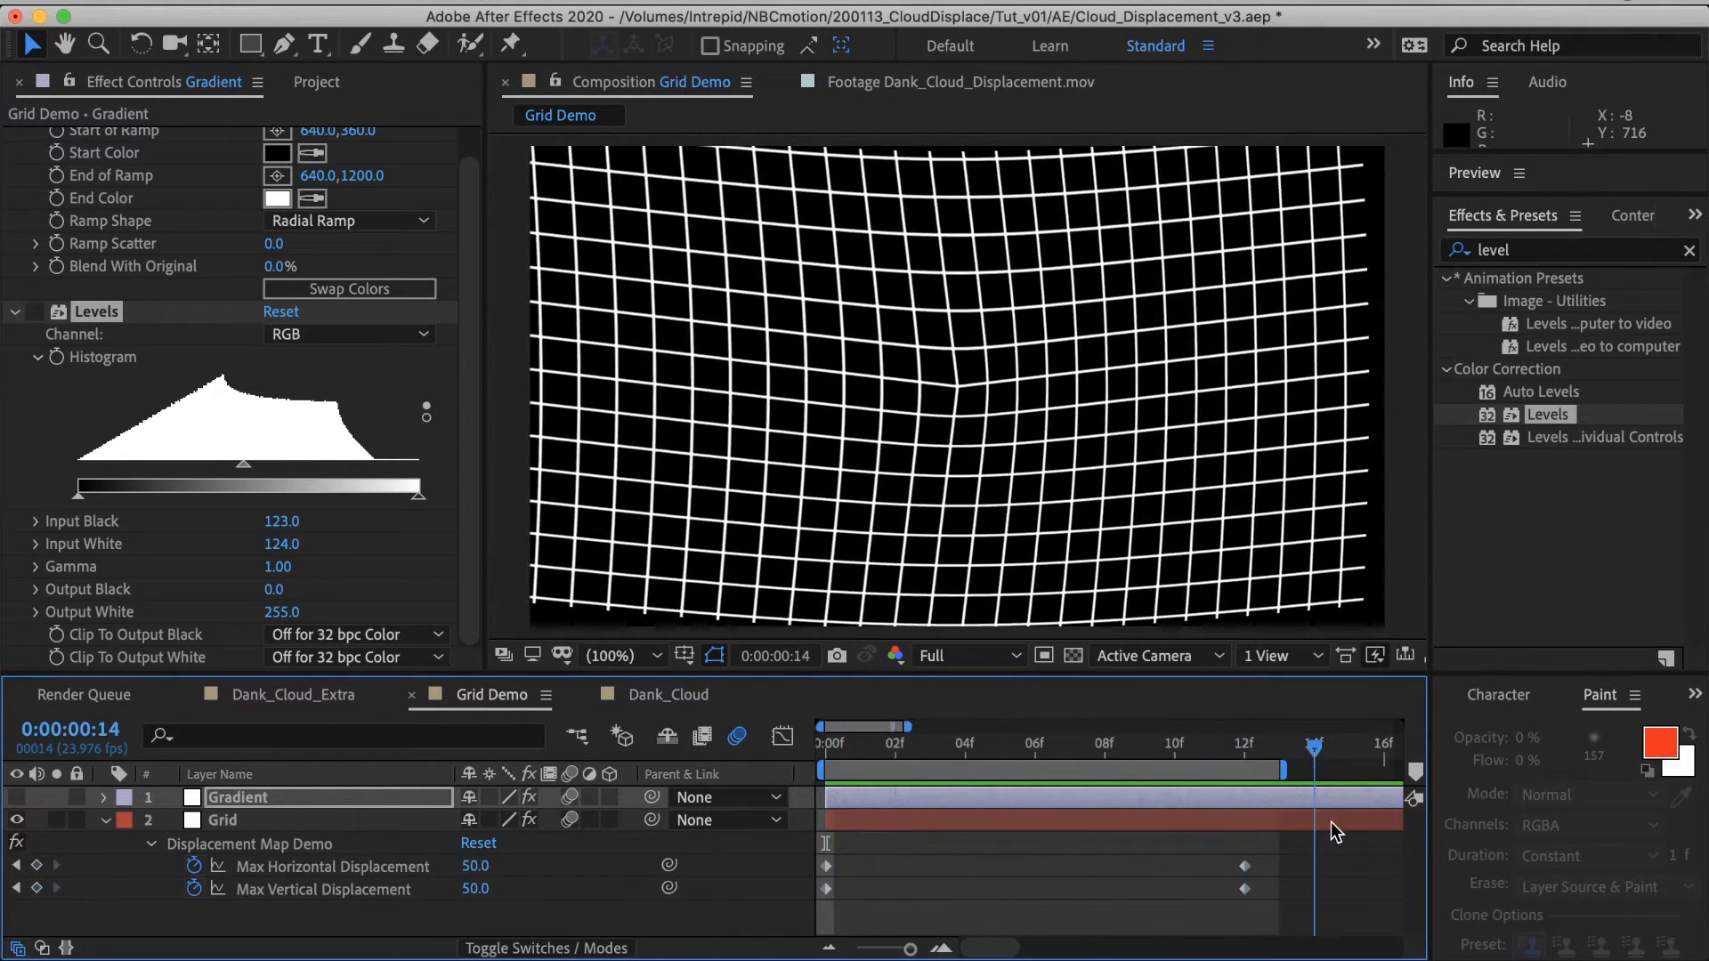
{"action": "left_click", "coordinate": [315, 82]}
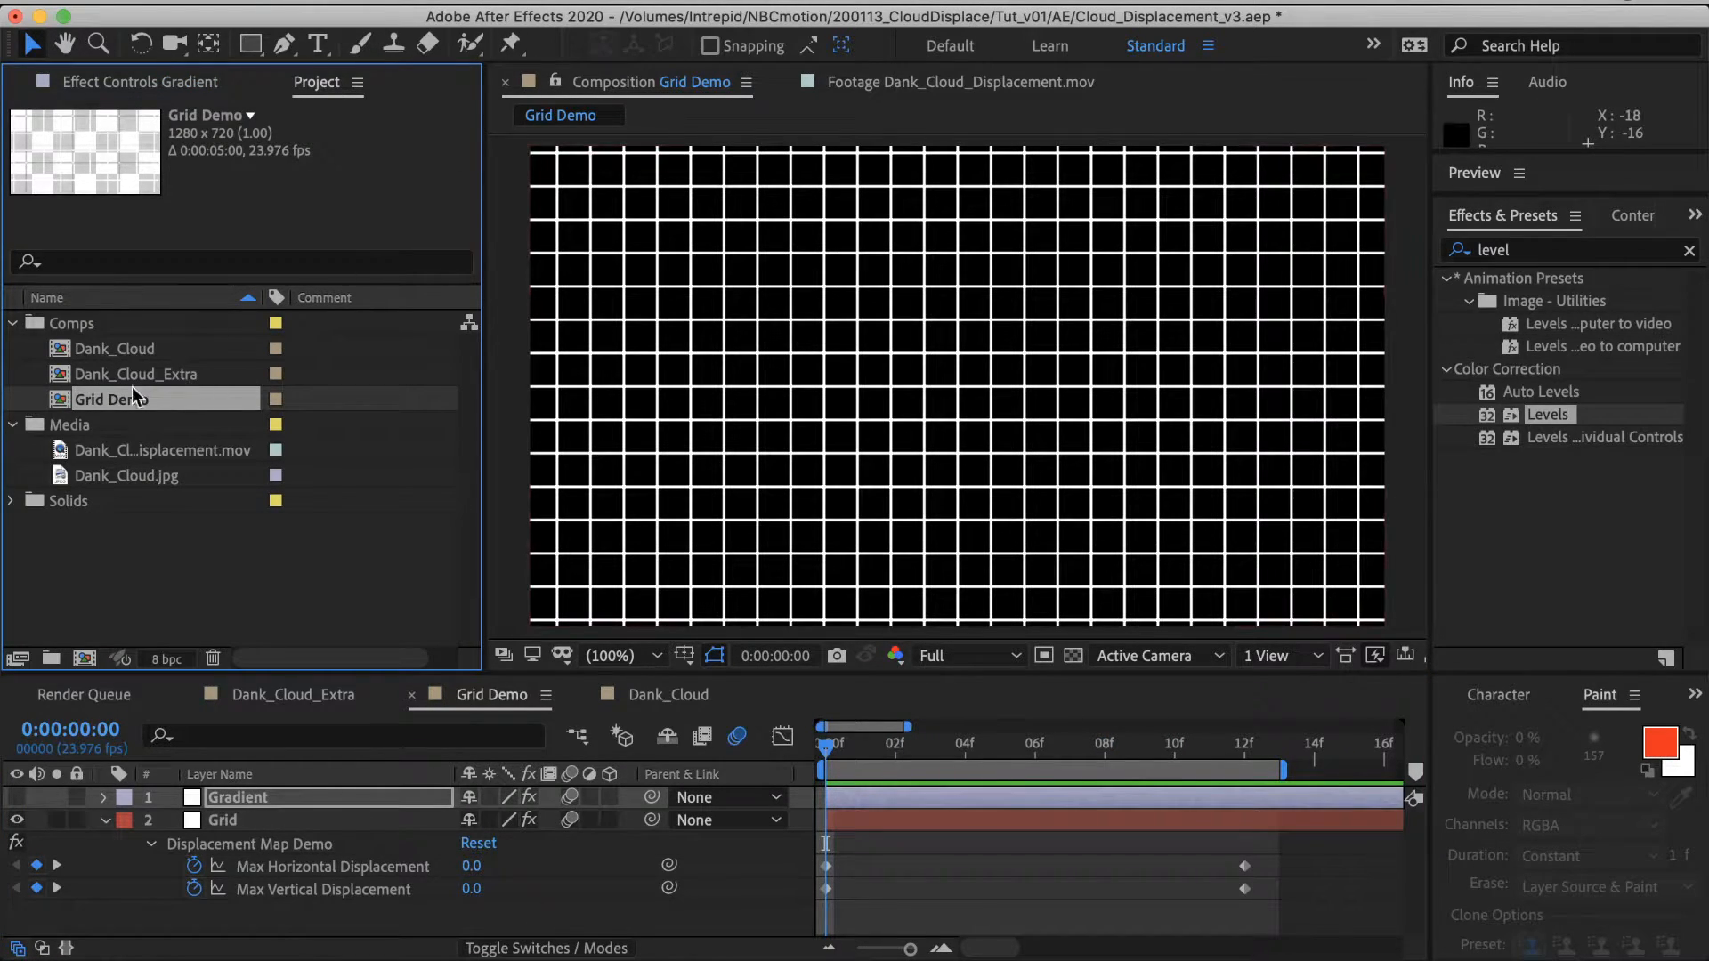
Step: Open Dank_Cloud, add Dank_Cloud.jpg, and search for the Displacement Map effect
{"action": "double_click", "coordinate": [114, 348]}
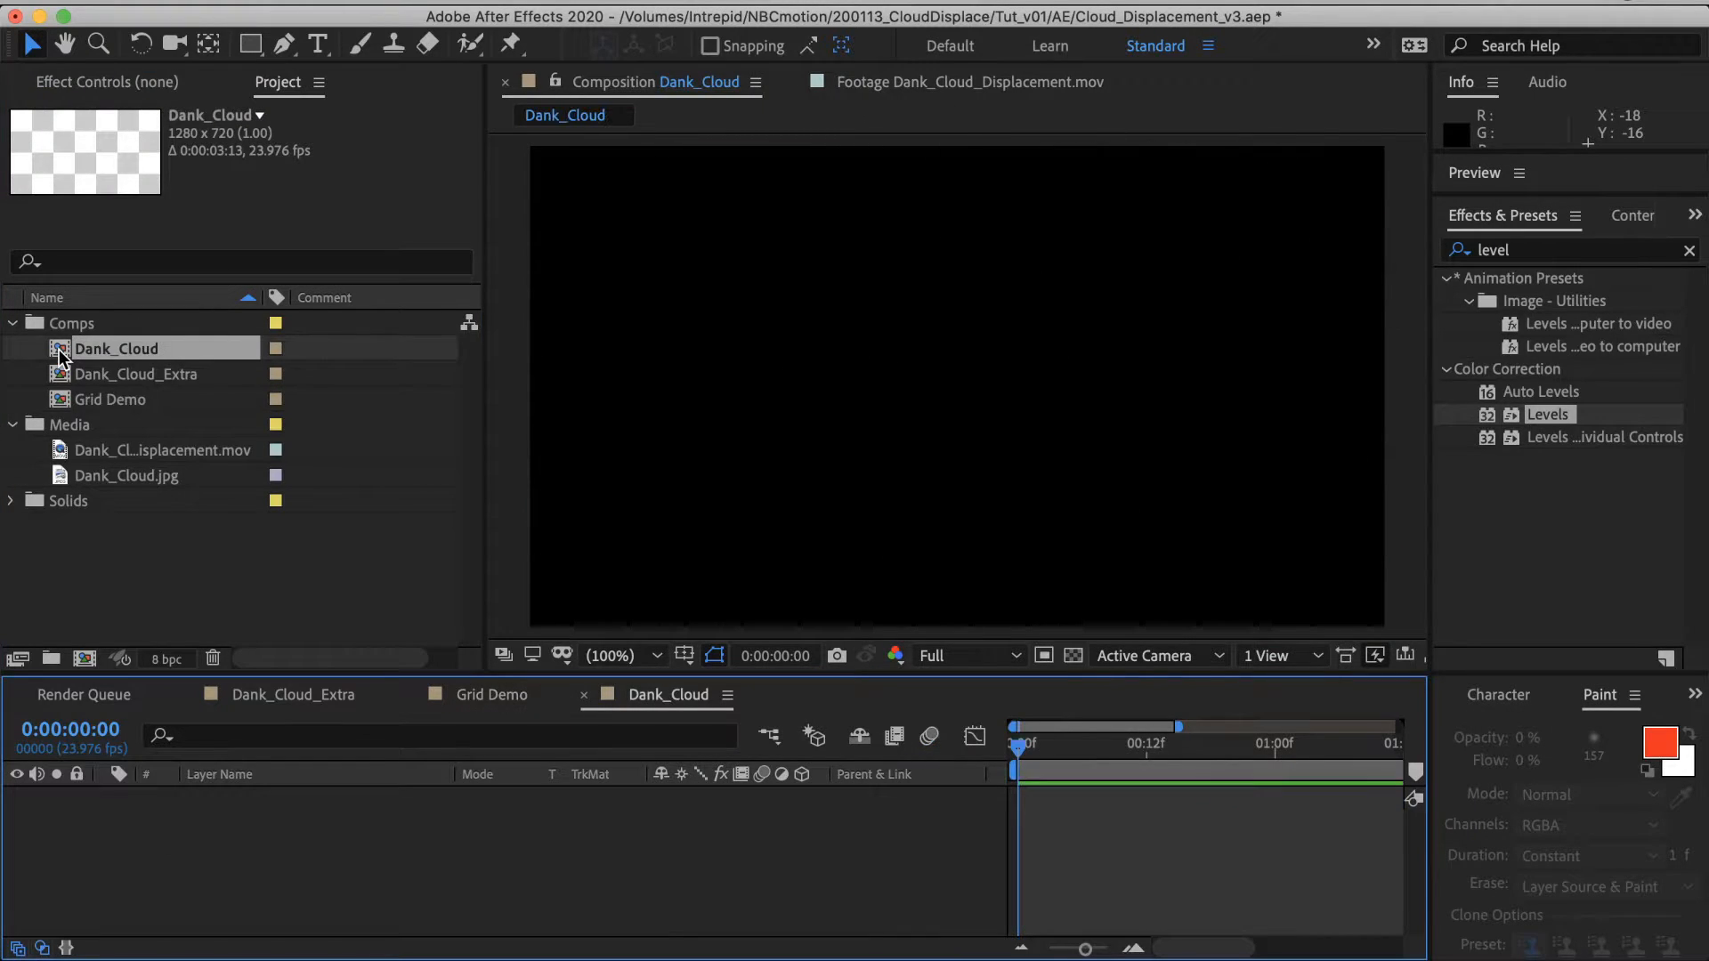
{"action": "left_click", "coordinate": [127, 475]}
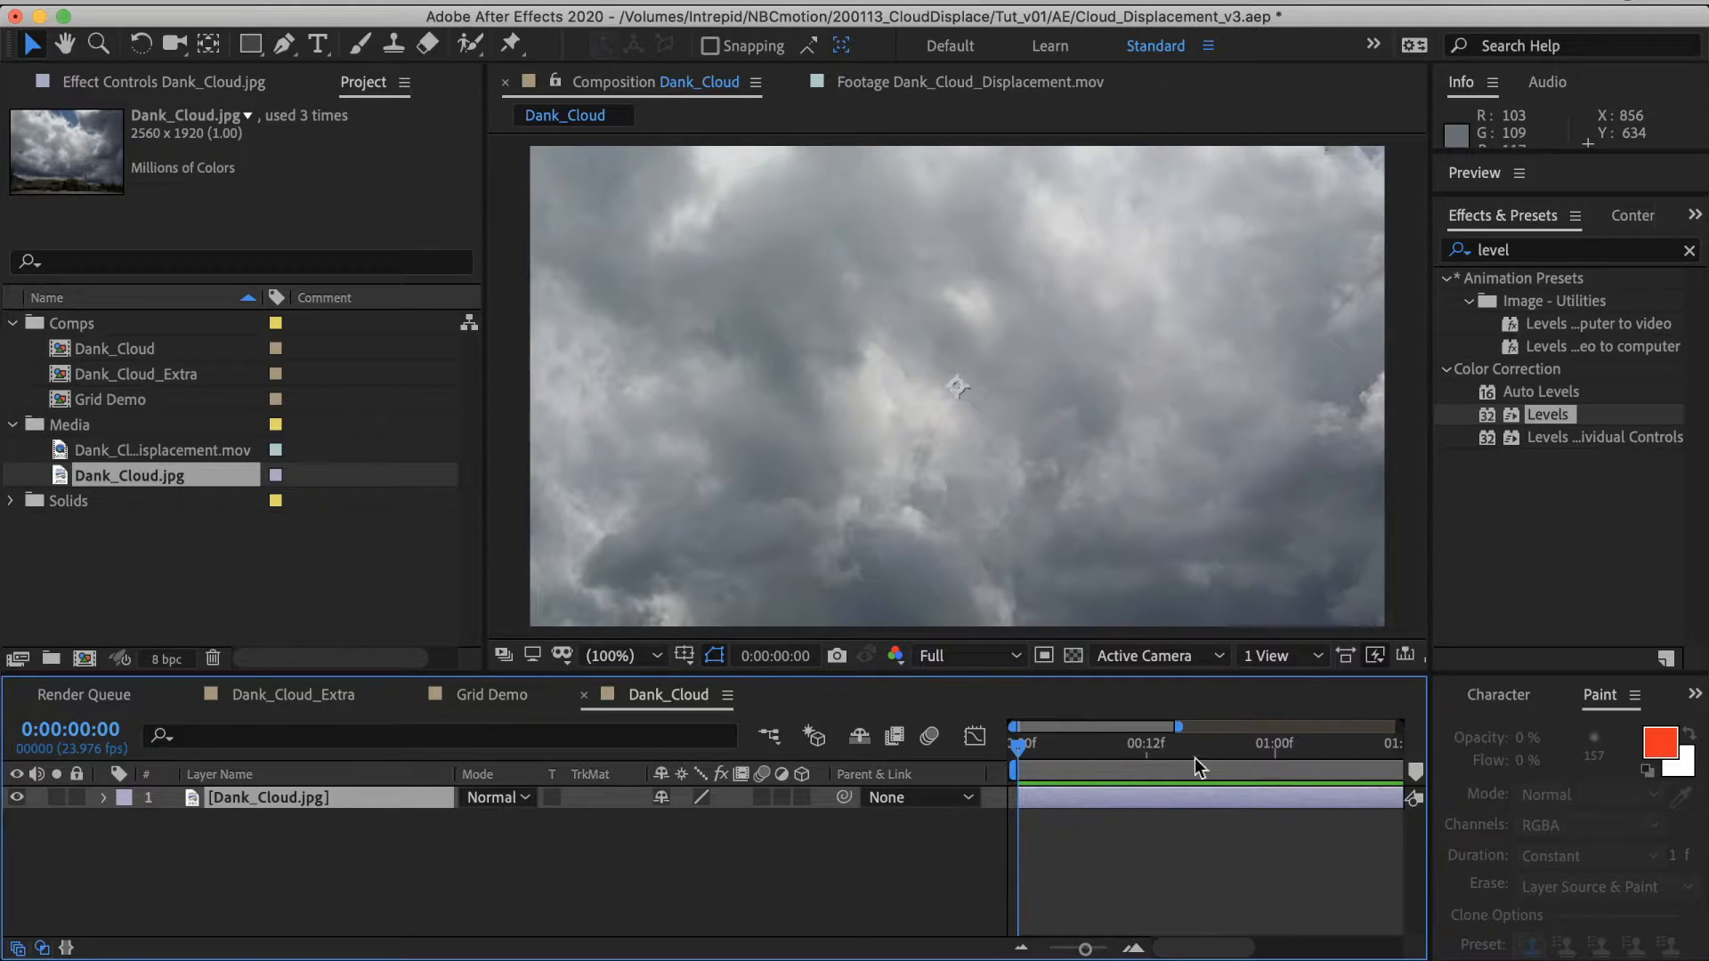
{"action": "type", "text": "displacement"}
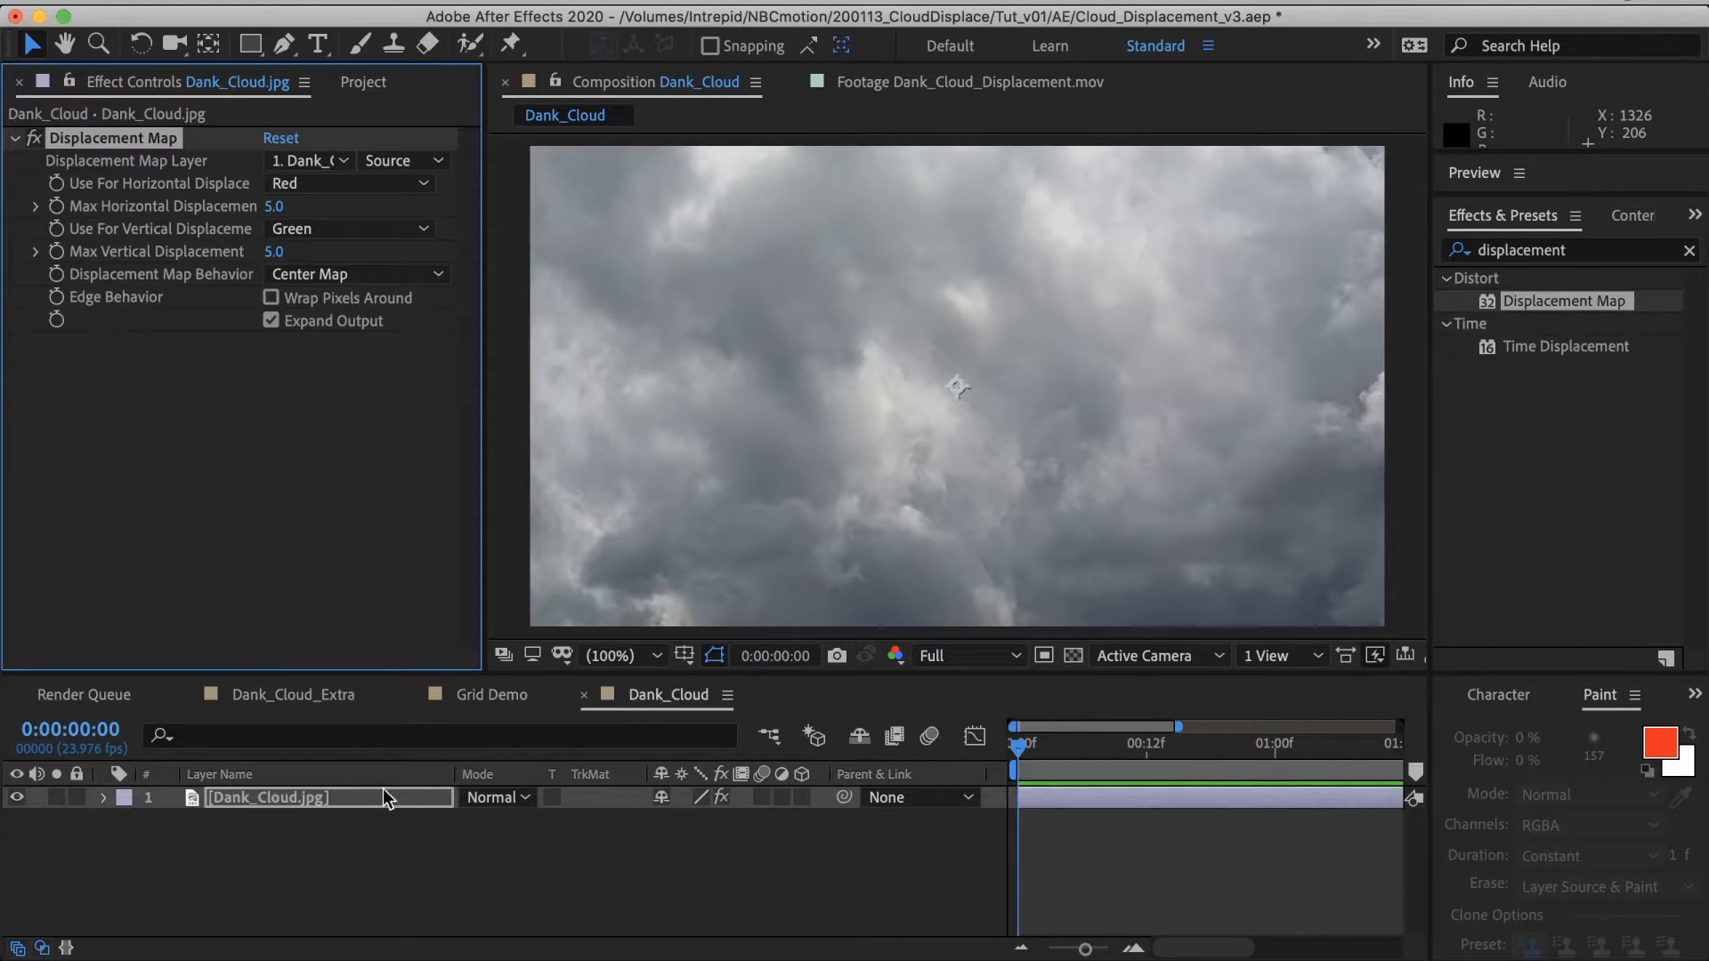
{"action": "mouse_move", "coordinate": [164, 222]}
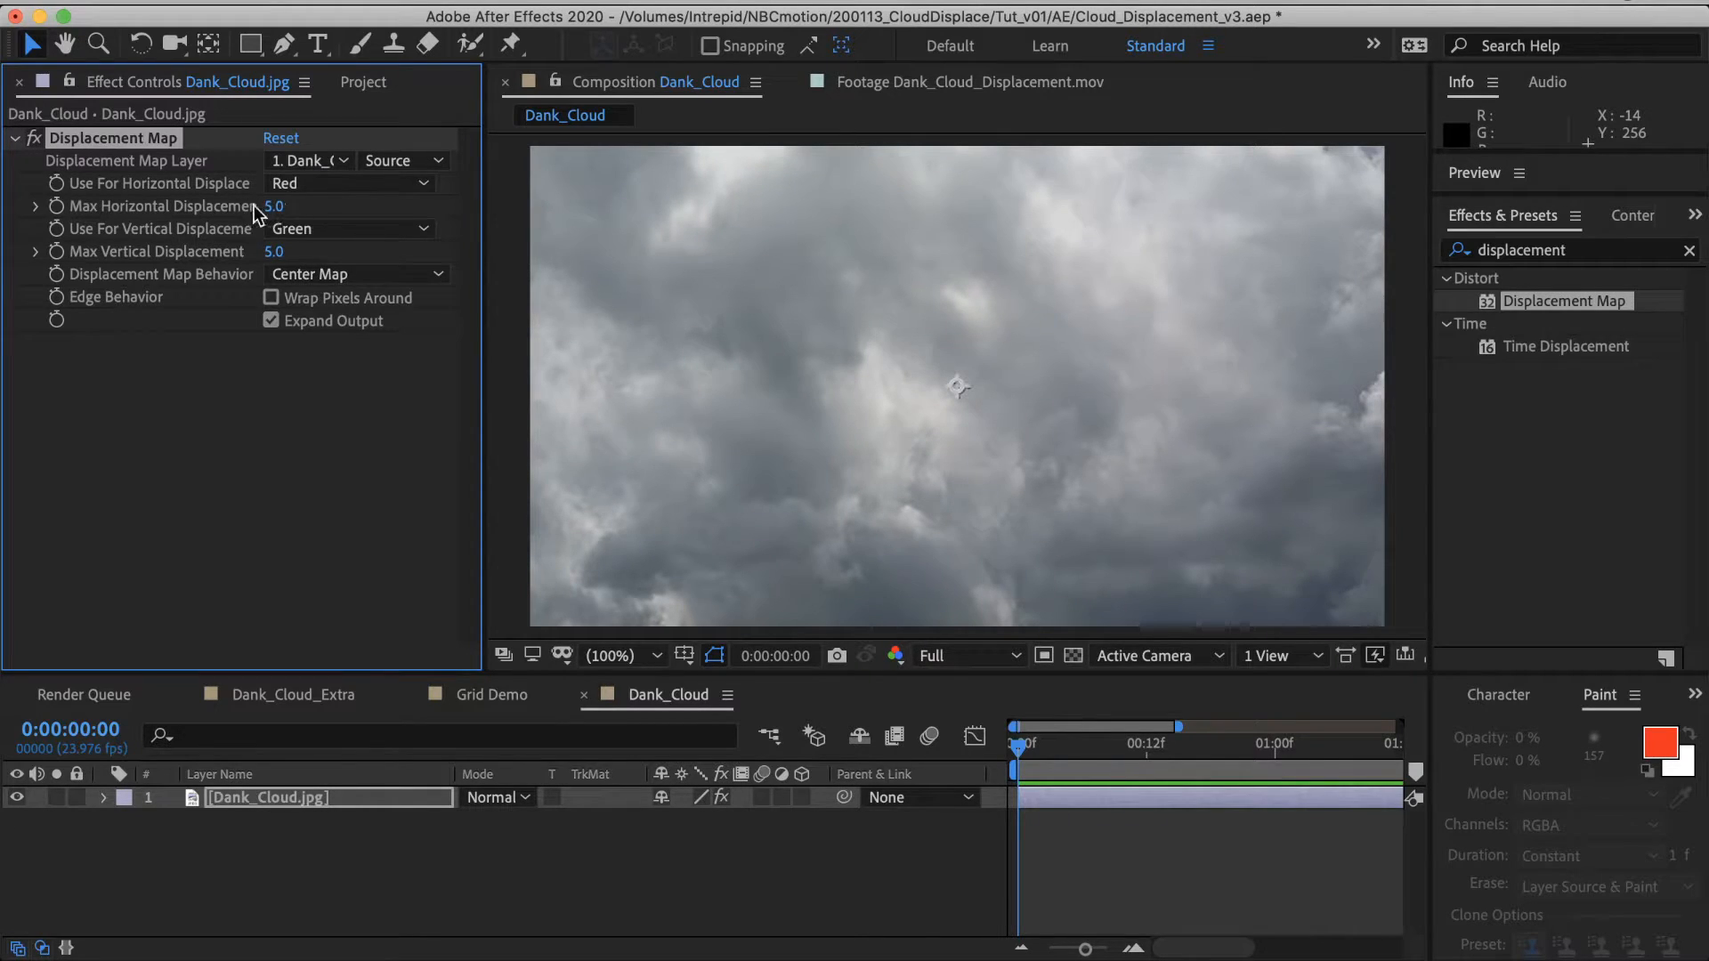
{"action": "mouse_move", "coordinate": [351, 447]}
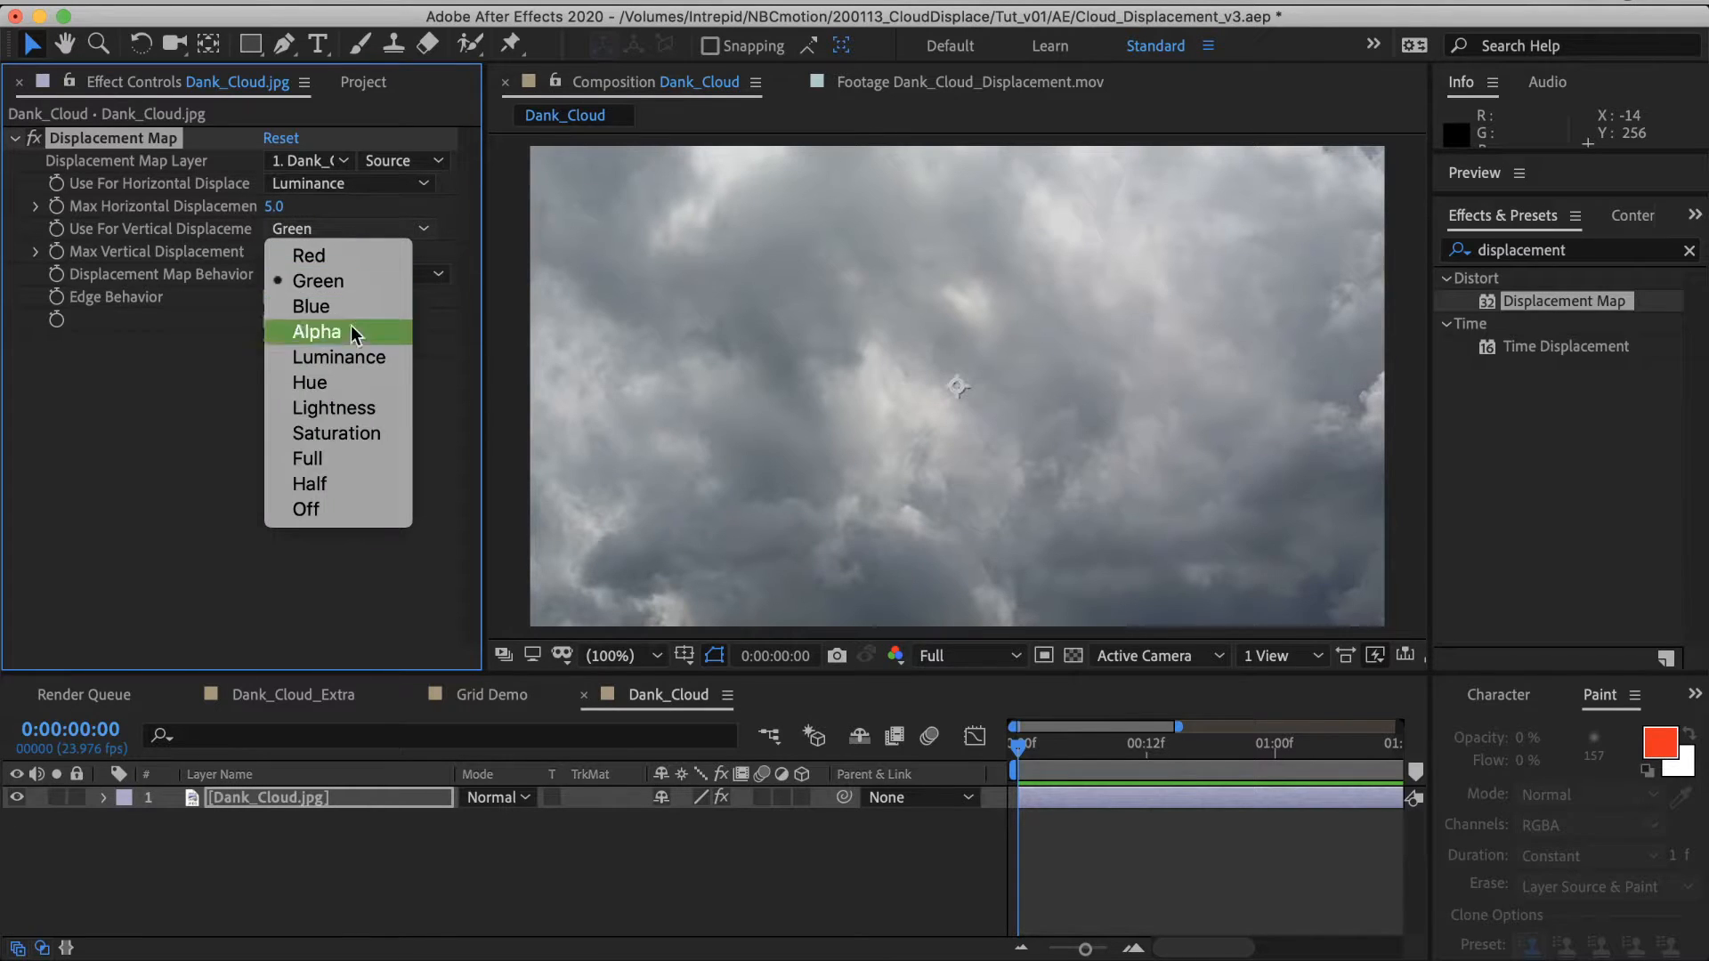
Step: Map the cloud photo's displacement from its own Source, using luminance vertically
{"action": "left_click", "coordinate": [338, 356]}
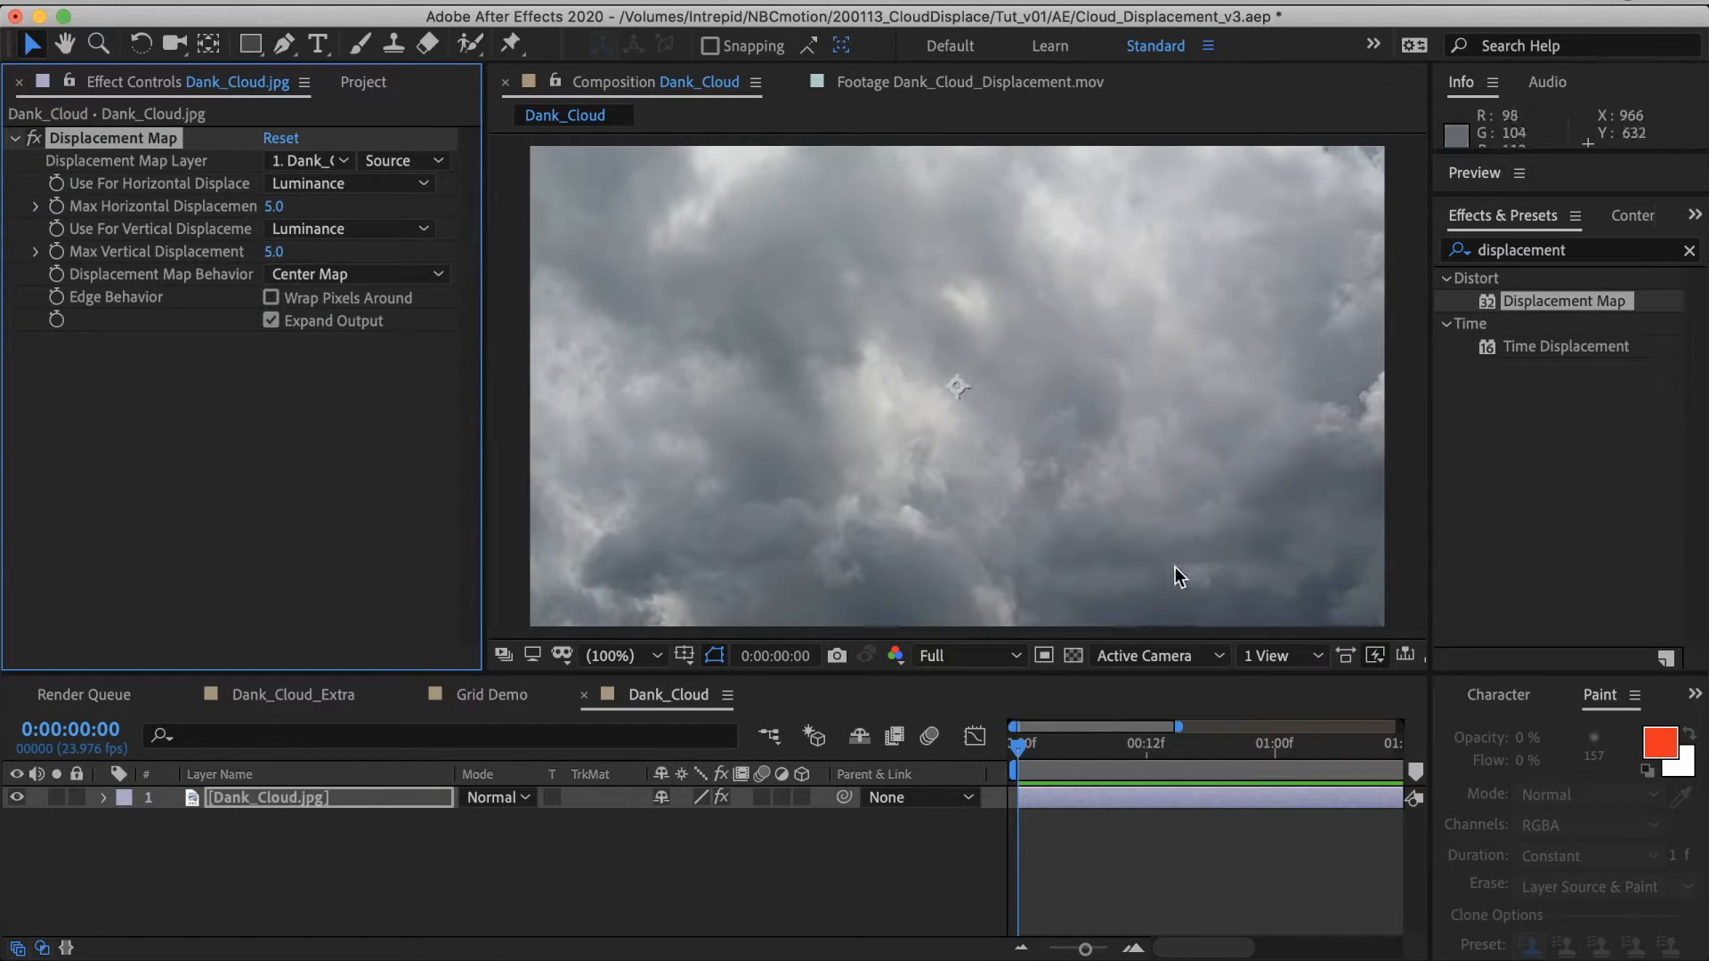
{"action": "mouse_move", "coordinate": [1014, 322]}
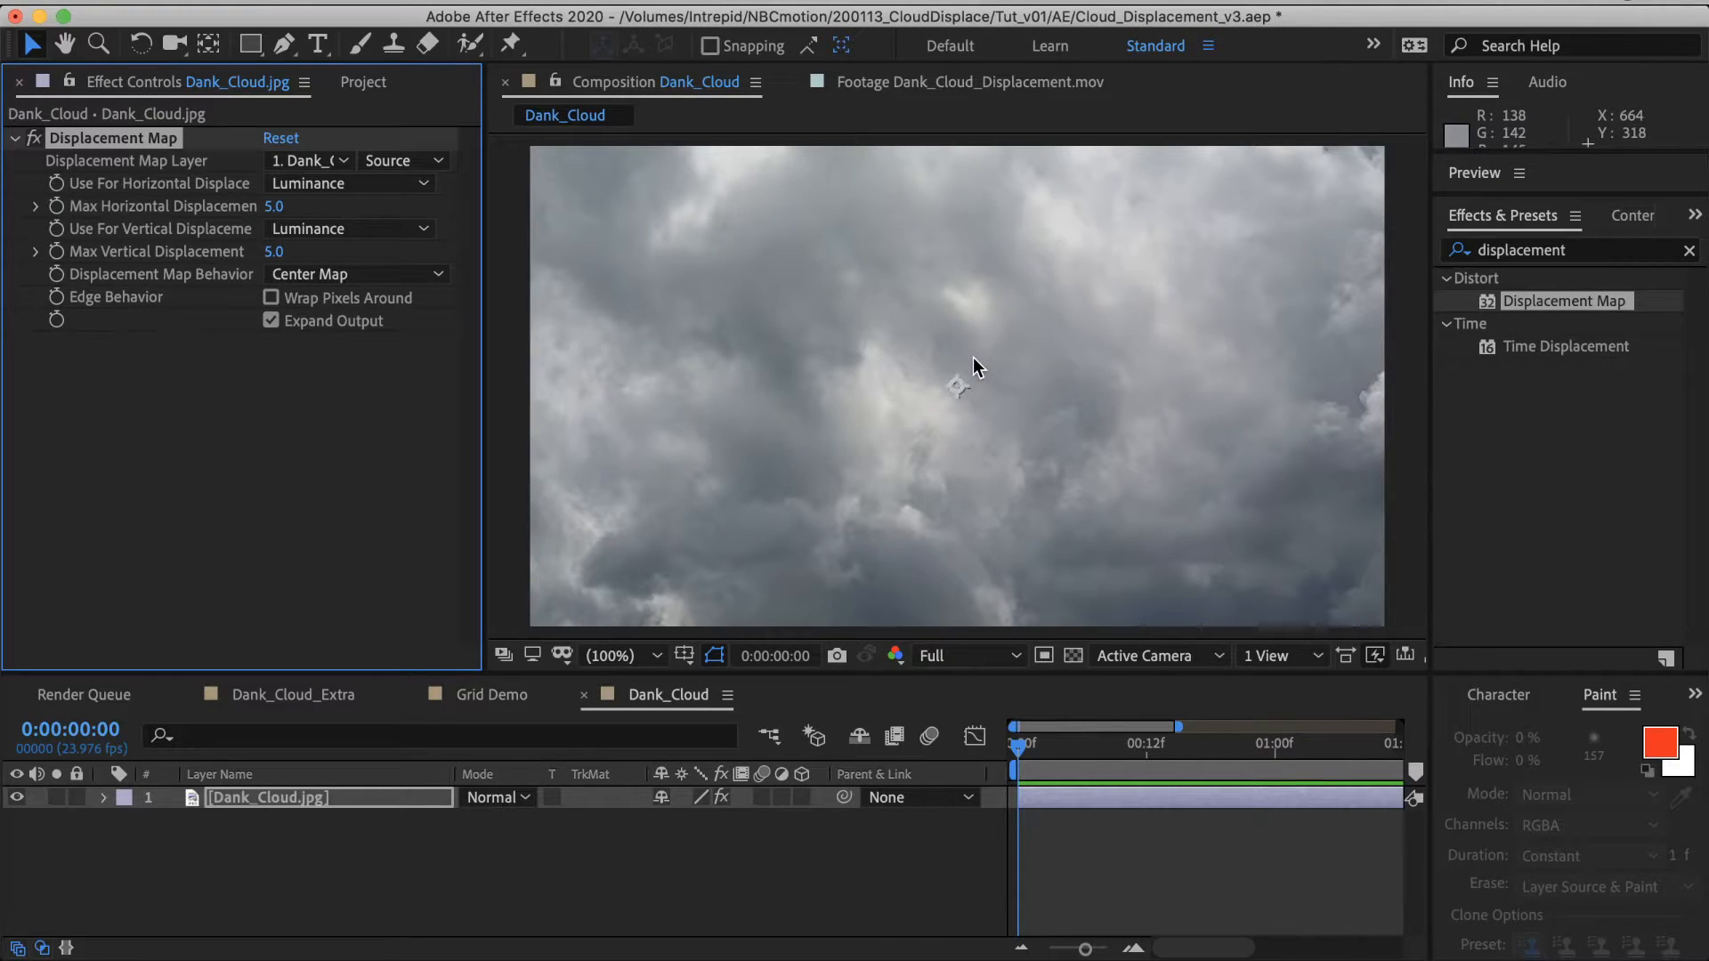
{"action": "mouse_move", "coordinate": [733, 363]}
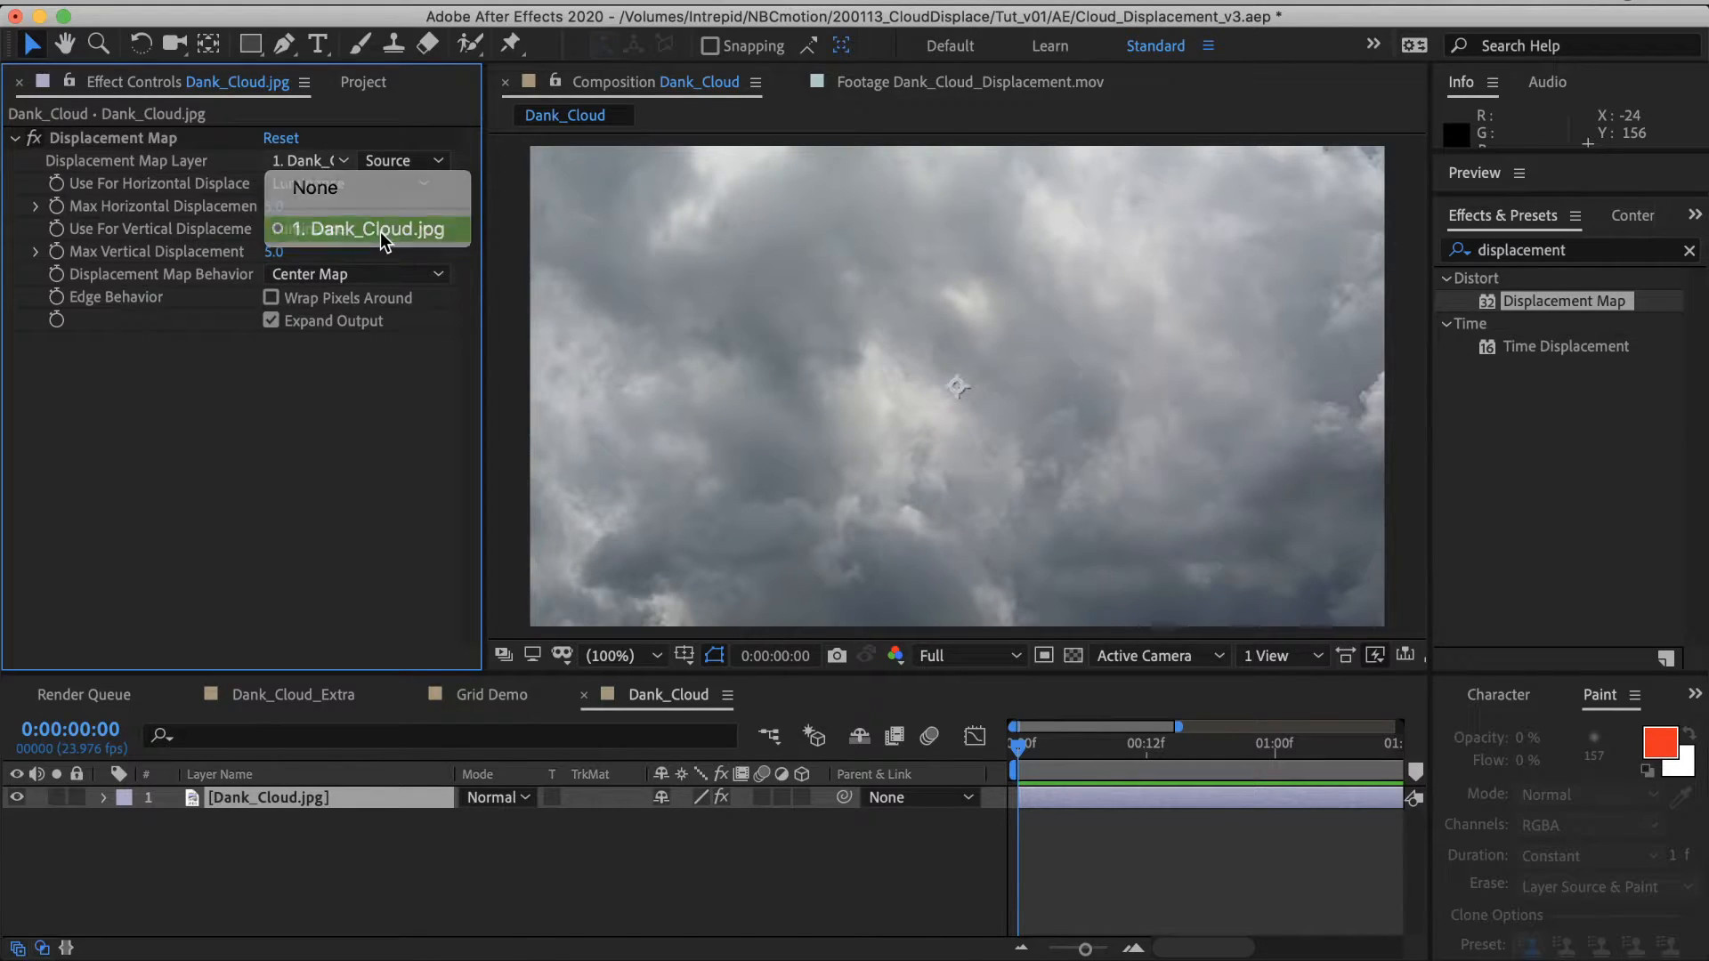
{"action": "left_click", "coordinate": [368, 228]}
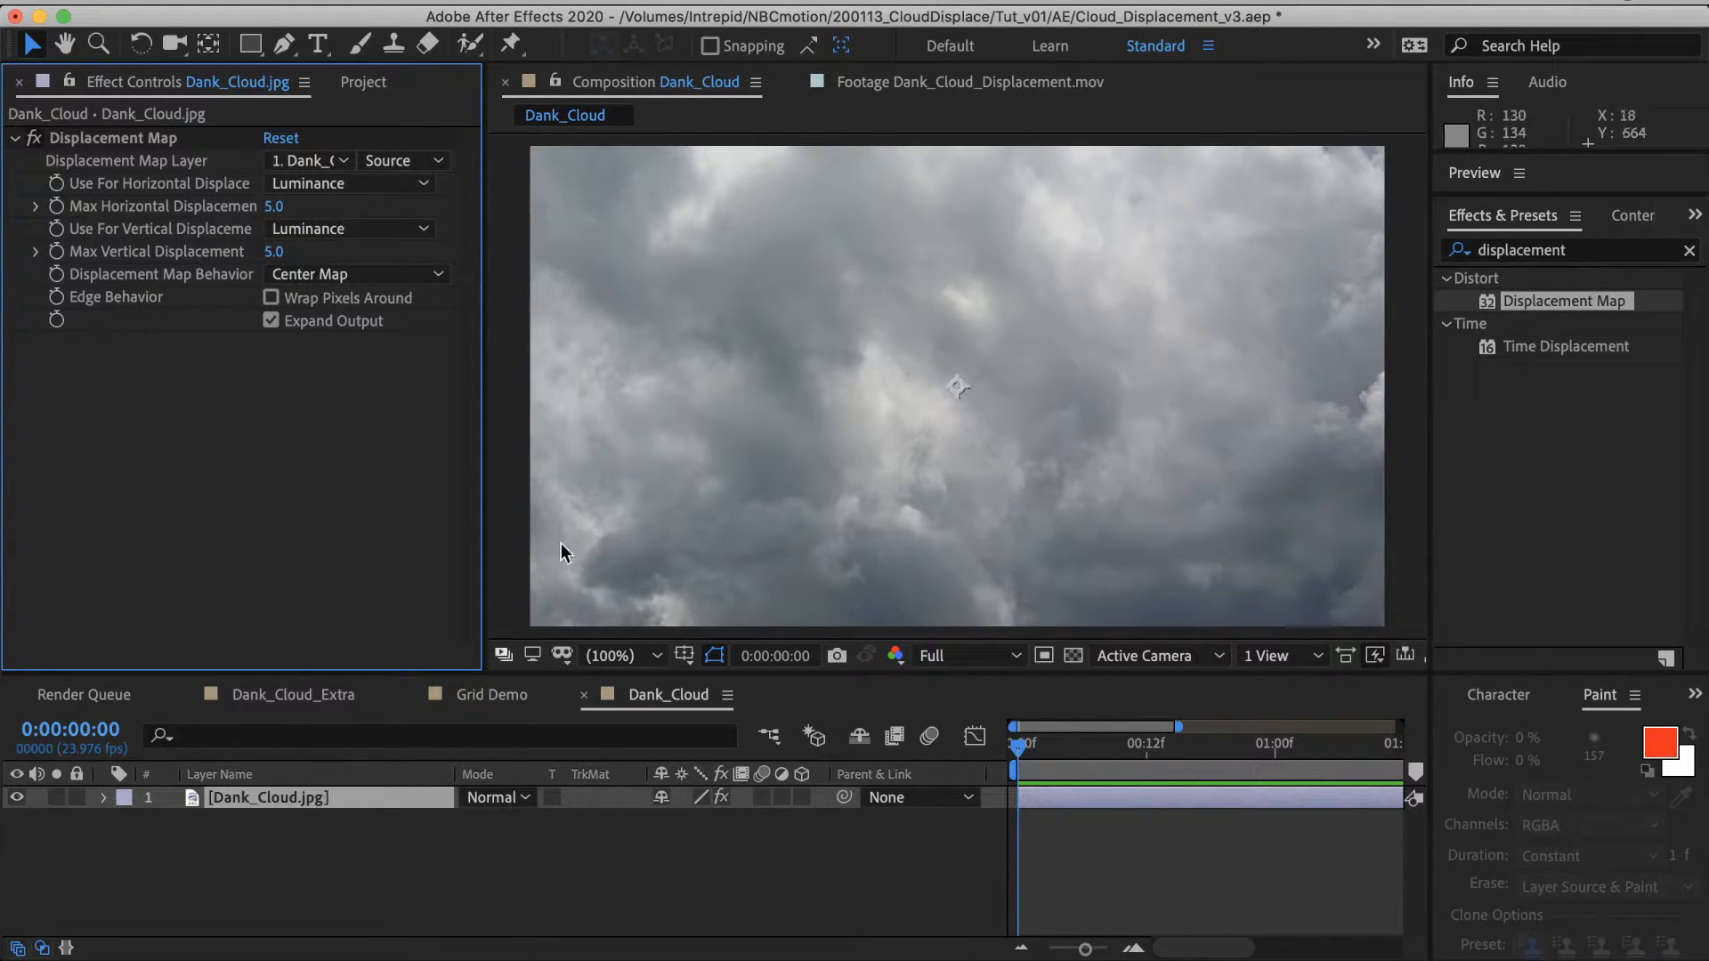
{"action": "mouse_move", "coordinate": [904, 403]}
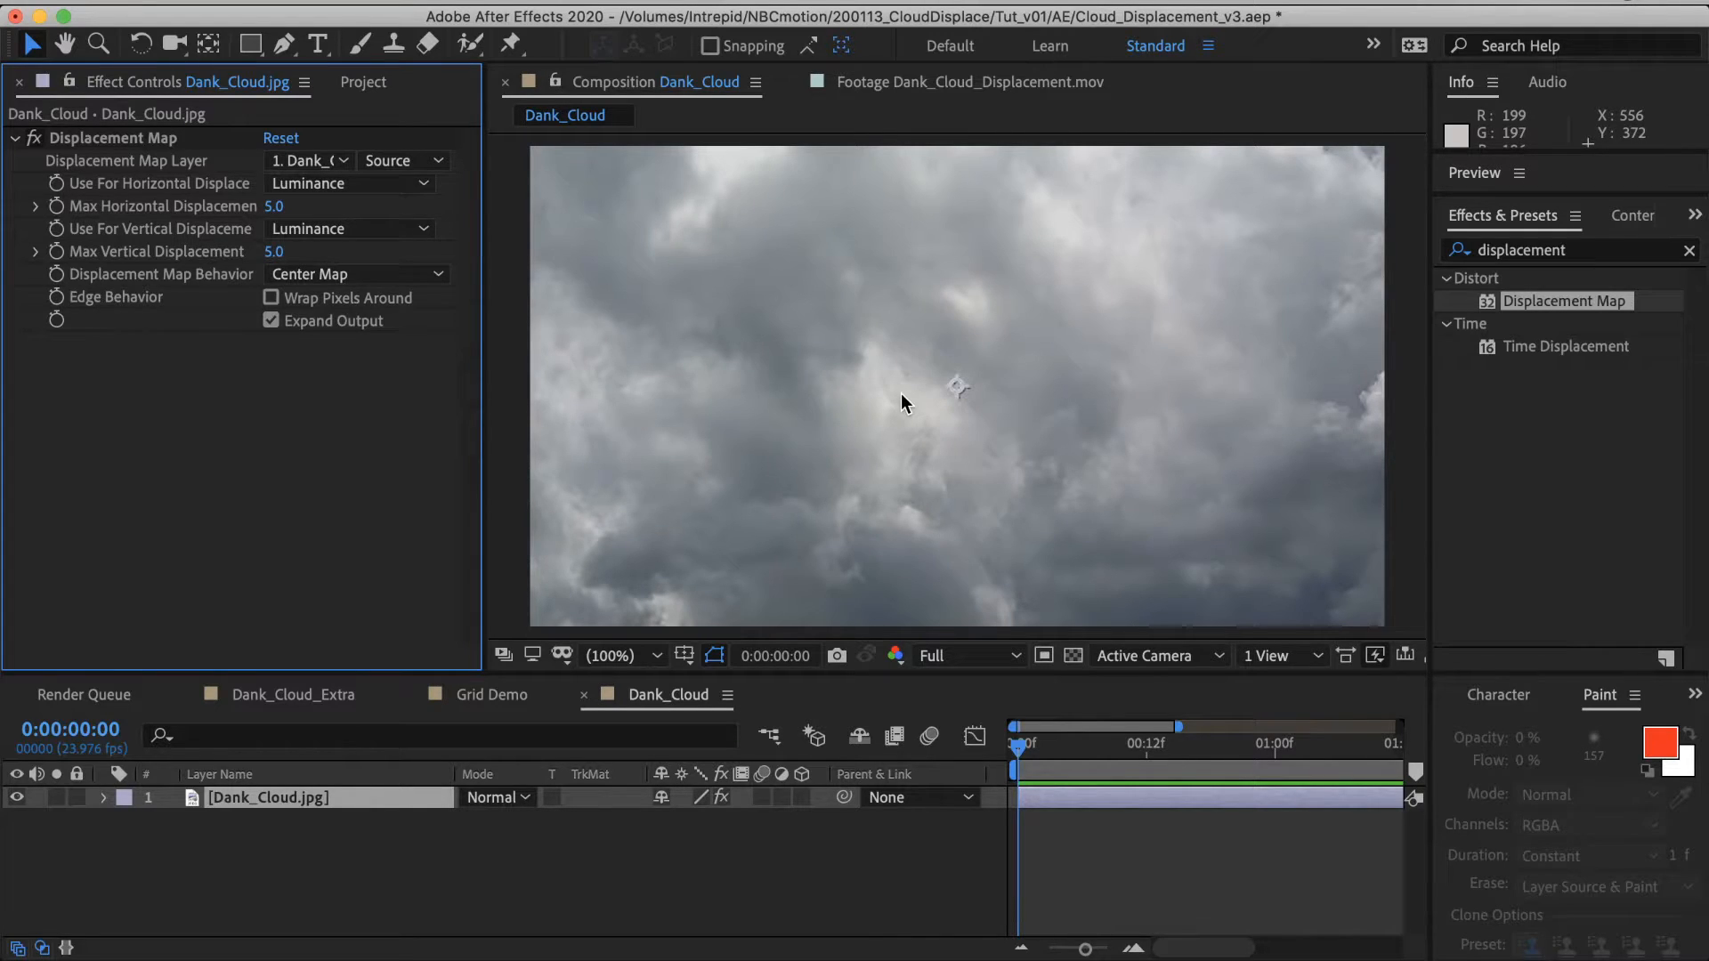
{"action": "left_click", "coordinate": [404, 160]}
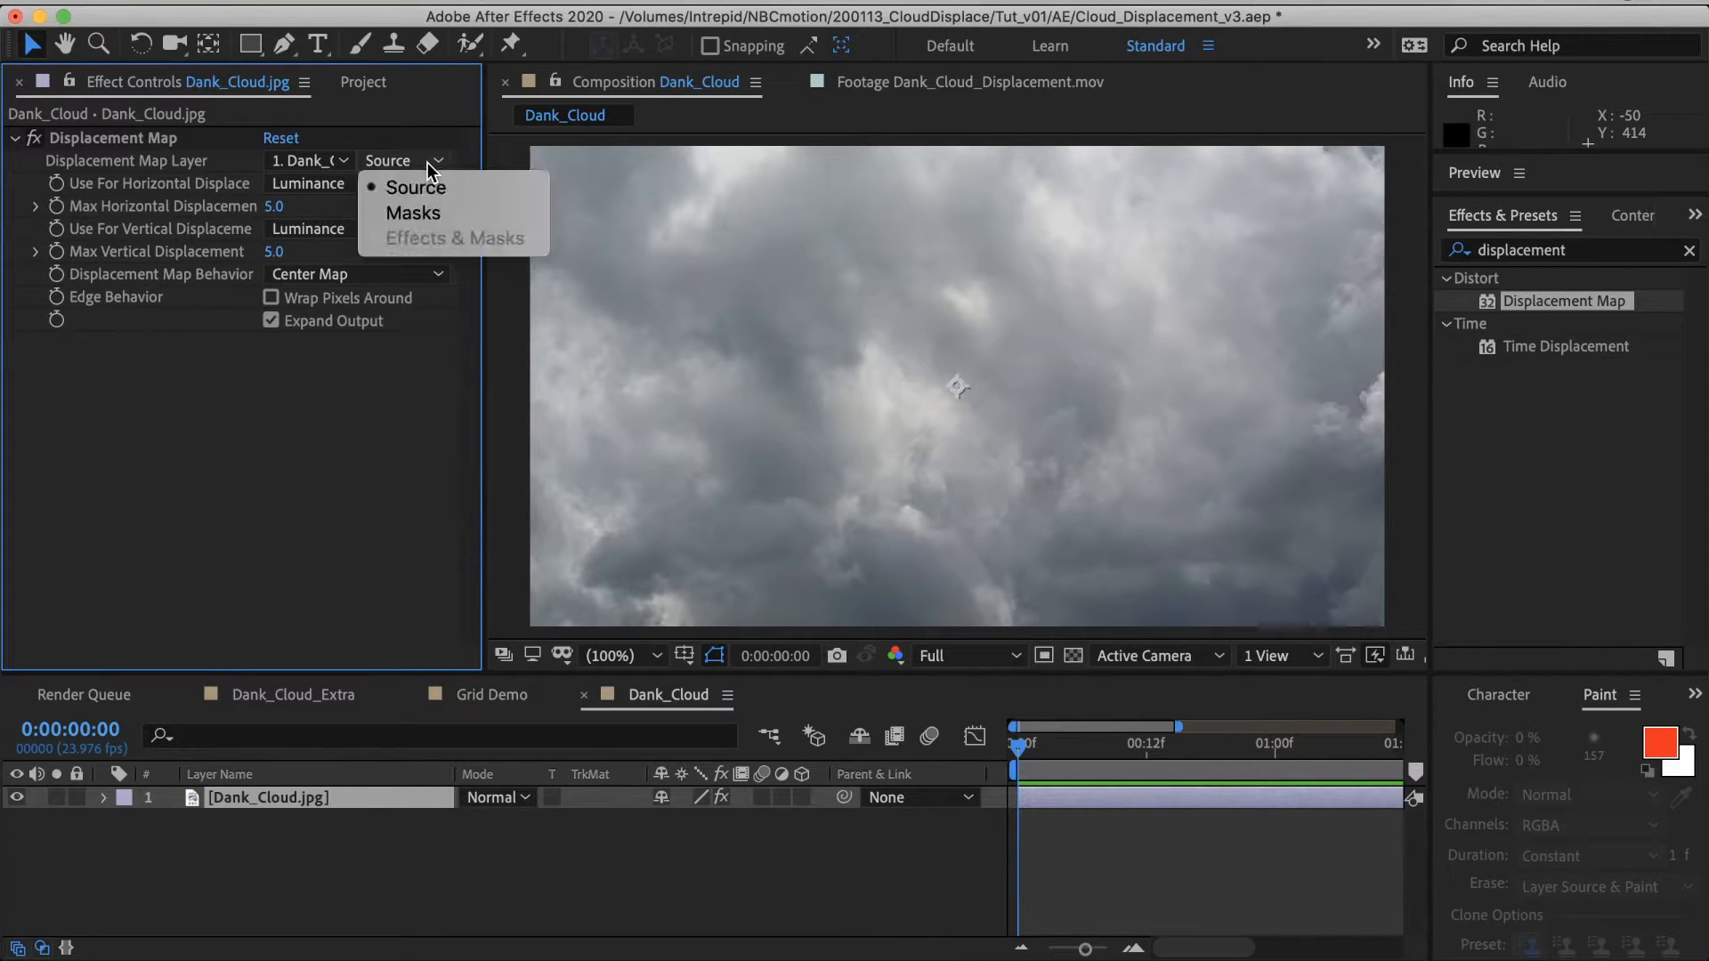
{"action": "mouse_move", "coordinate": [453, 192]}
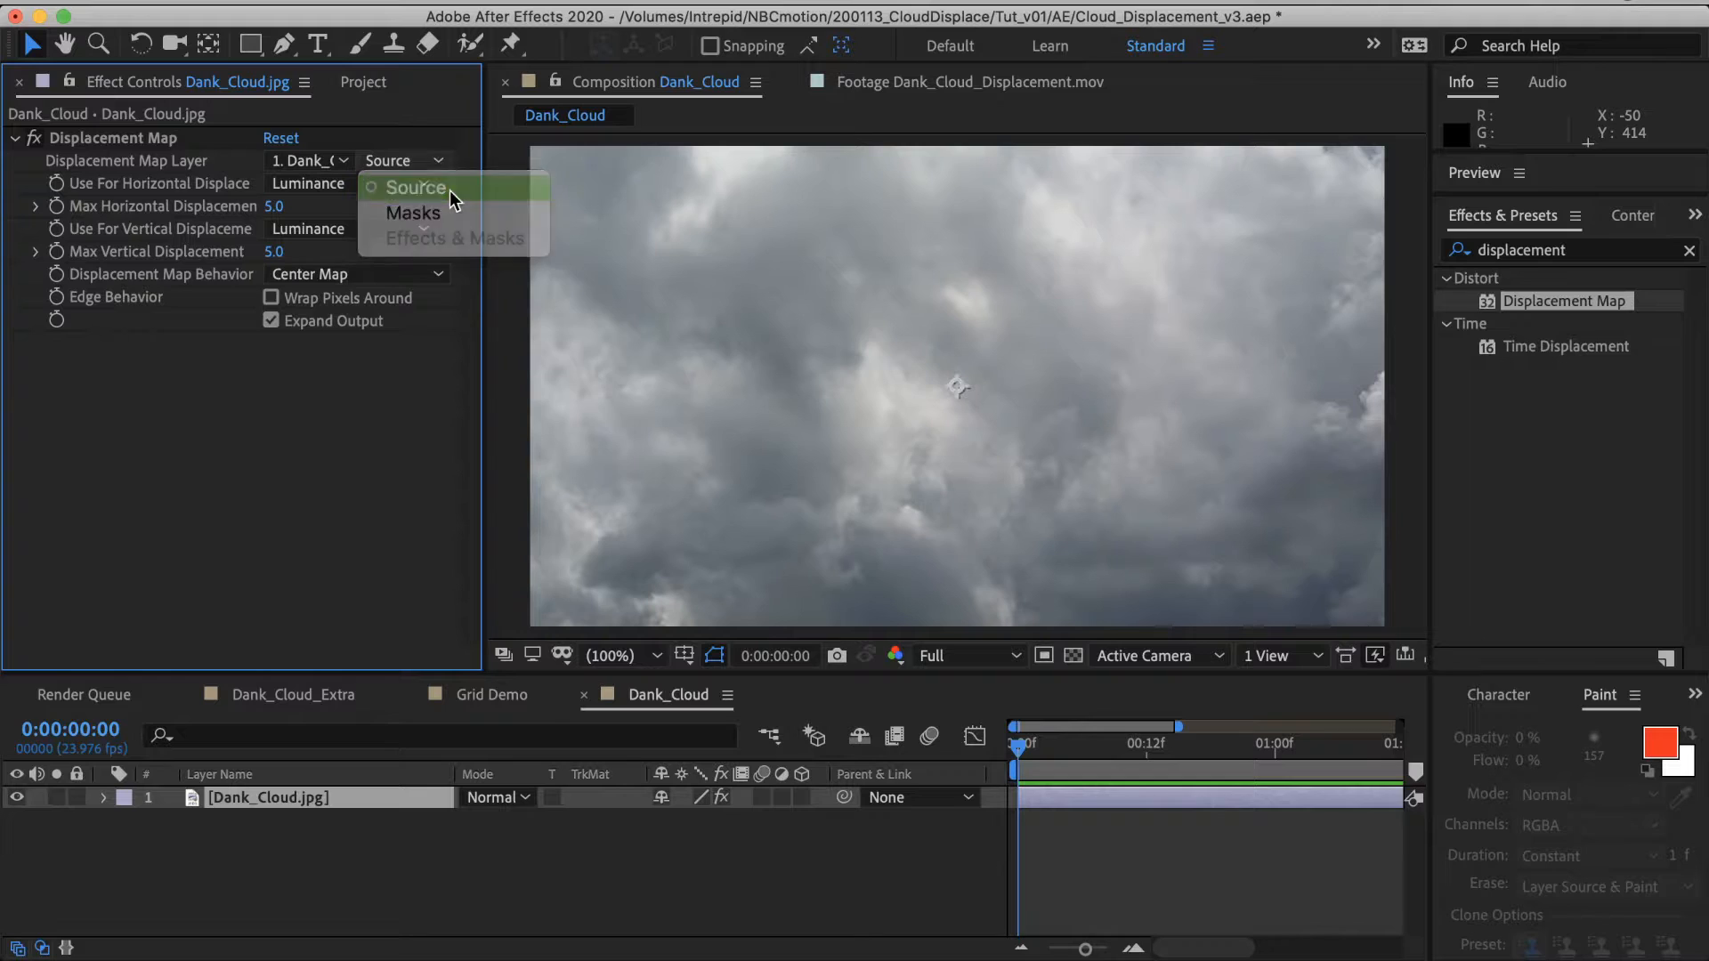
{"action": "left_click", "coordinate": [413, 187]}
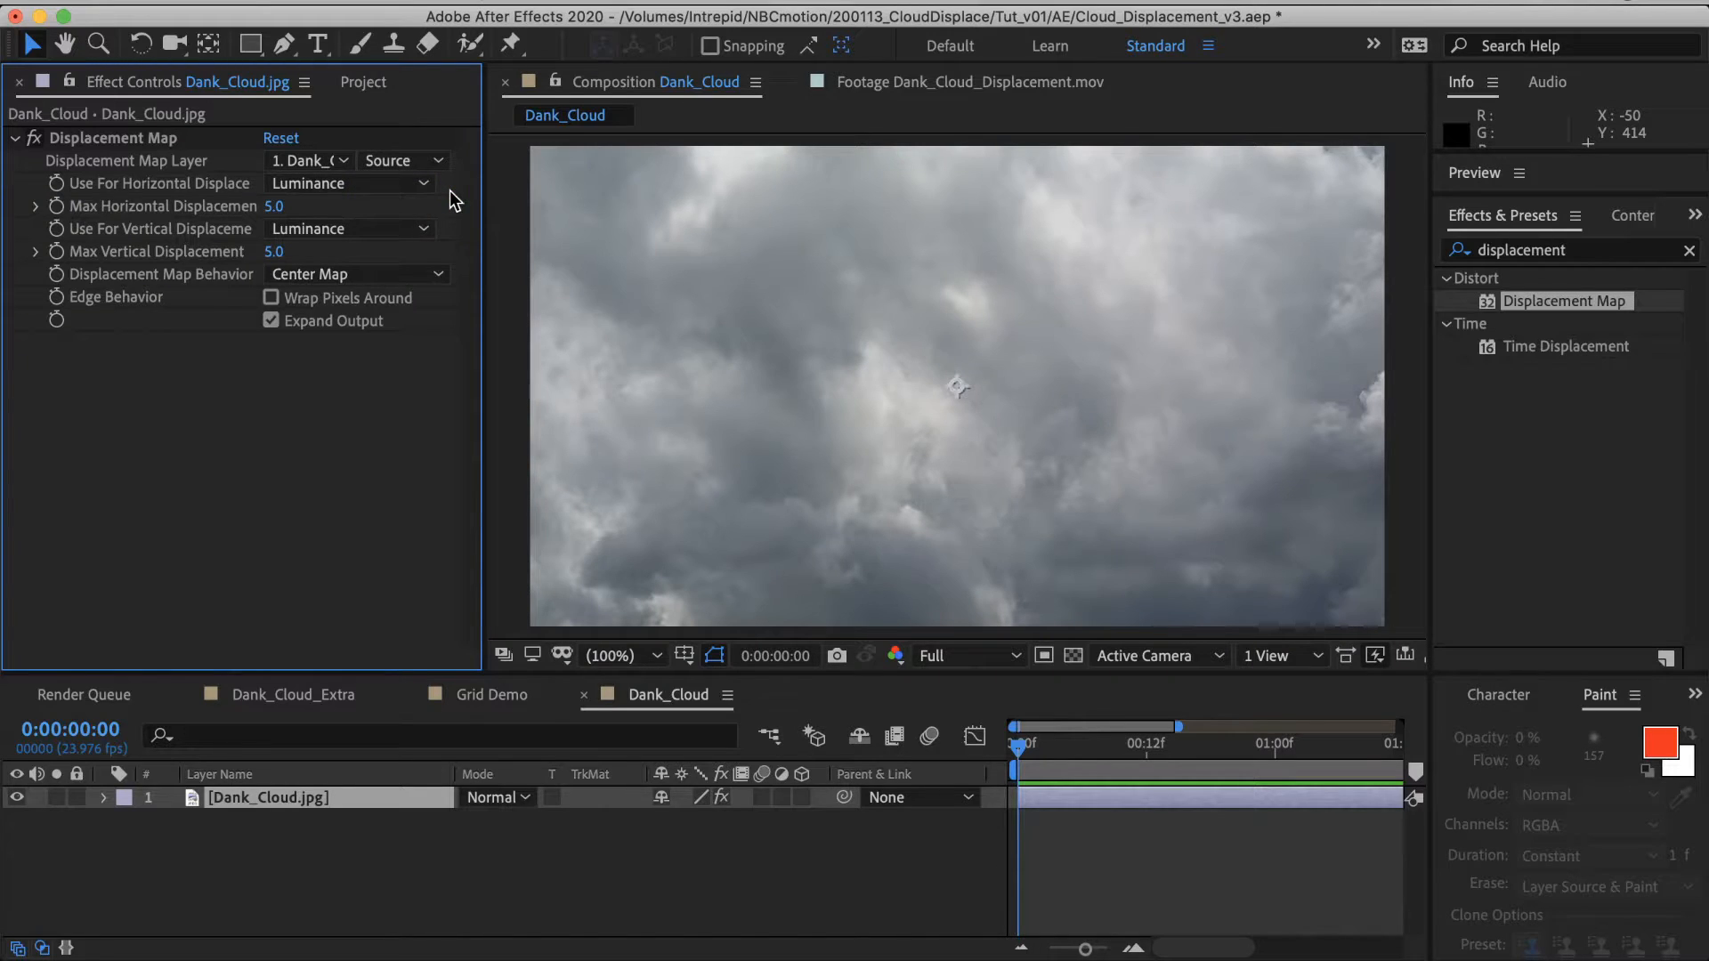
{"action": "mouse_move", "coordinate": [807, 414]}
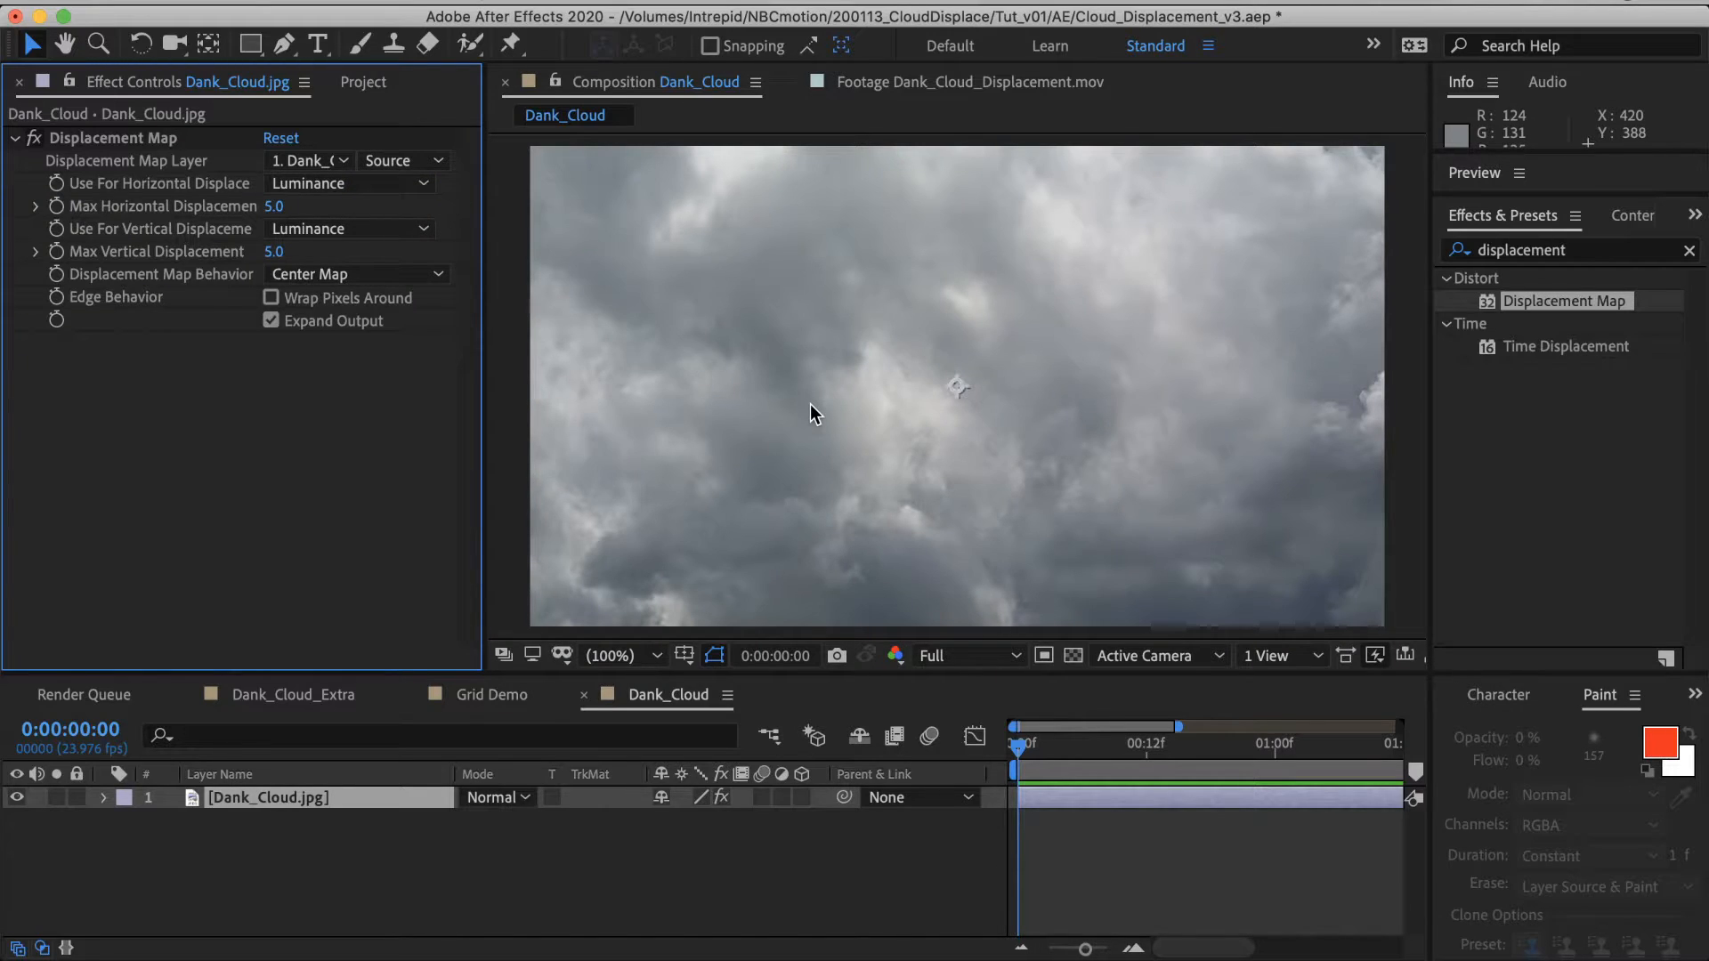
{"action": "mouse_move", "coordinate": [755, 300]}
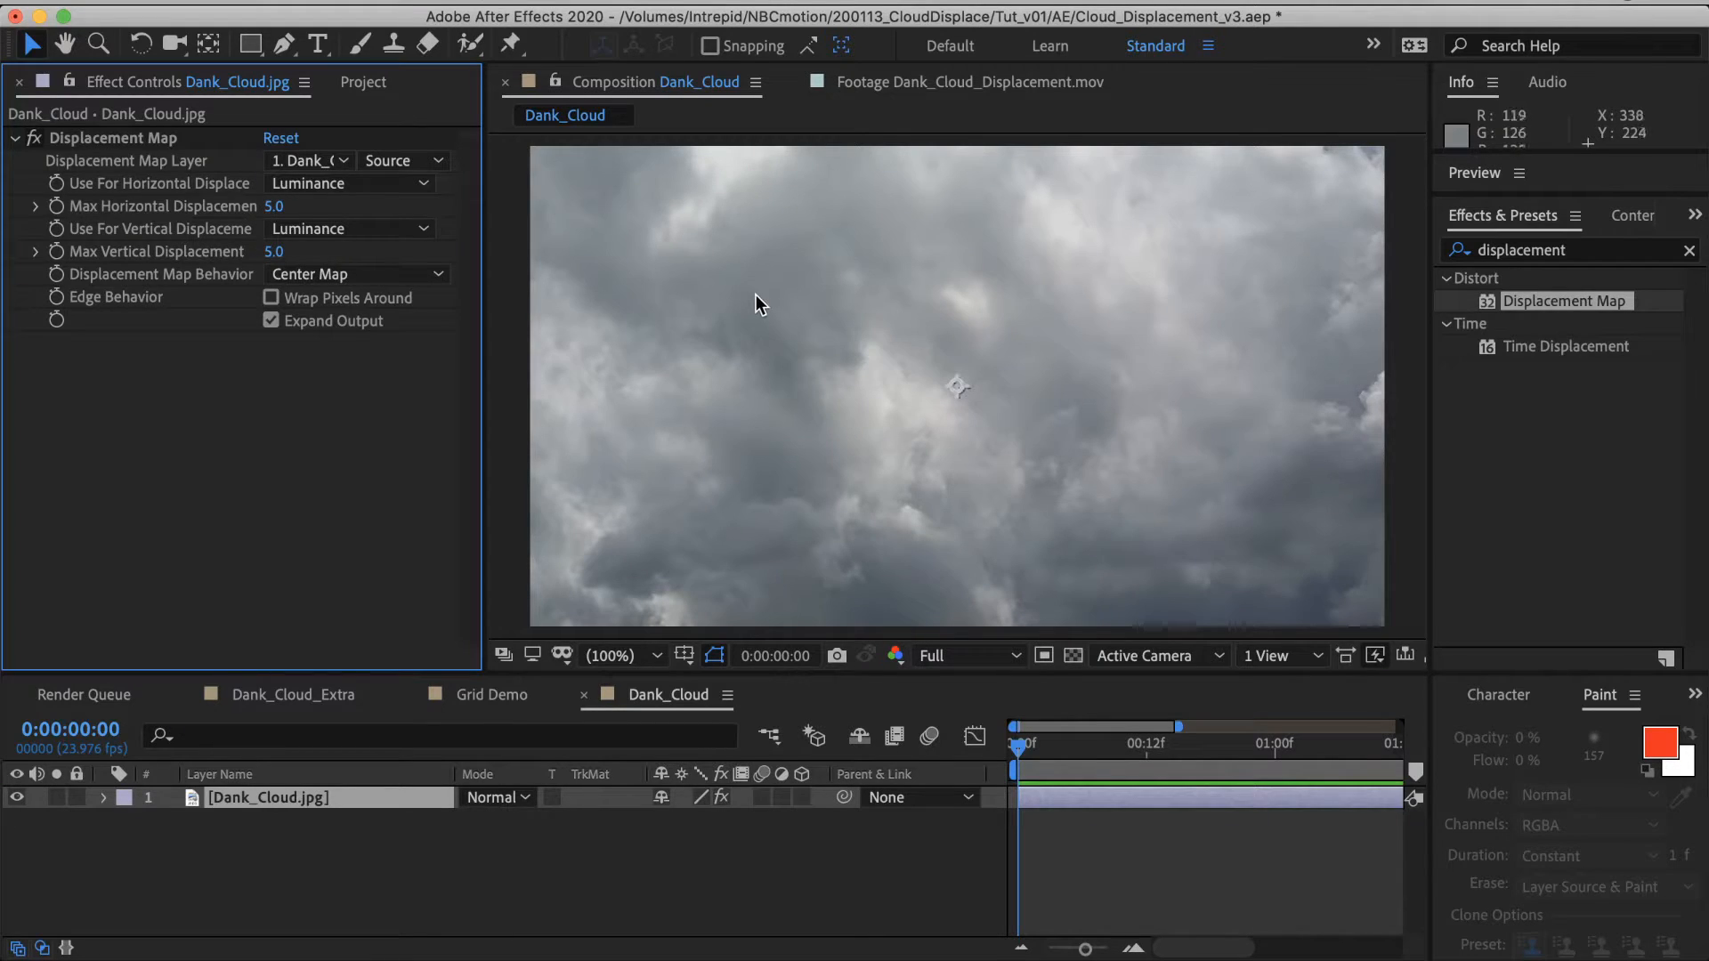
{"action": "mouse_move", "coordinate": [774, 216]}
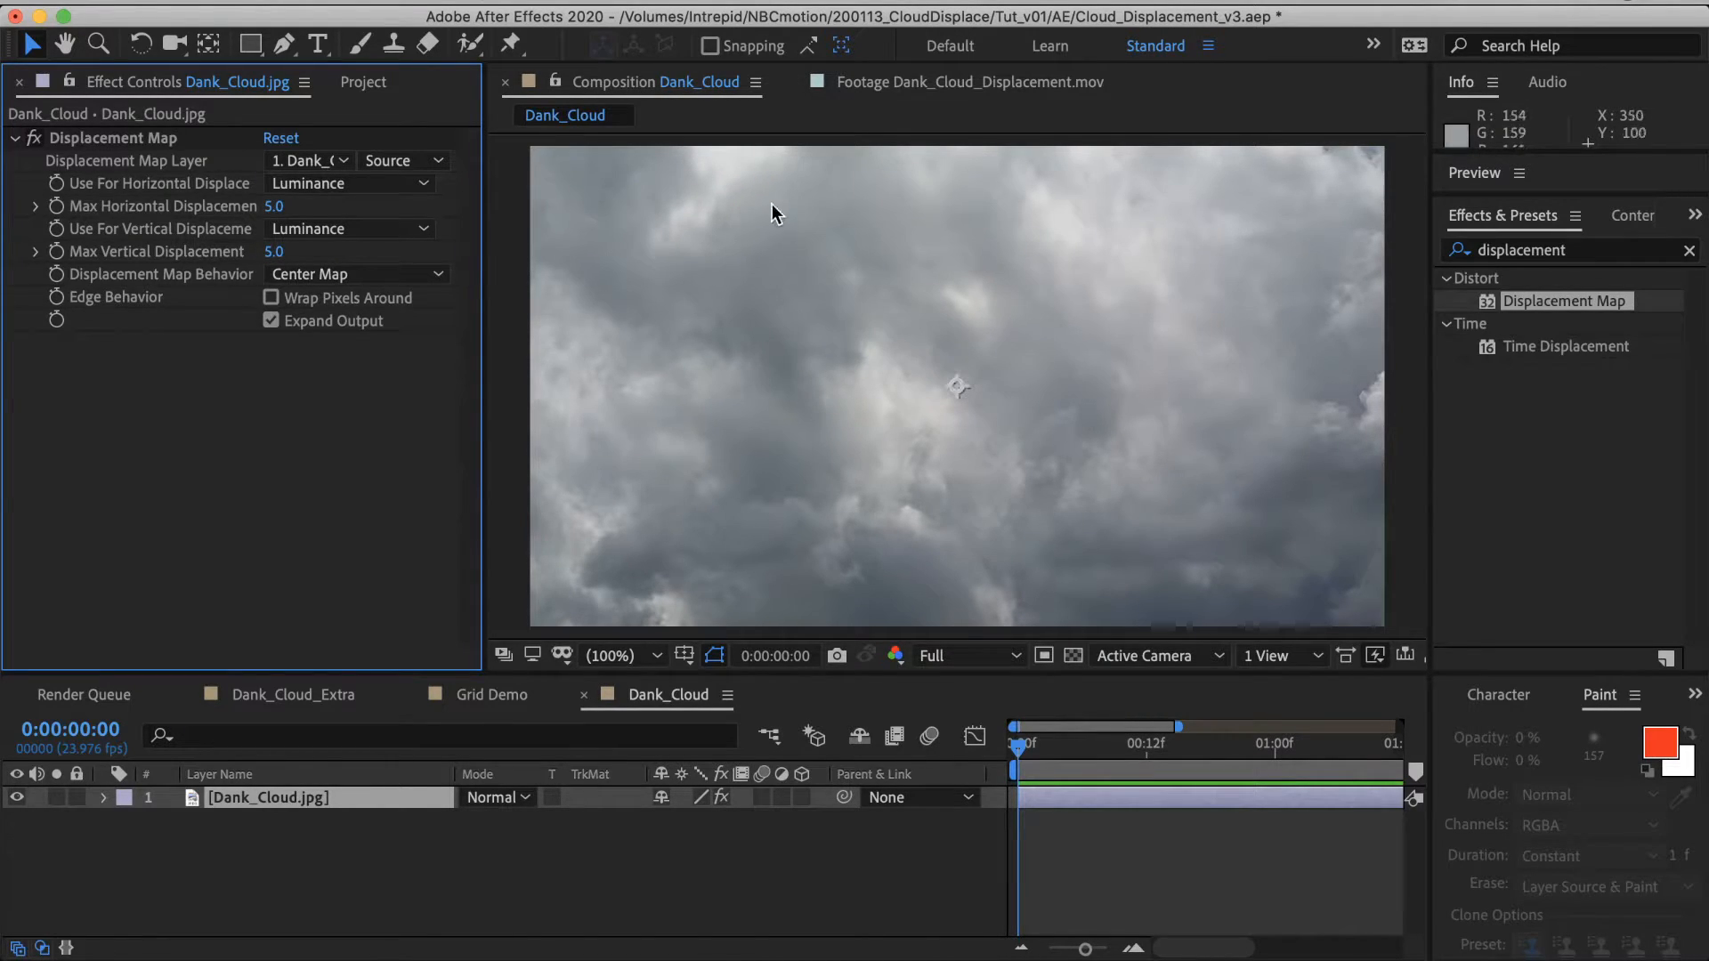
{"action": "mouse_move", "coordinate": [925, 265]}
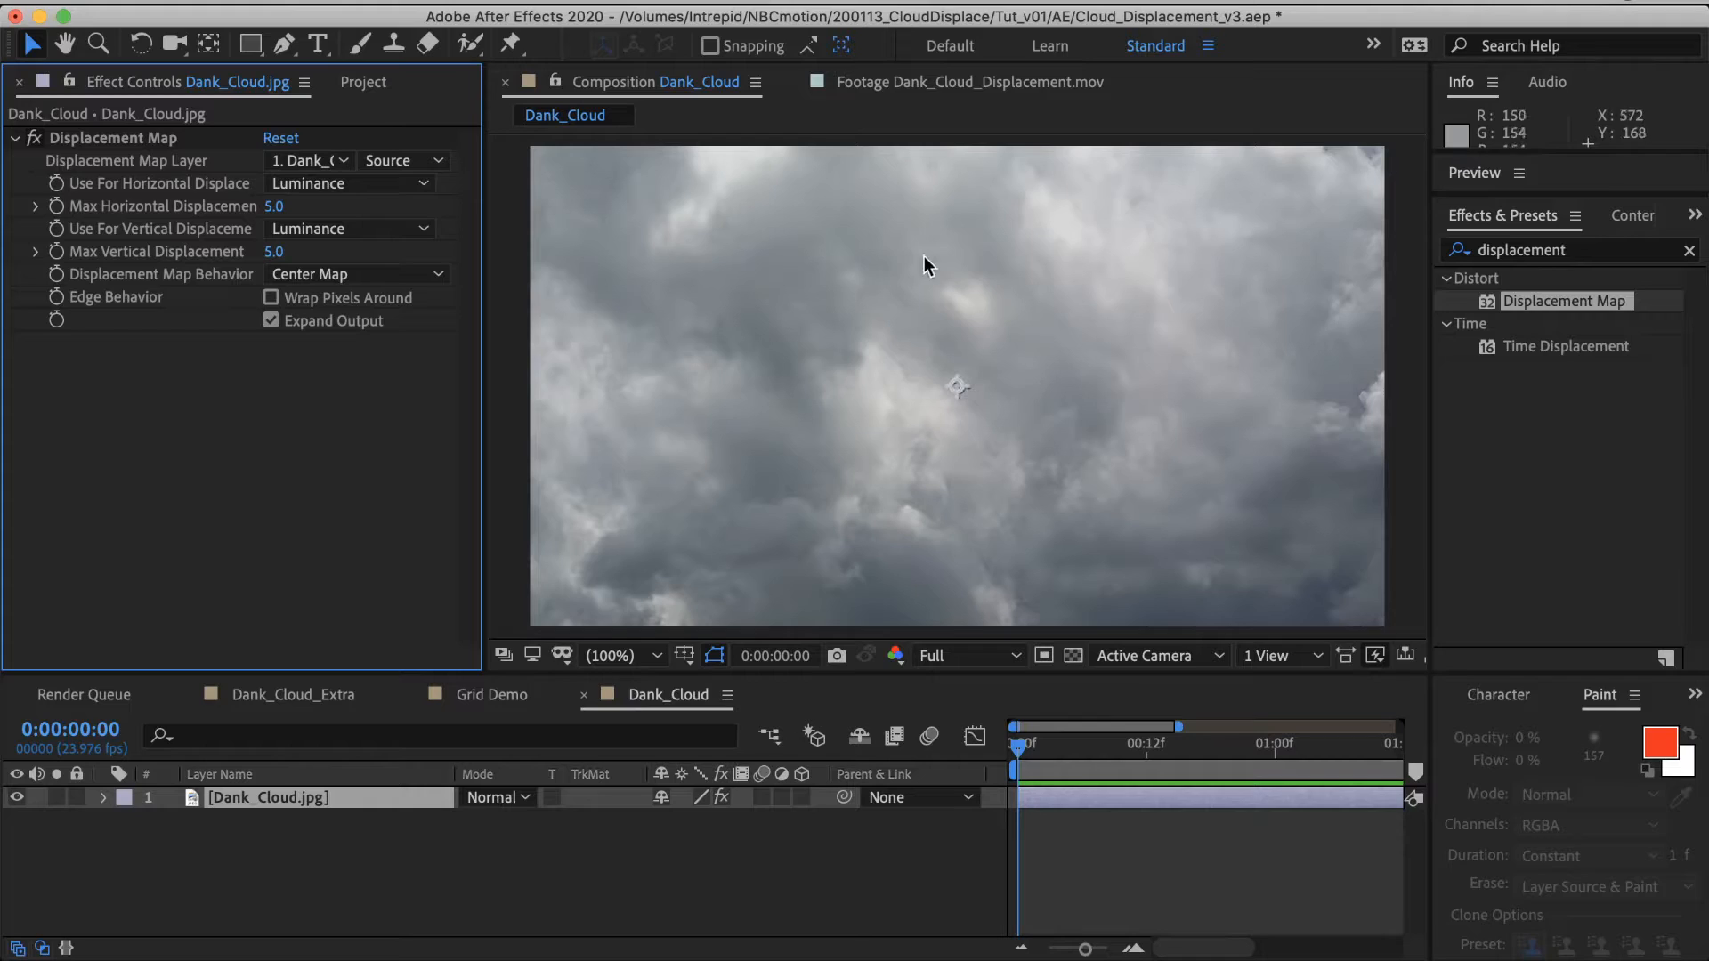
{"action": "mouse_move", "coordinate": [922, 361]}
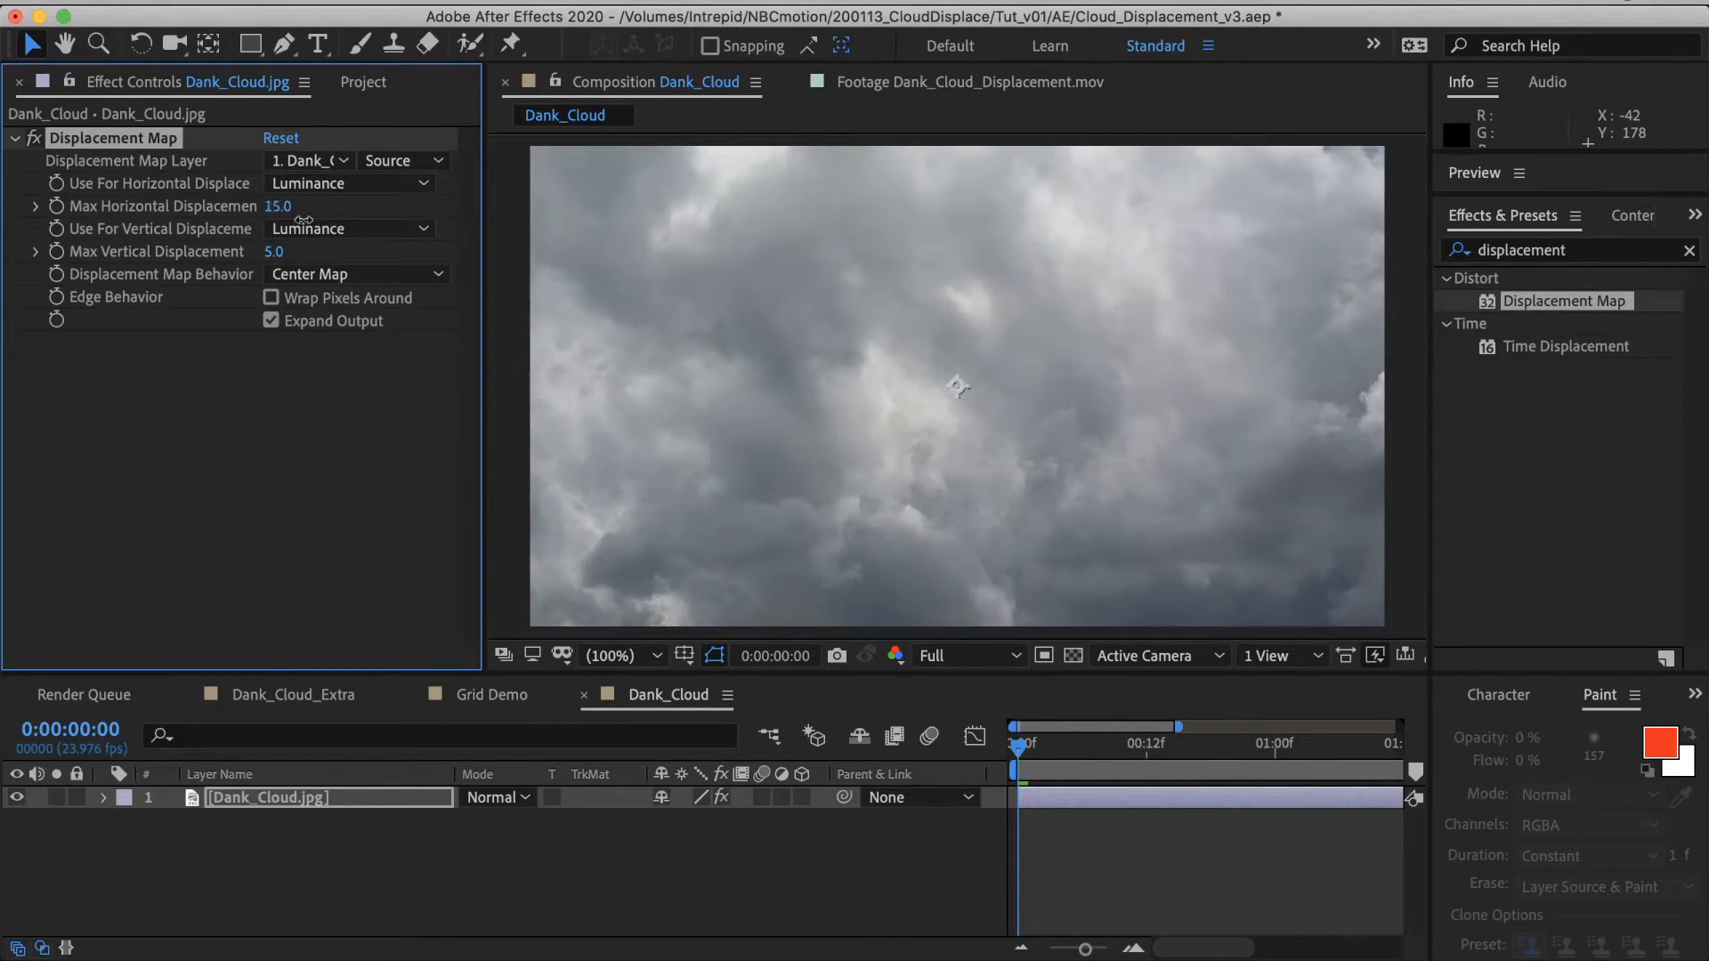
Step: Scrub the clouds' Max Horizontal Displacement through several positive and negative strengths
{"action": "left_click_drag", "start_coordinate": [278, 206], "coordinate": [262, 206]}
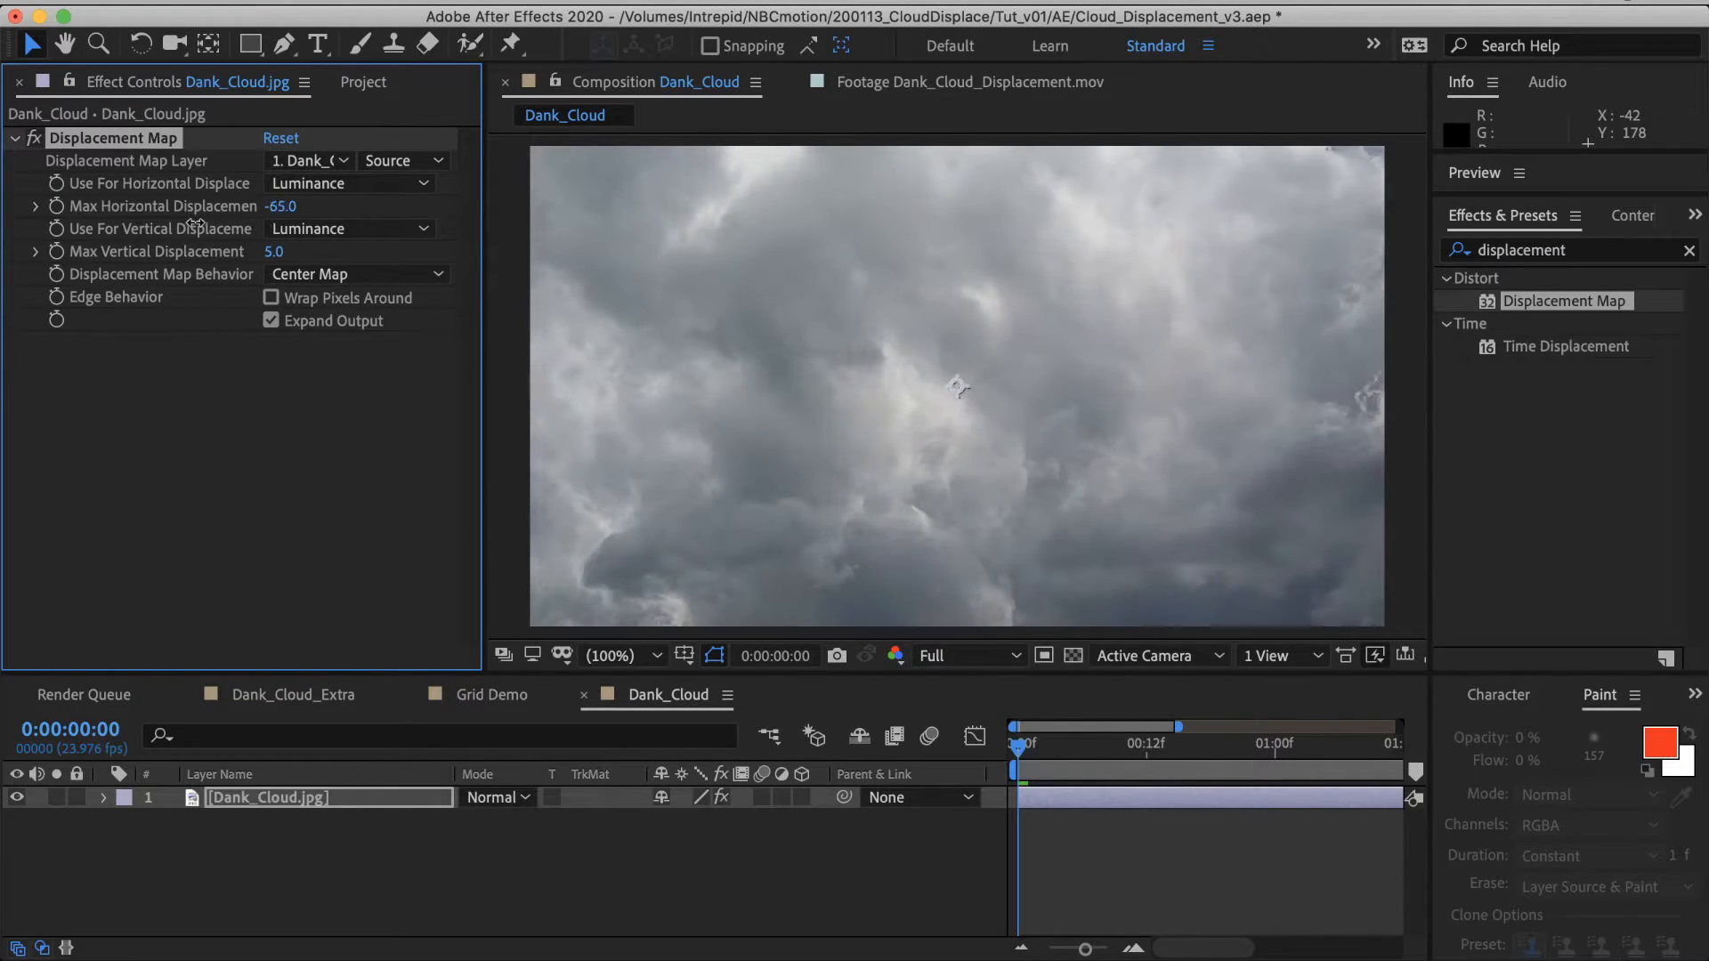
{"action": "left_click_drag", "start_coordinate": [279, 206], "coordinate": [278, 206]}
{"action": "type", "text": "5"}
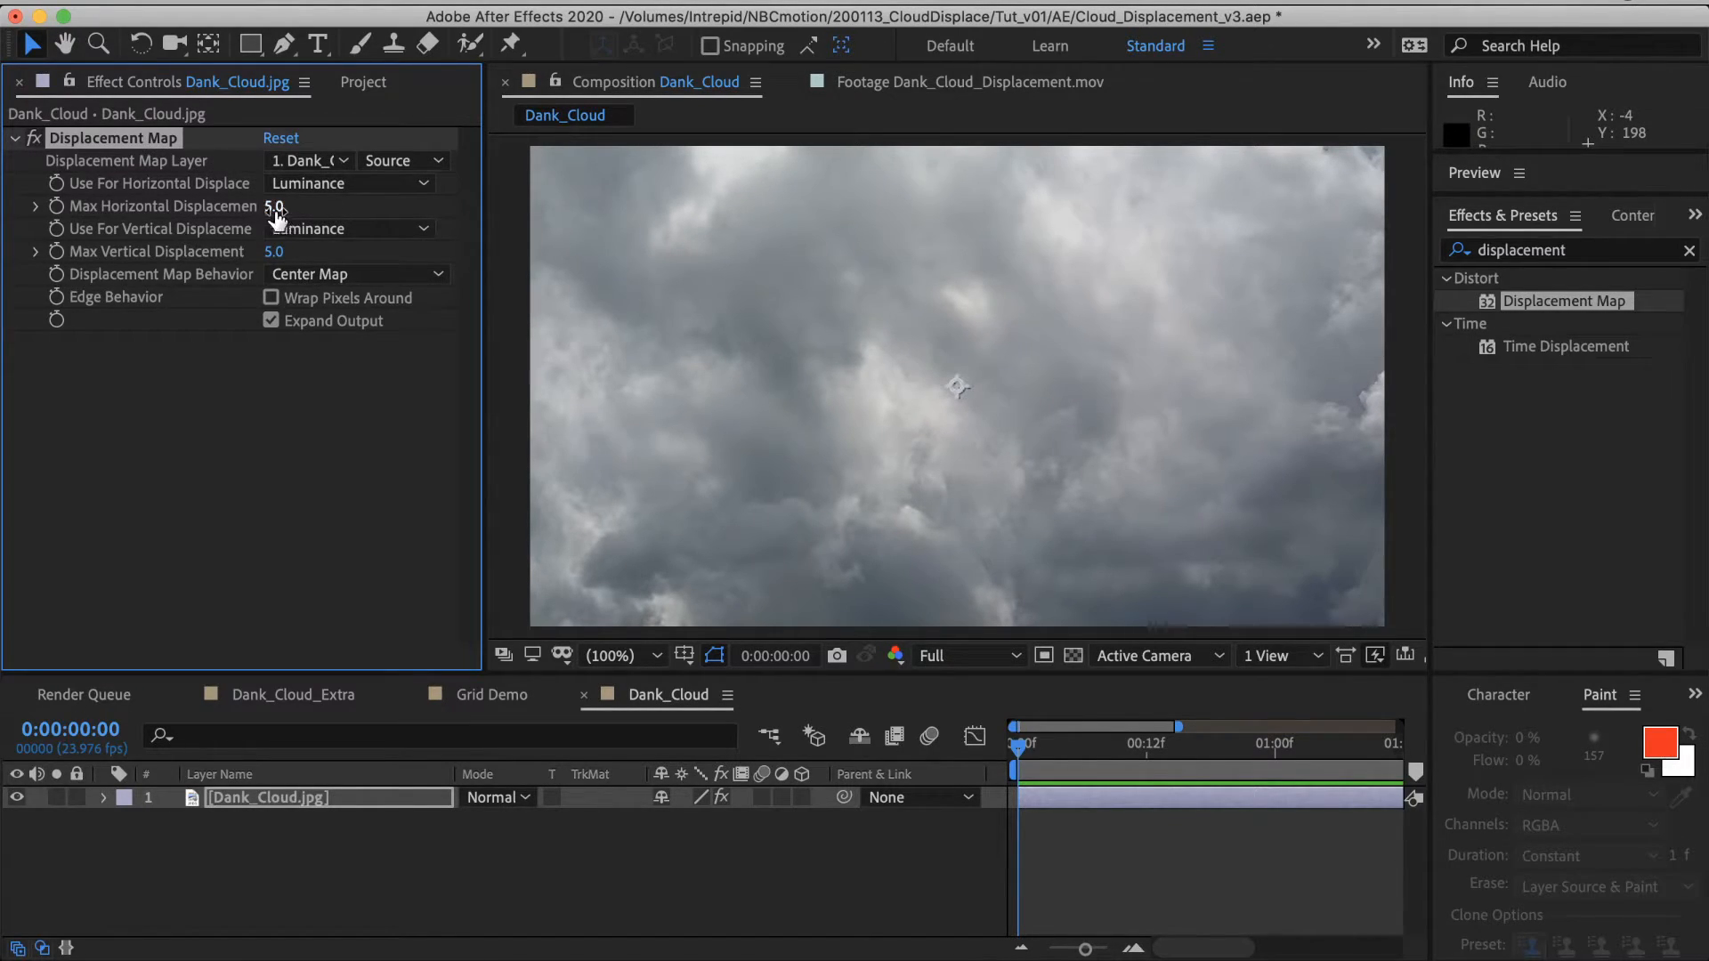
{"action": "left_click_drag", "start_coordinate": [273, 206], "coordinate": [295, 206]}
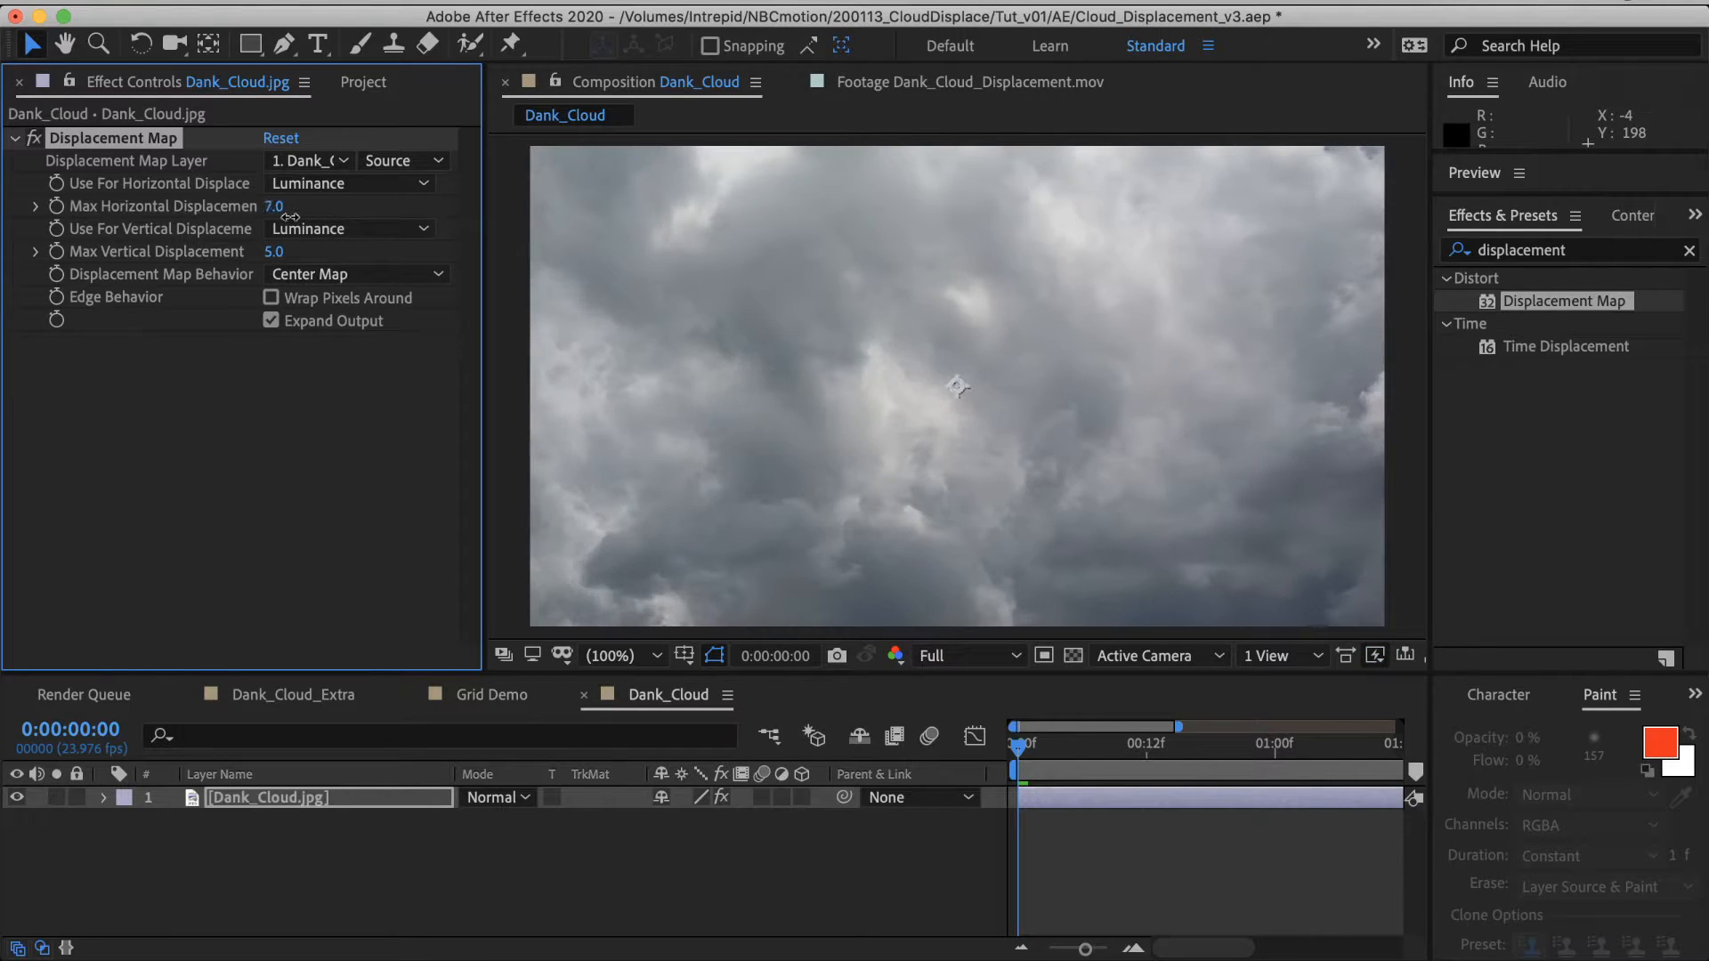
{"action": "left_click_drag", "start_coordinate": [275, 205], "coordinate": [757, 239]}
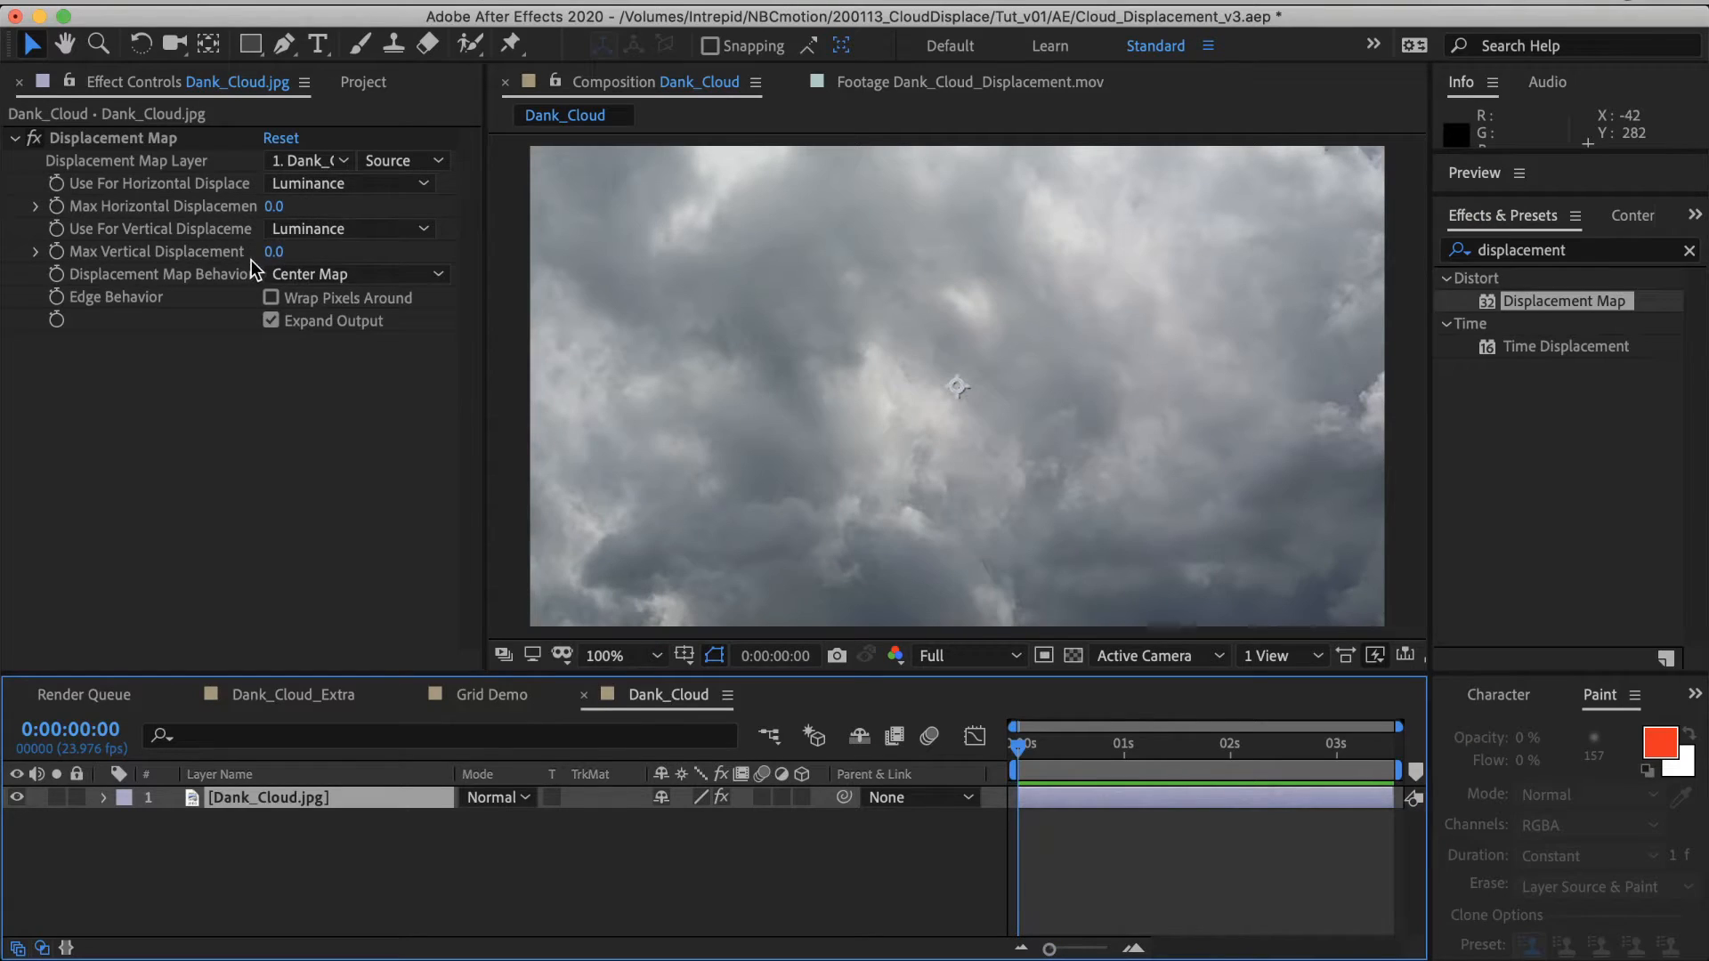
Step: Scrub Max Vertical Displacement to negative values and start keyframing it, ending at -28.0
{"action": "left_click_drag", "start_coordinate": [272, 251], "coordinate": [239, 251]}
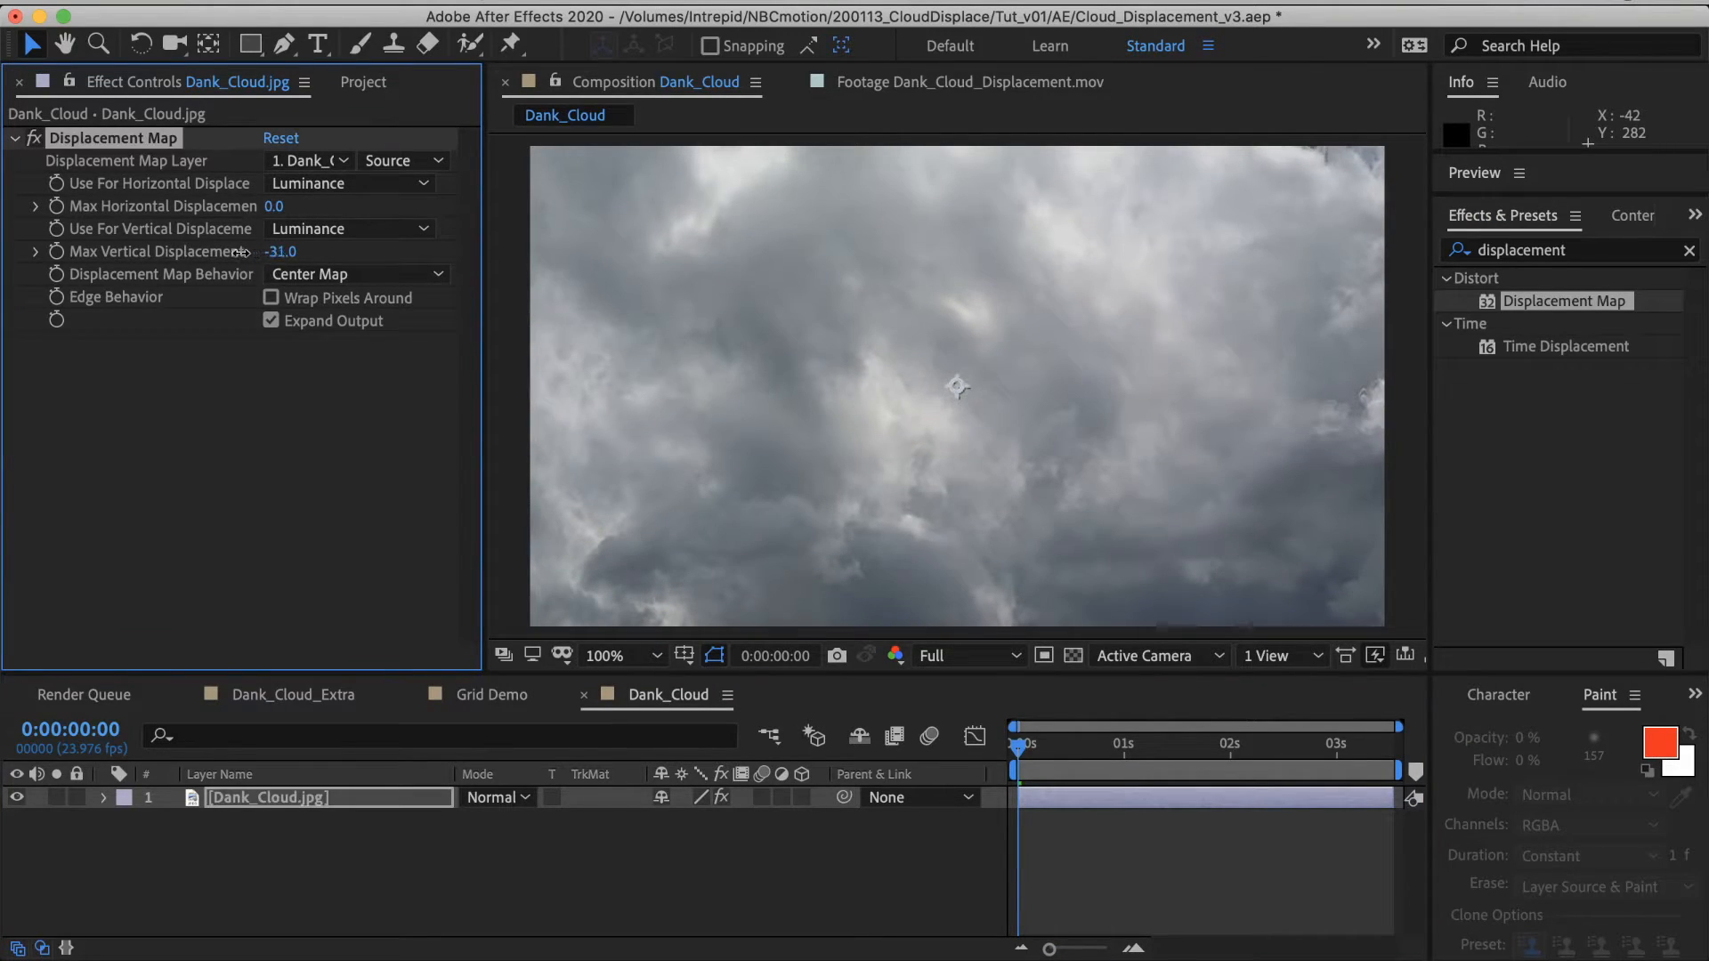
{"action": "left_click_drag", "start_coordinate": [281, 251], "coordinate": [305, 251]}
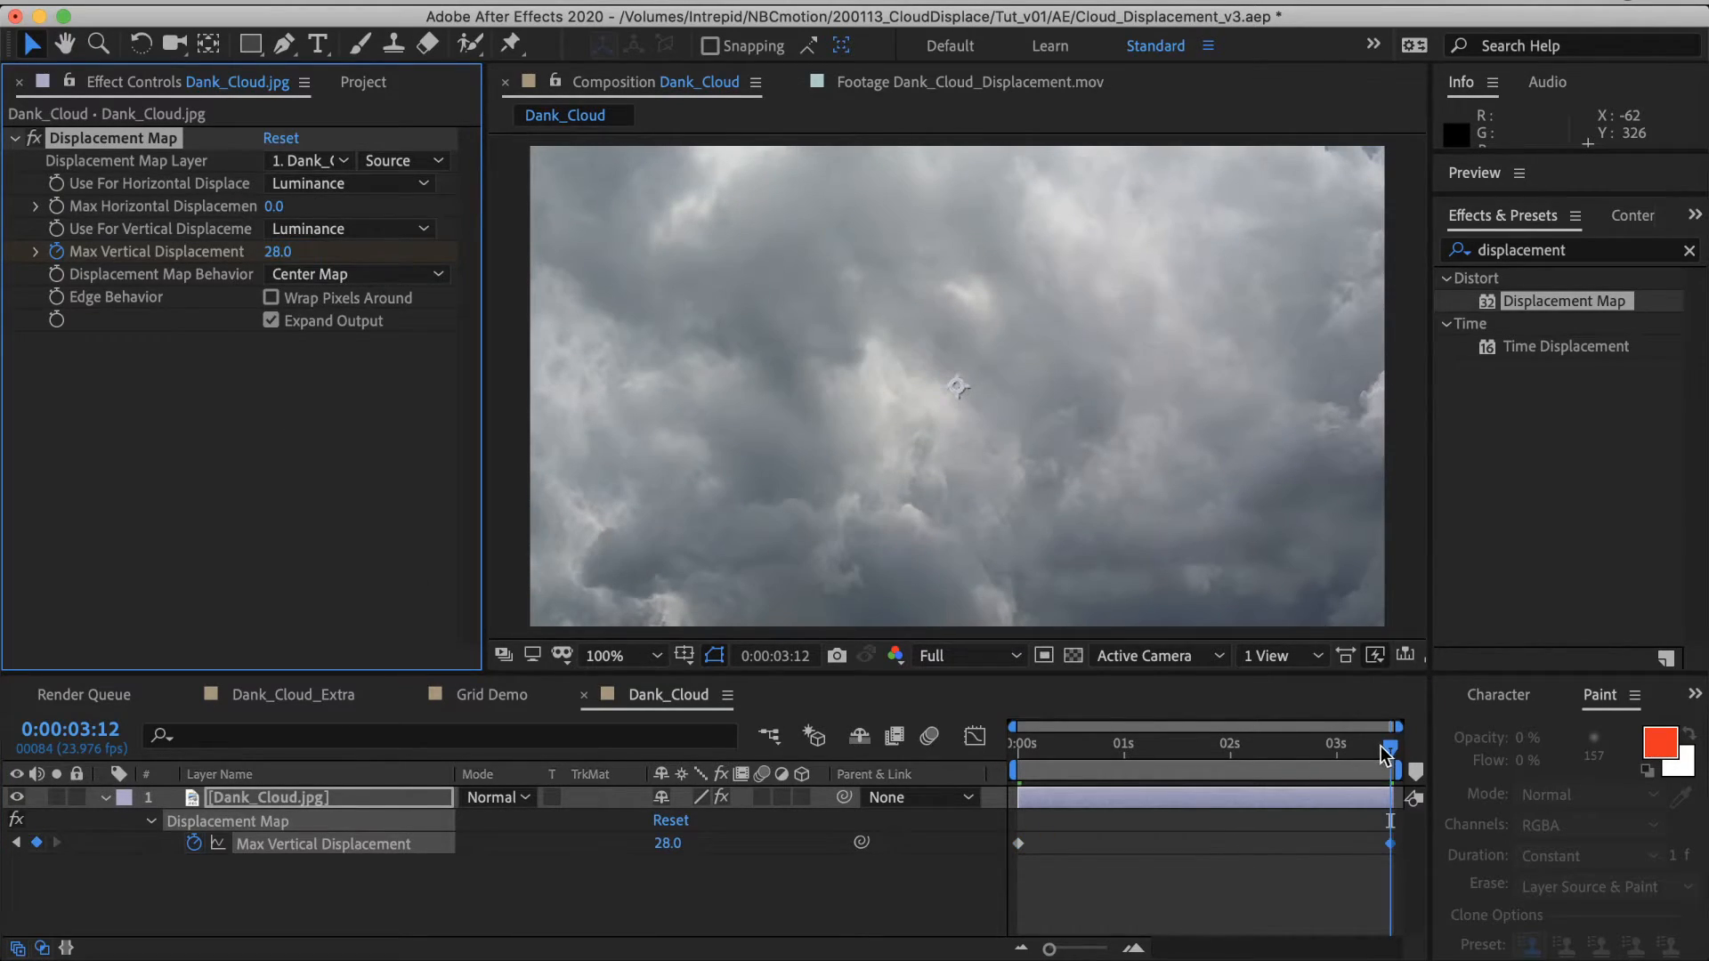
{"action": "left_click", "coordinate": [1016, 744]}
{"action": "type", "text": "-28"}
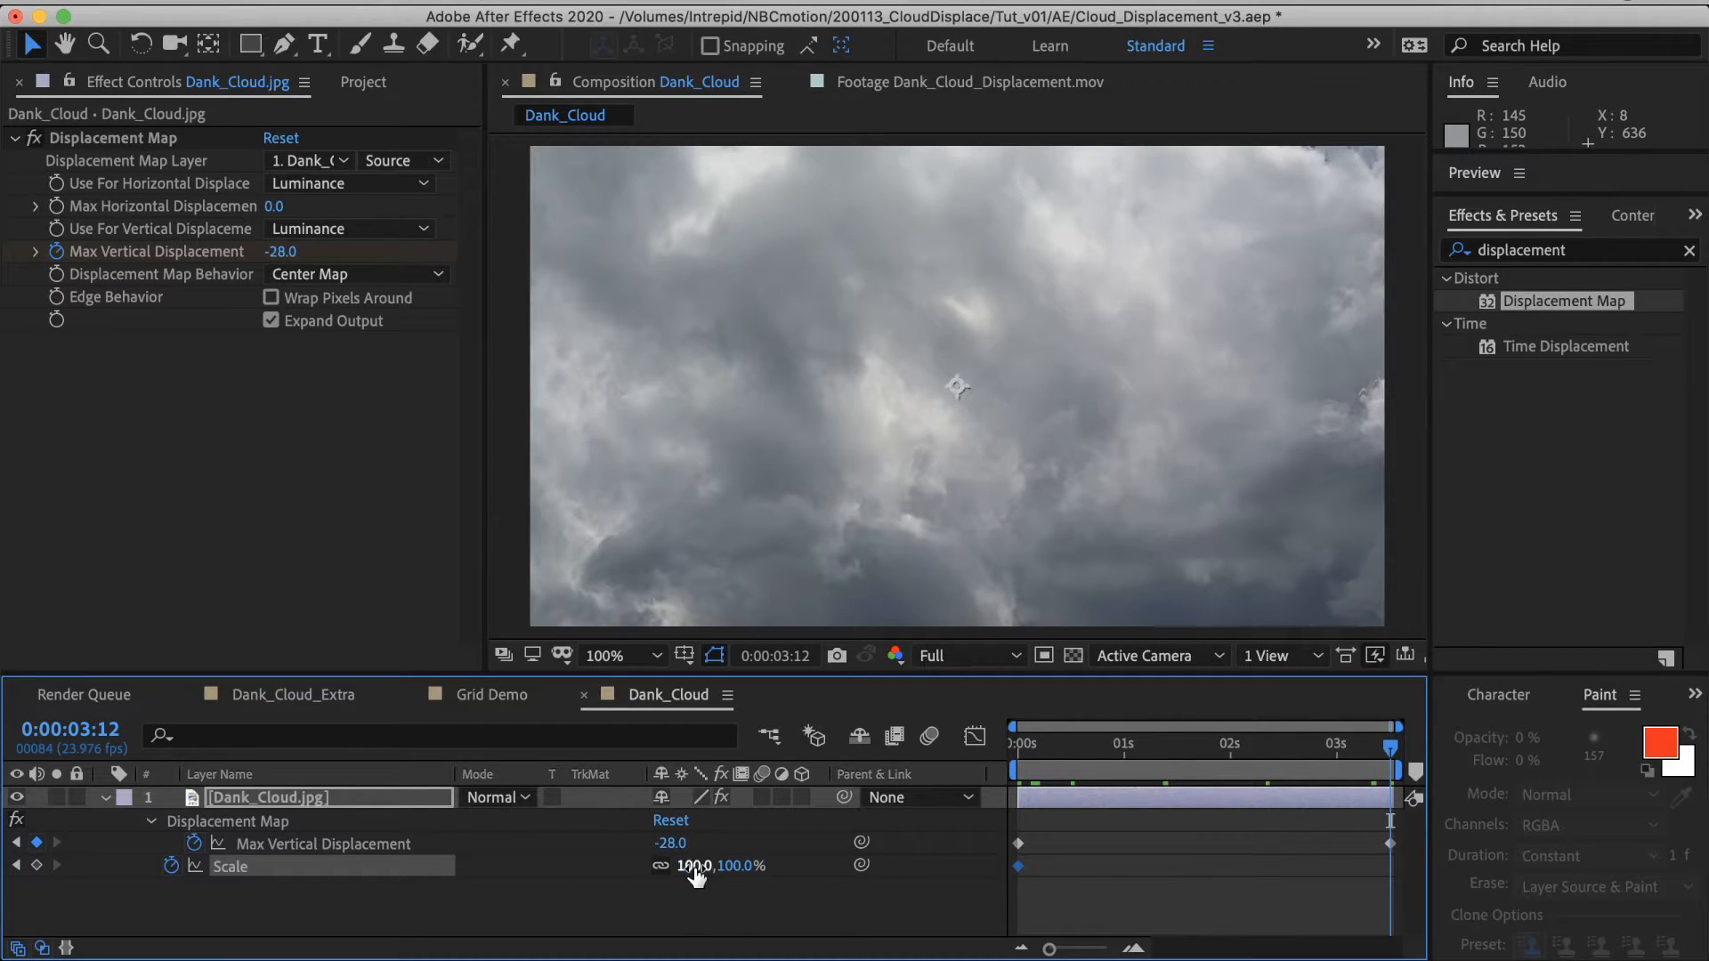
Step: Push the cloud layer's scale up from 100%, scrubbing the timeline to preview the growth
{"action": "left_click_drag", "start_coordinate": [694, 865], "coordinate": [739, 865]}
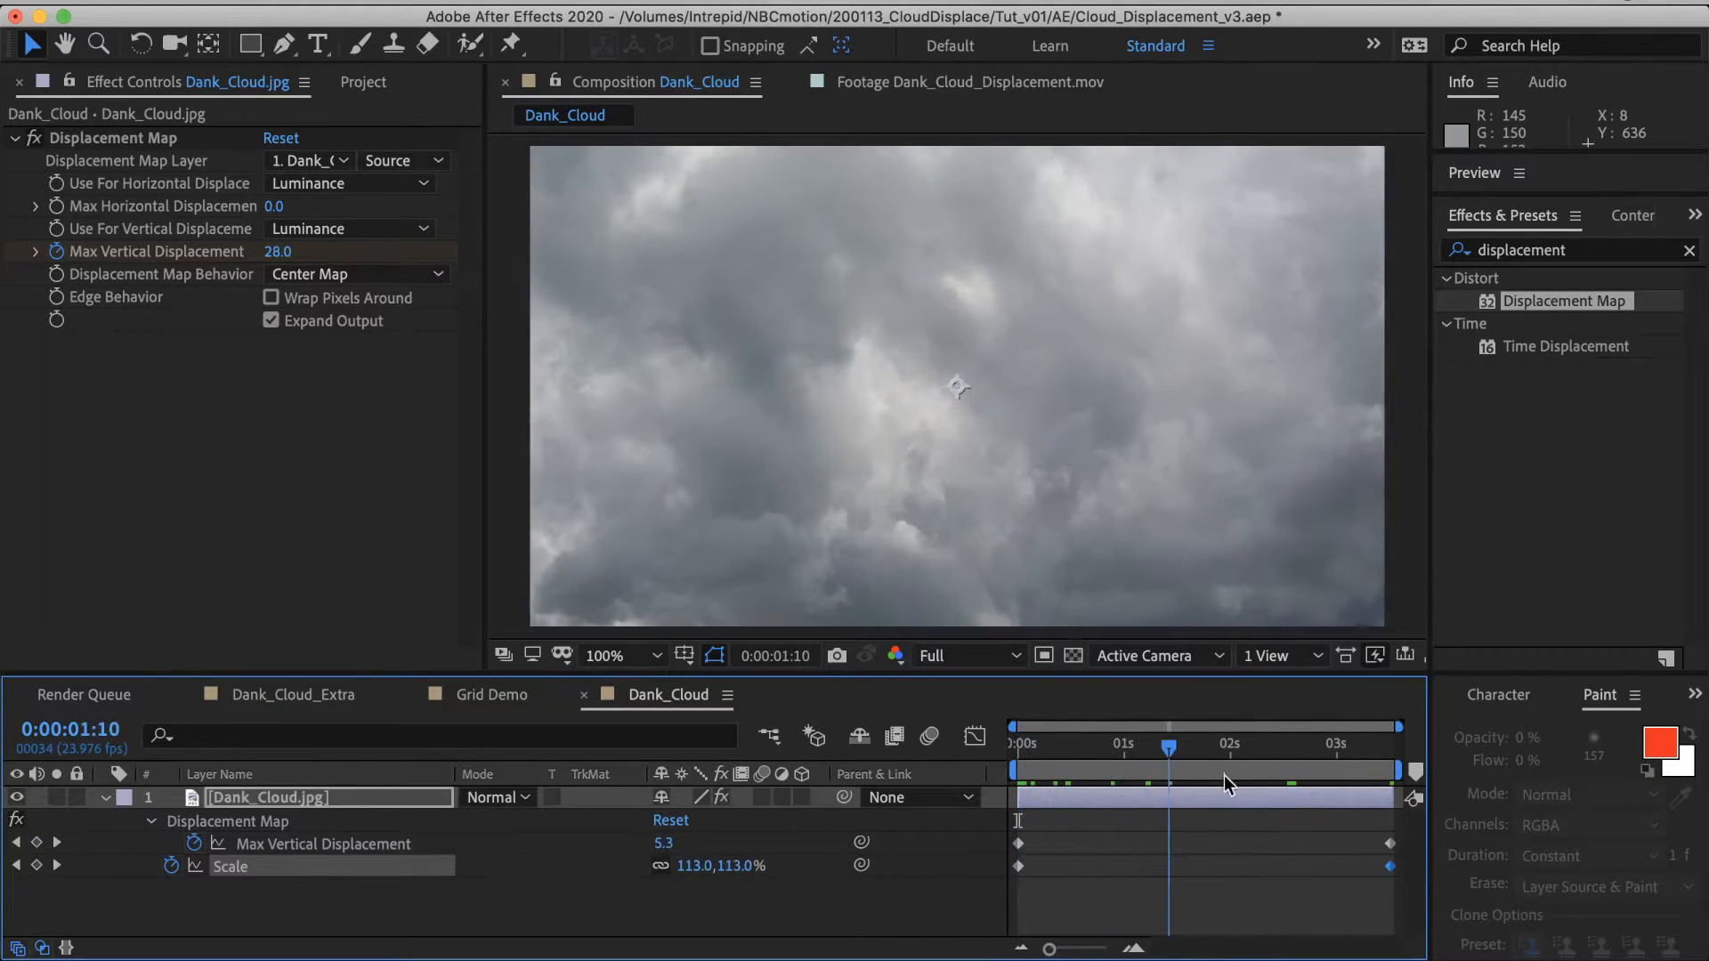
{"action": "left_click", "coordinate": [1047, 745]}
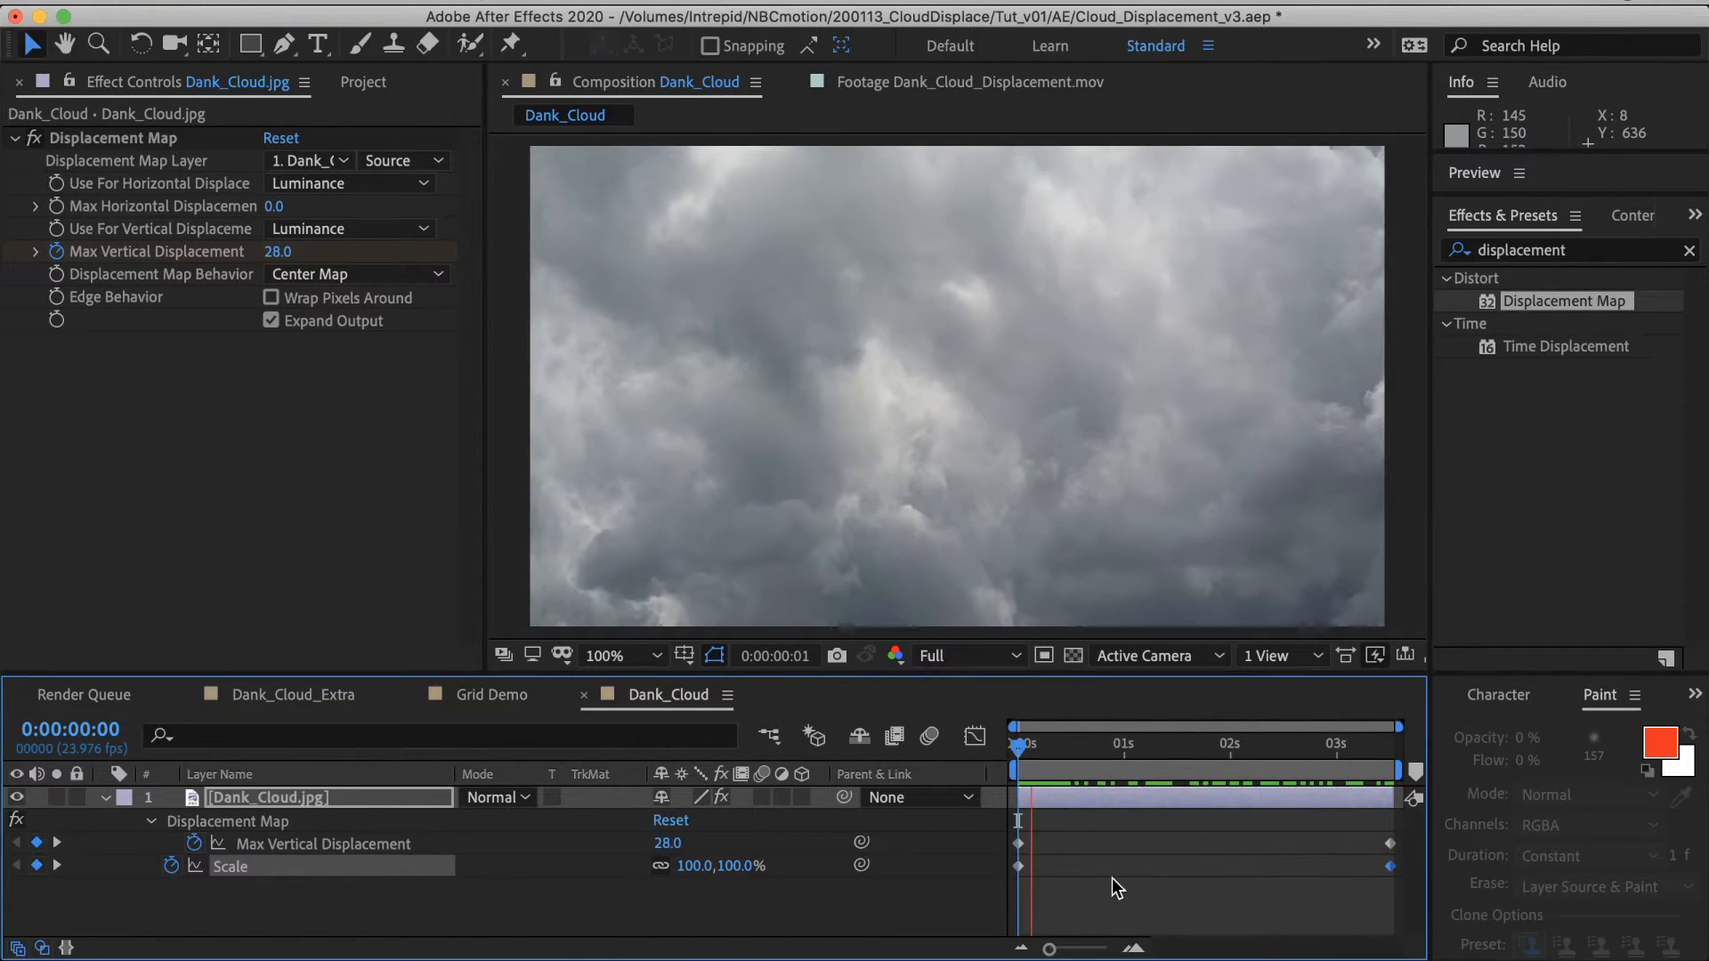
{"action": "left_click", "coordinate": [1244, 821]}
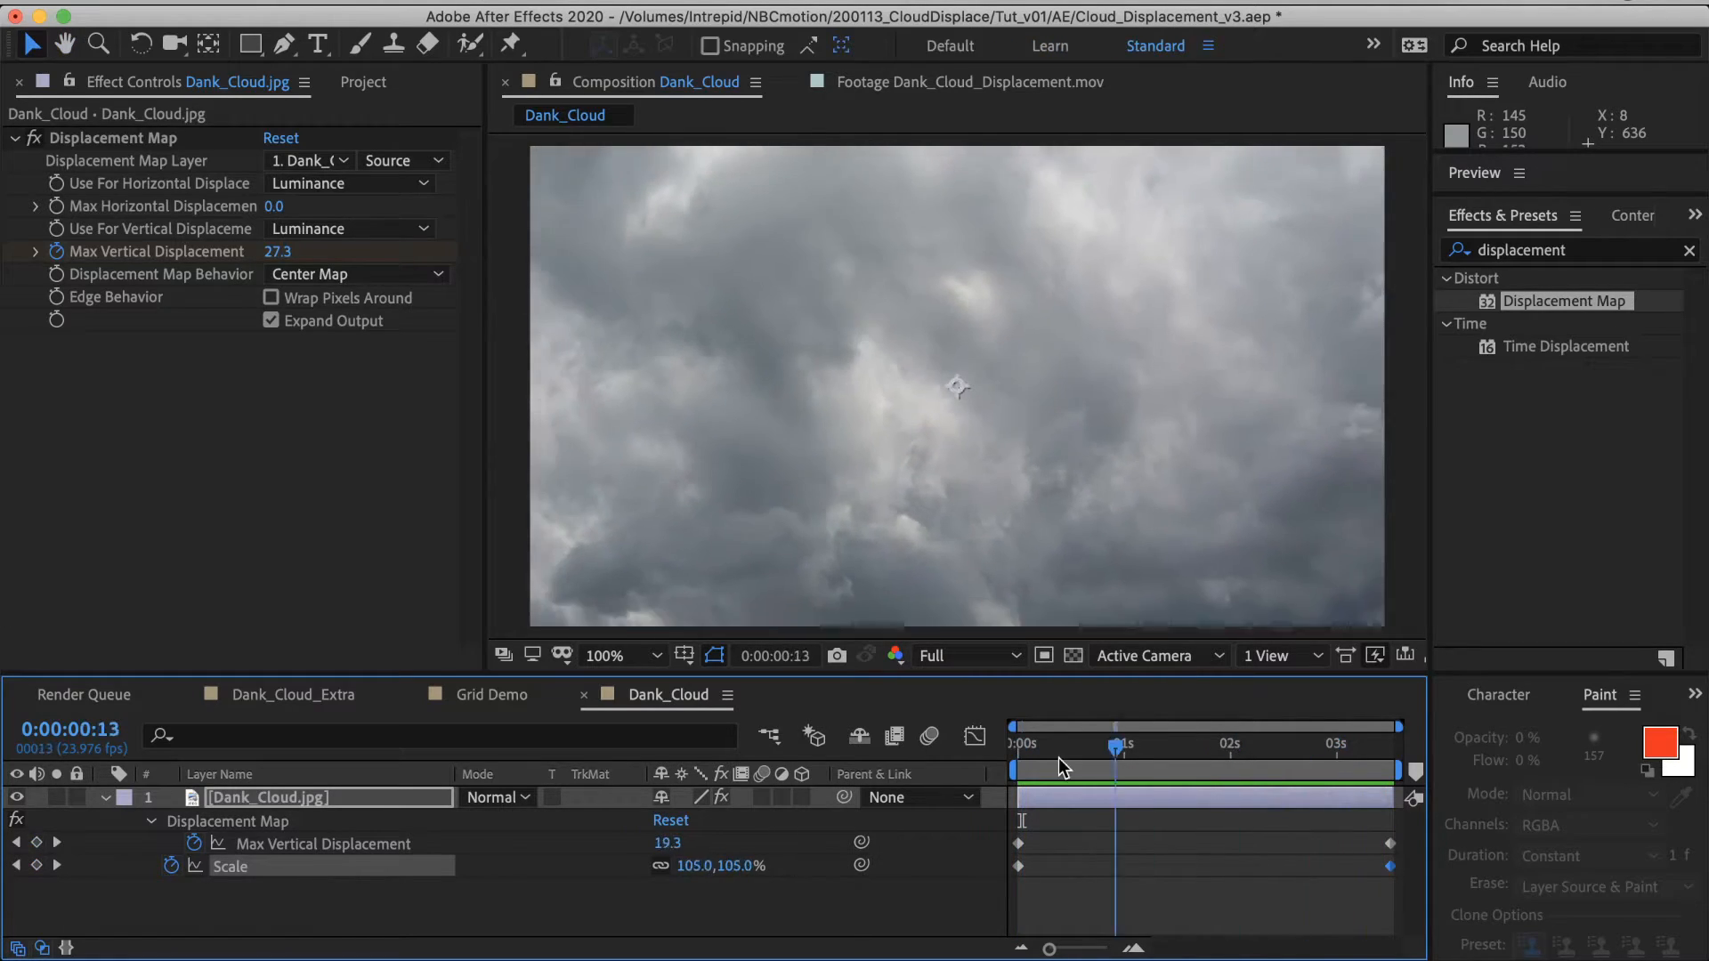
{"action": "left_click", "coordinate": [1019, 745]}
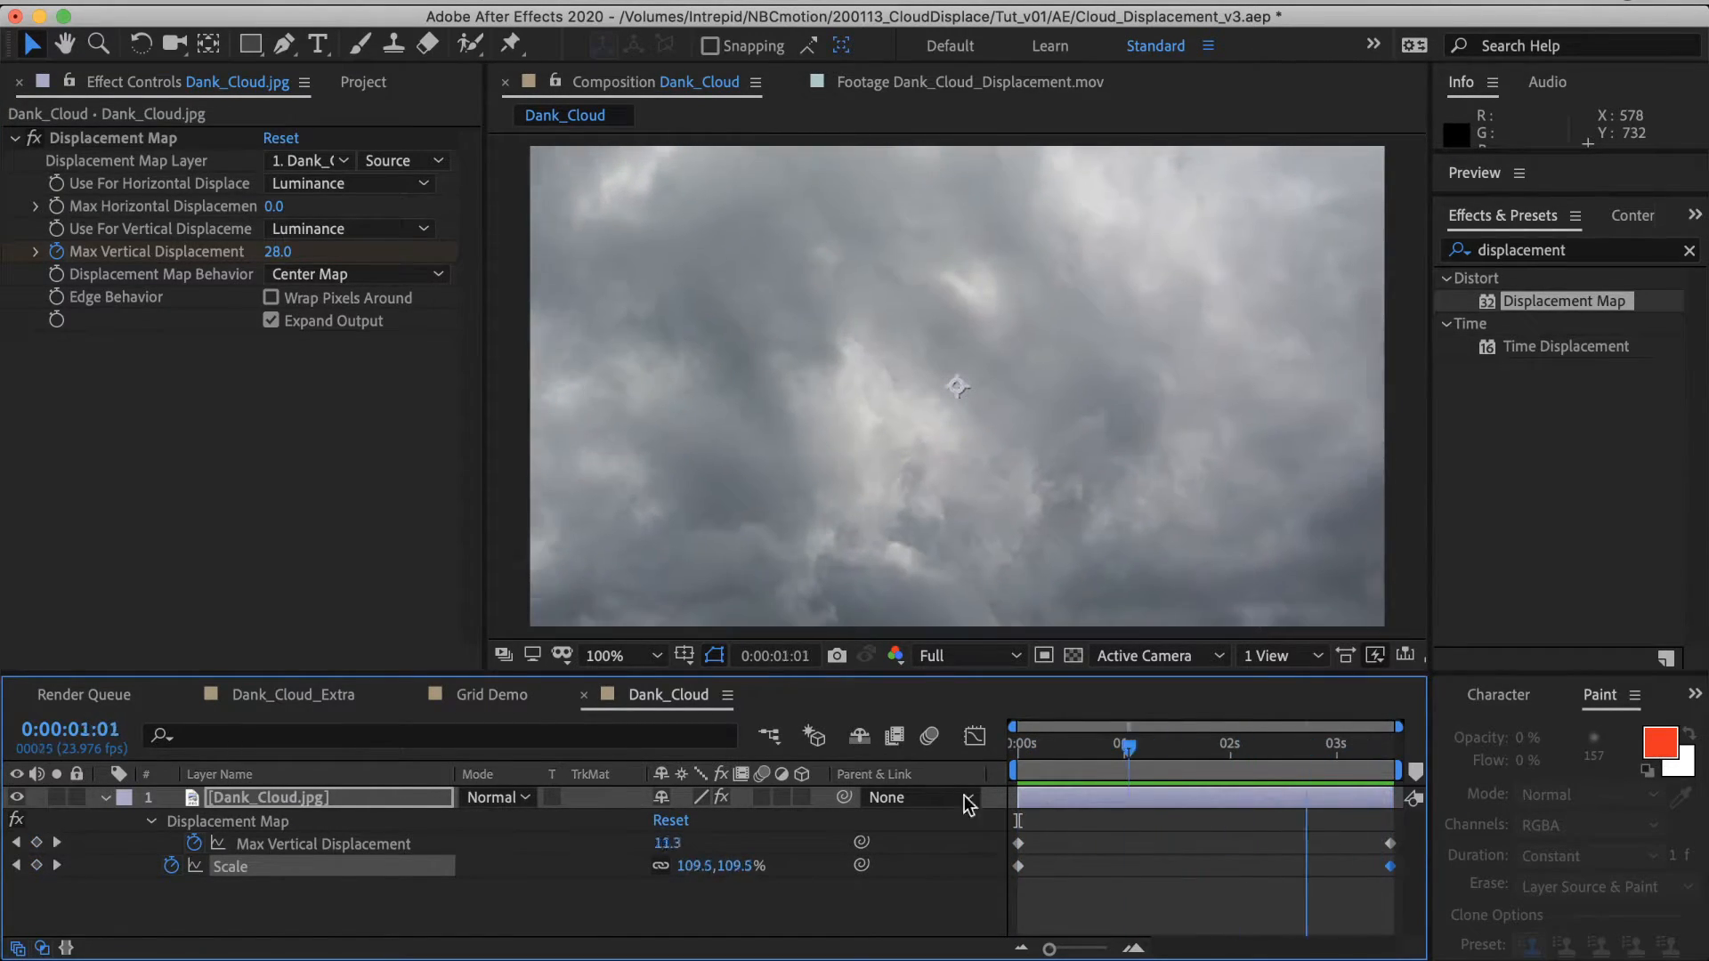
{"action": "left_click", "coordinate": [1016, 746]}
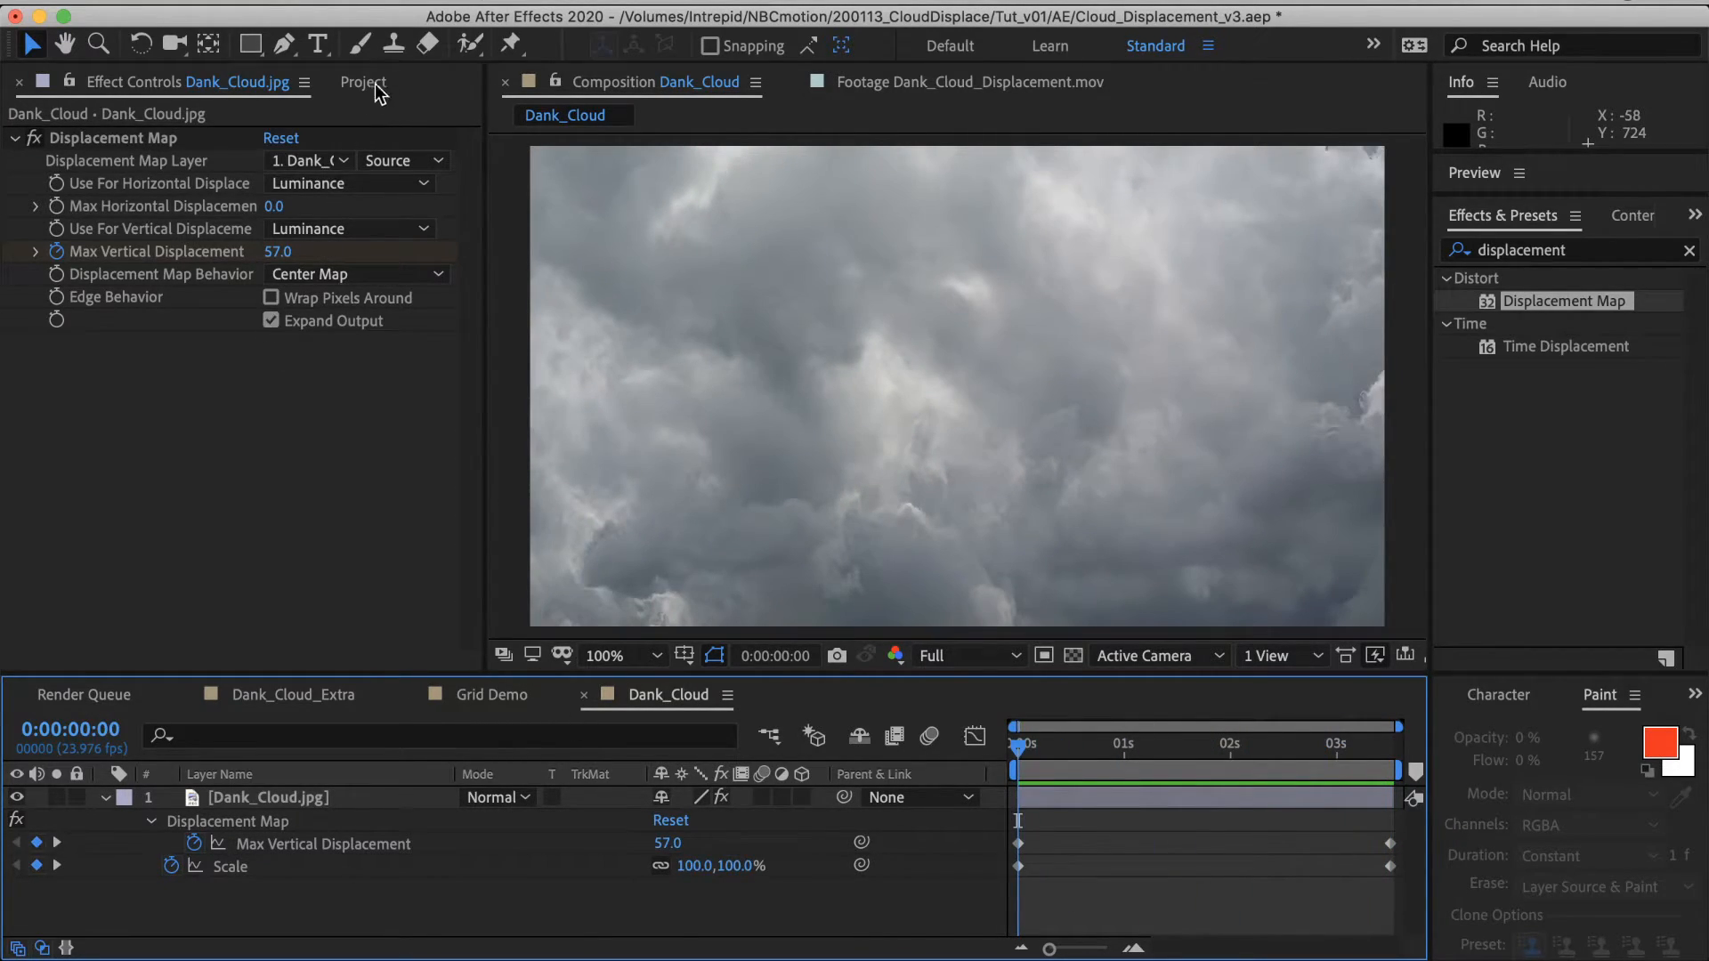
Step: Open Dank_Cloud_Extra from the Project panel and select its liquify layer
{"action": "left_click", "coordinate": [362, 82]}
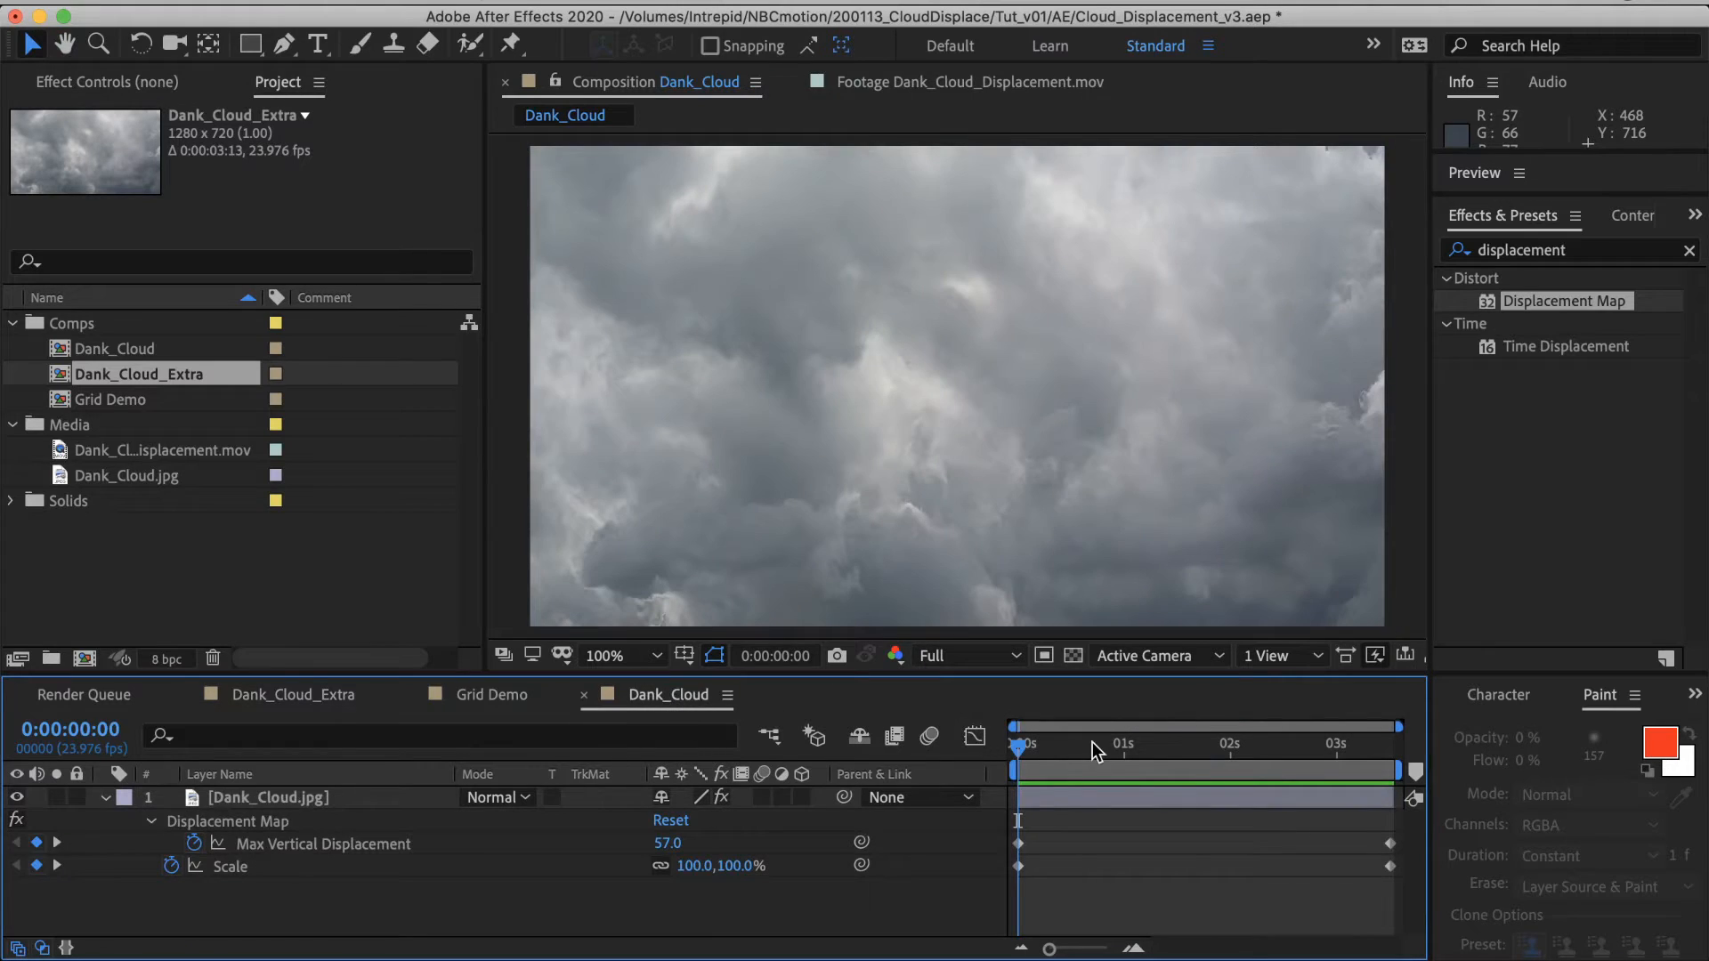
{"action": "left_click", "coordinate": [1099, 747]}
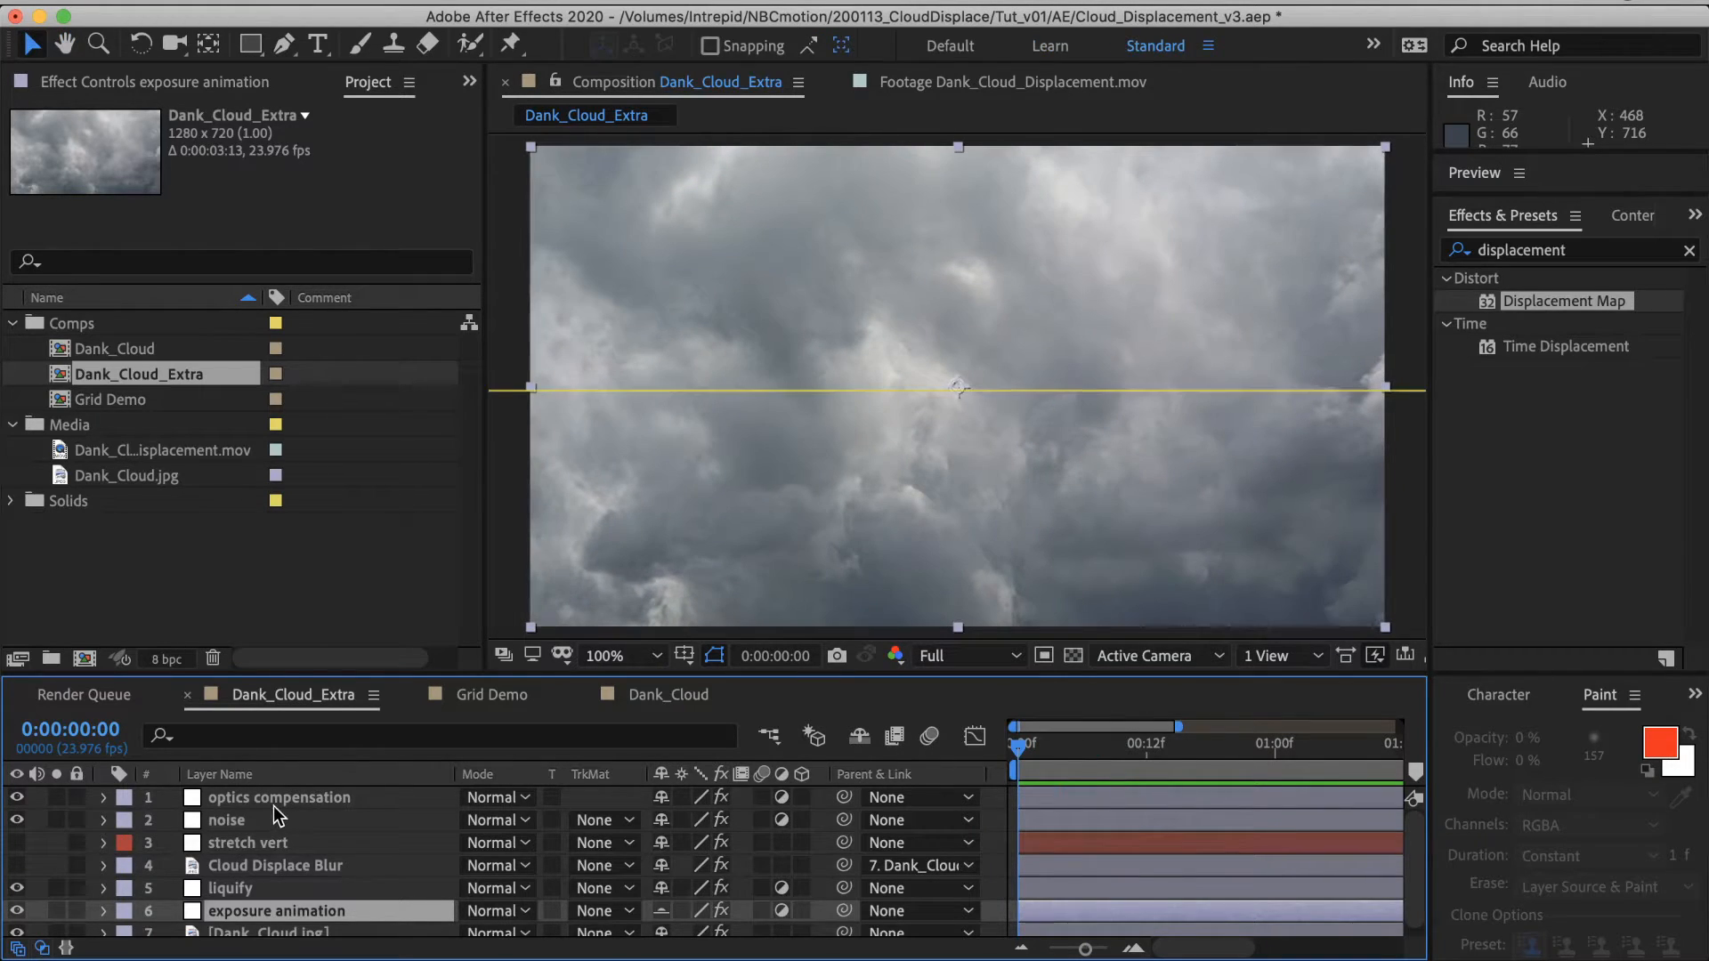
{"action": "left_click", "coordinate": [227, 819]}
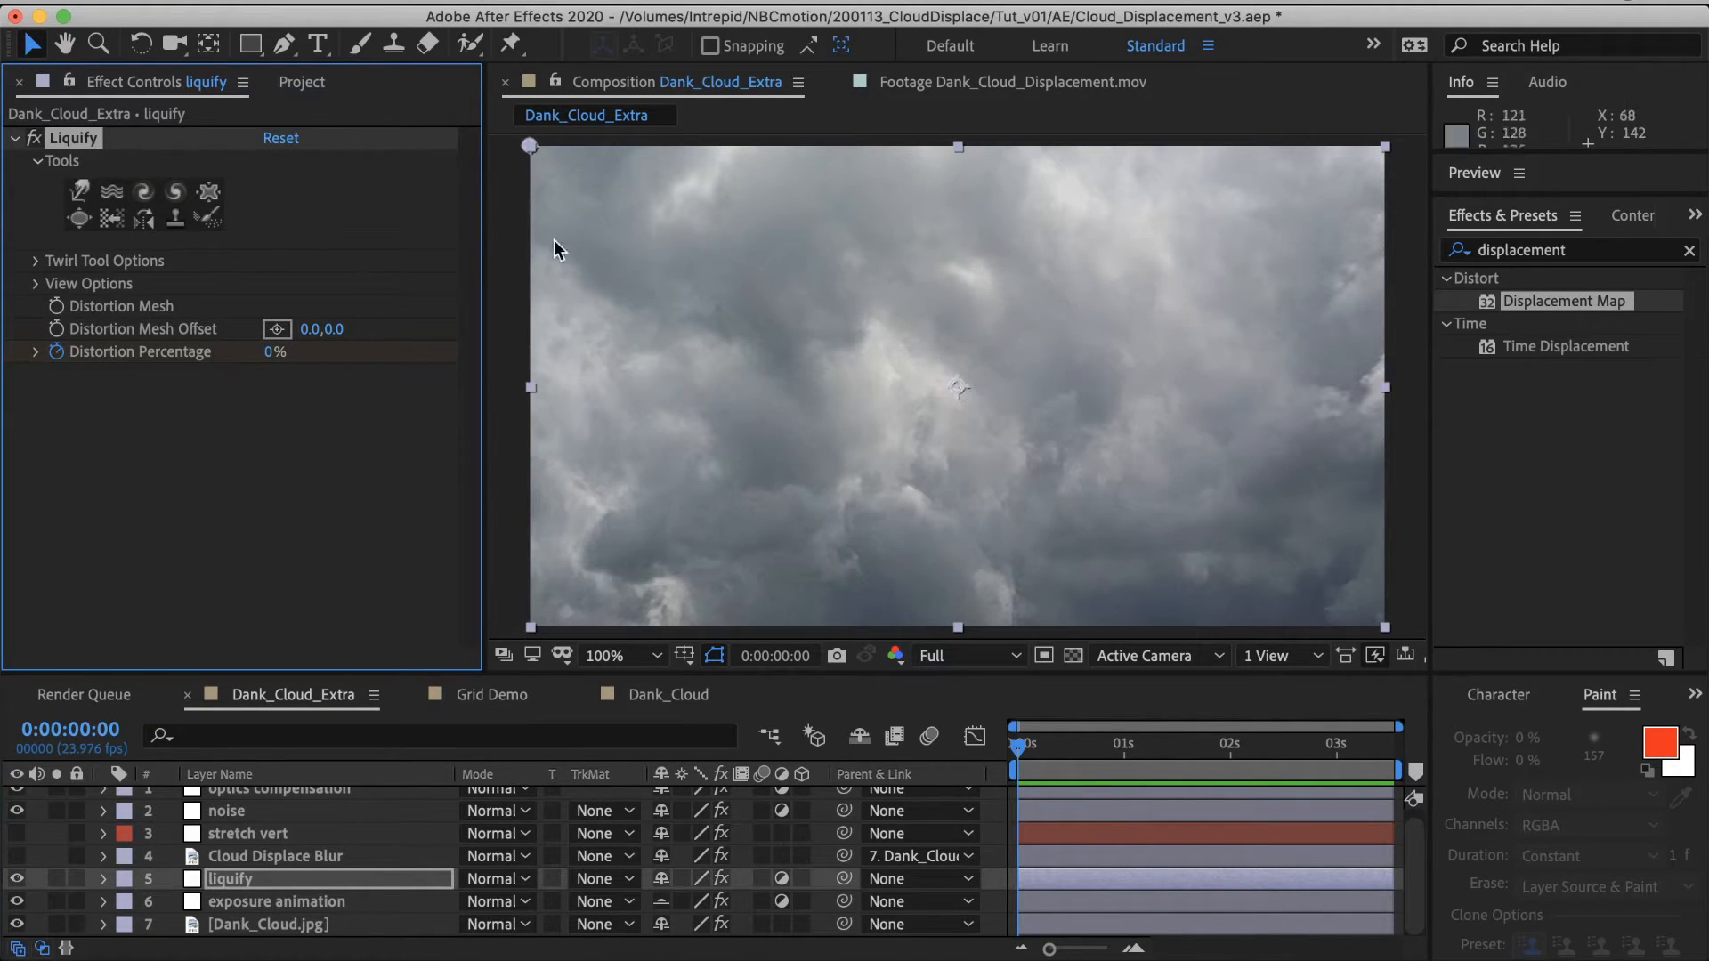
Step: Search effects for 'liqui', choose the Twirl tool, and twirl the clouds near frame centre
{"action": "left_click", "coordinate": [1689, 250]}
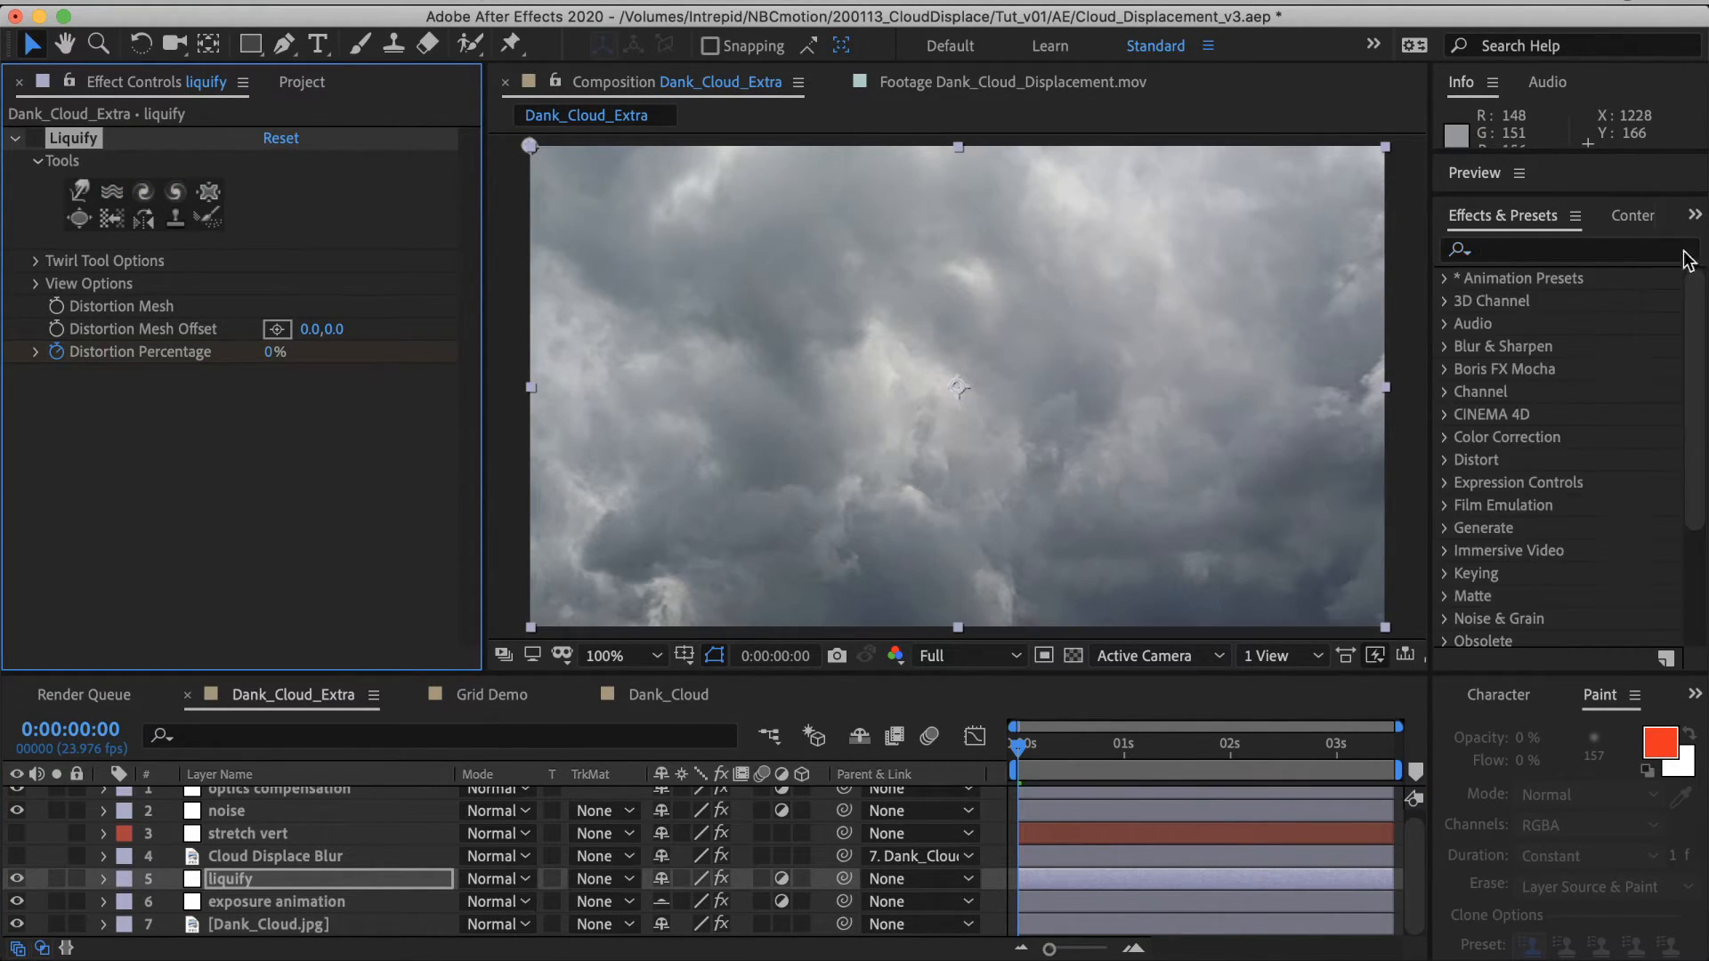
{"action": "type", "text": "liqui"}
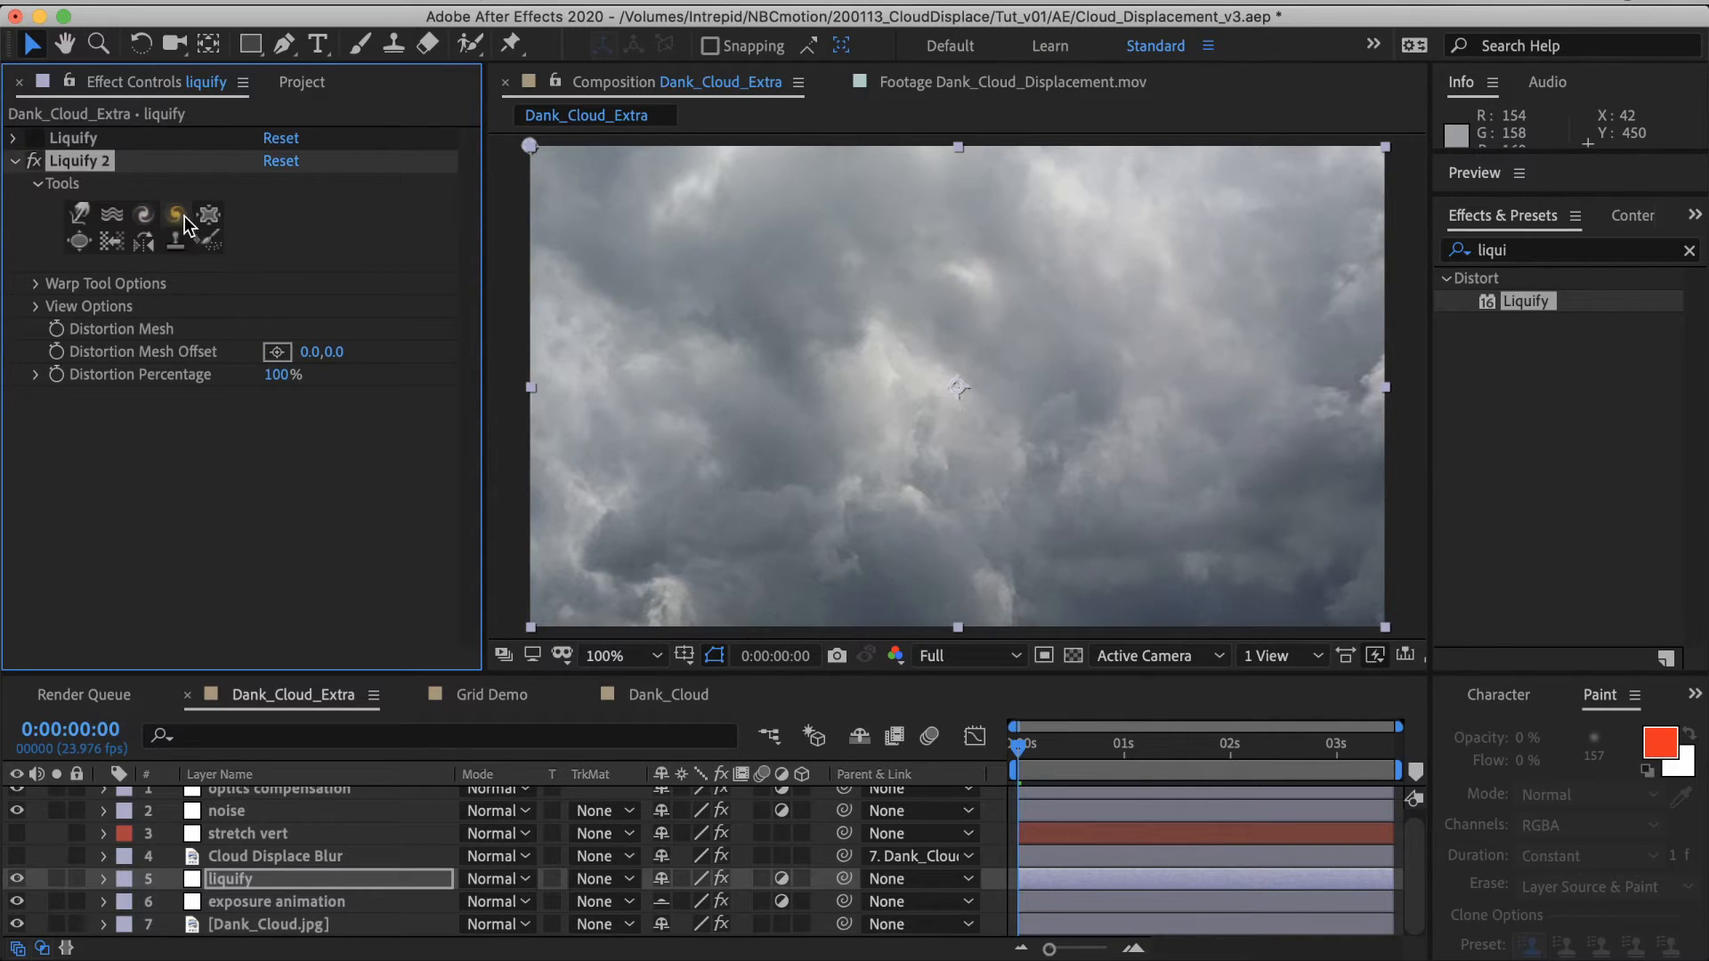
{"action": "left_click", "coordinate": [176, 216]}
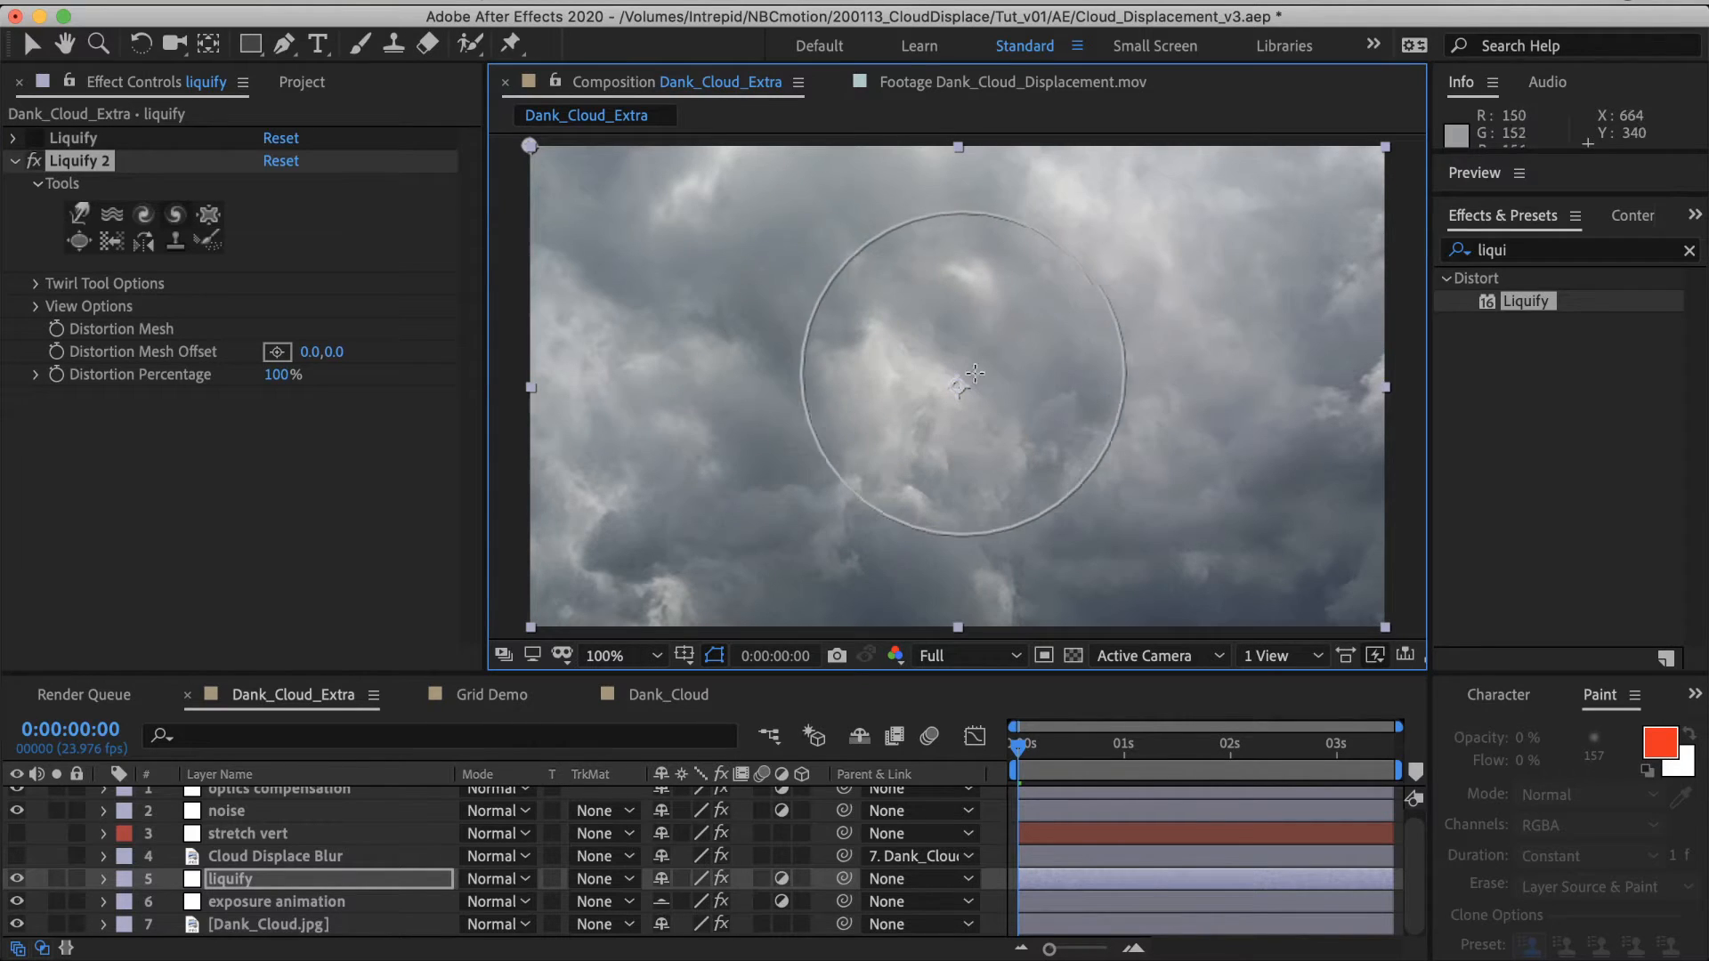
{"action": "left_click_drag", "start_coordinate": [972, 373], "coordinate": [946, 379]}
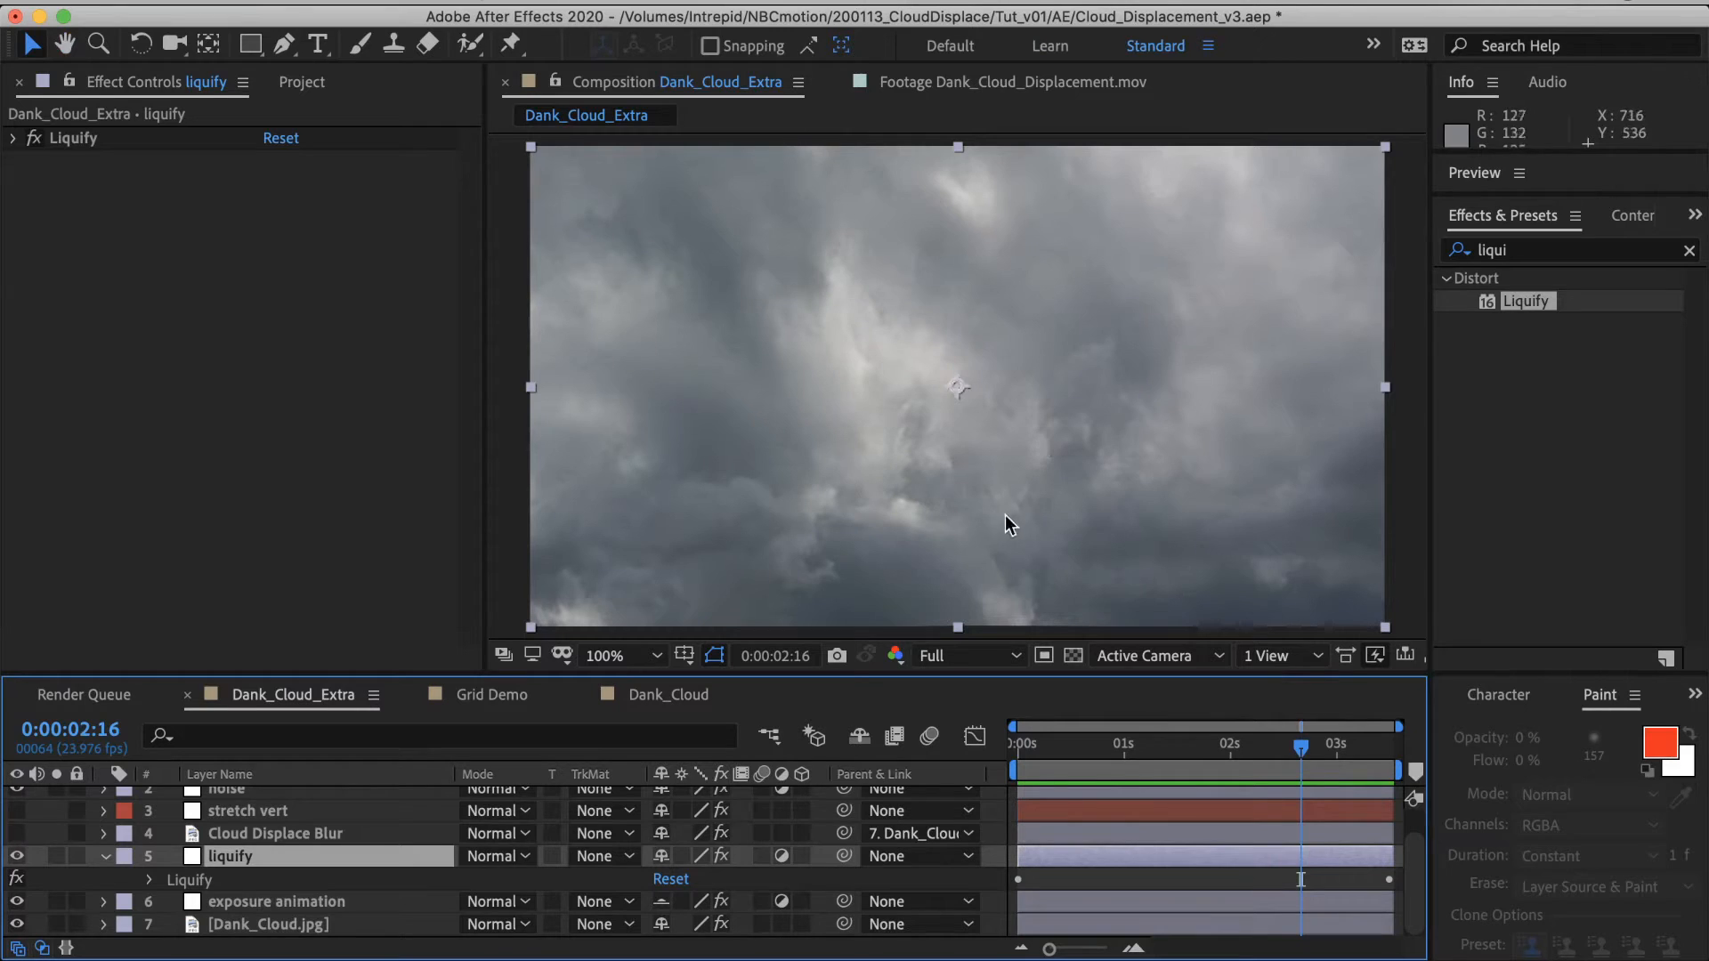
Step: Review Dank_Cloud.jpg's Displacement Map effects at frame 0, then switch to Grid Demo
{"action": "left_click", "coordinate": [1139, 744]}
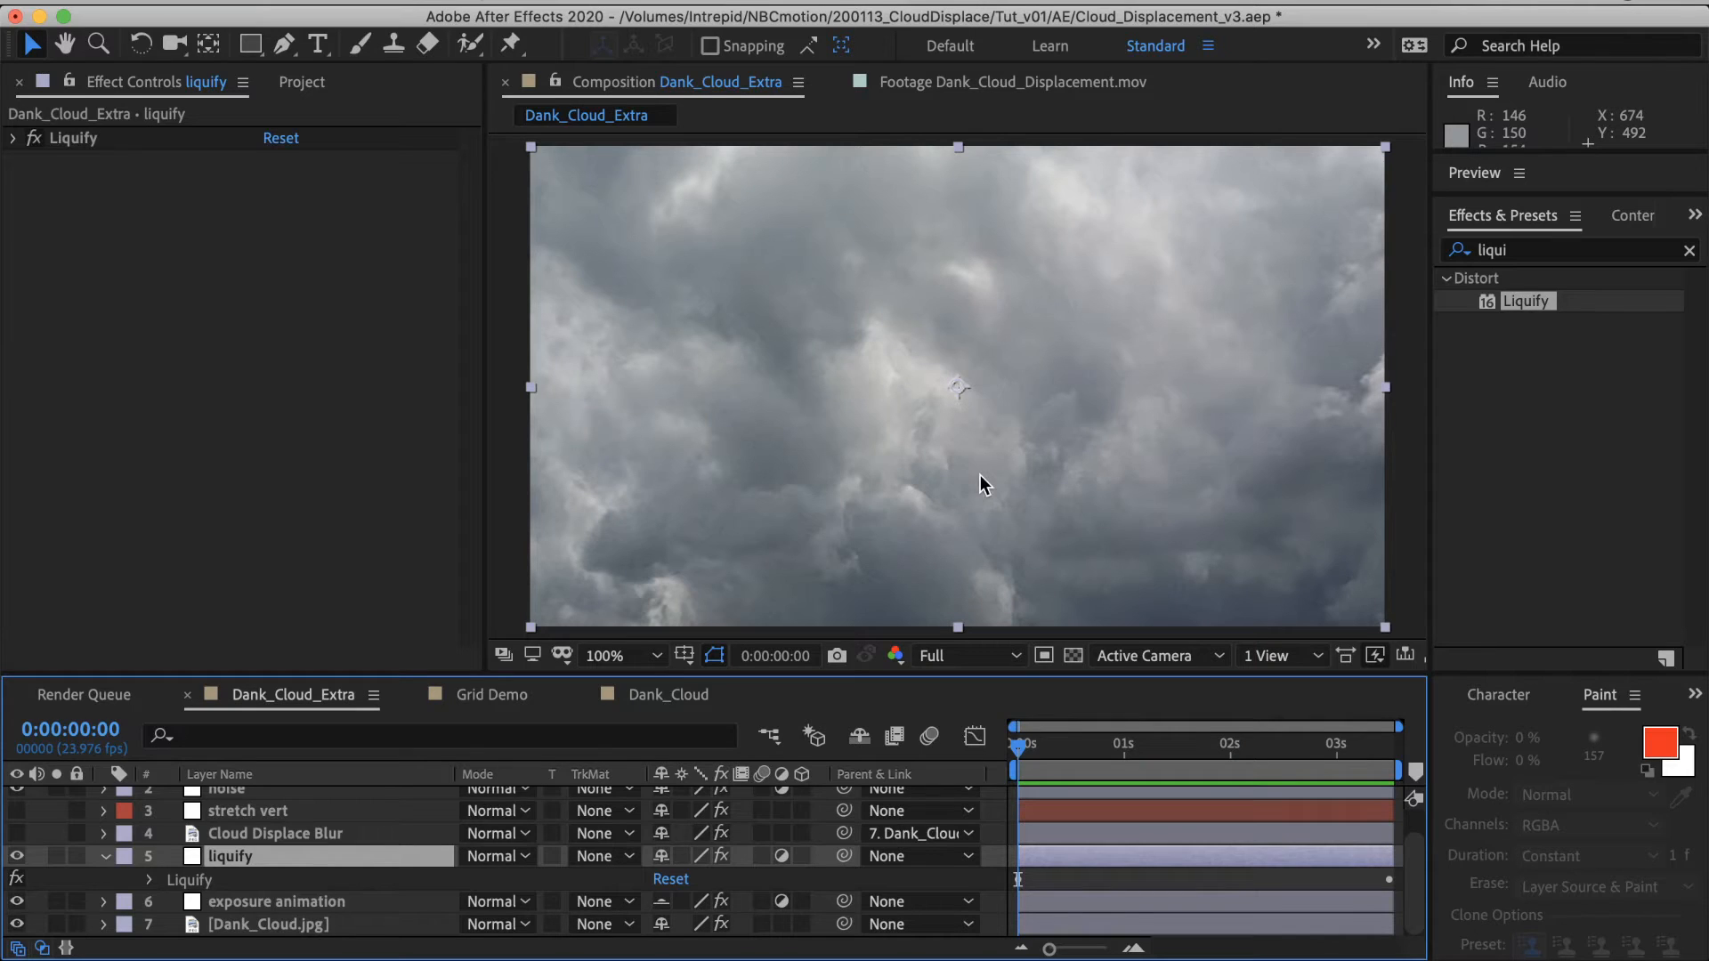
{"action": "left_click", "coordinate": [273, 833]}
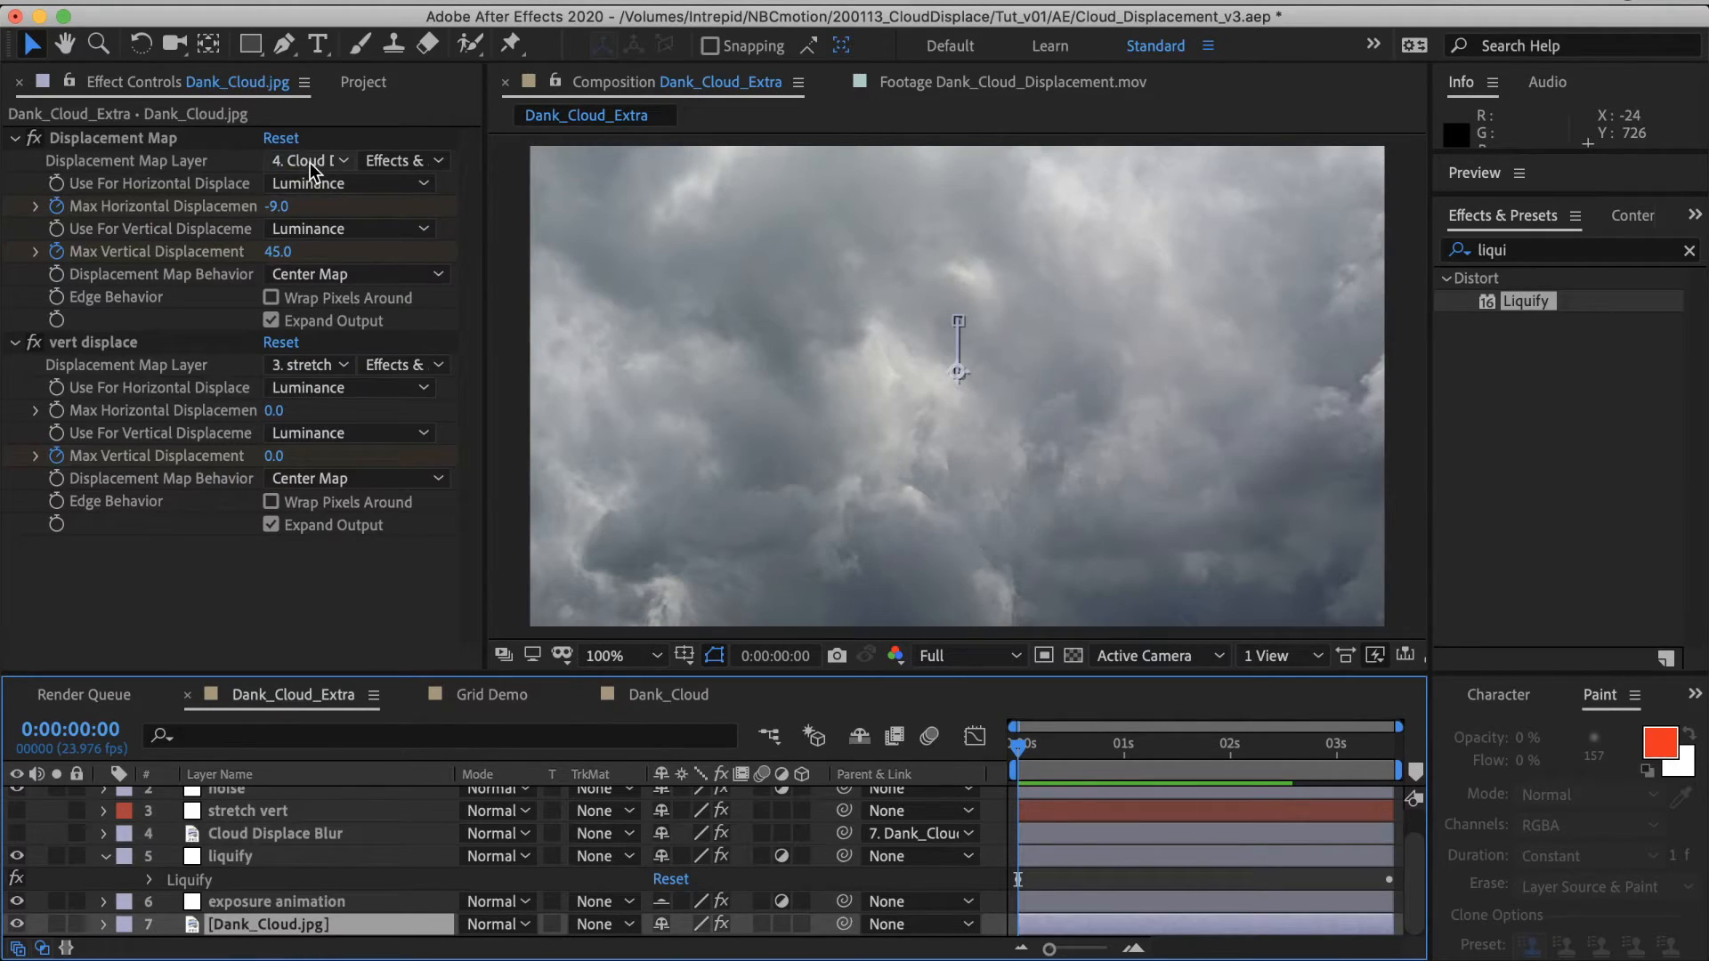
{"action": "left_click", "coordinate": [308, 162]}
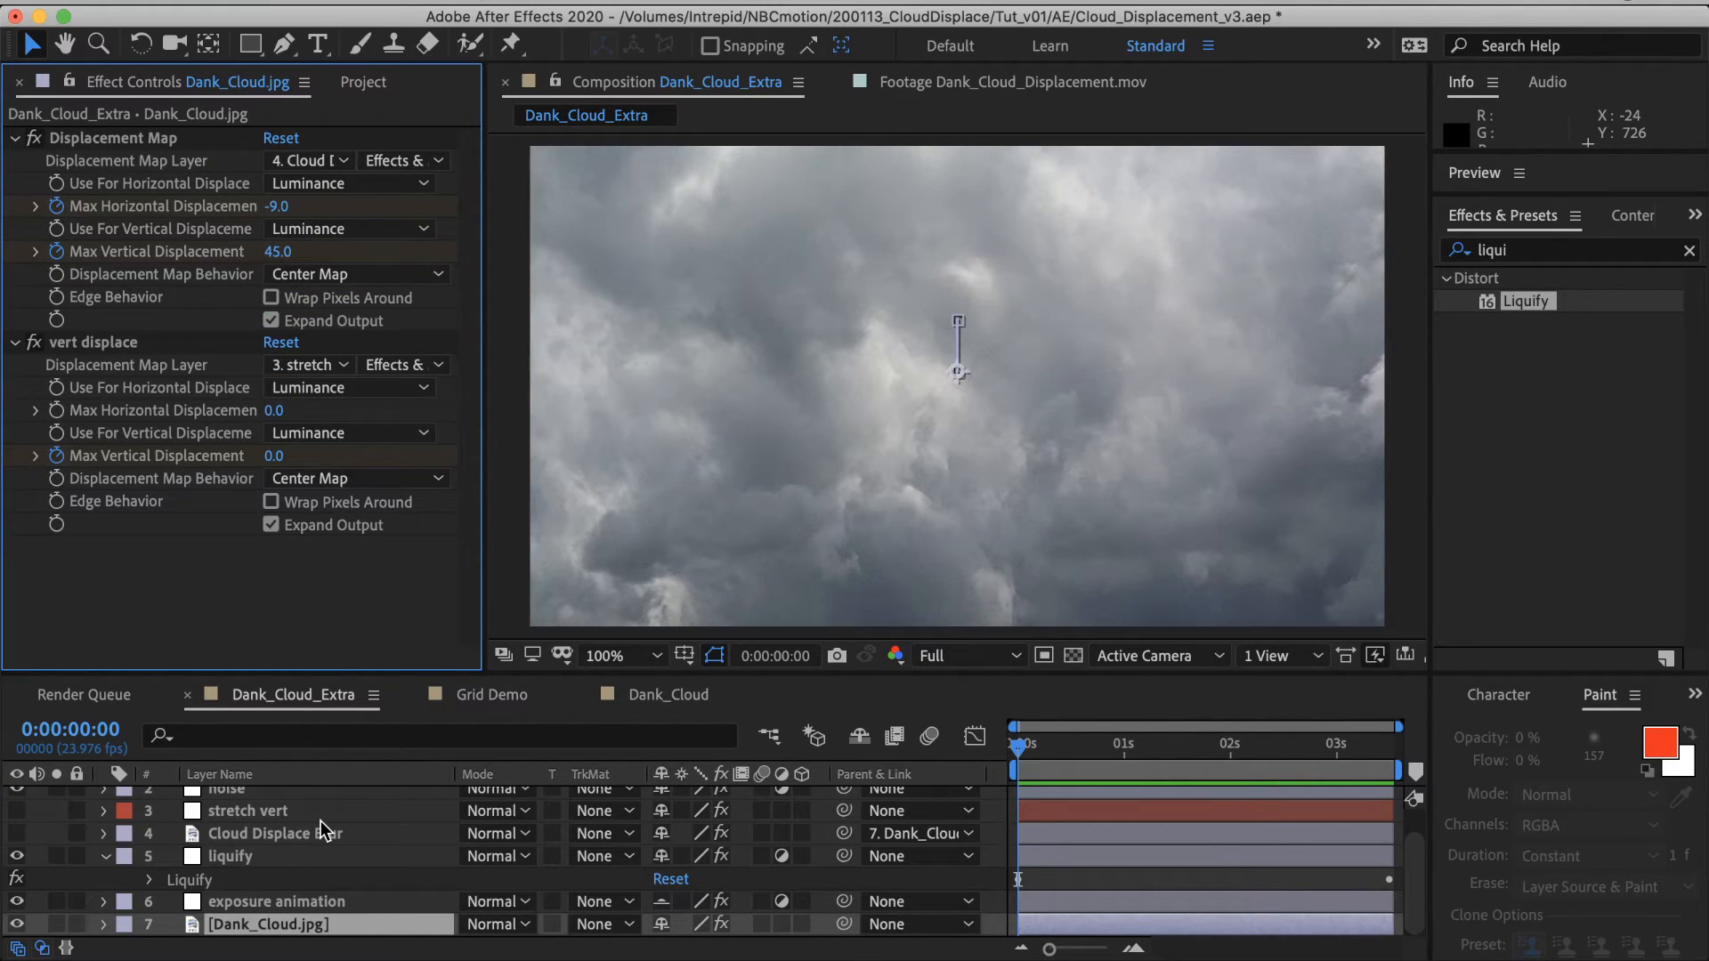
{"action": "left_click", "coordinate": [491, 695]}
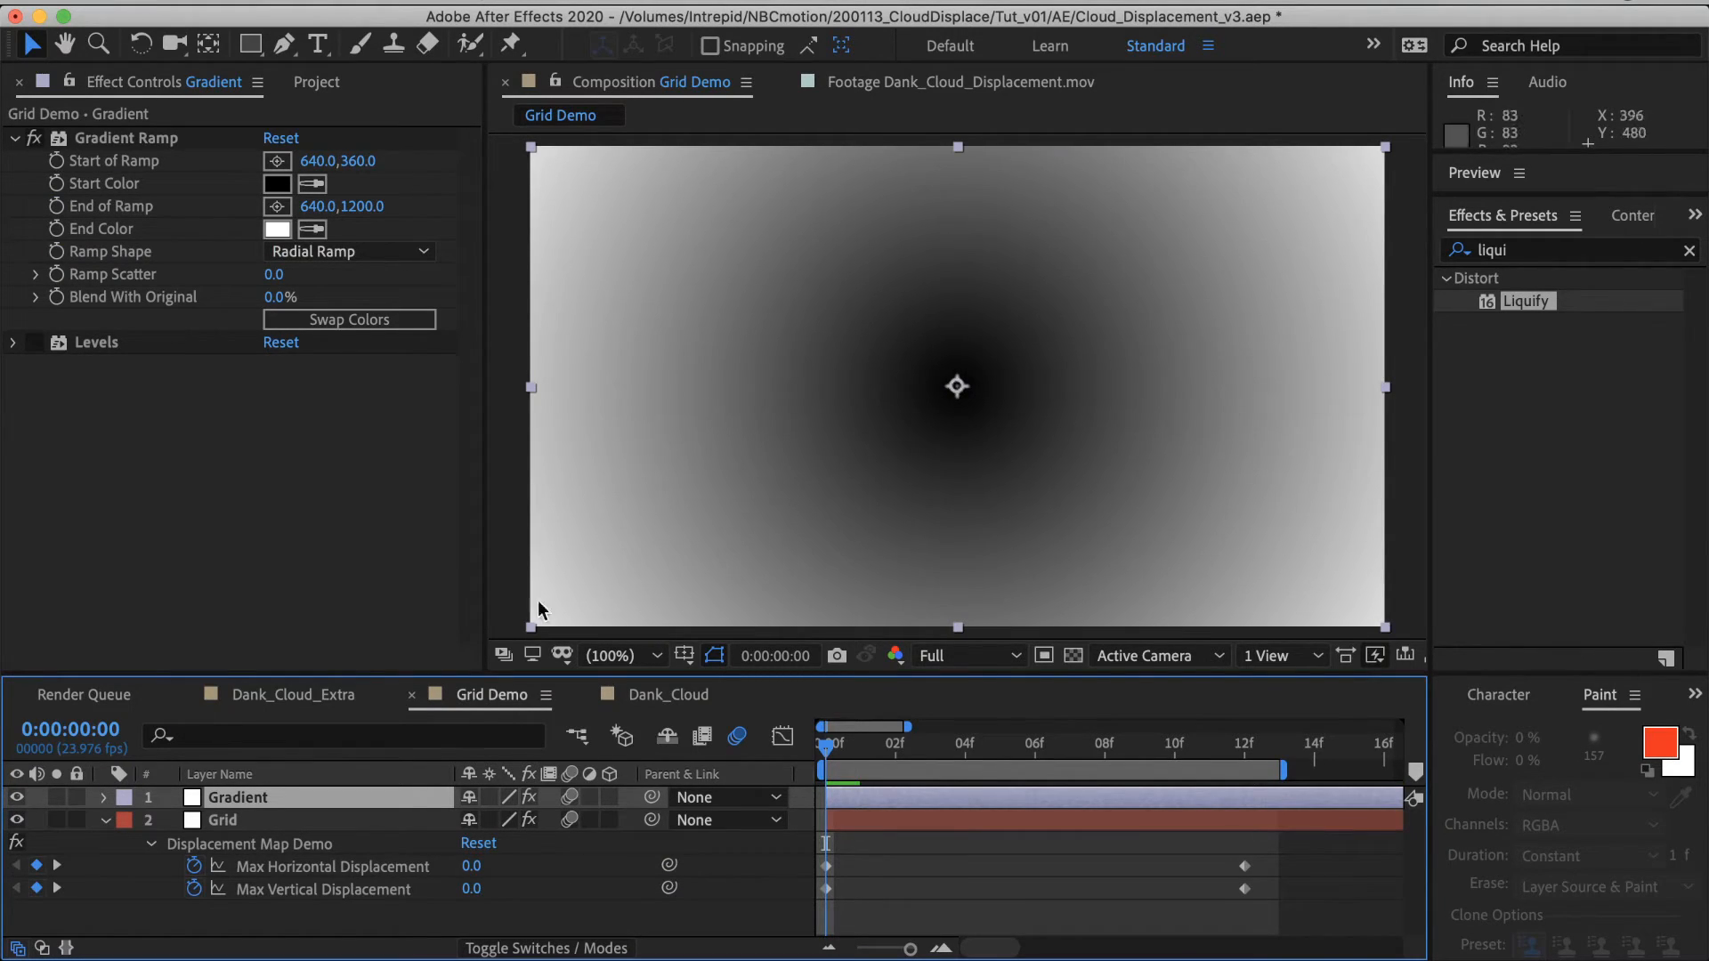
Step: Scrub Dank_Cloud to preview the scale push-in, then return to Dank_Cloud_Extra
{"action": "left_click", "coordinate": [668, 694]}
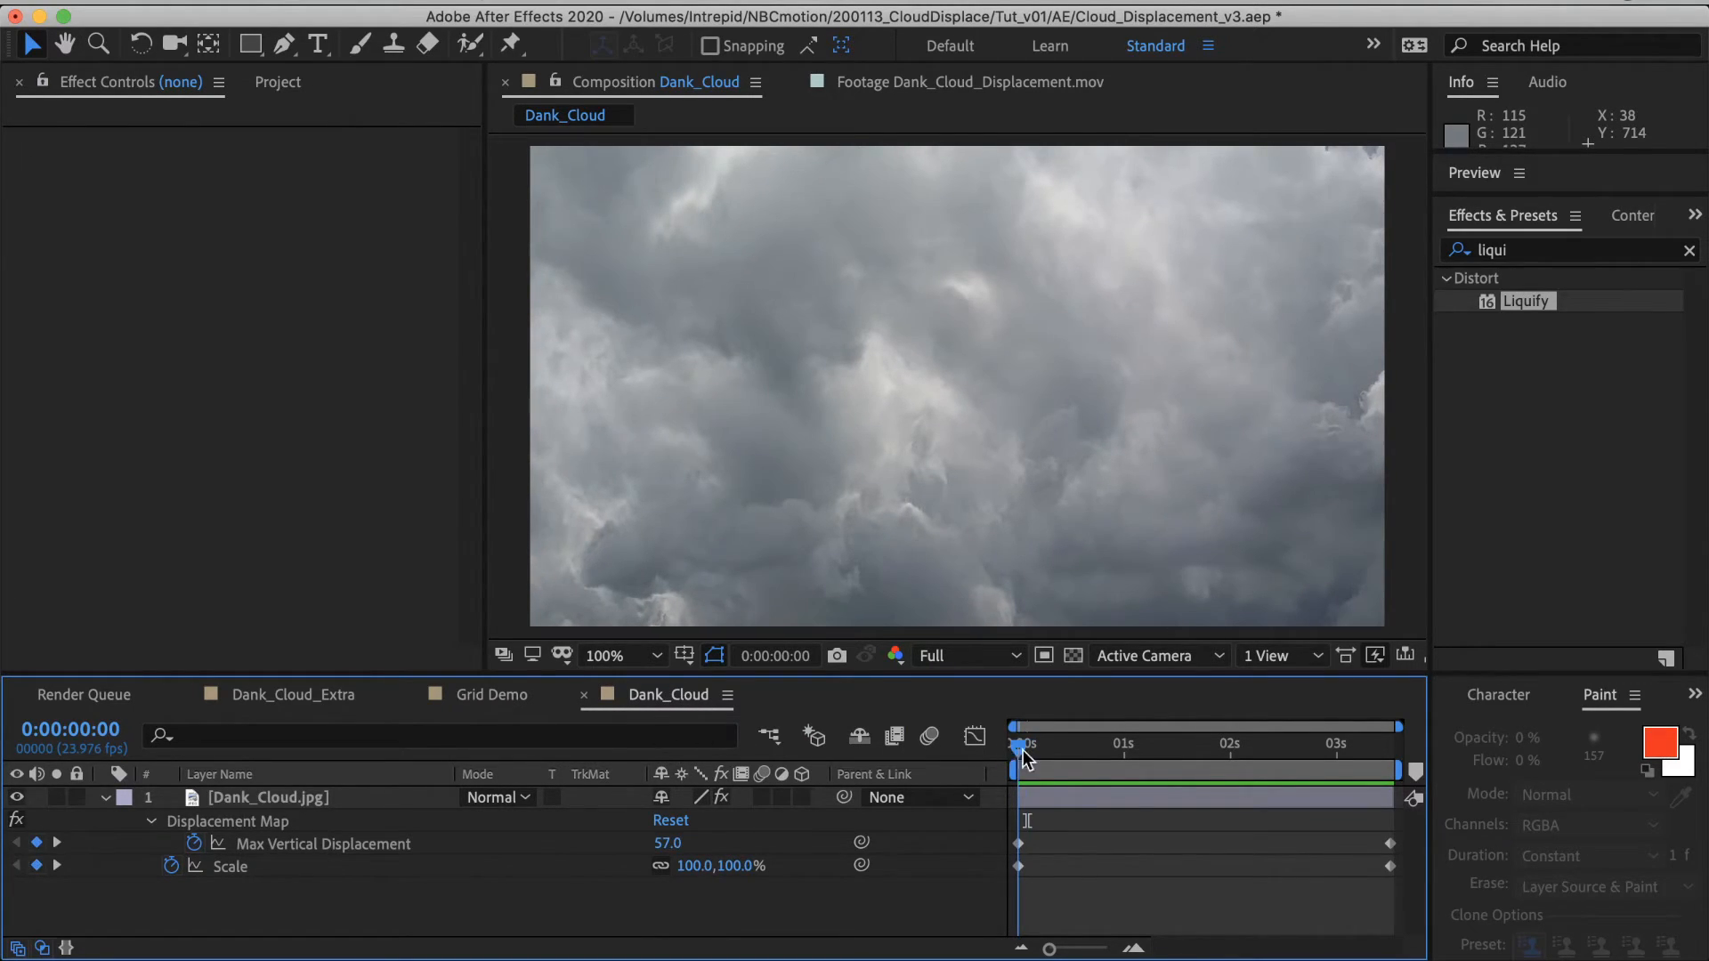
{"action": "mouse_move", "coordinate": [1368, 419]}
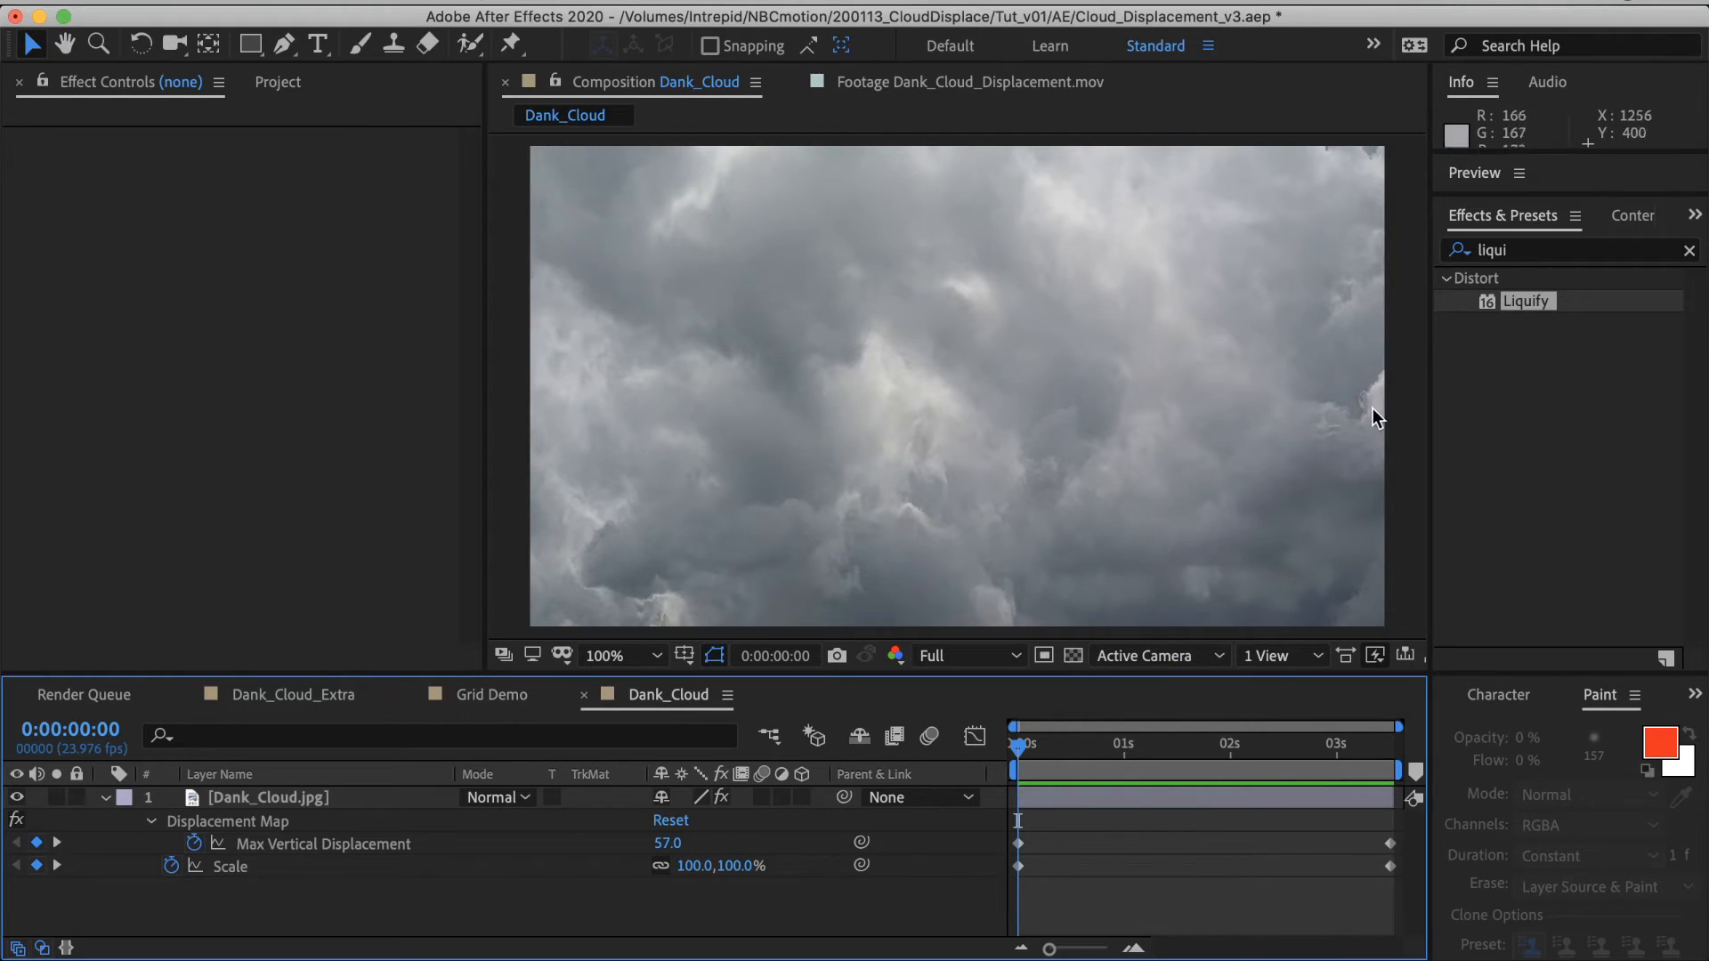
{"action": "mouse_move", "coordinate": [1371, 398]}
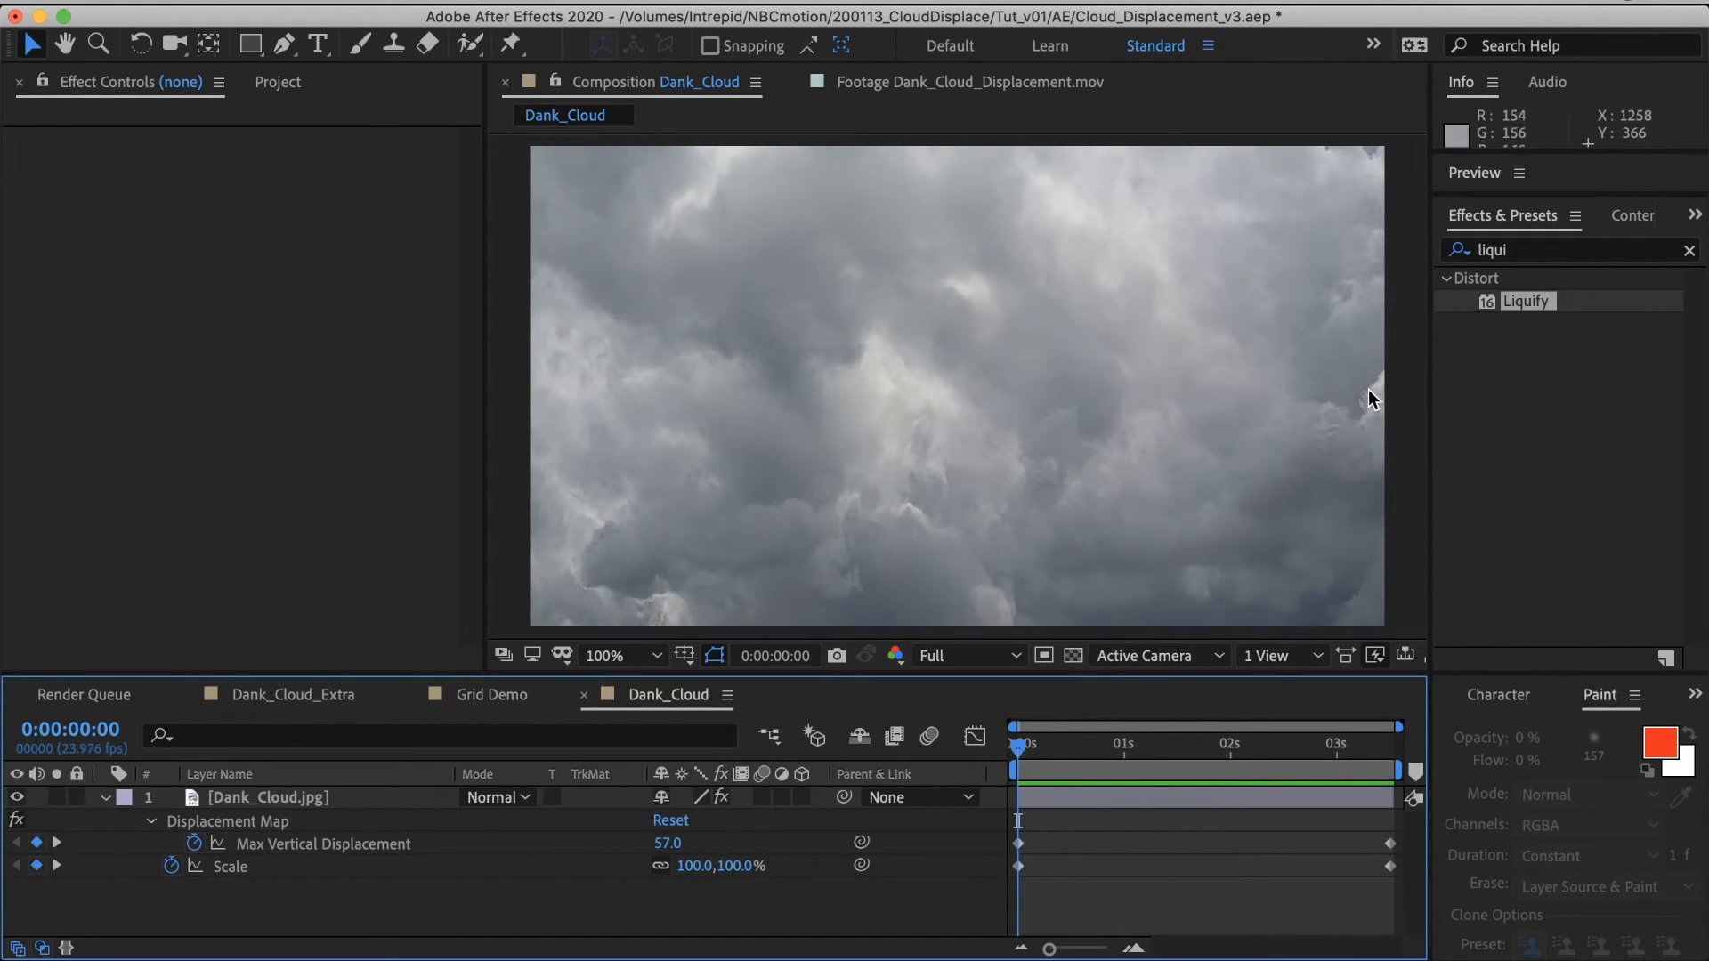
{"action": "mouse_move", "coordinate": [932, 530]}
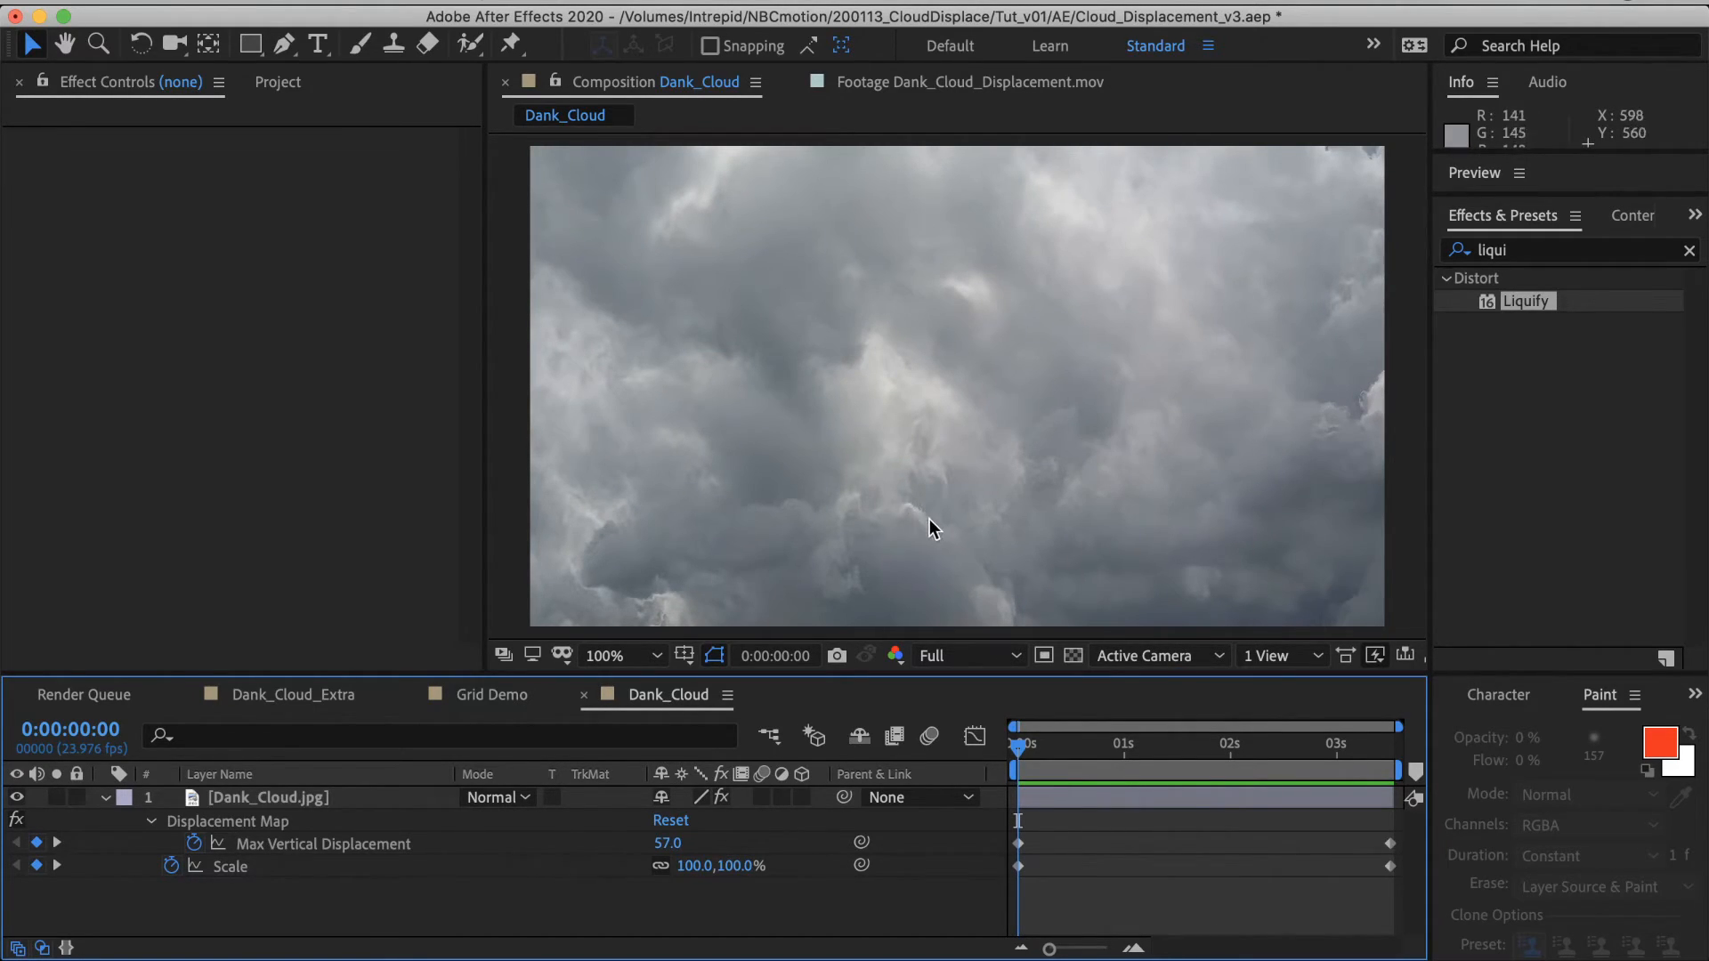
{"action": "mouse_move", "coordinate": [1065, 760]}
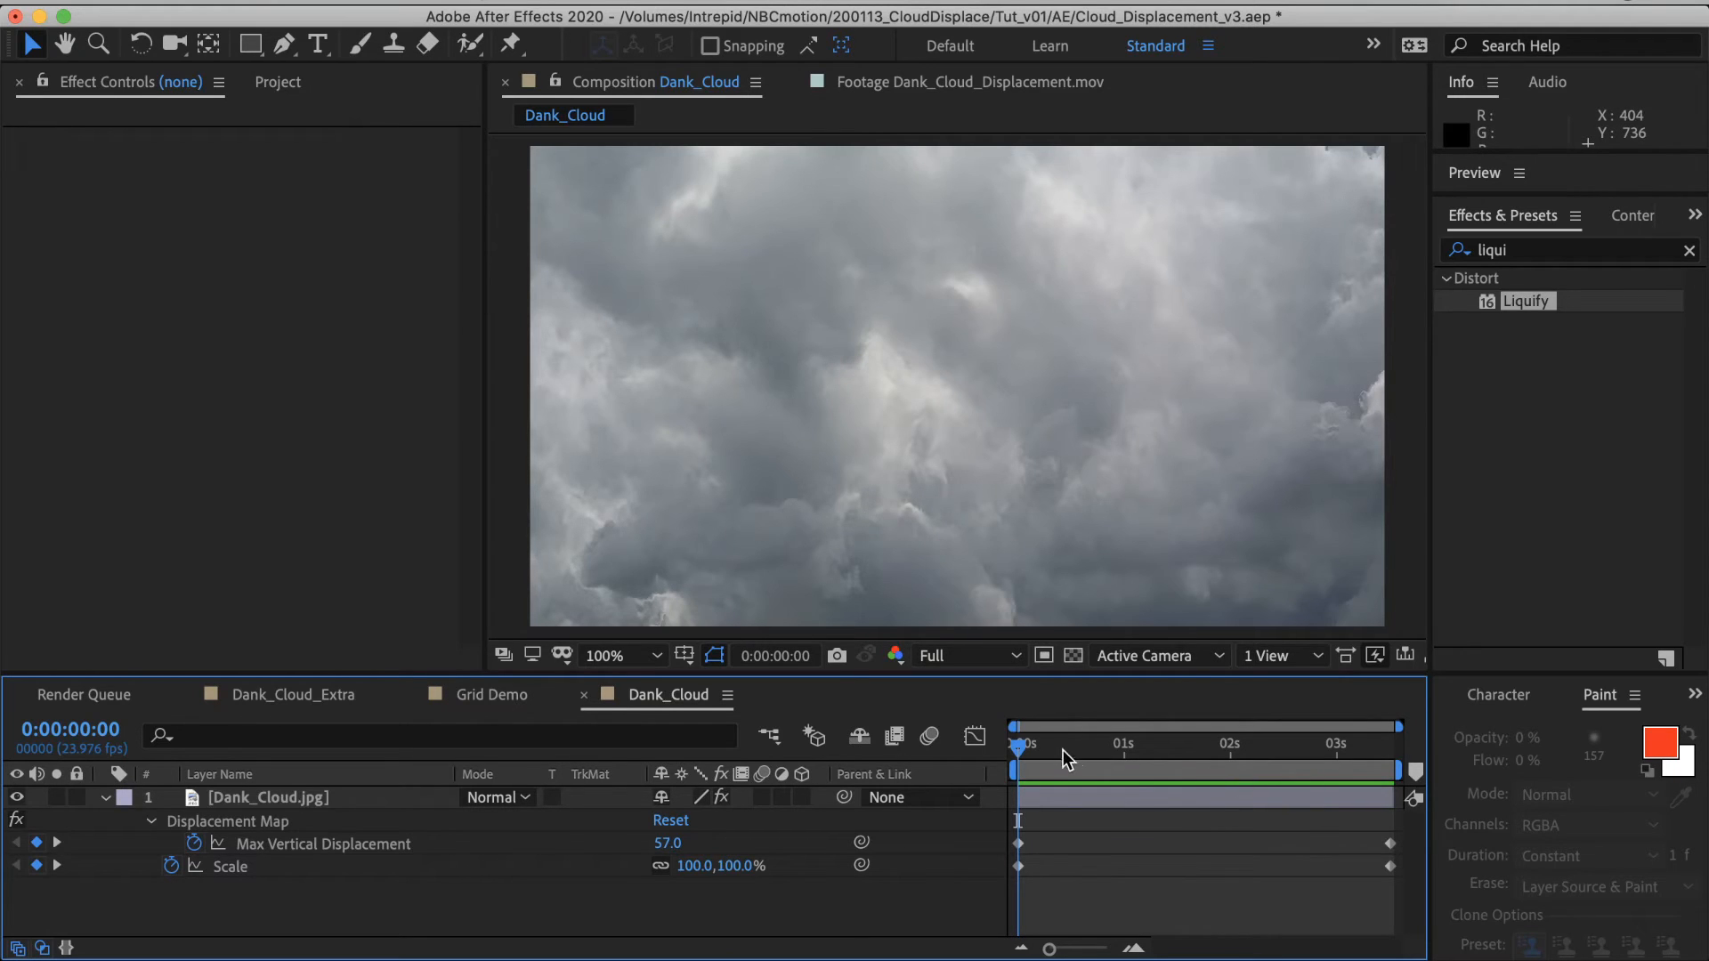
{"action": "left_click_drag", "start_coordinate": [1023, 746], "coordinate": [1066, 746]}
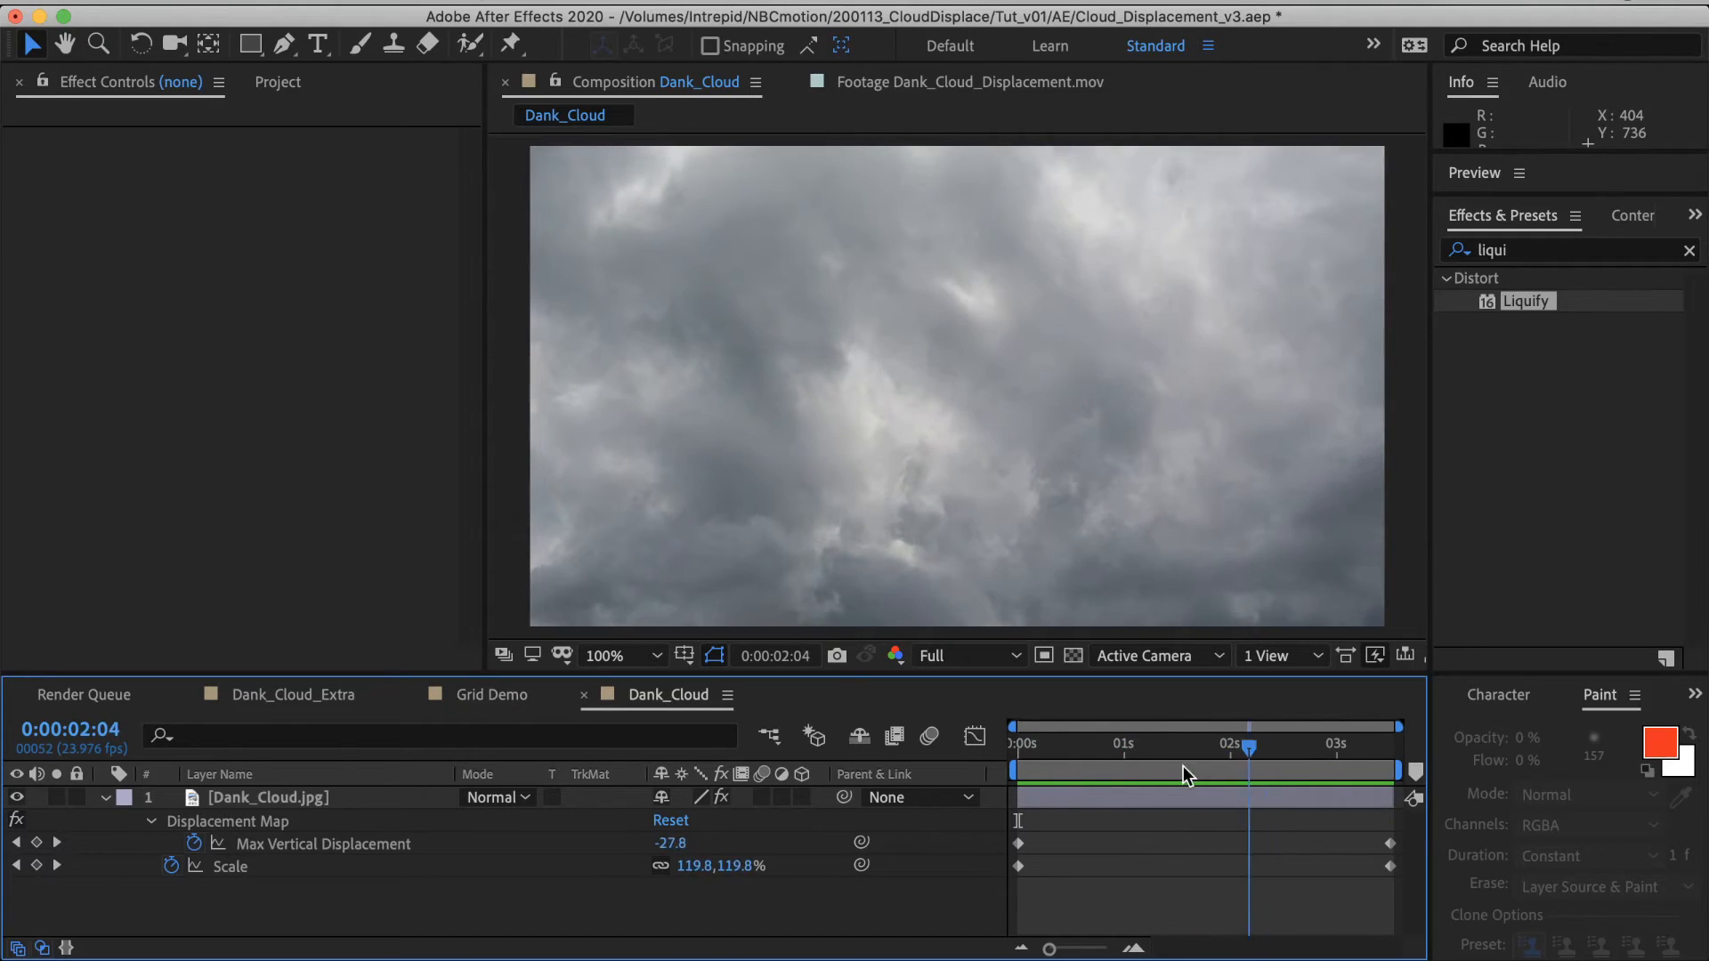
{"action": "left_click", "coordinate": [1014, 742]}
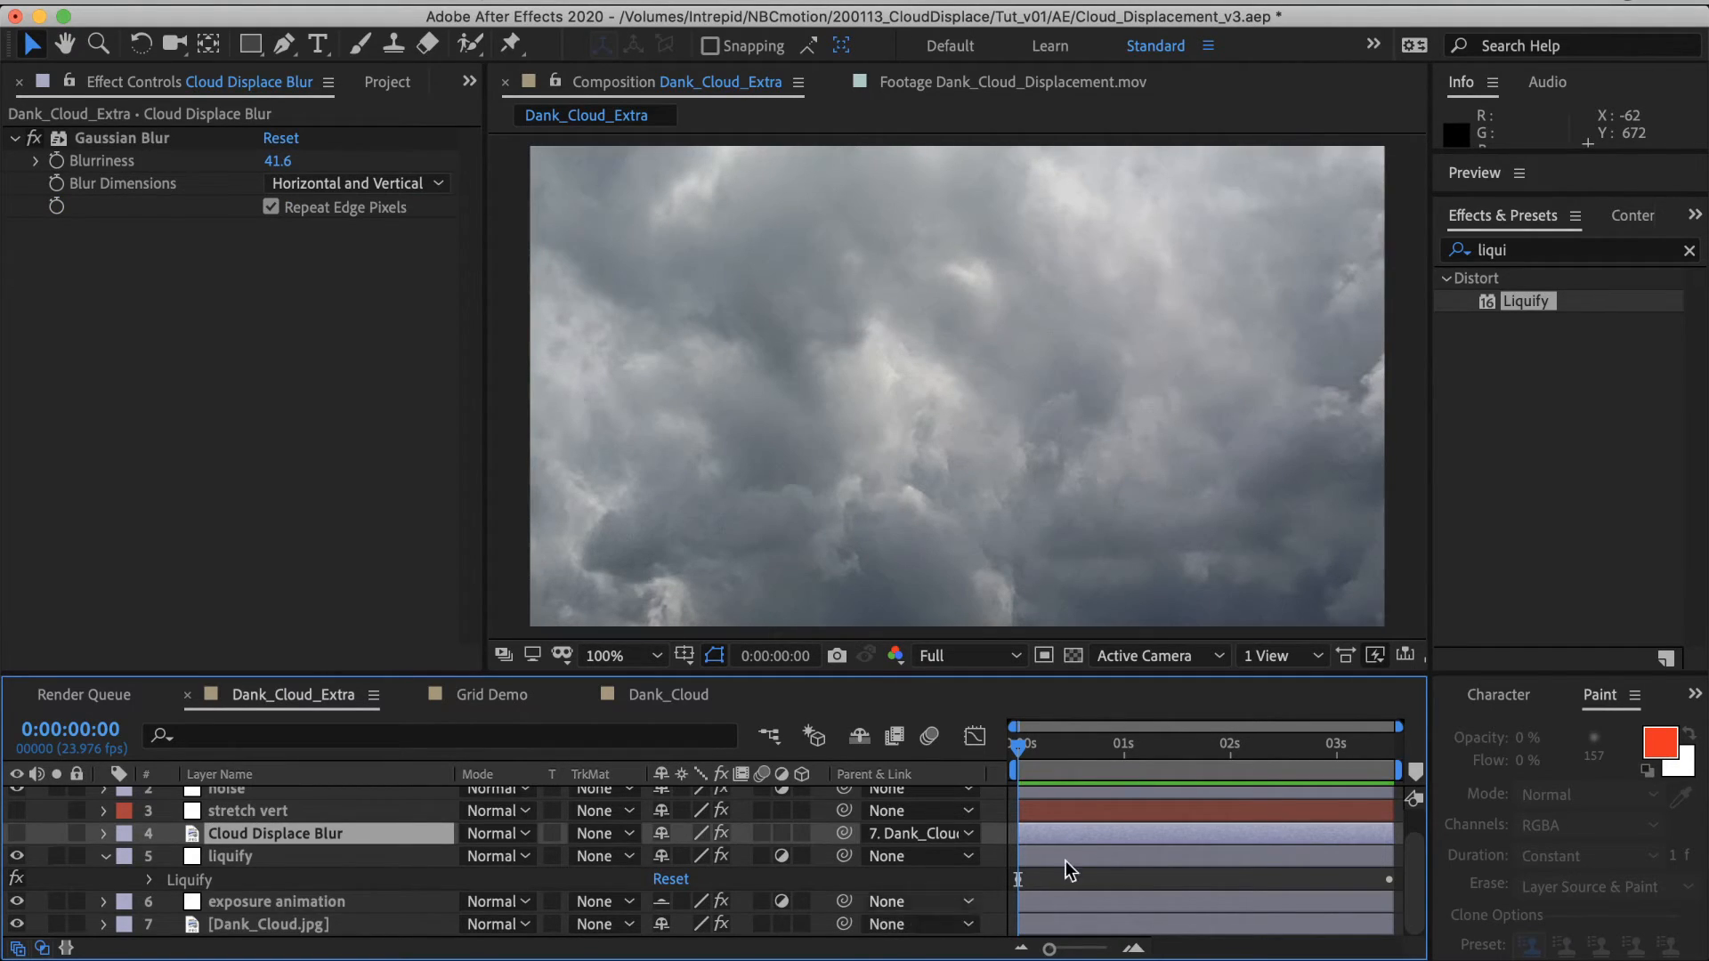
Step: Scrub Dank_Cloud_Extra and view the noise layer's 5% Noise effect
{"action": "left_click", "coordinate": [1165, 765]}
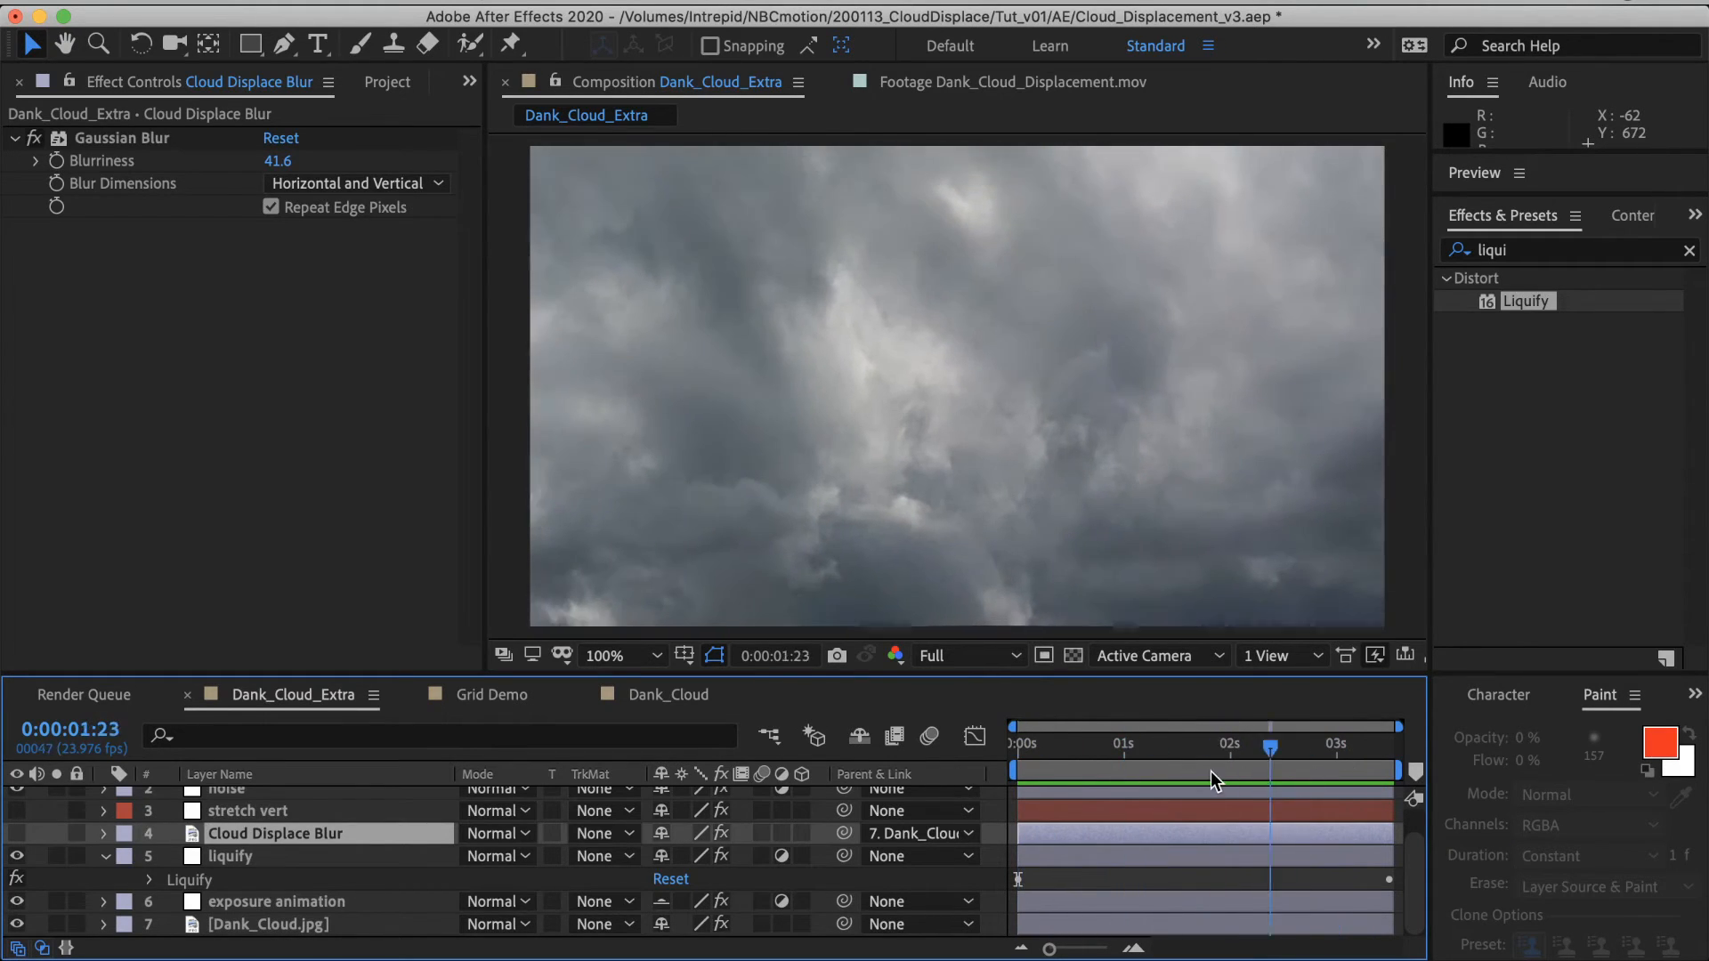
{"action": "left_click", "coordinate": [1291, 748]}
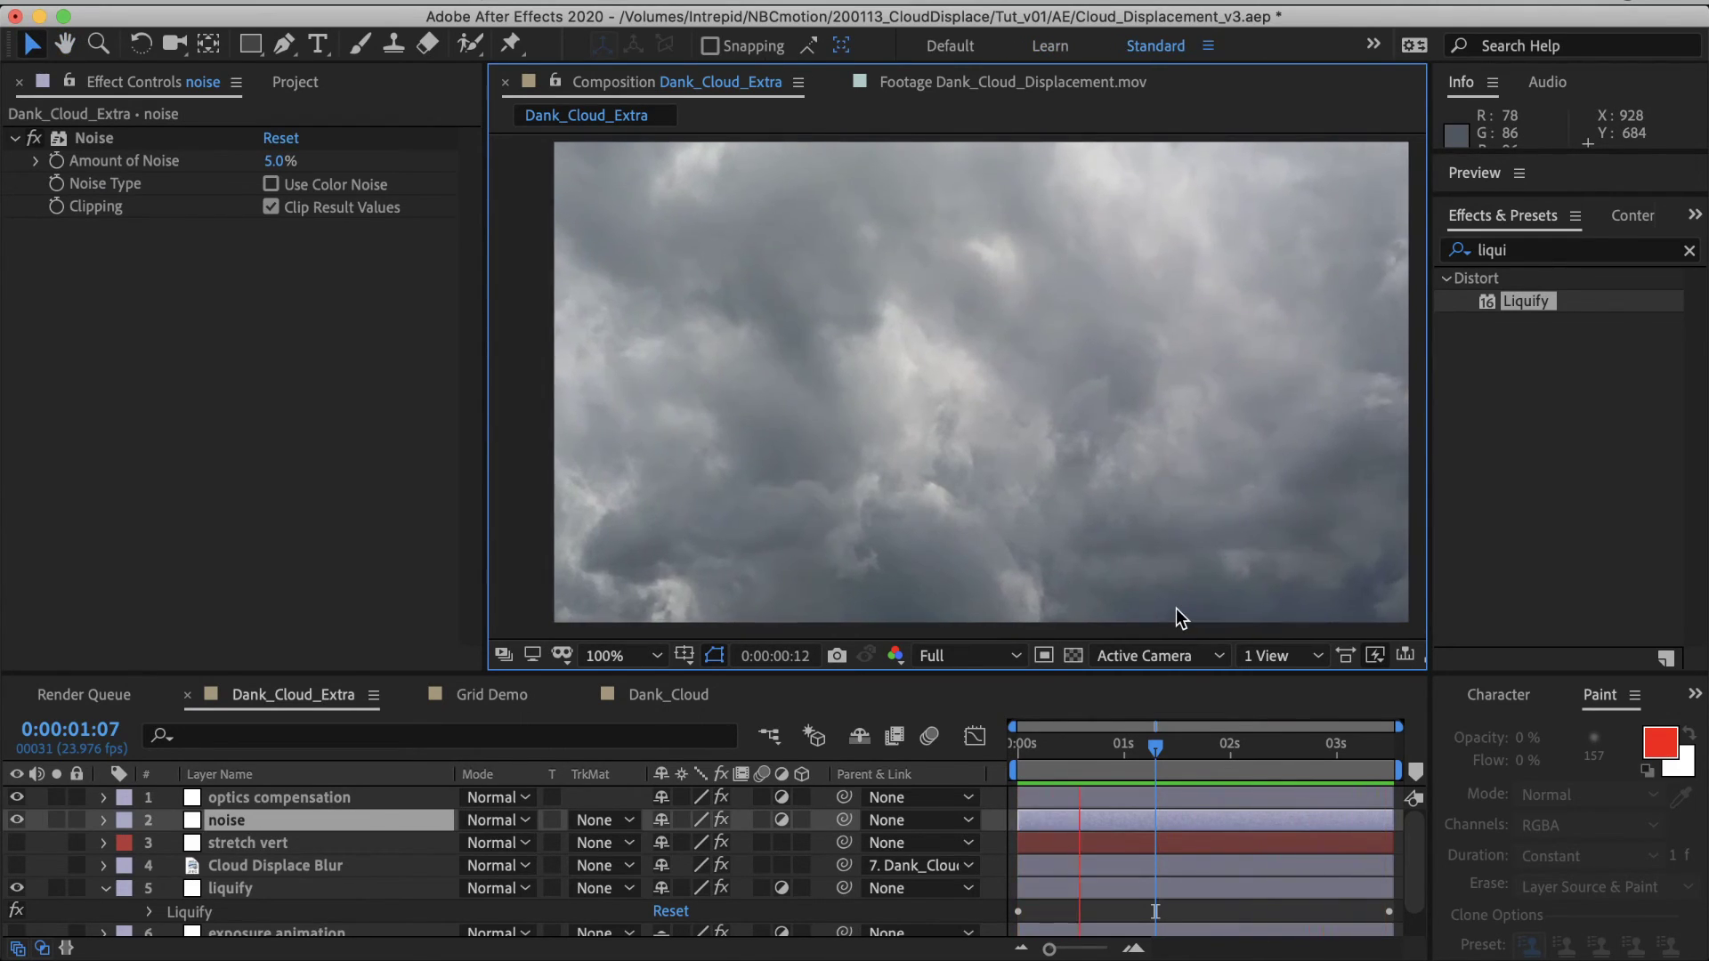
Step: Clear the Liquify search in Effects & Presets to begin a new one
{"action": "left_click", "coordinate": [1269, 745]}
{"action": "type", "text": "d"}
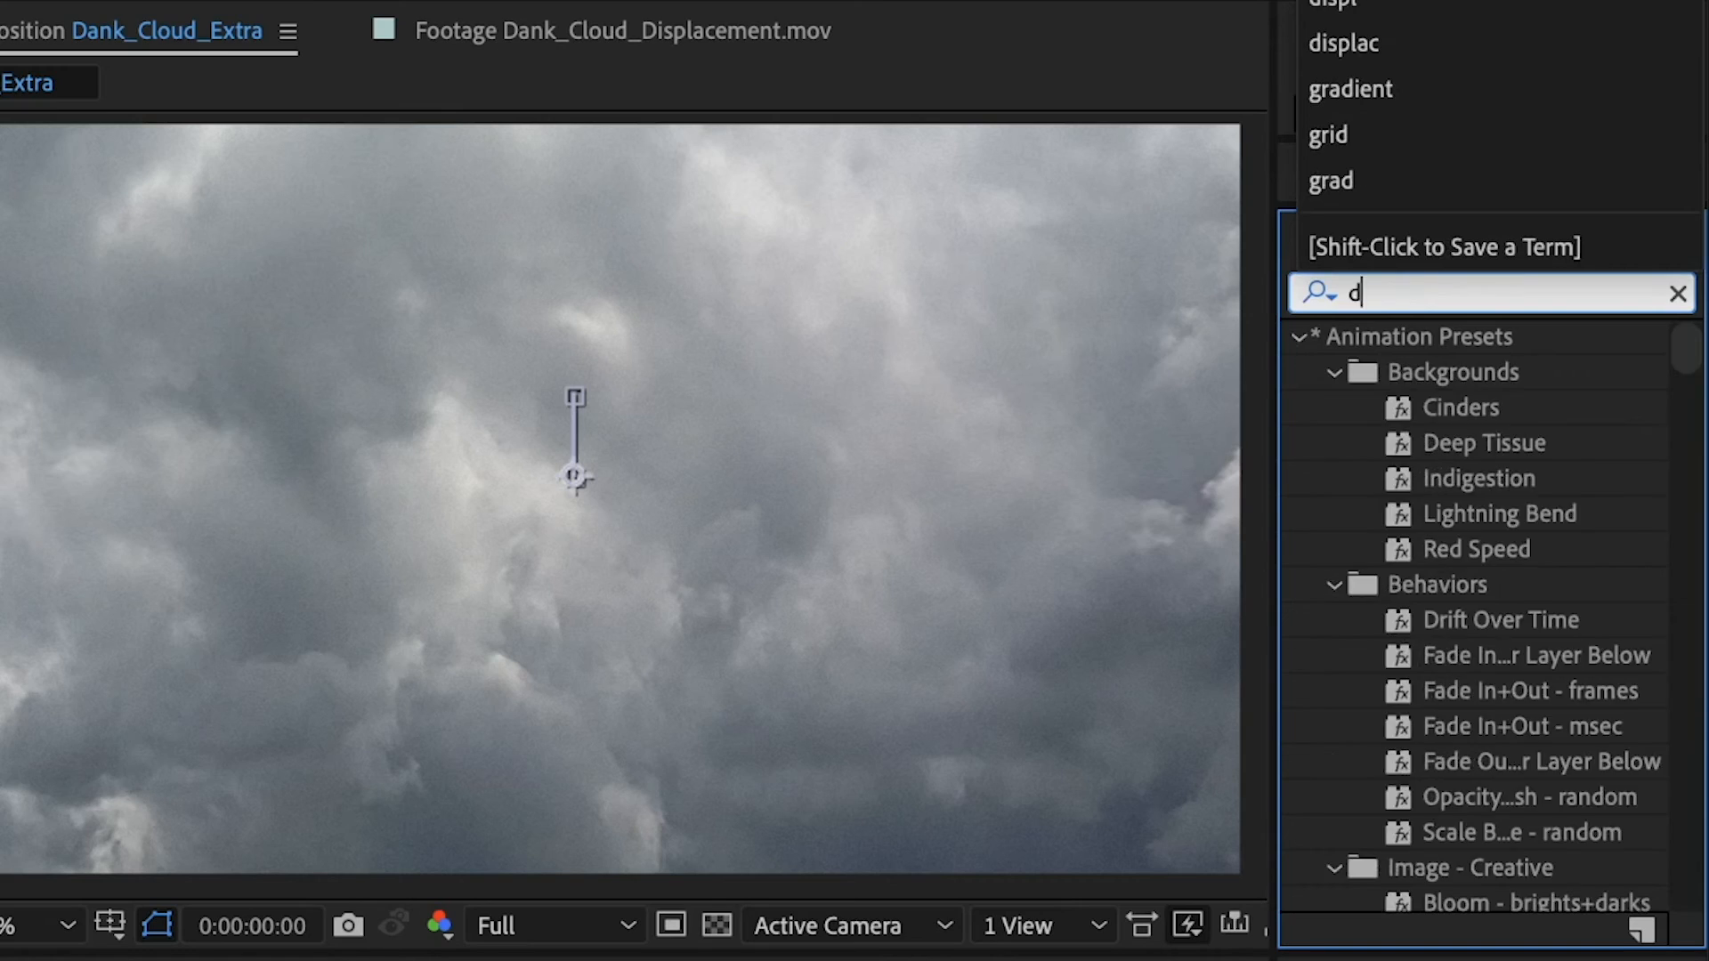
Step: Search effects for 'displa' to list the displacement effects
{"action": "type", "text": "ispla"}
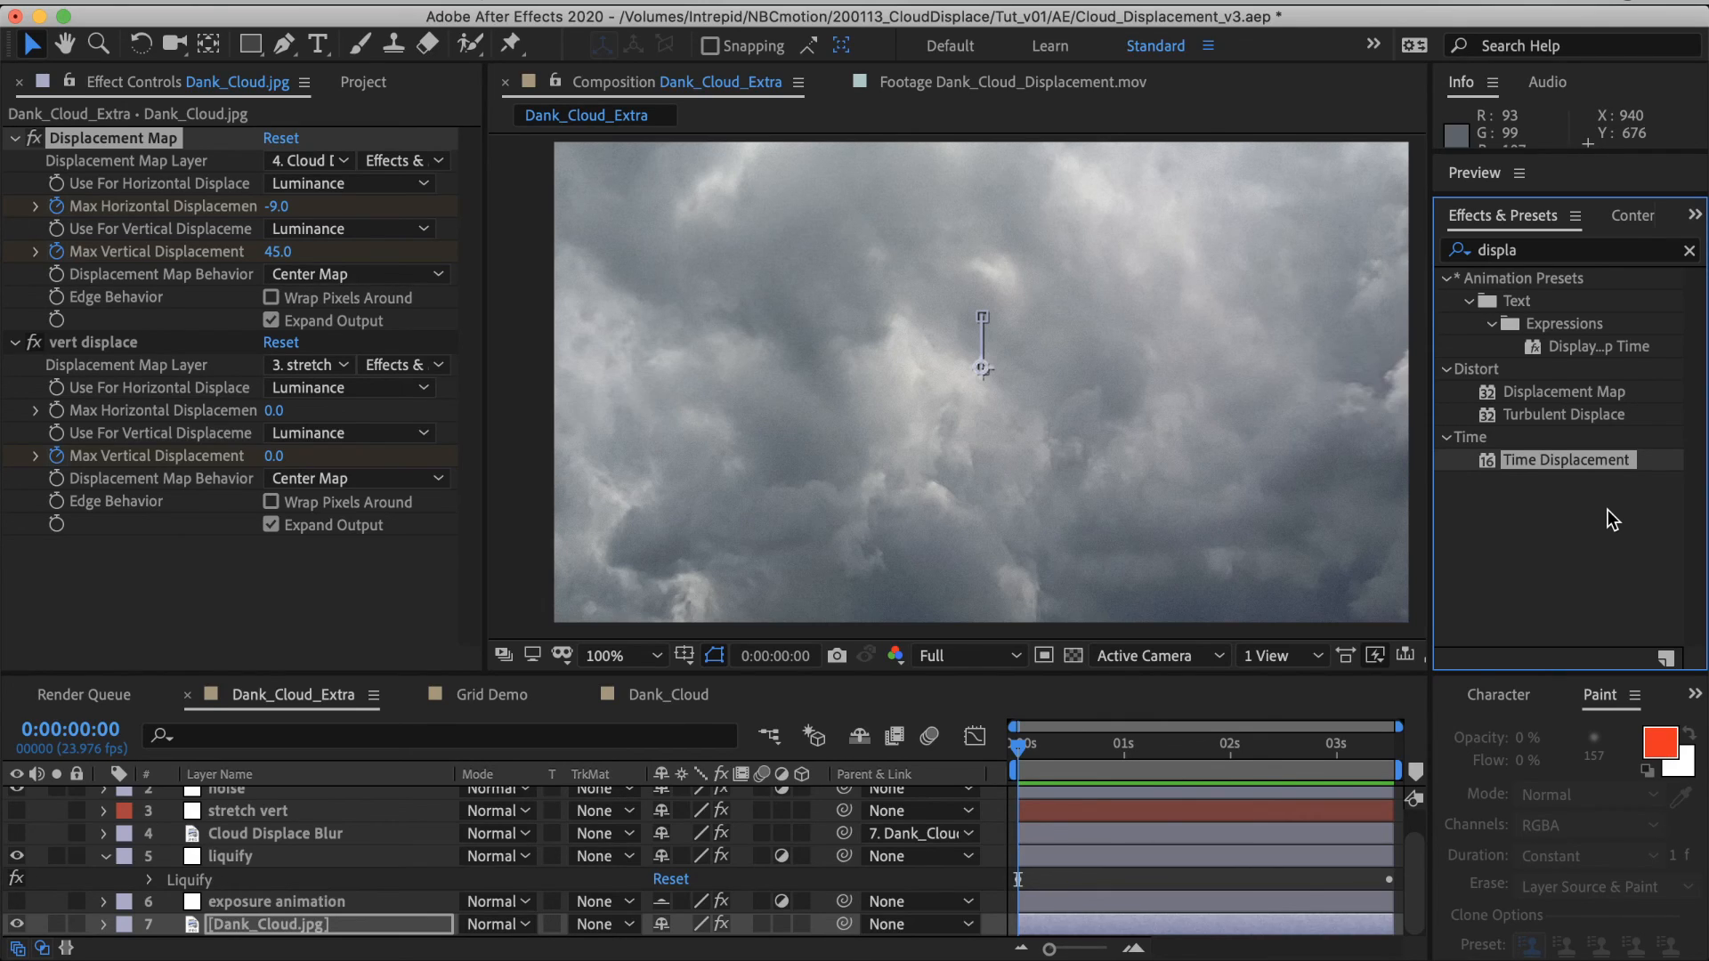
{"action": "mouse_move", "coordinate": [962, 374]}
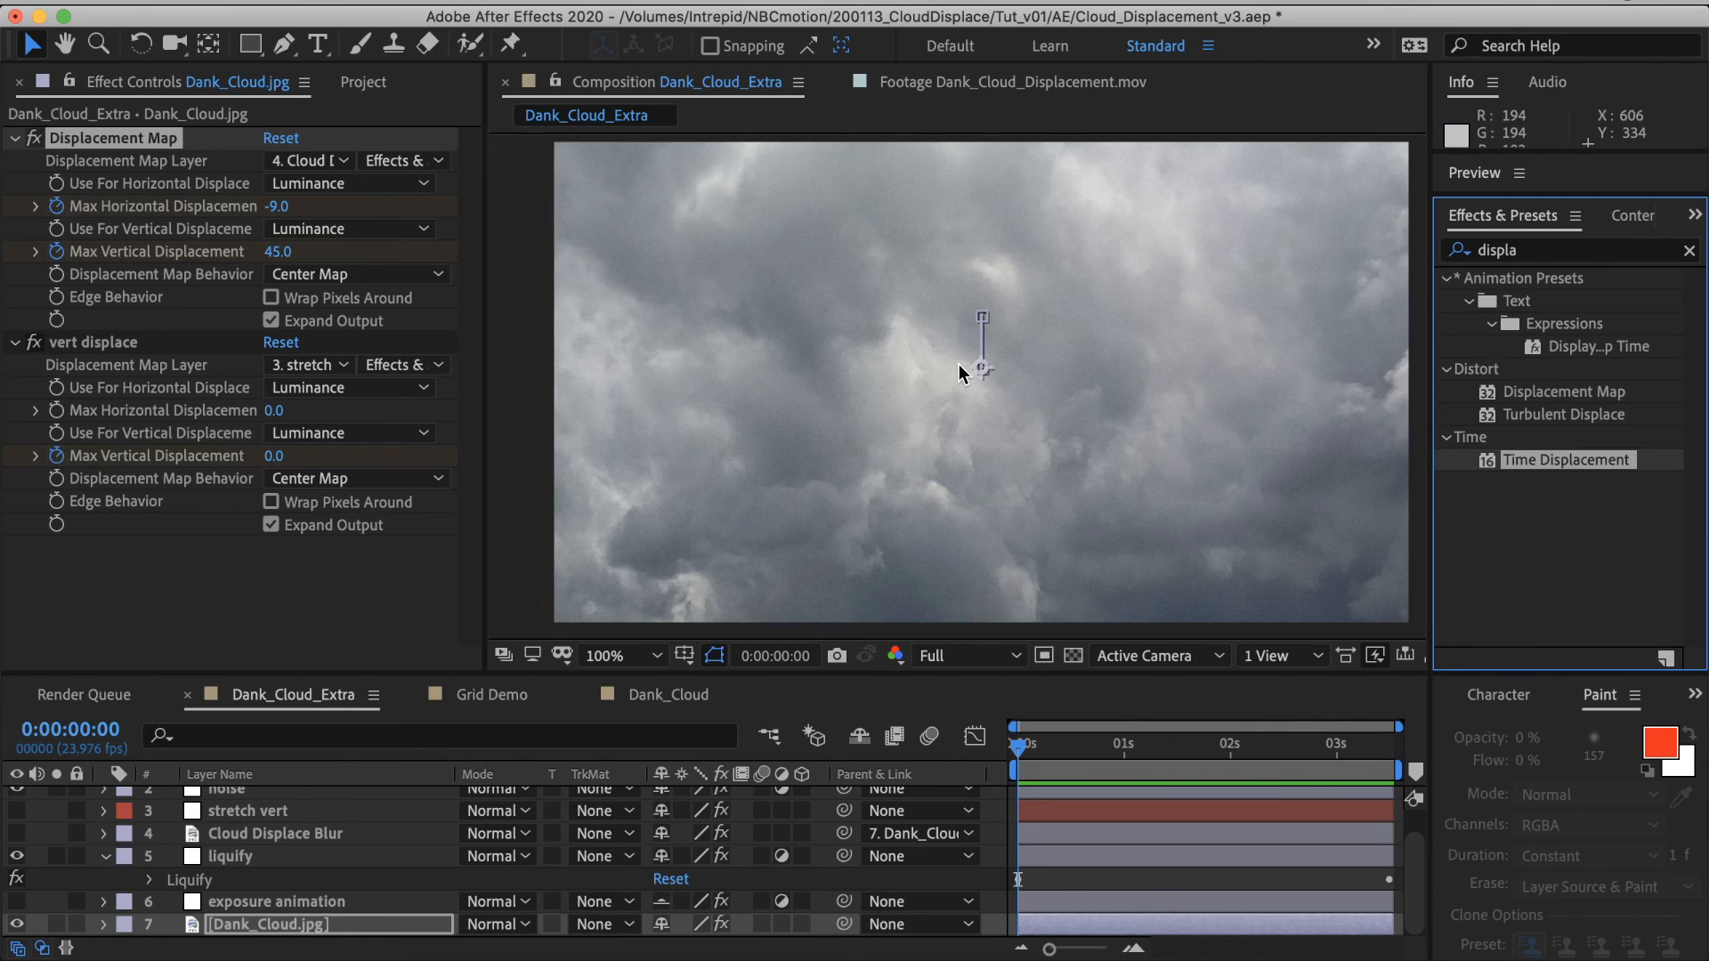
{"action": "mouse_move", "coordinate": [1173, 367]}
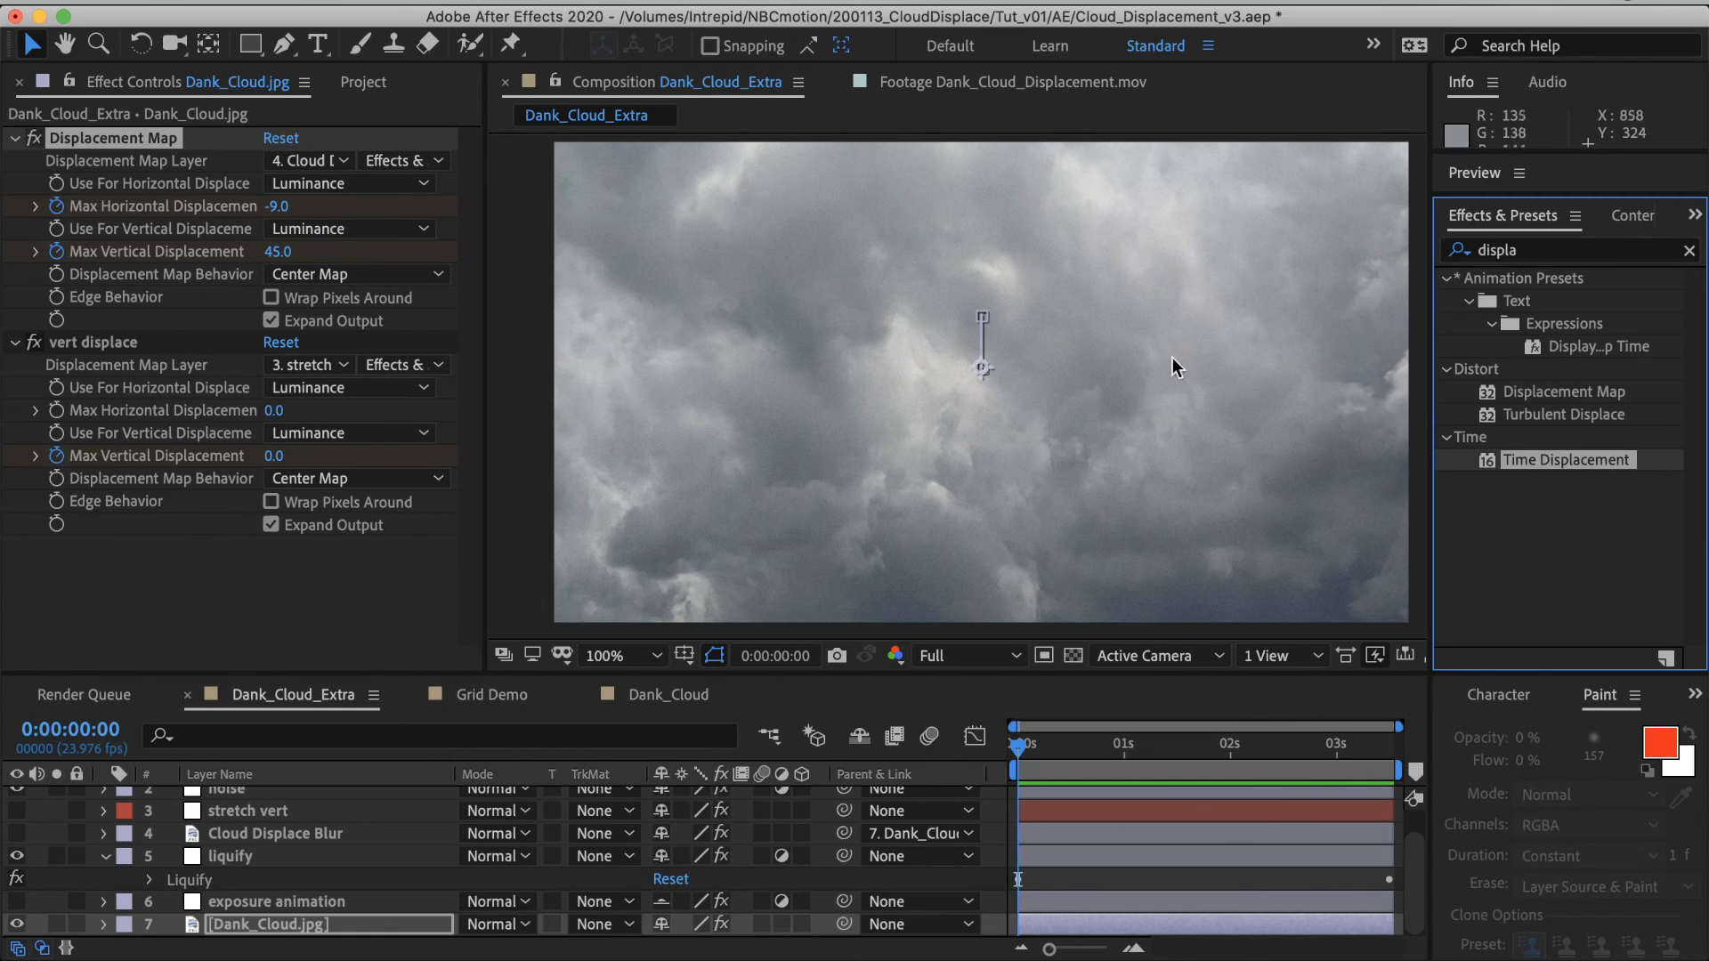
{"action": "mouse_move", "coordinate": [1011, 380]}
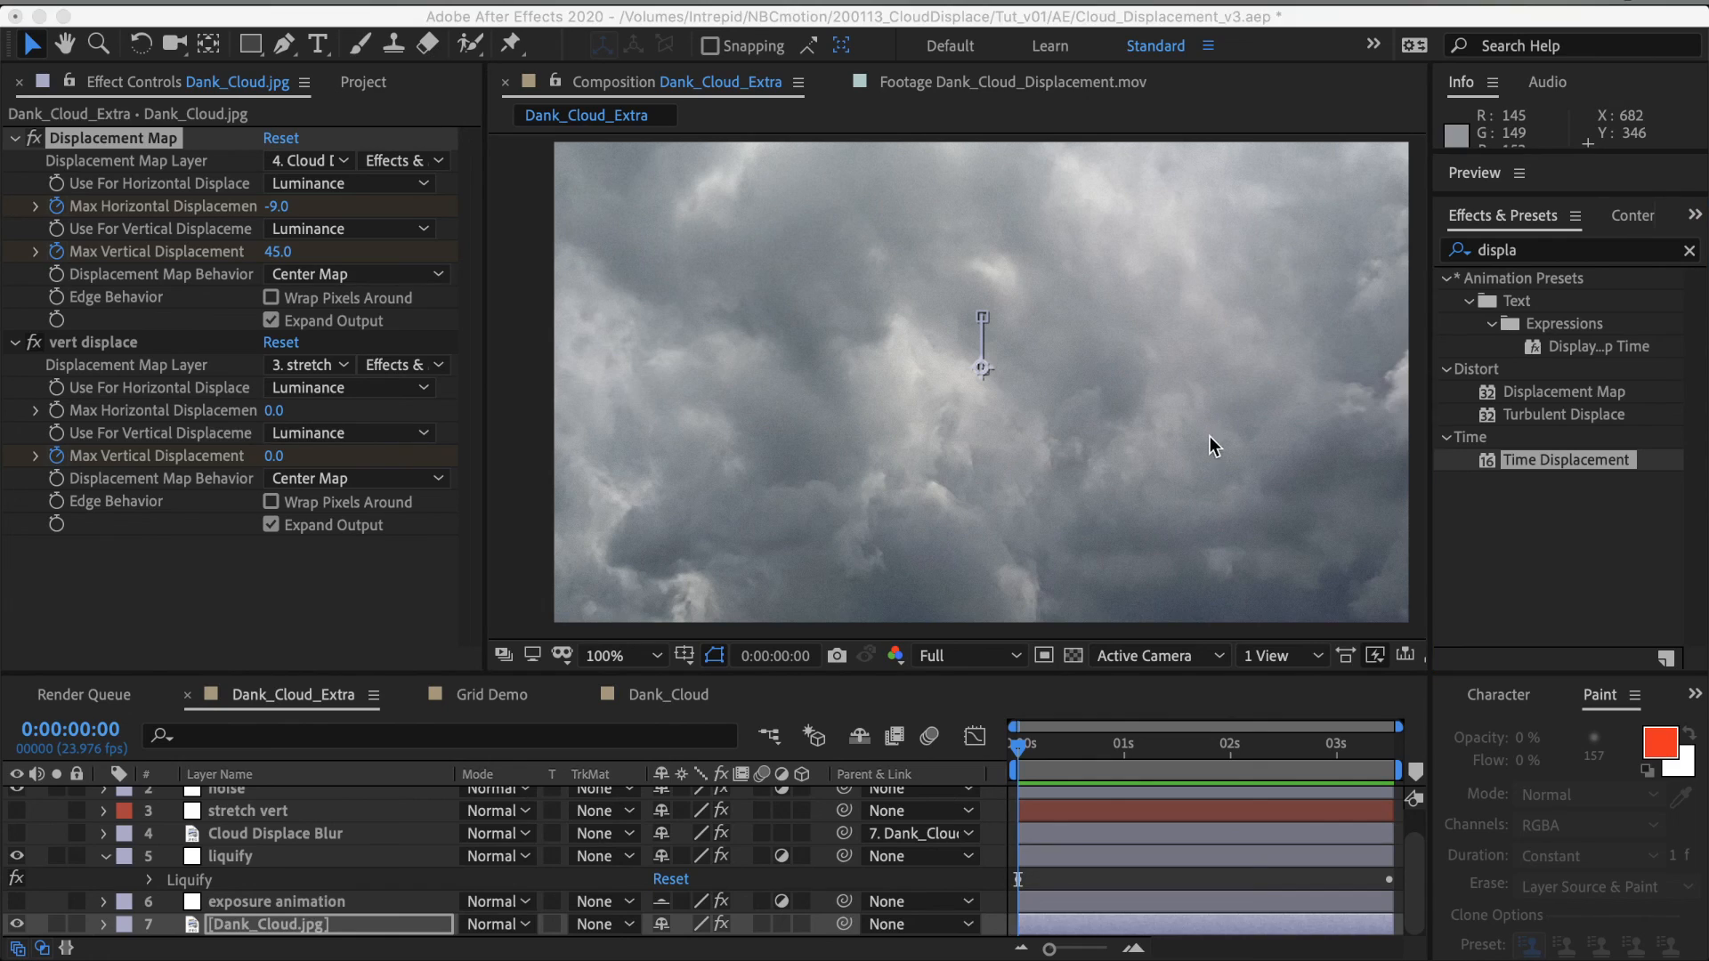
{"action": "mouse_move", "coordinate": [1581, 541]}
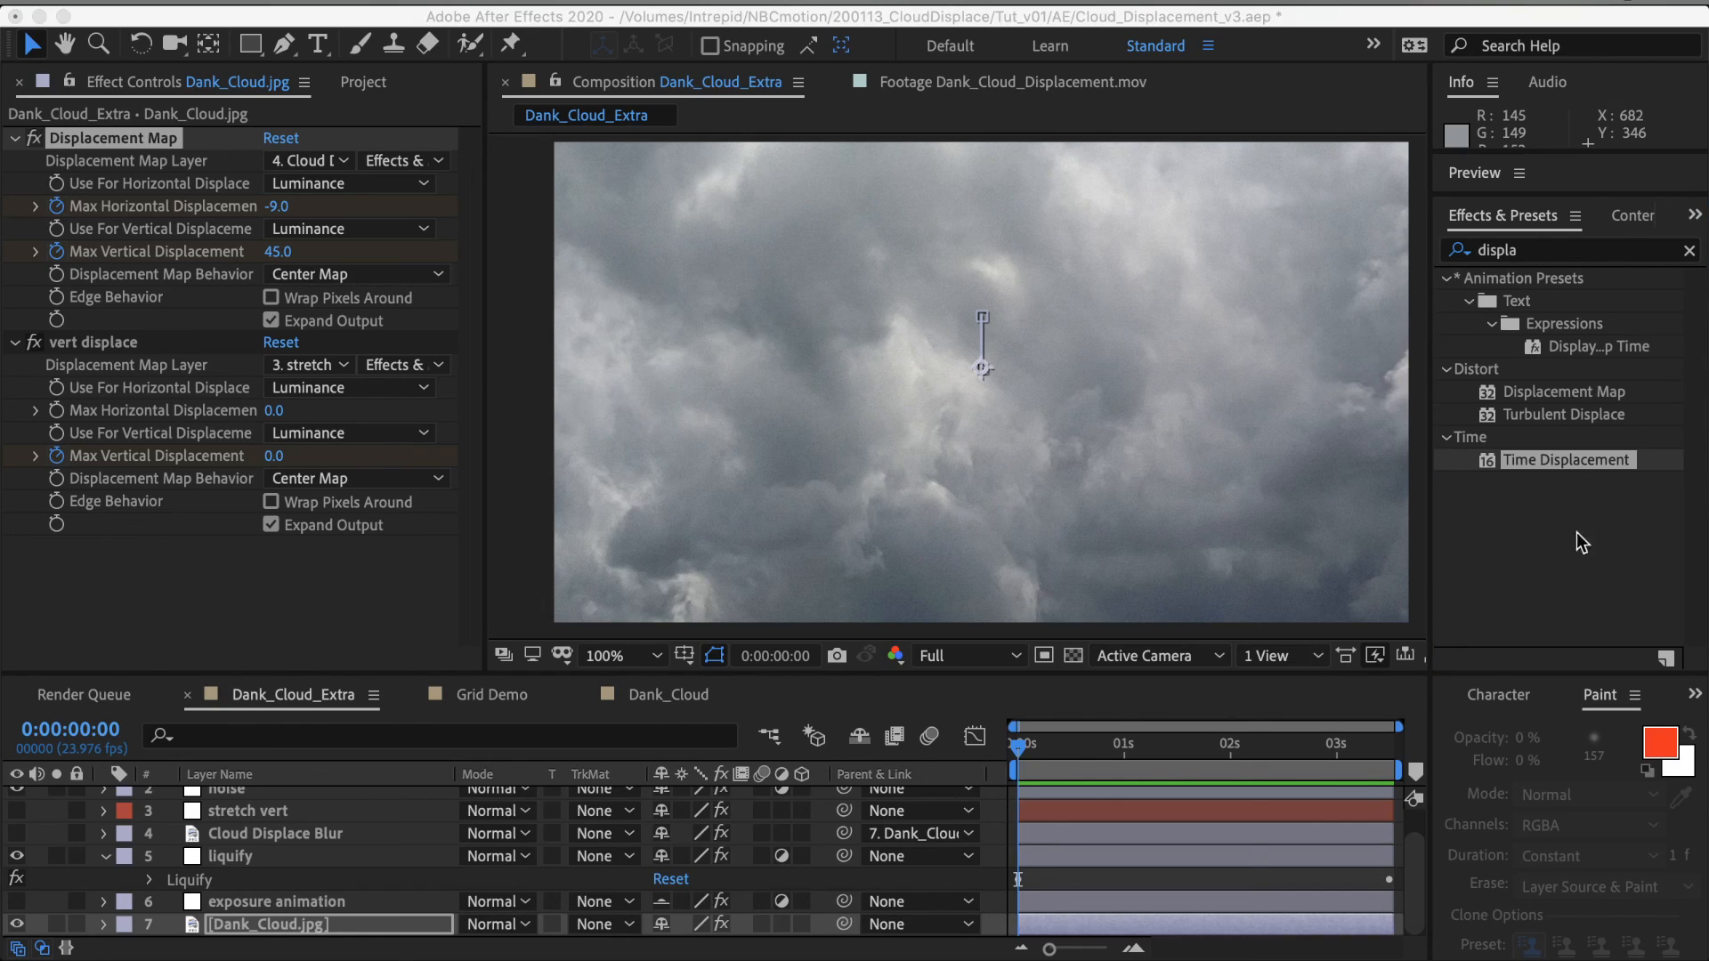